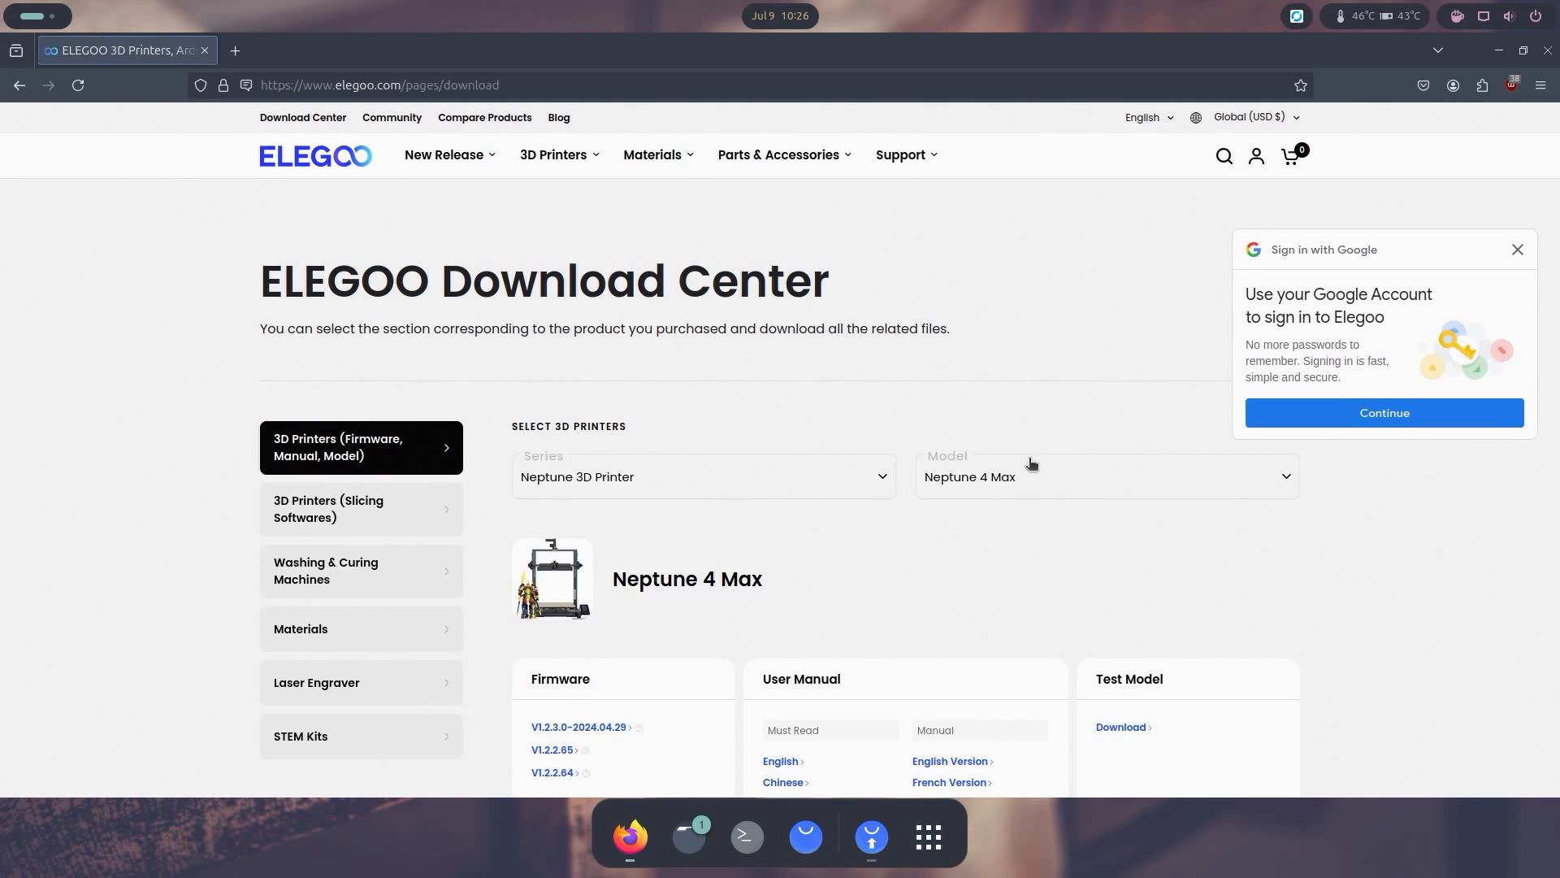
pyautogui.moveTo(867, 632)
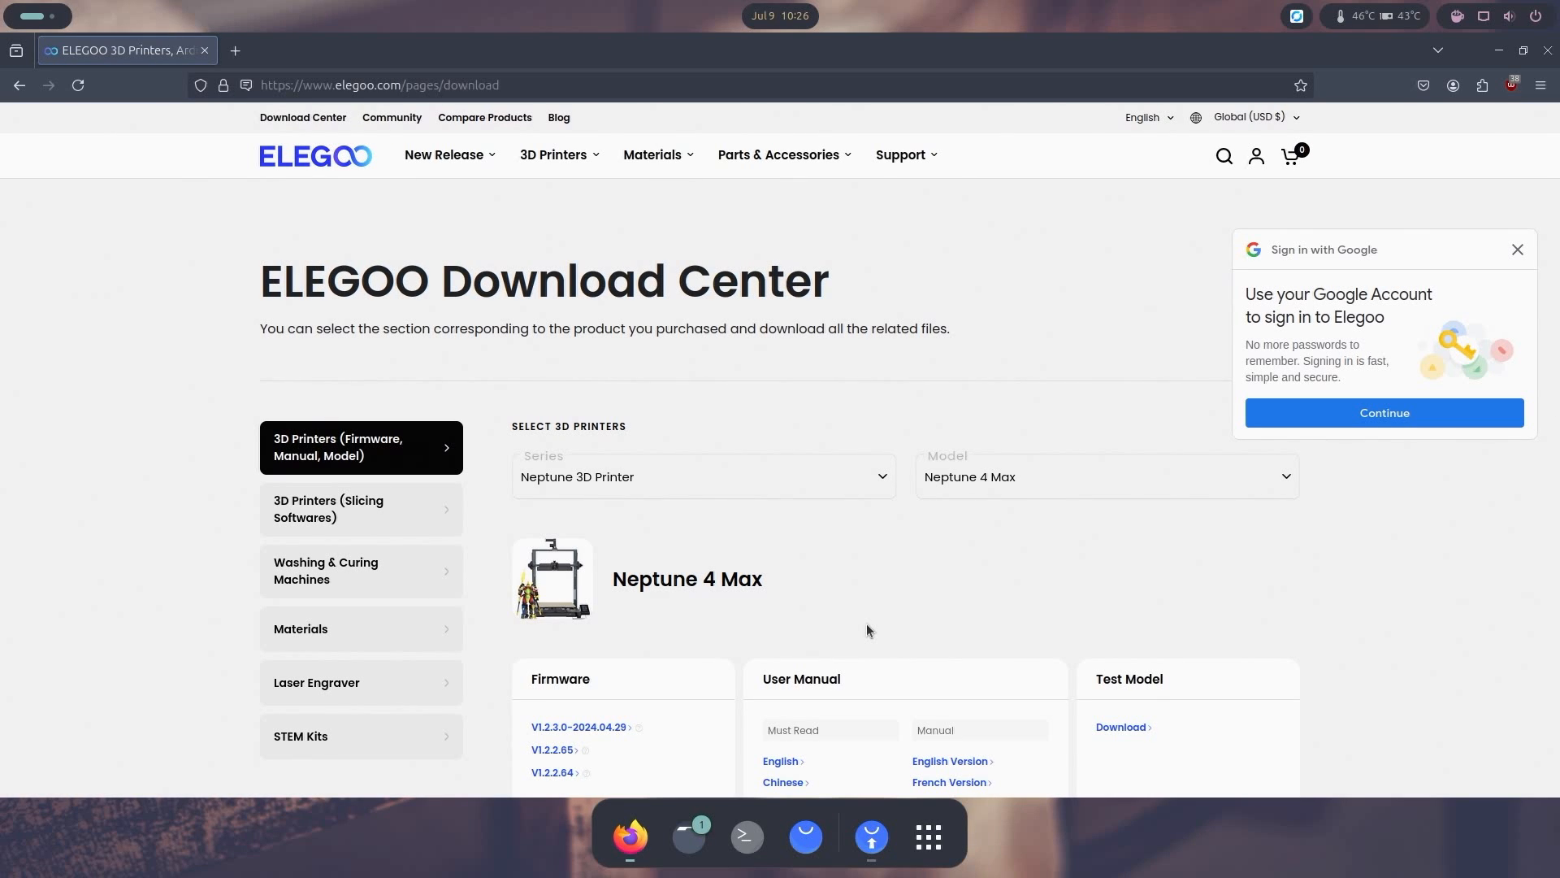
pyautogui.moveTo(880, 619)
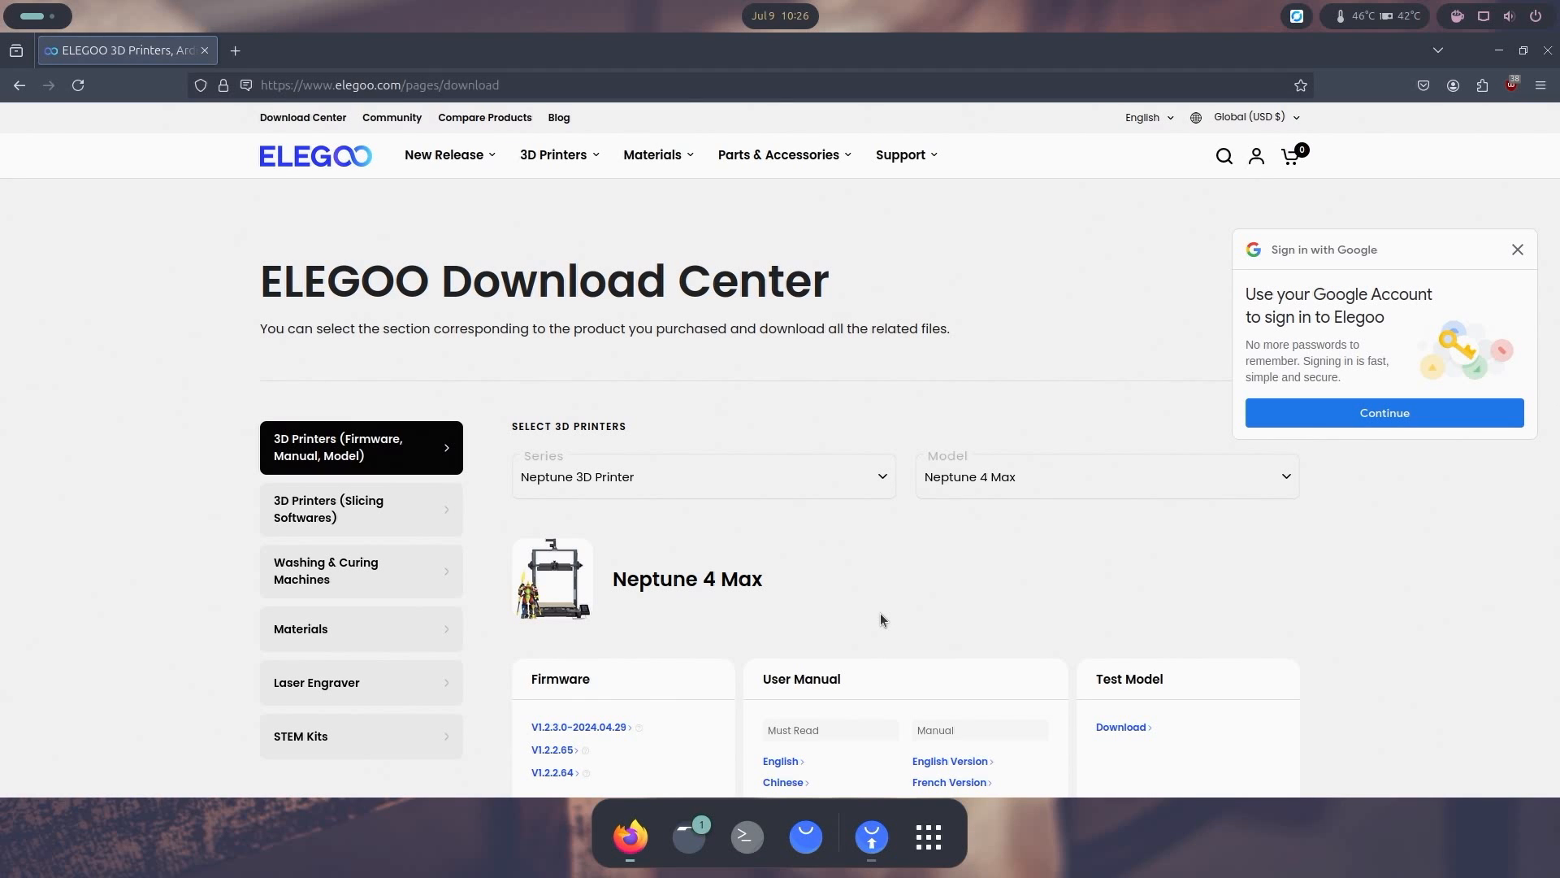
pyautogui.moveTo(1146, 610)
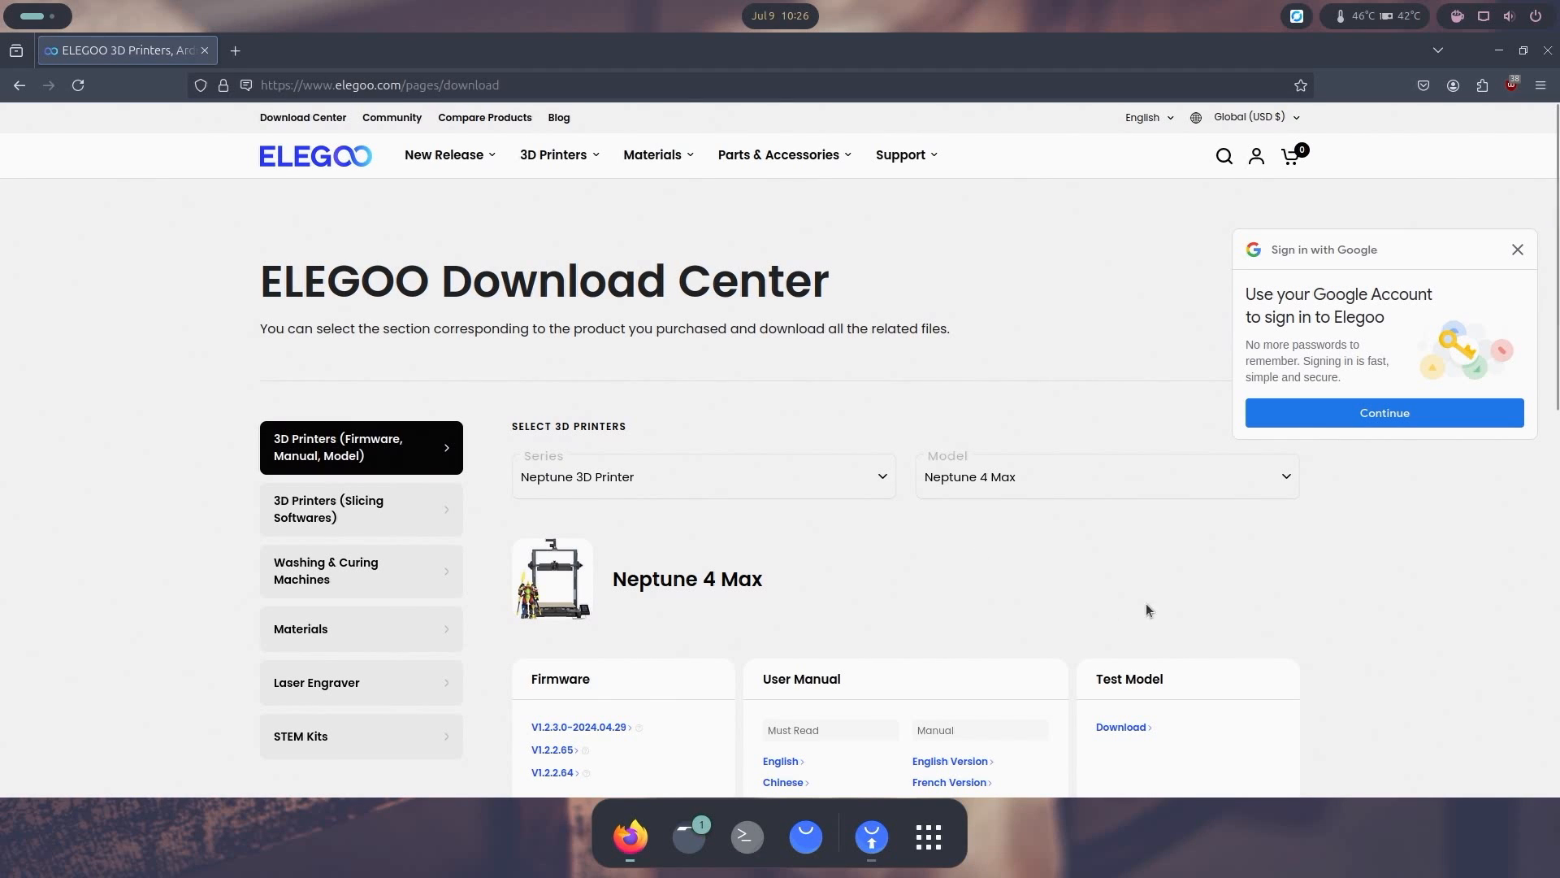
pyautogui.moveTo(964, 489)
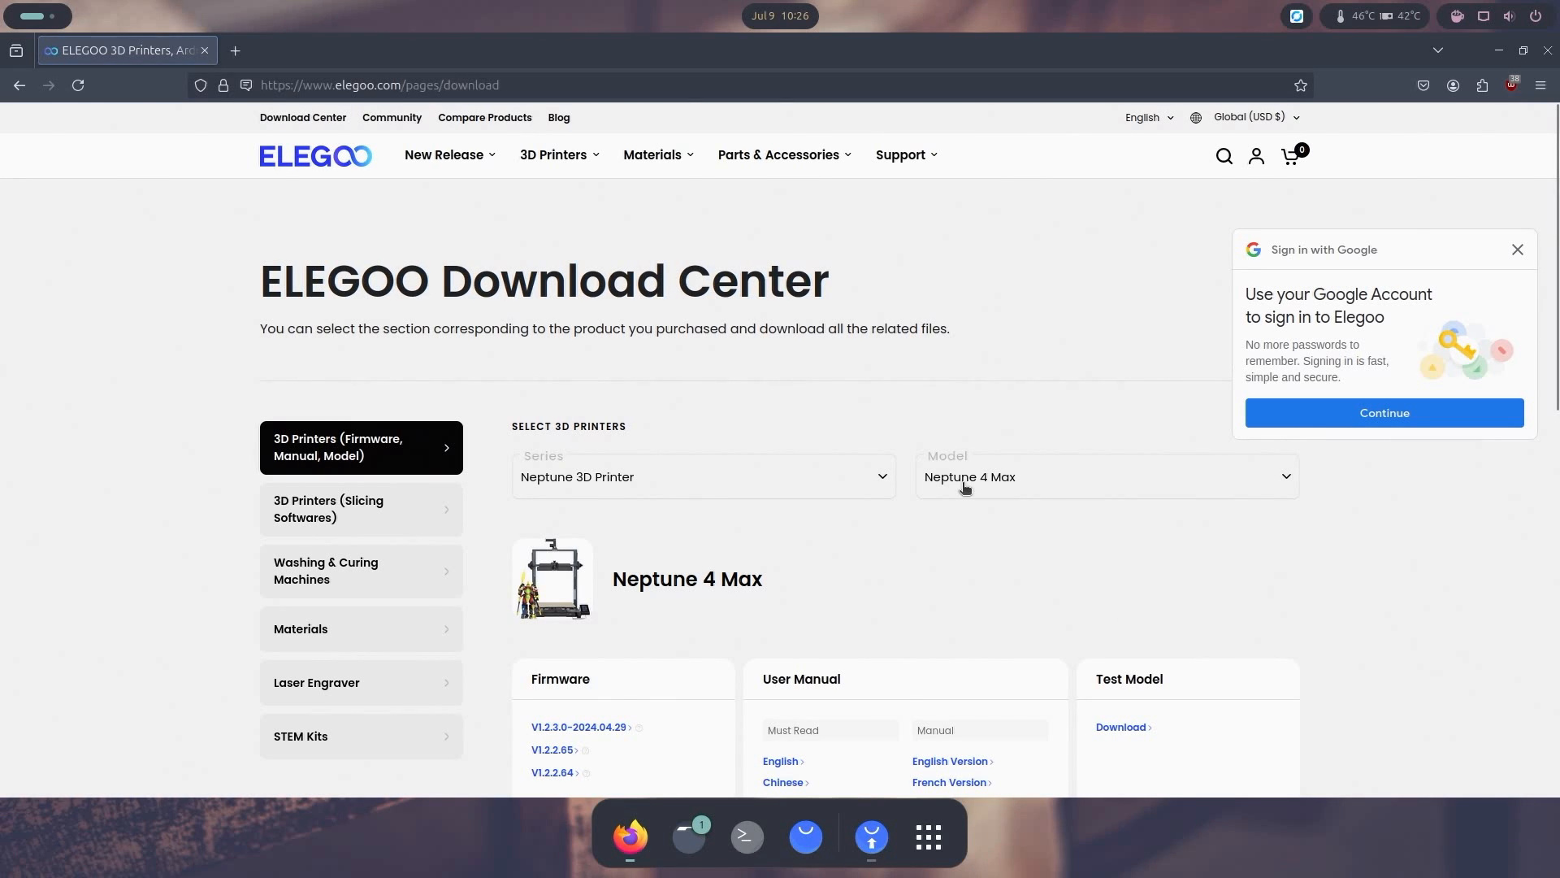
# - Choose Neptune 4 Pro as the model and scroll to its Firmware section
pyautogui.click(1105, 476)
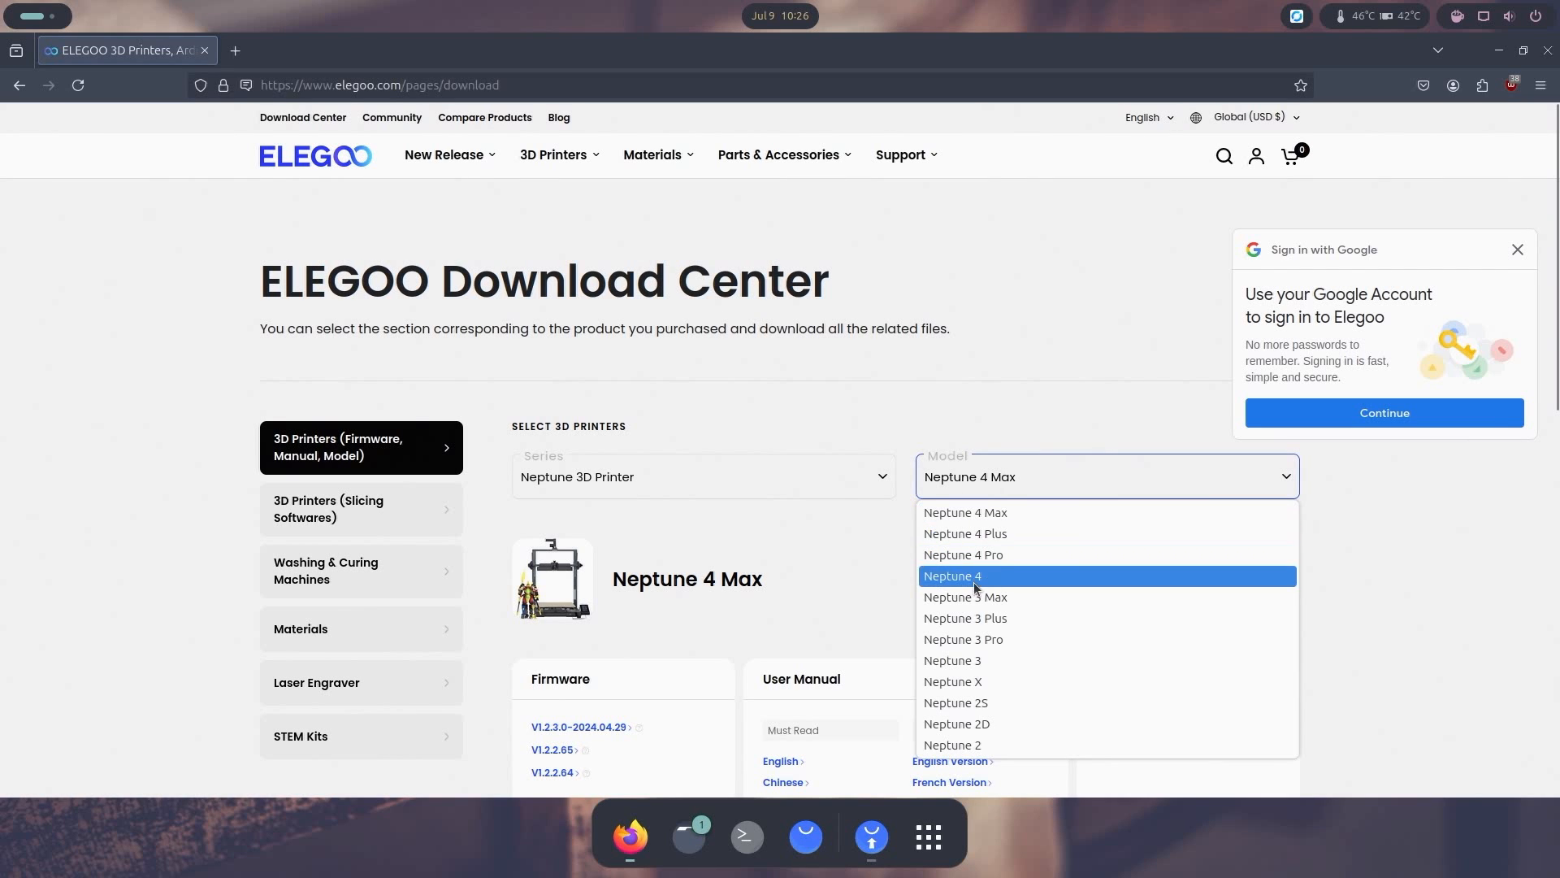
pyautogui.moveTo(1008, 596)
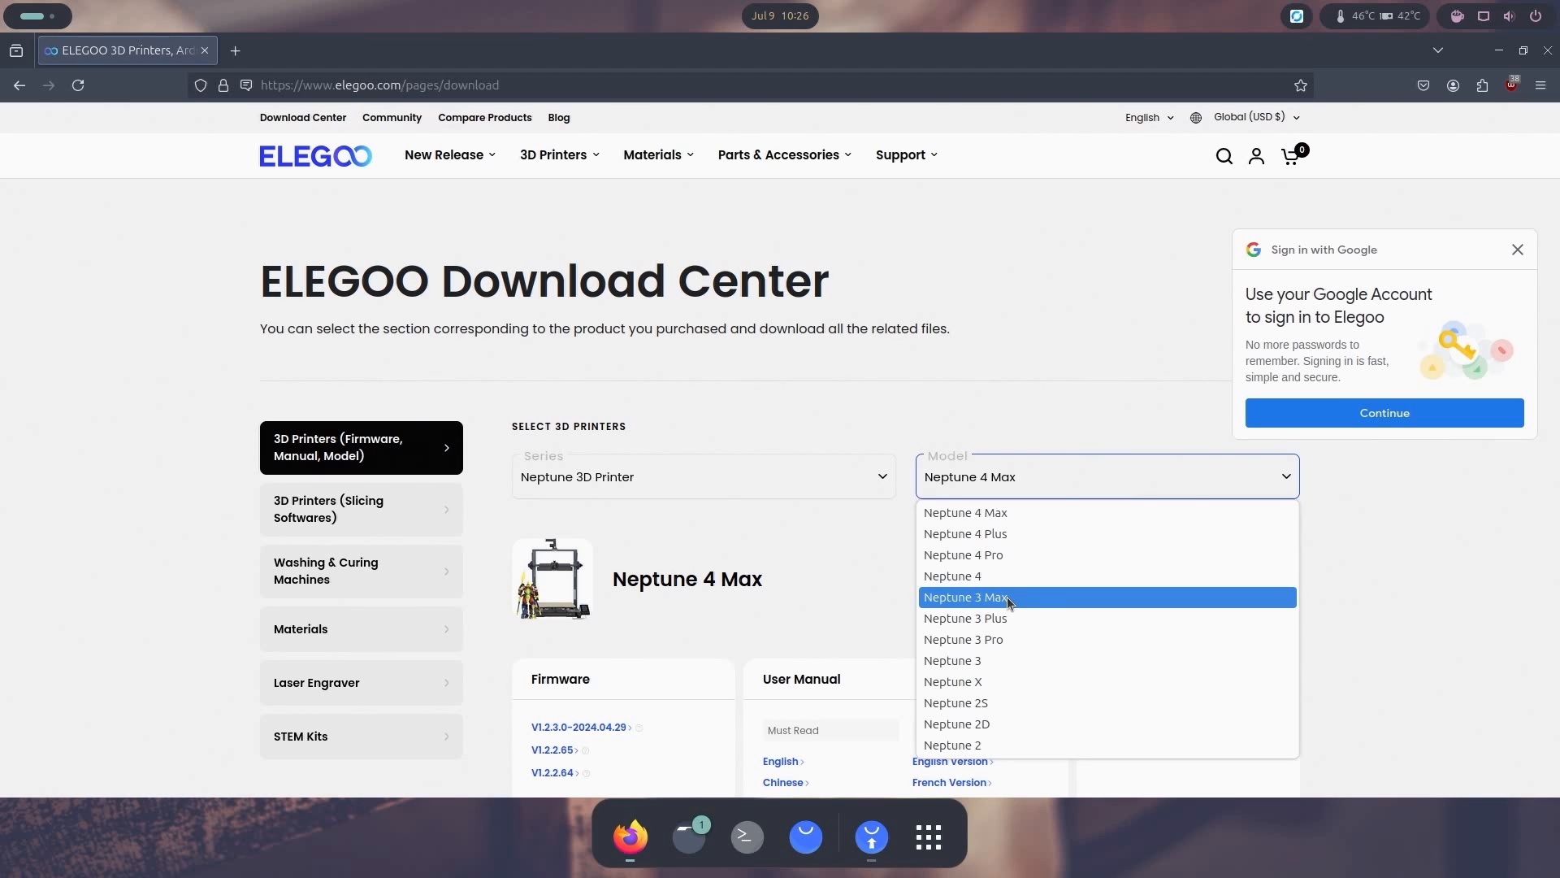
pyautogui.moveTo(1003, 576)
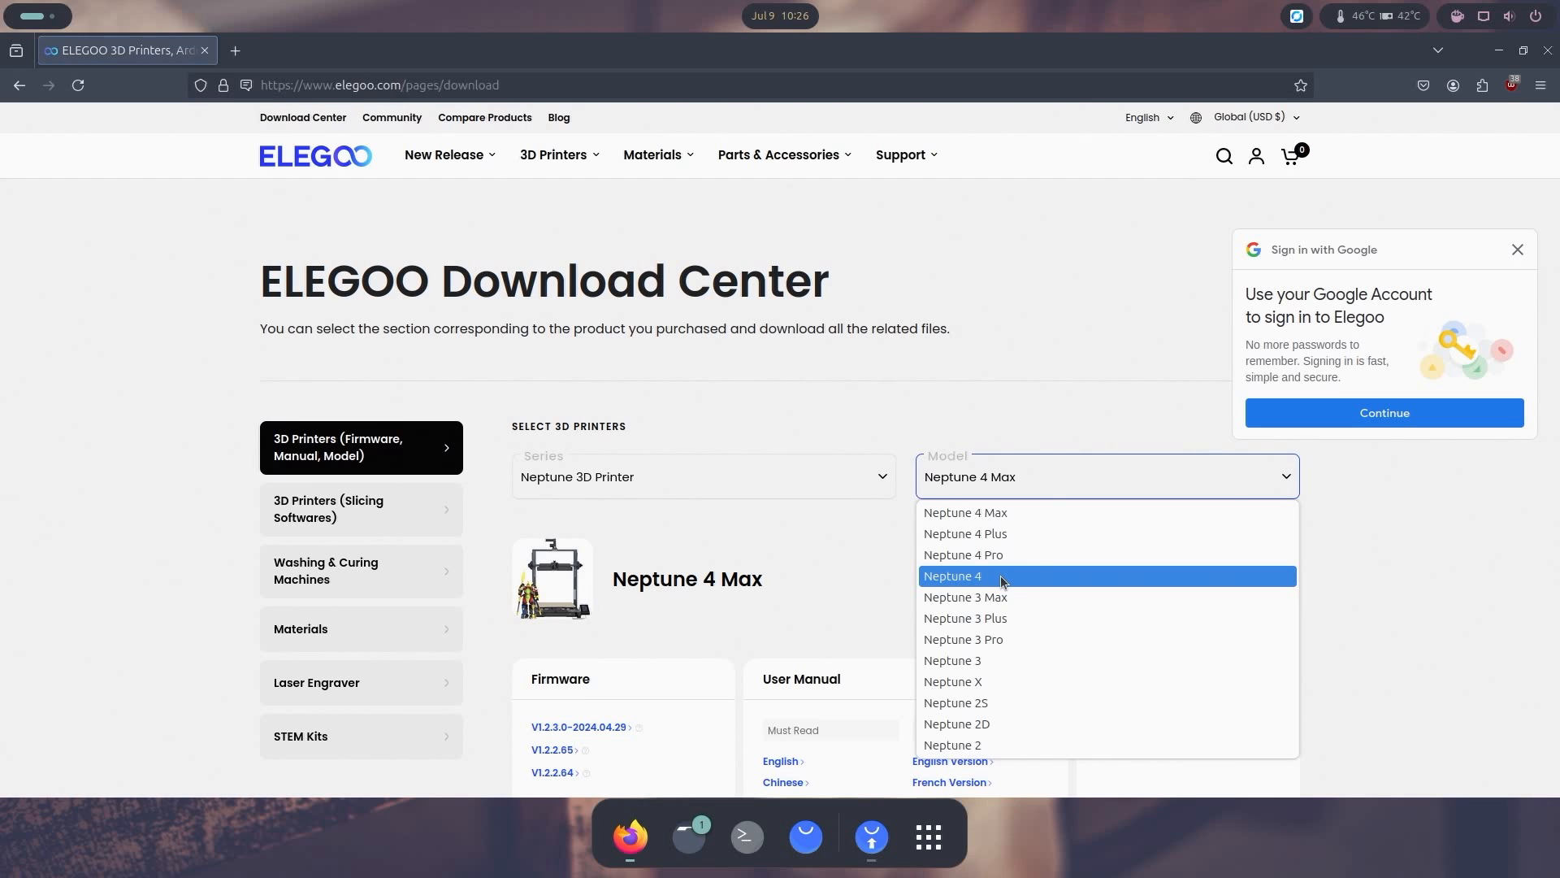
pyautogui.moveTo(1000, 557)
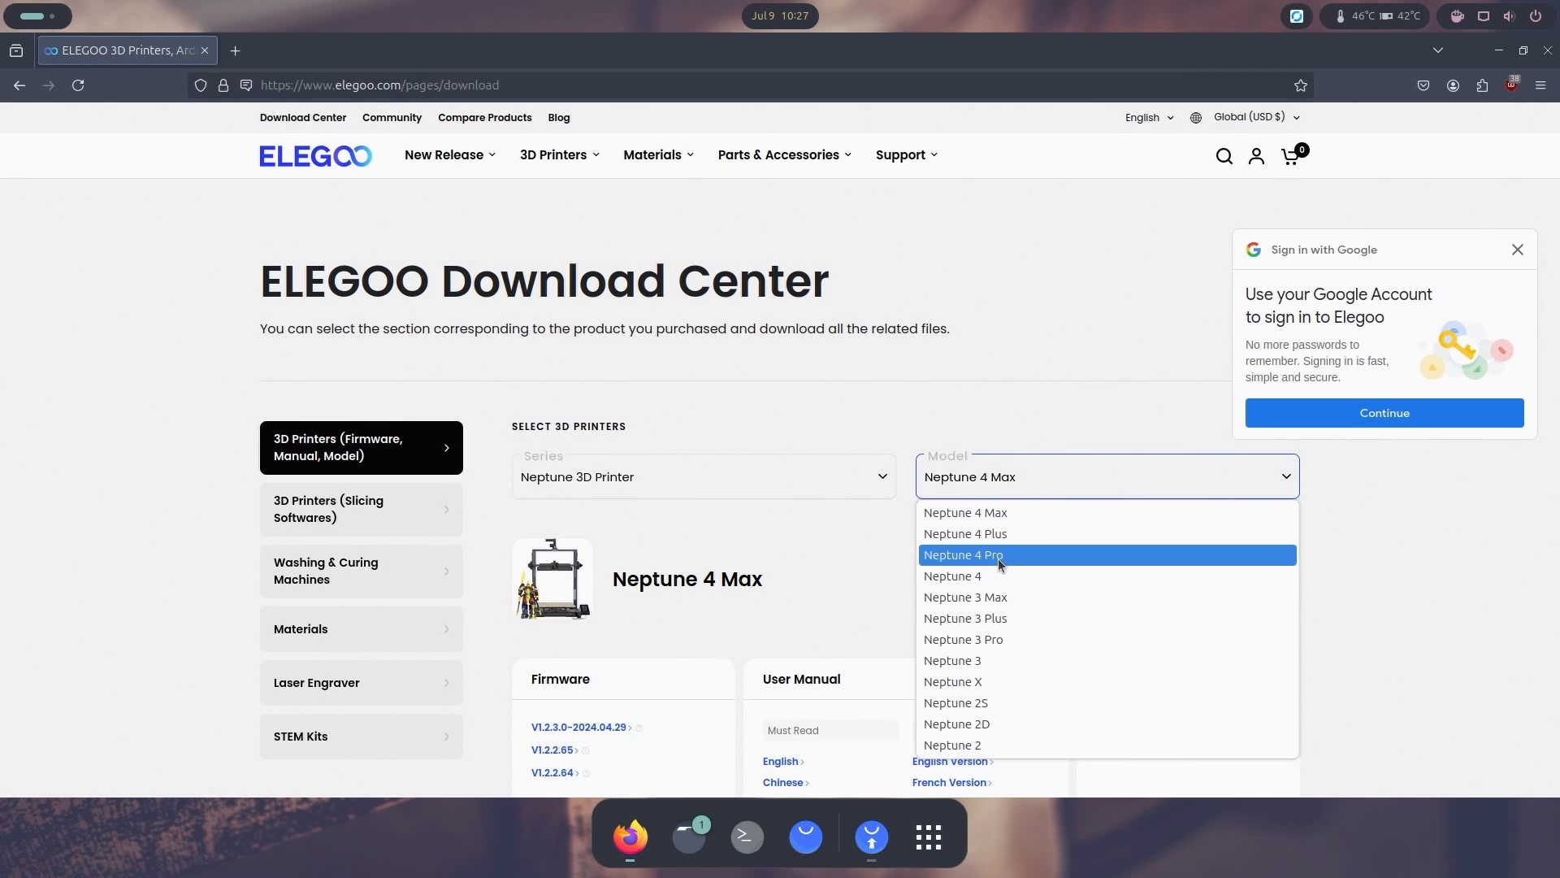
pyautogui.click(962, 554)
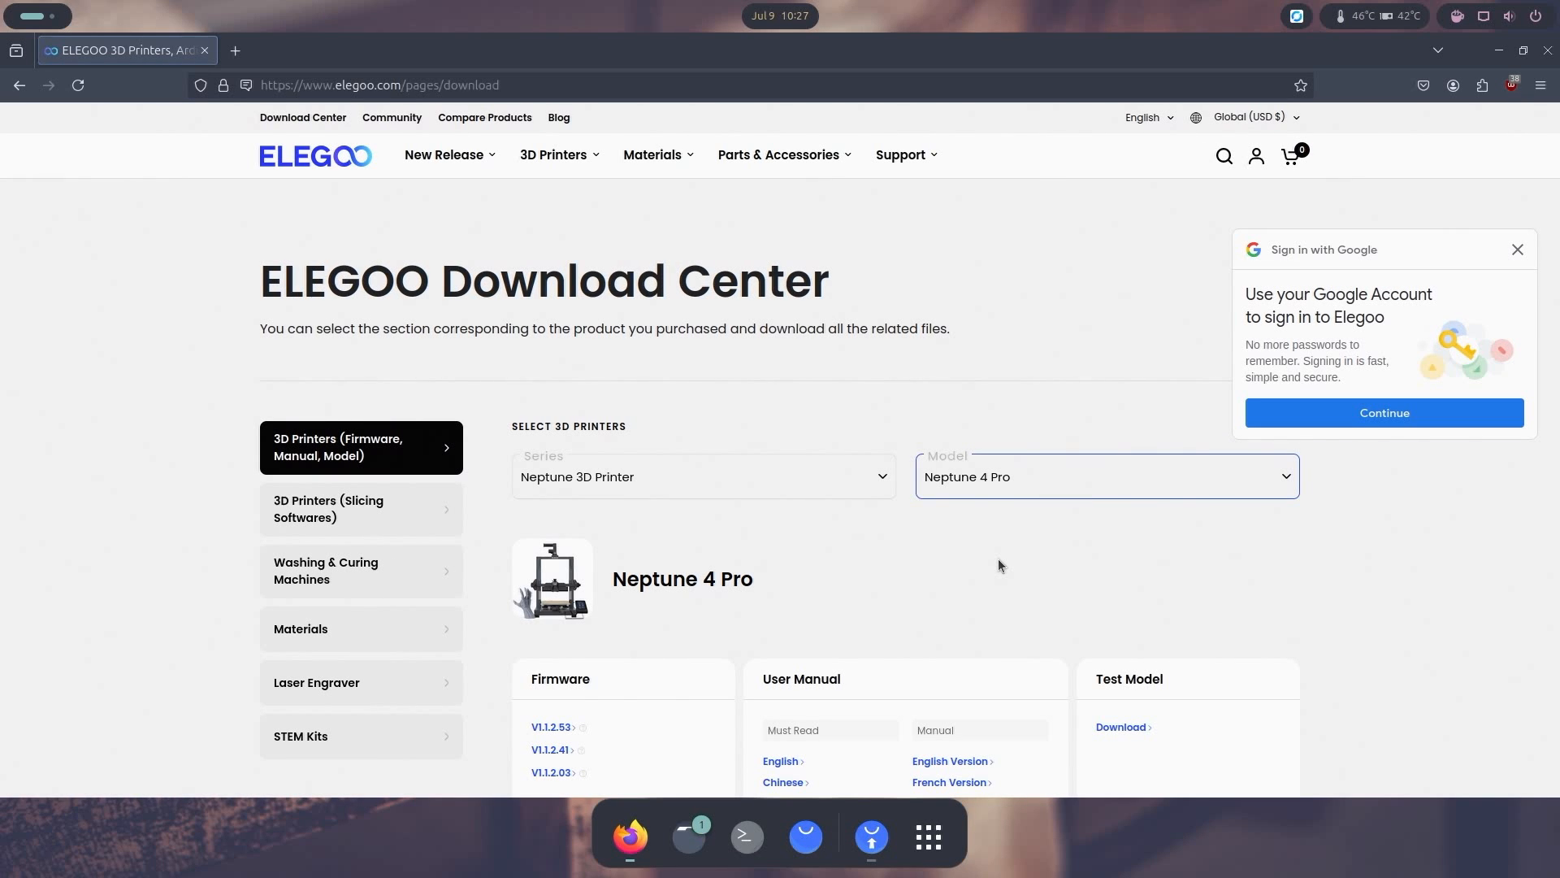
pyautogui.scroll(-3)
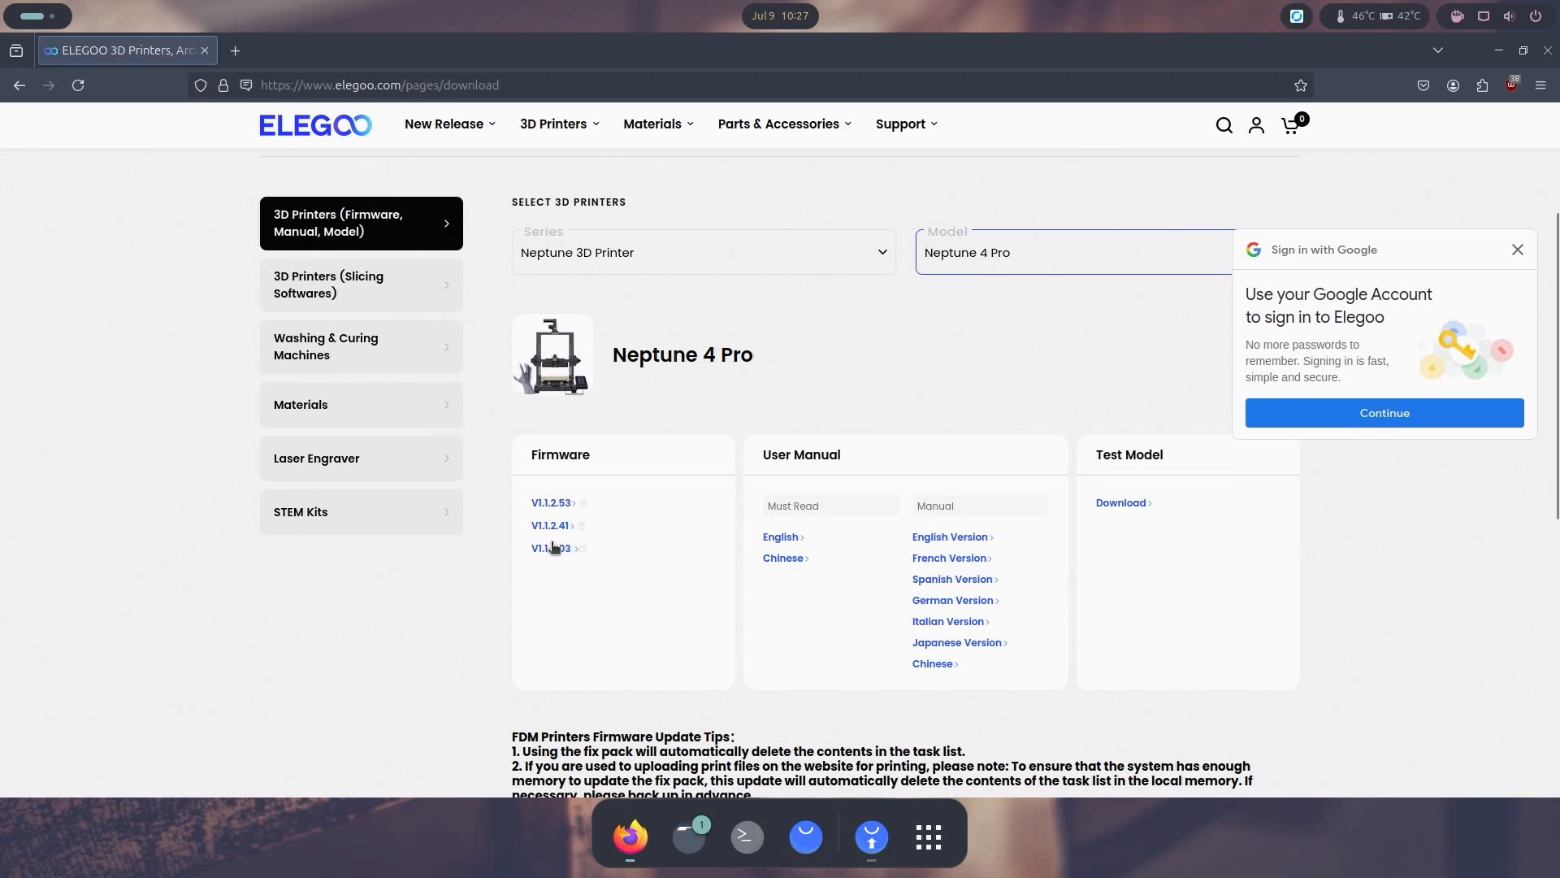
pyautogui.moveTo(570, 574)
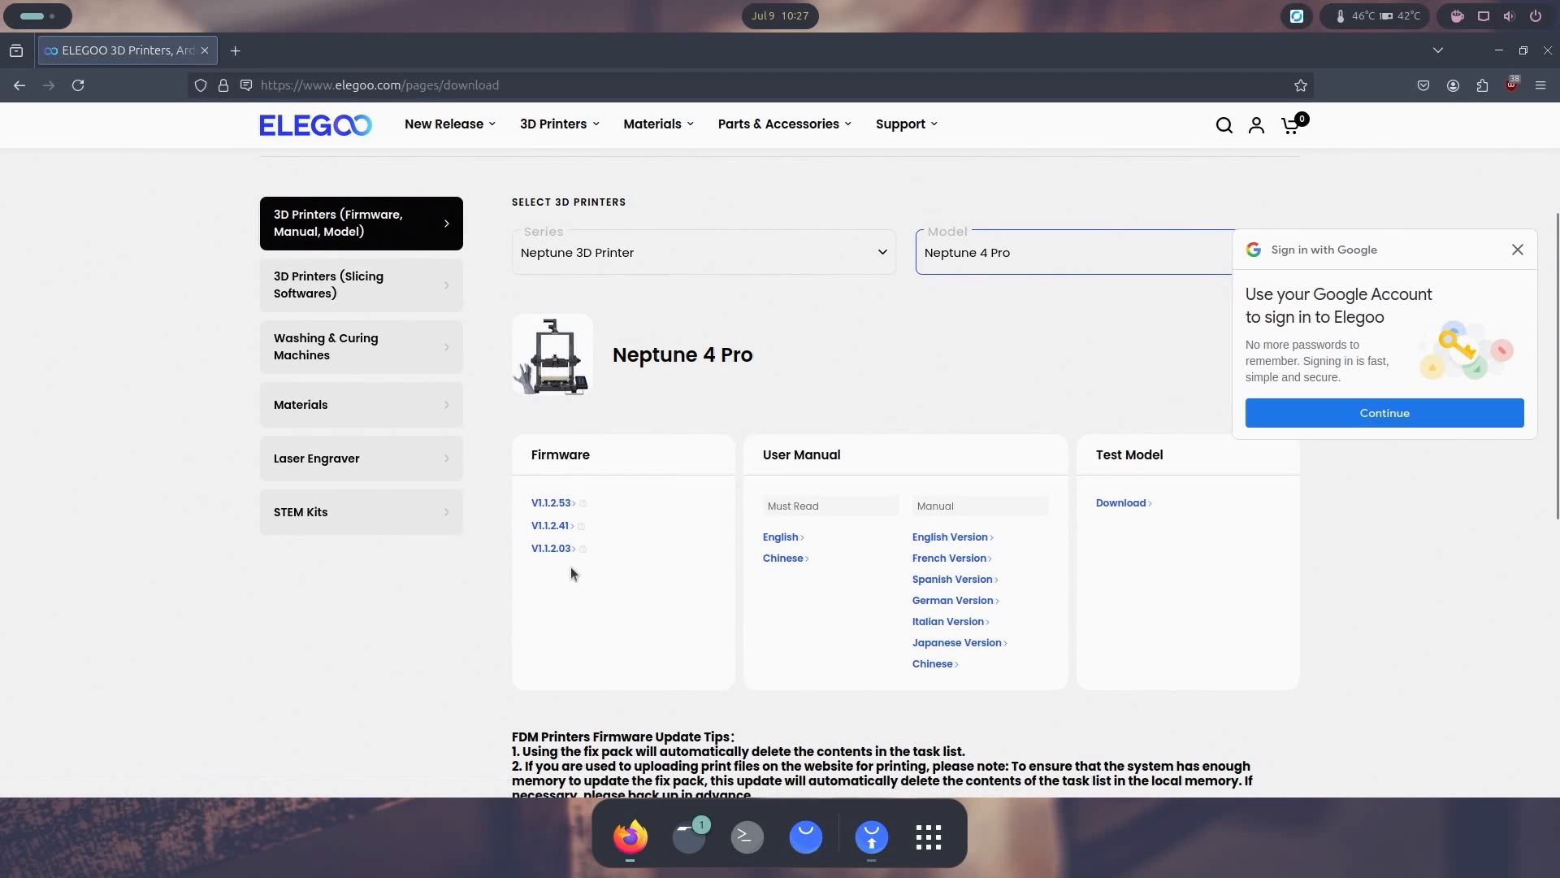
pyautogui.moveTo(571, 493)
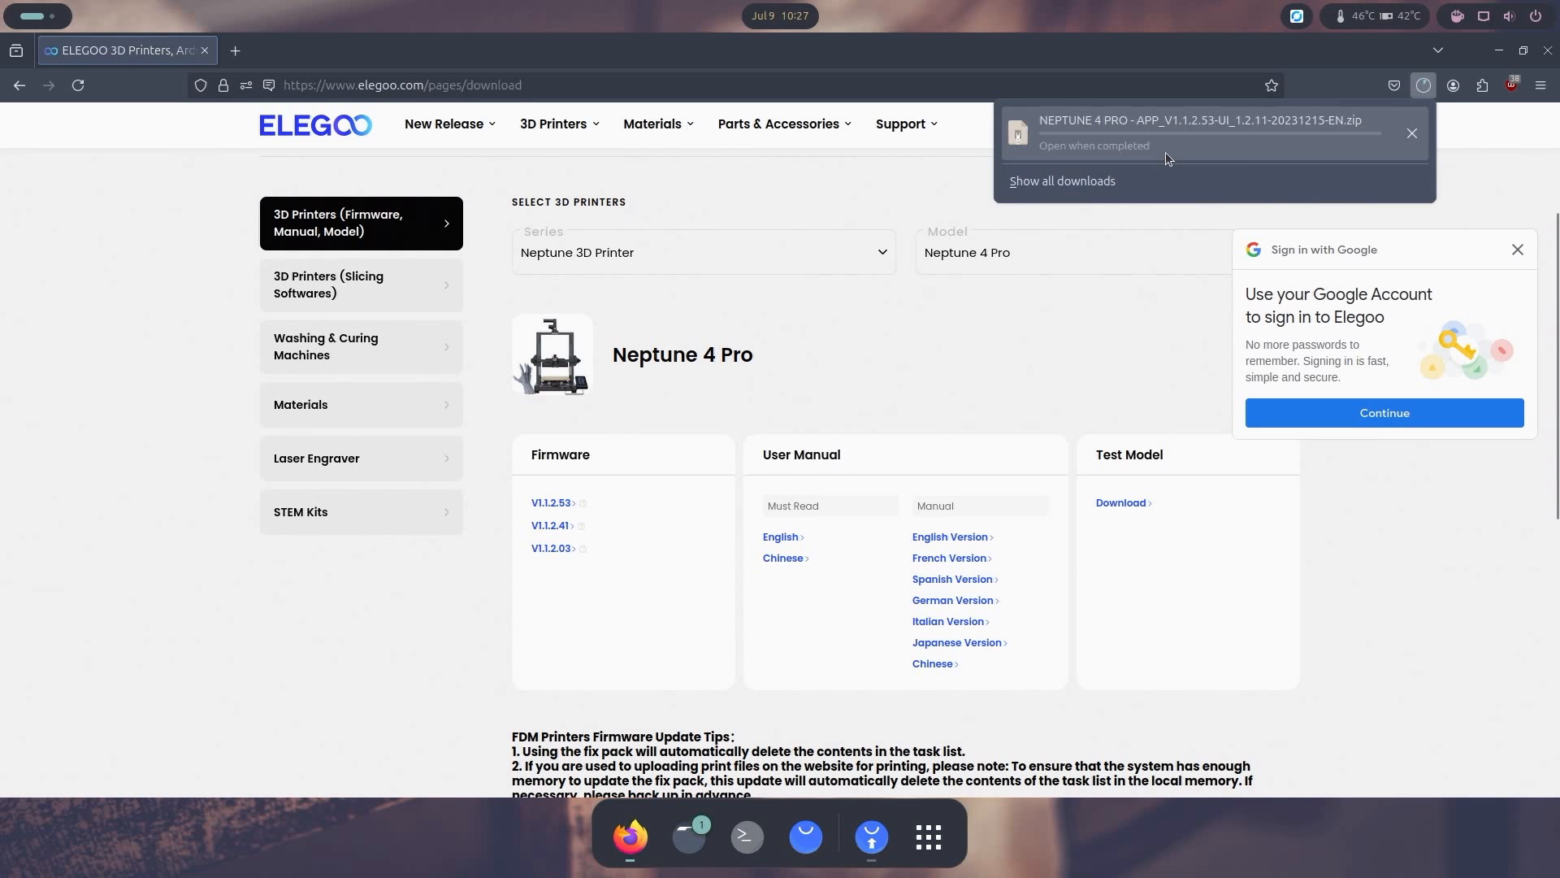
pyautogui.moveTo(1318, 91)
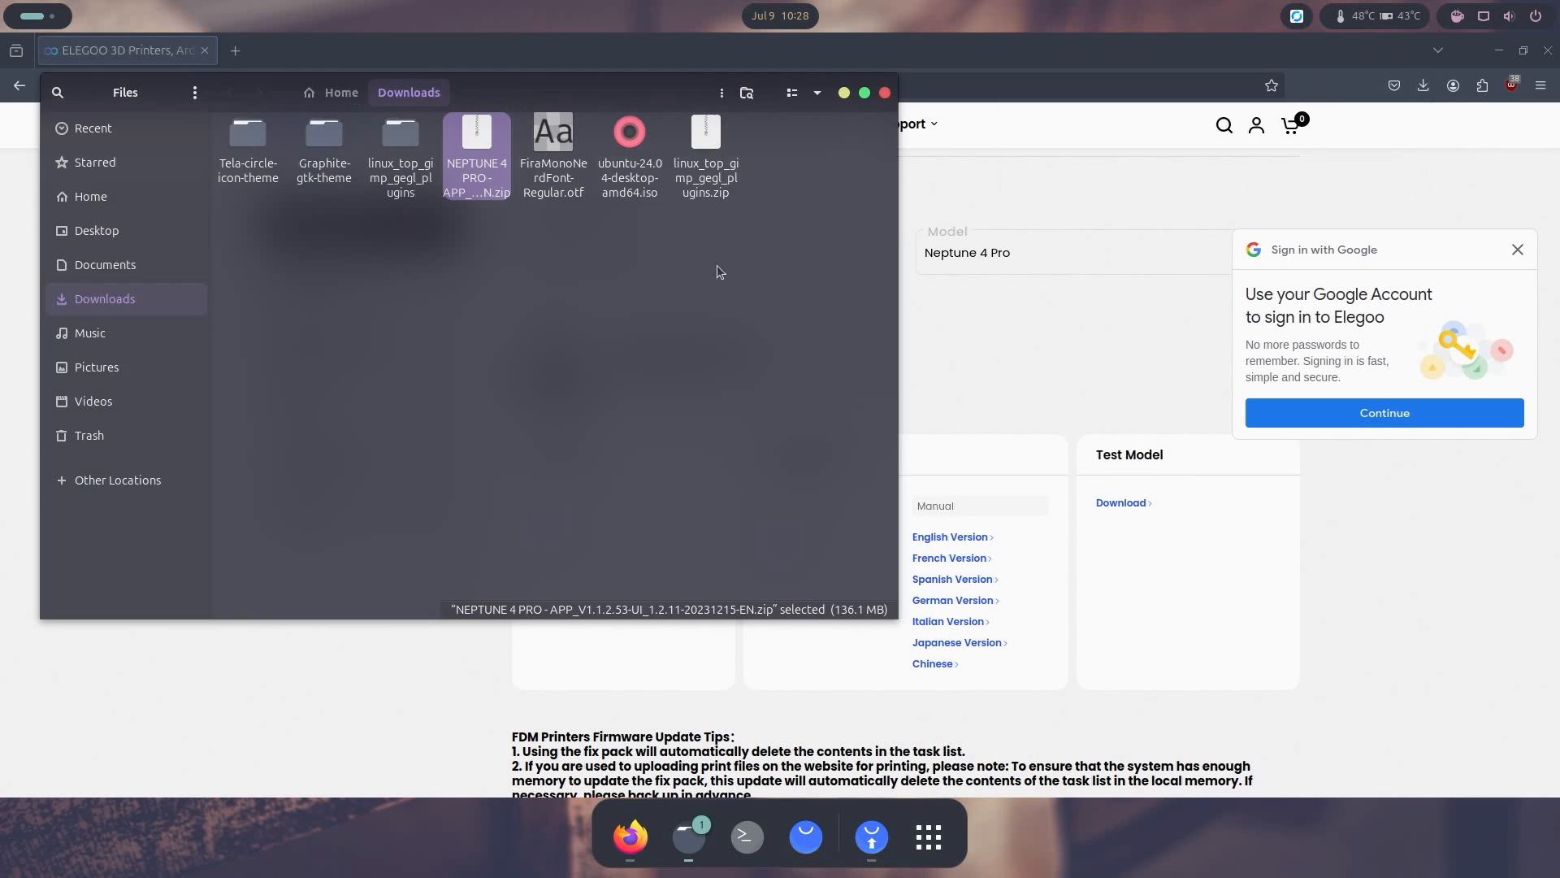
# - Extract the Neptune 4 Pro firmware zip into Downloads and enter the extracted folder
pyautogui.rightClick(476, 140)
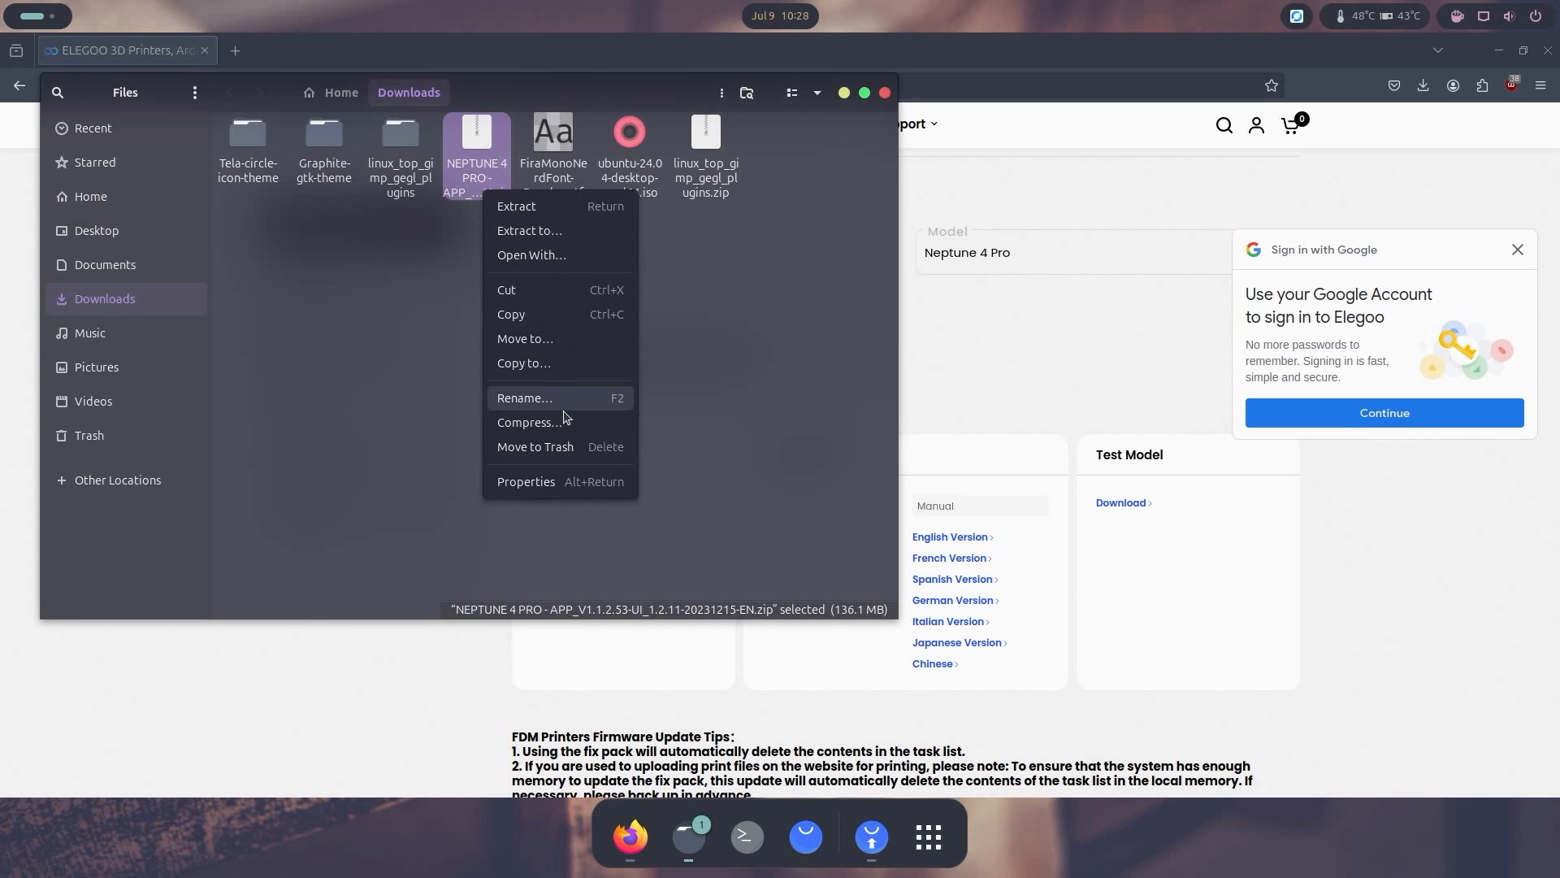
pyautogui.moveTo(560, 211)
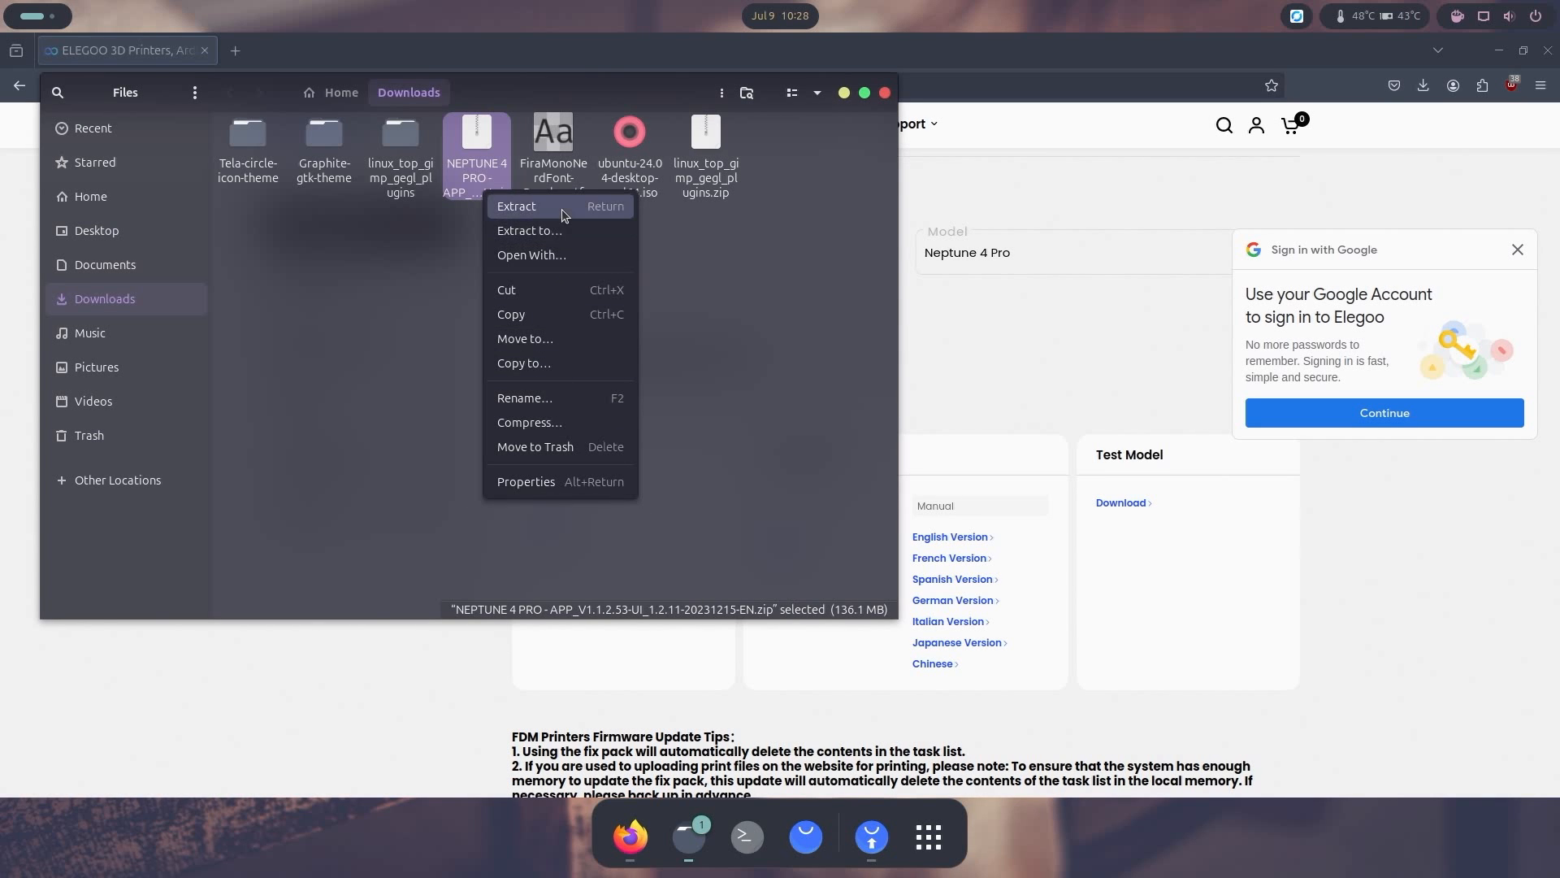
pyautogui.click(515, 206)
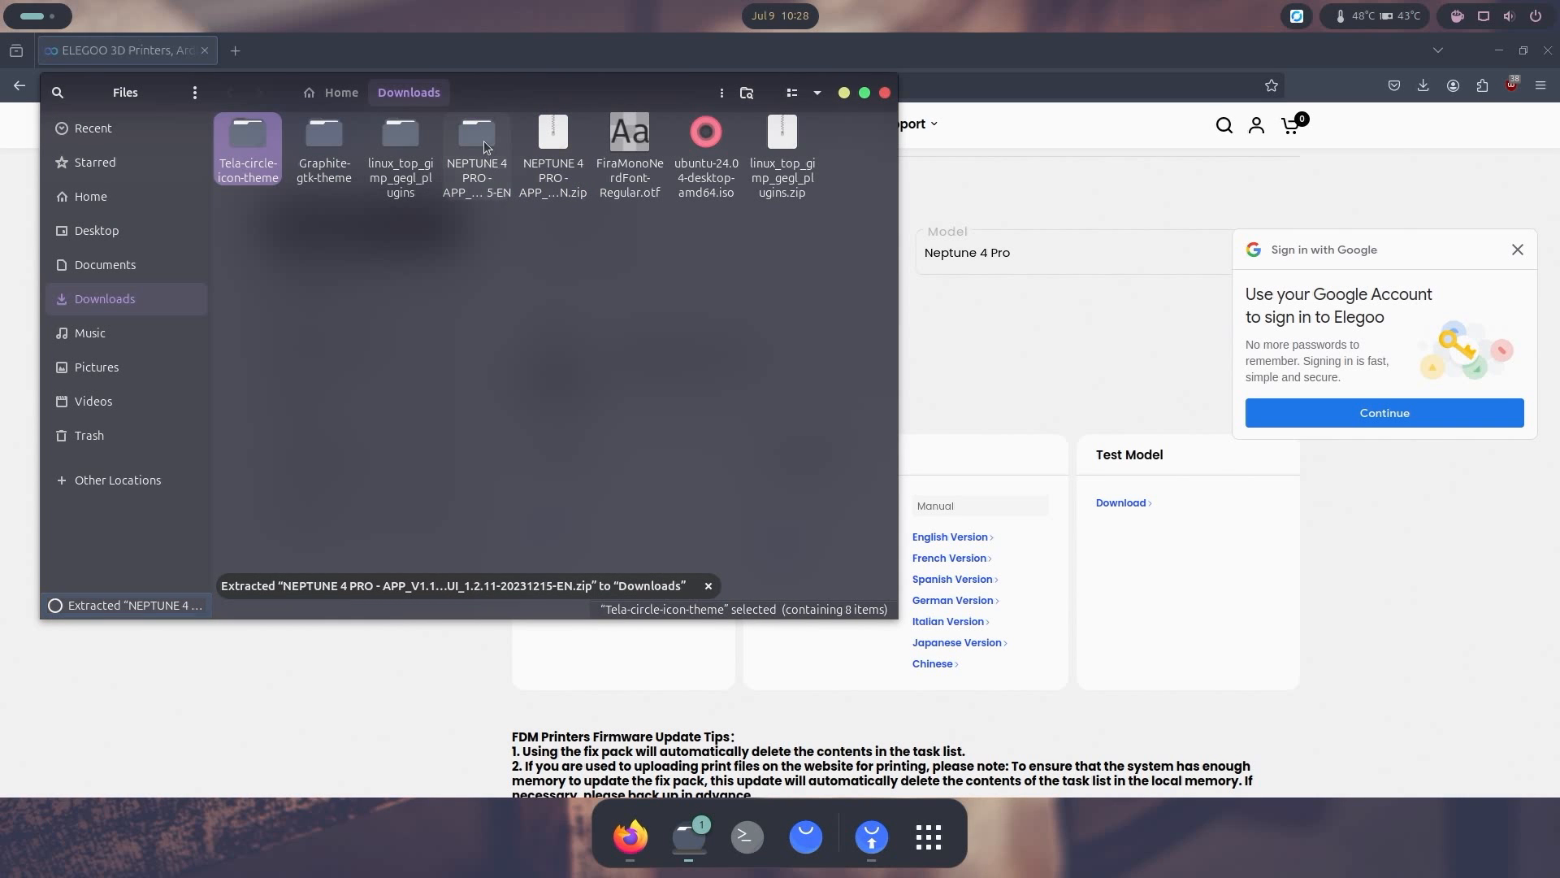
pyautogui.doubleClick(476, 145)
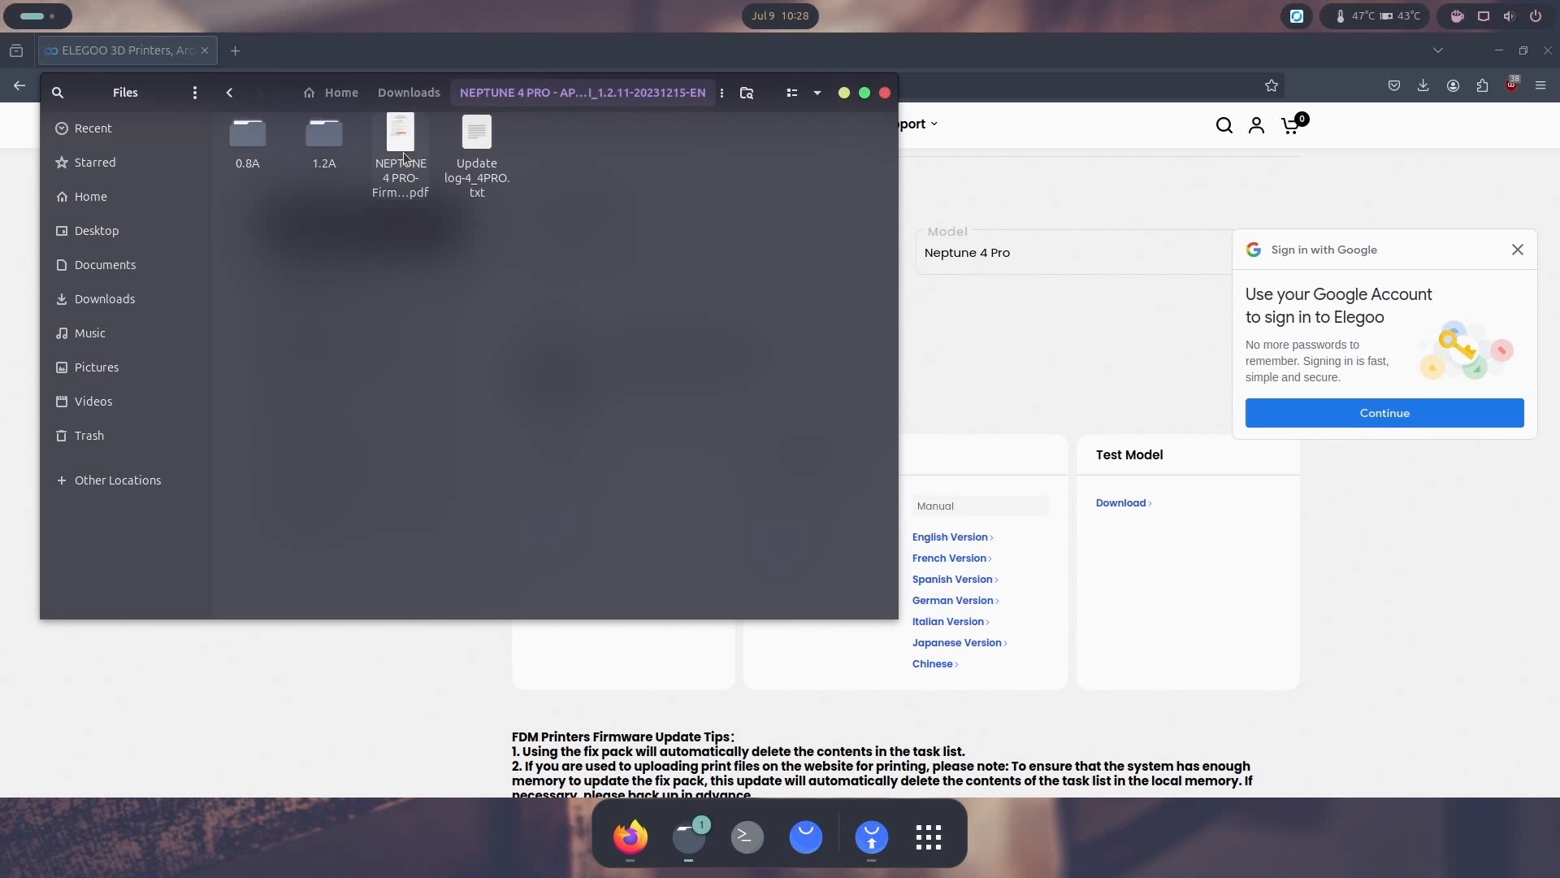
# - Read the firmware update PDF's traceability-code and touchscreen firmware sections
pyautogui.doubleClick(400, 130)
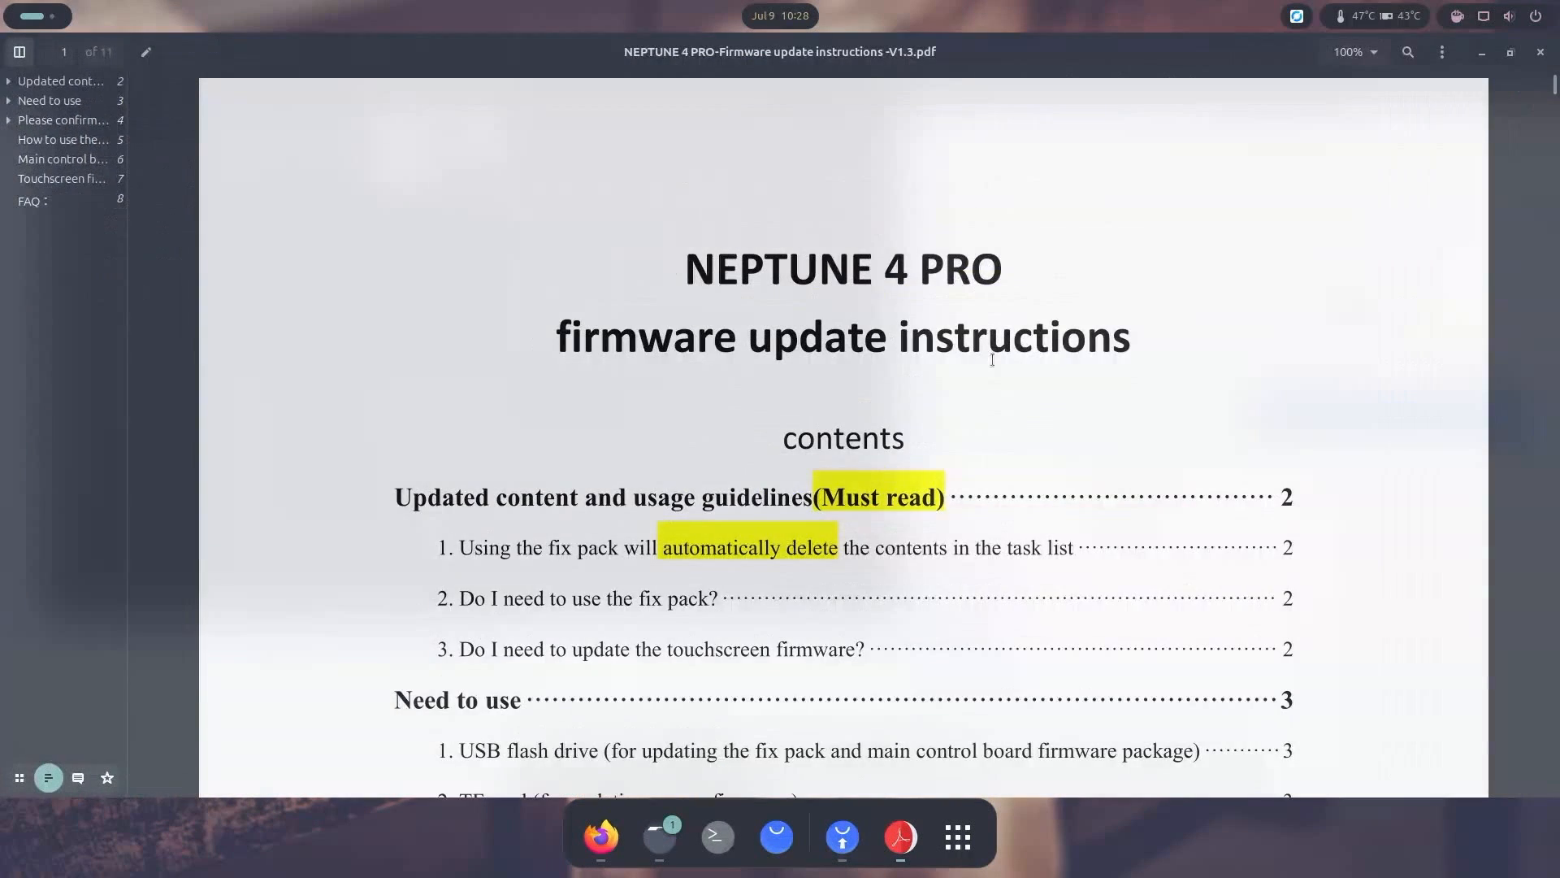
pyautogui.scroll(-3)
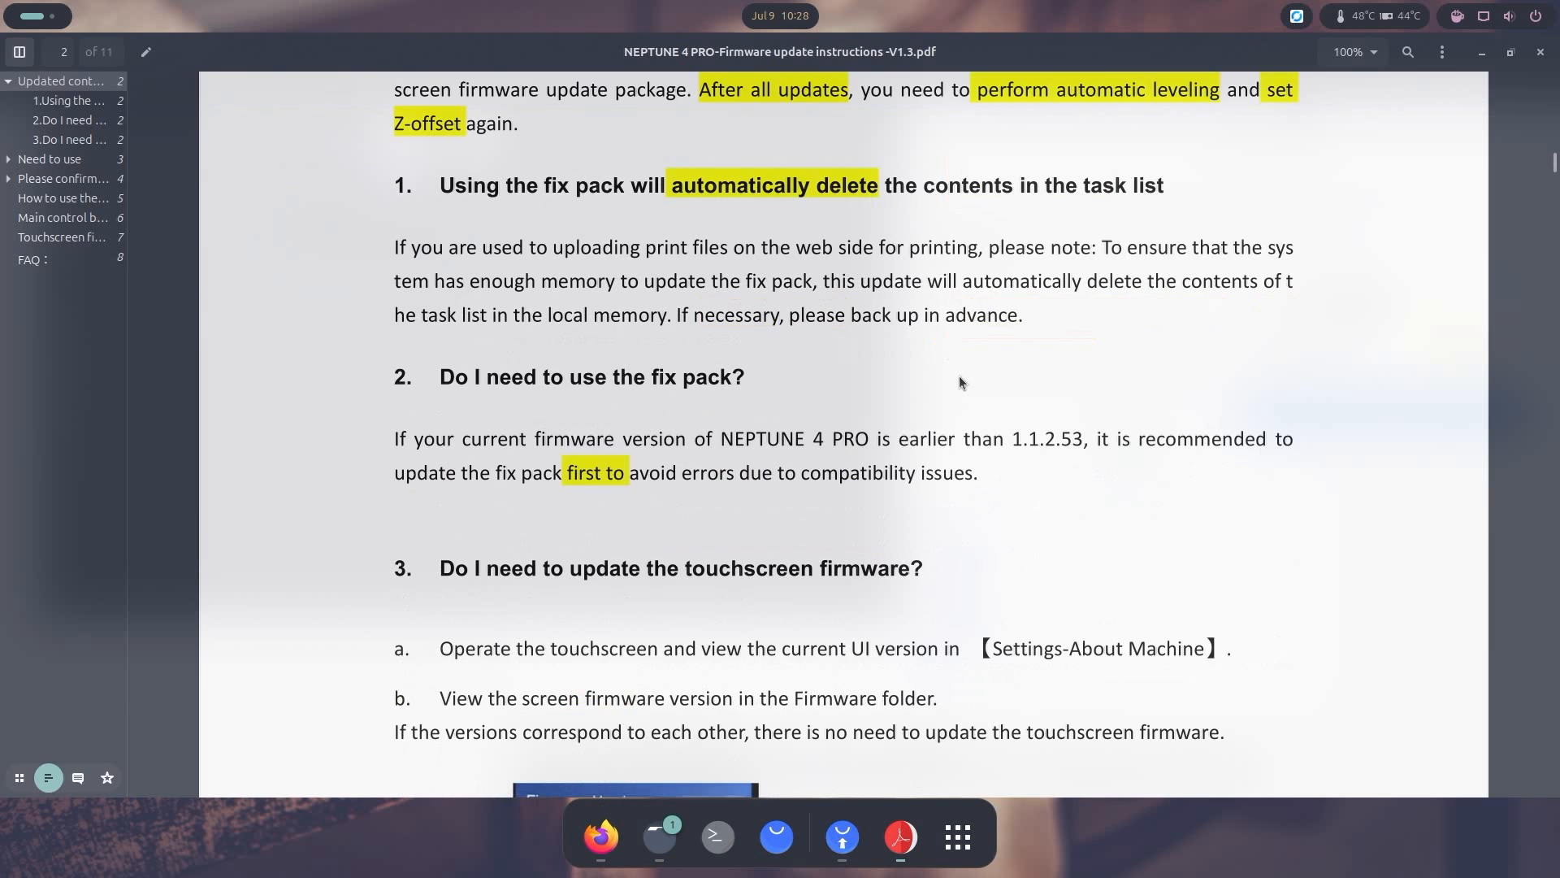
pyautogui.scroll(-3)
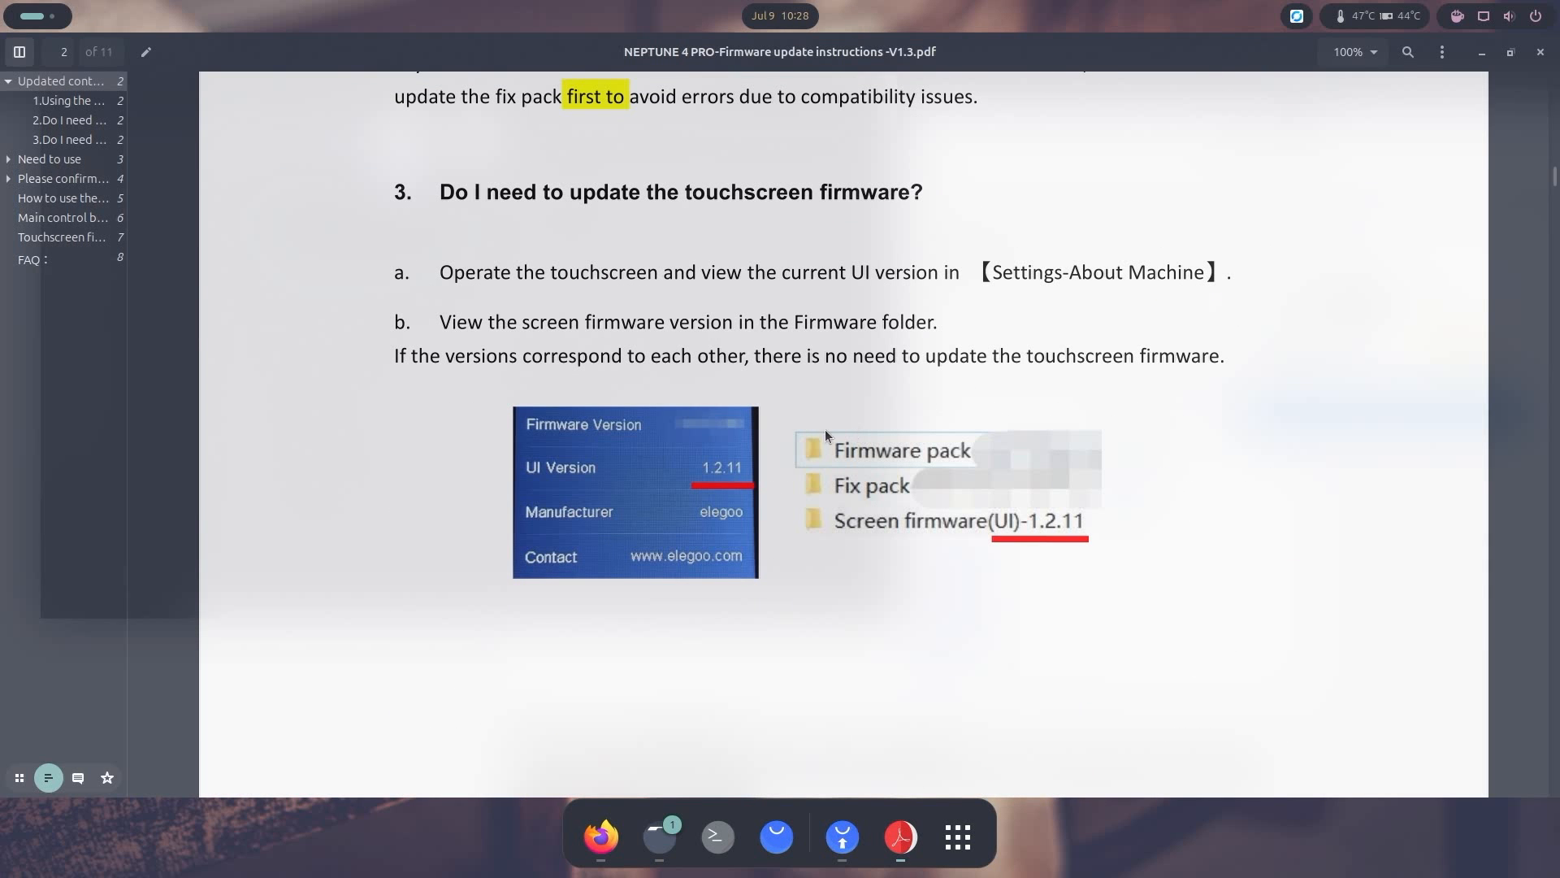
pyautogui.moveTo(720, 473)
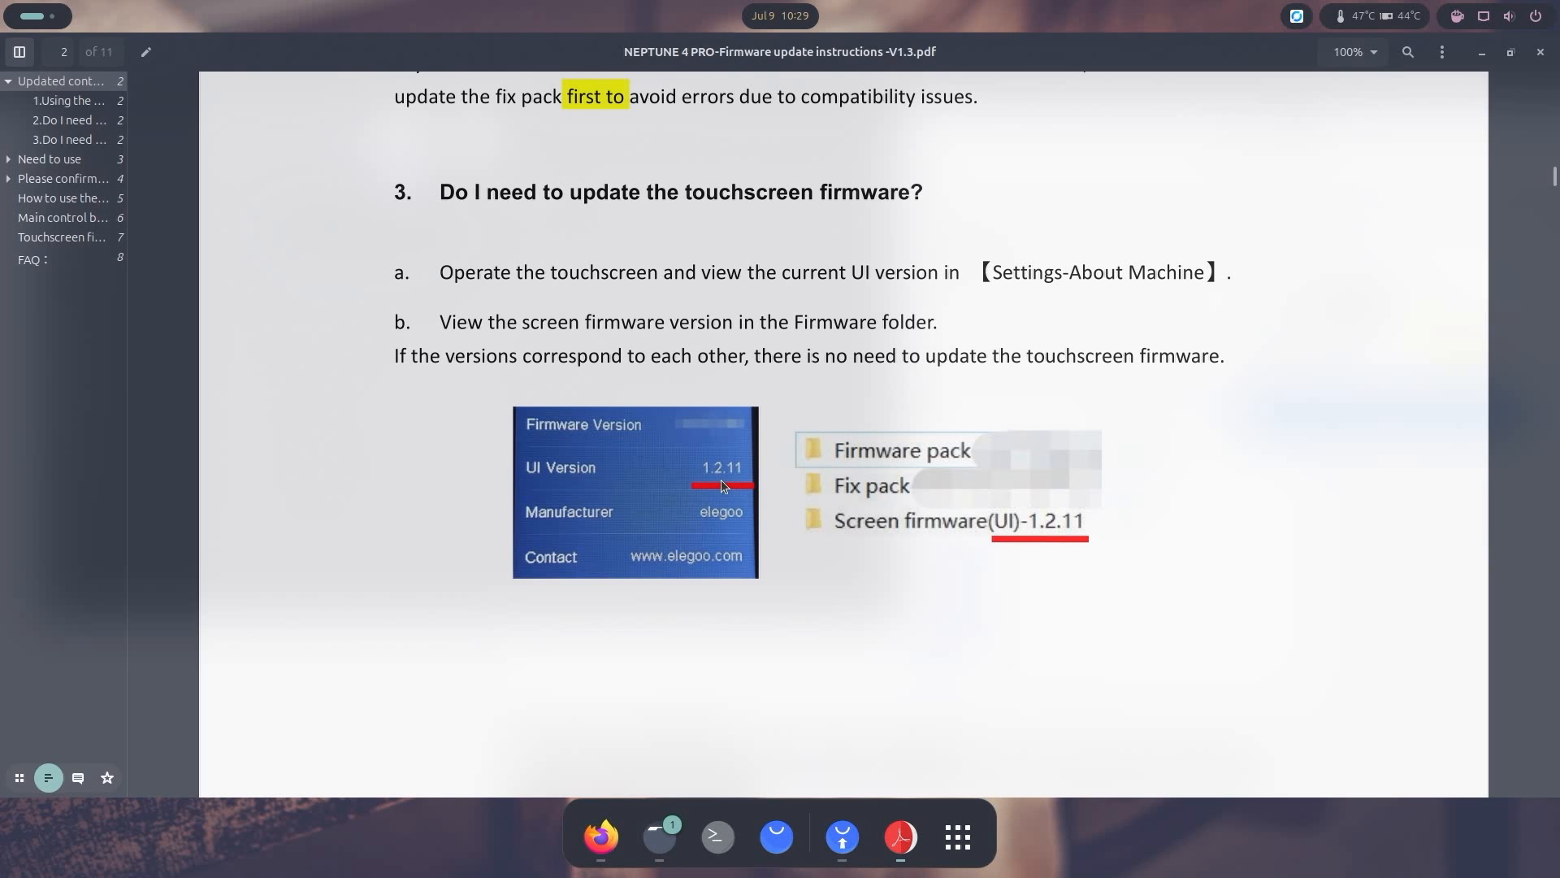
pyautogui.moveTo(1008, 509)
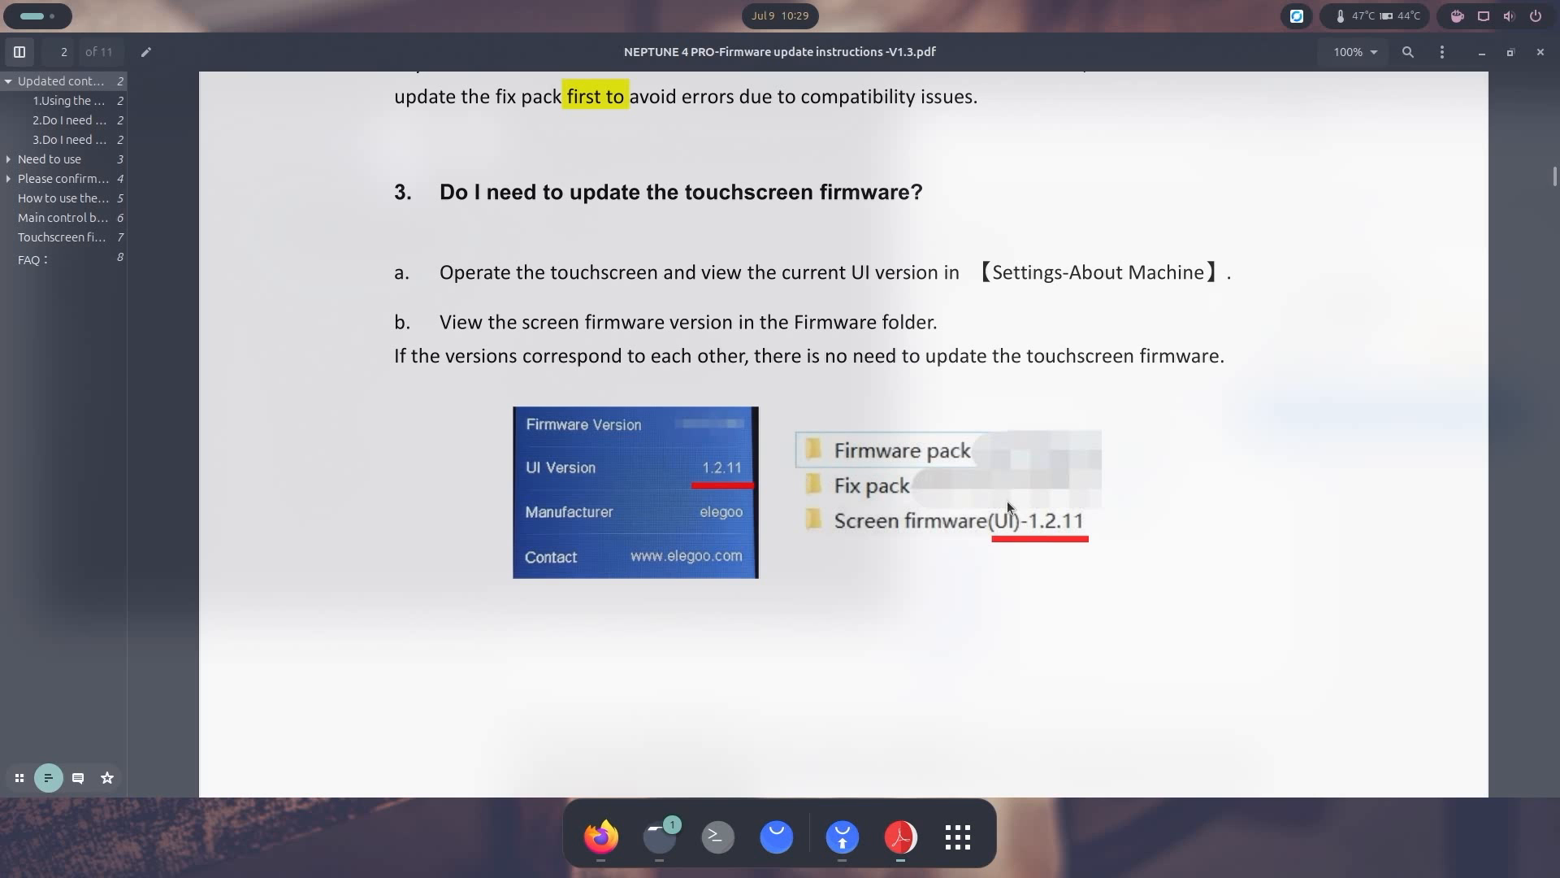
pyautogui.moveTo(764, 488)
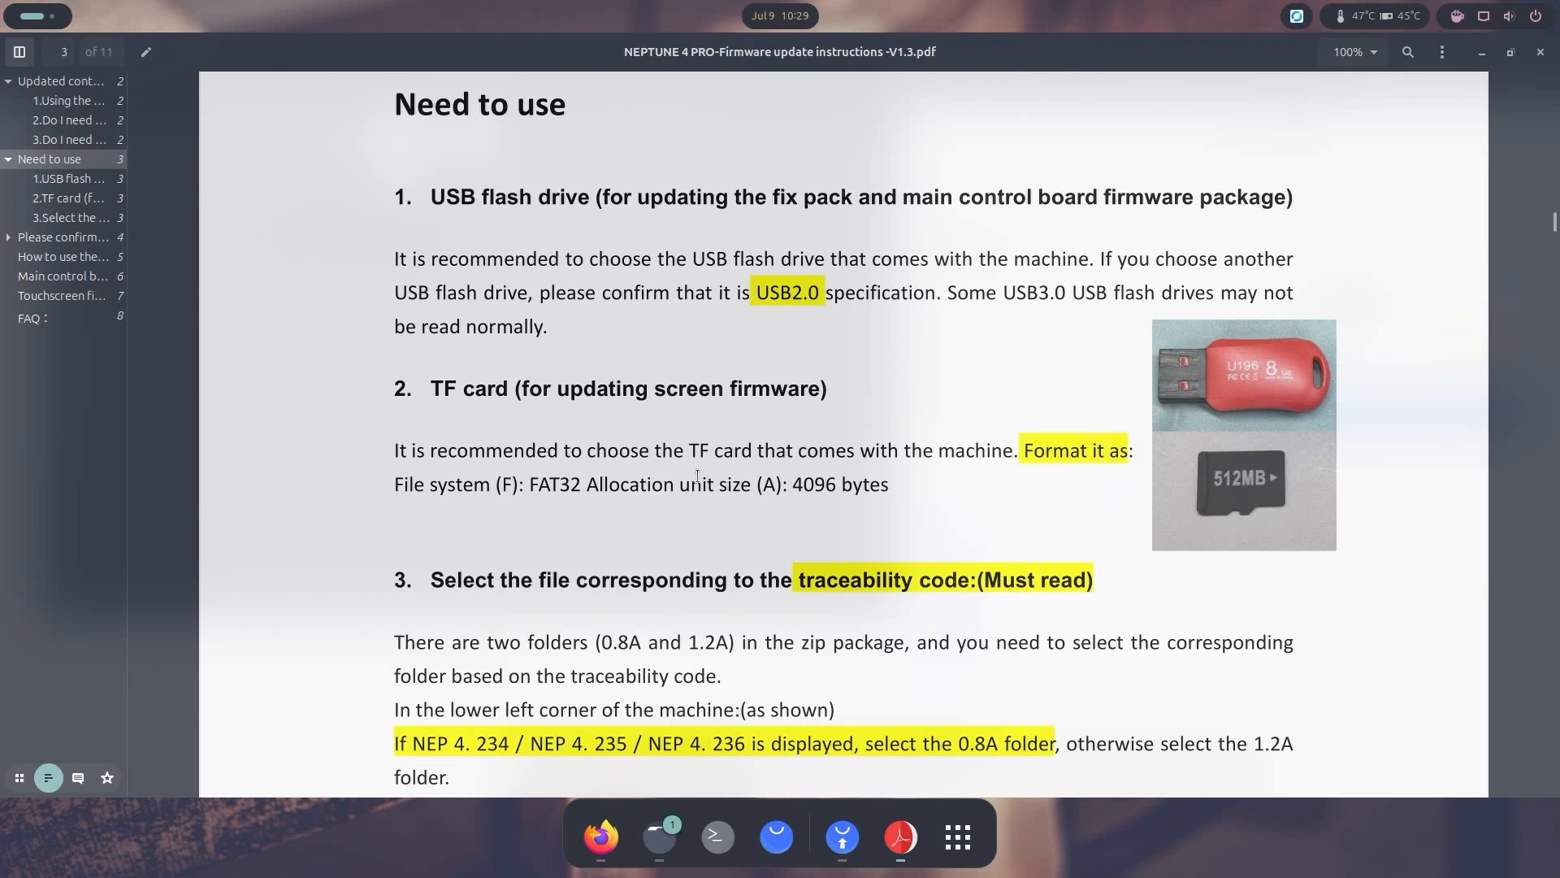
pyautogui.scroll(-3)
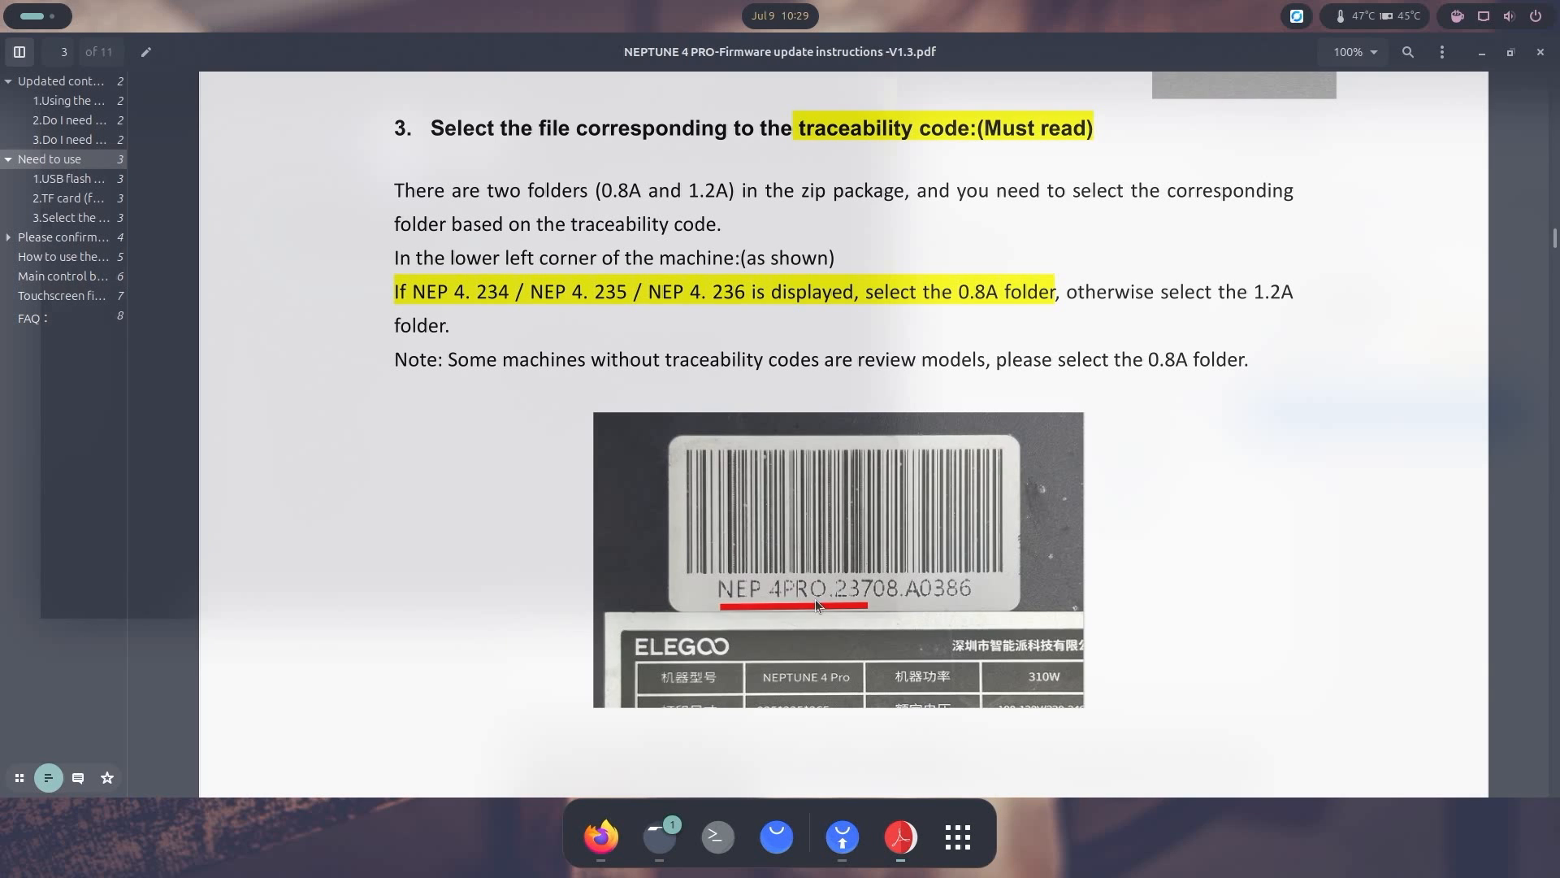
pyautogui.moveTo(942, 460)
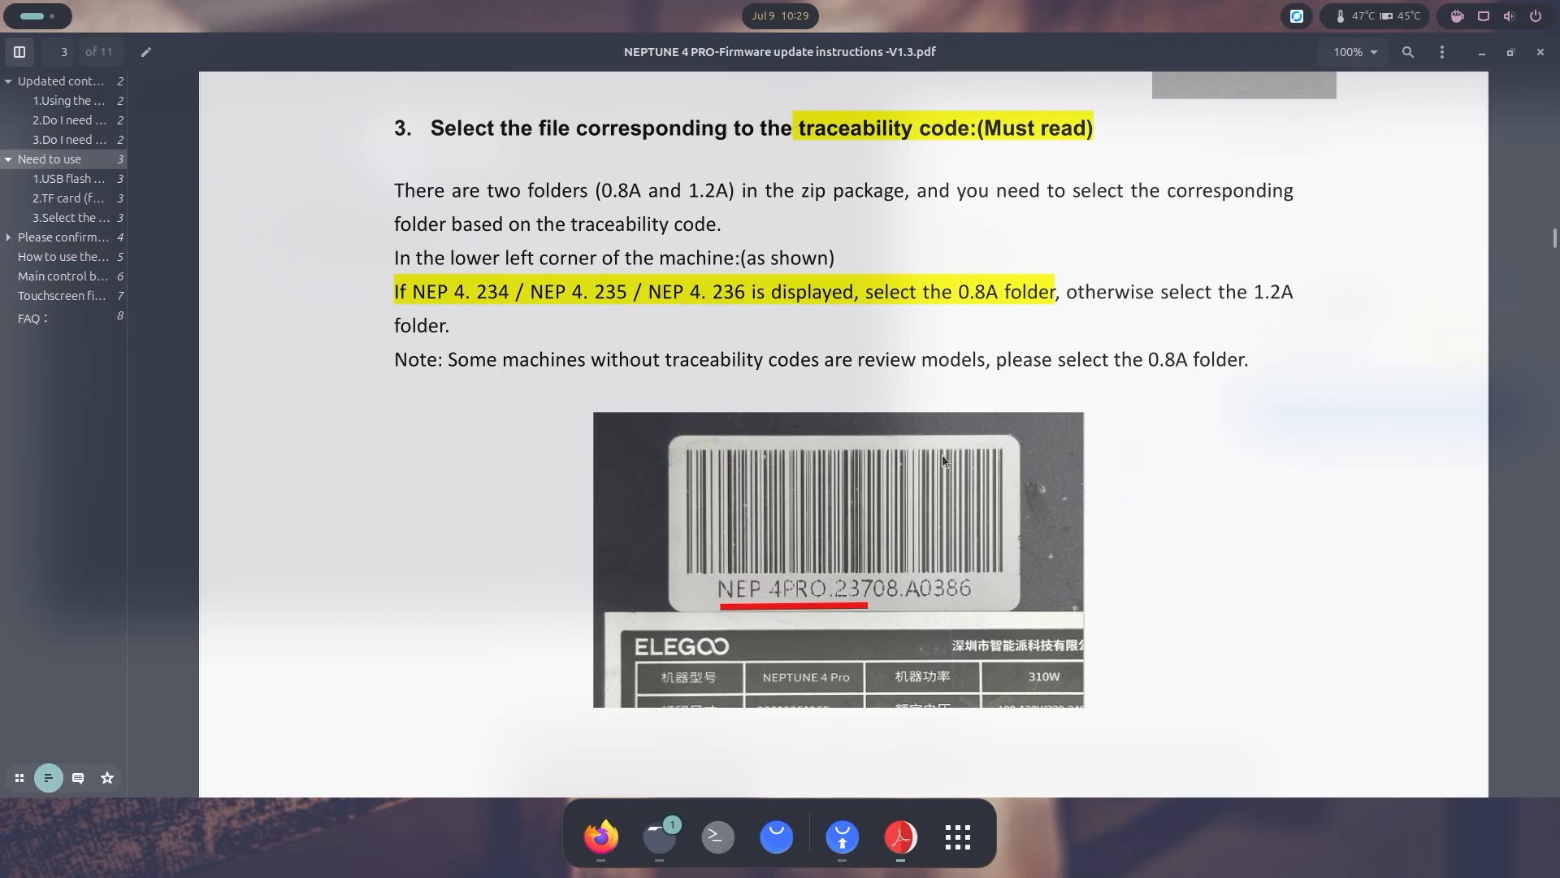
pyautogui.moveTo(901, 517)
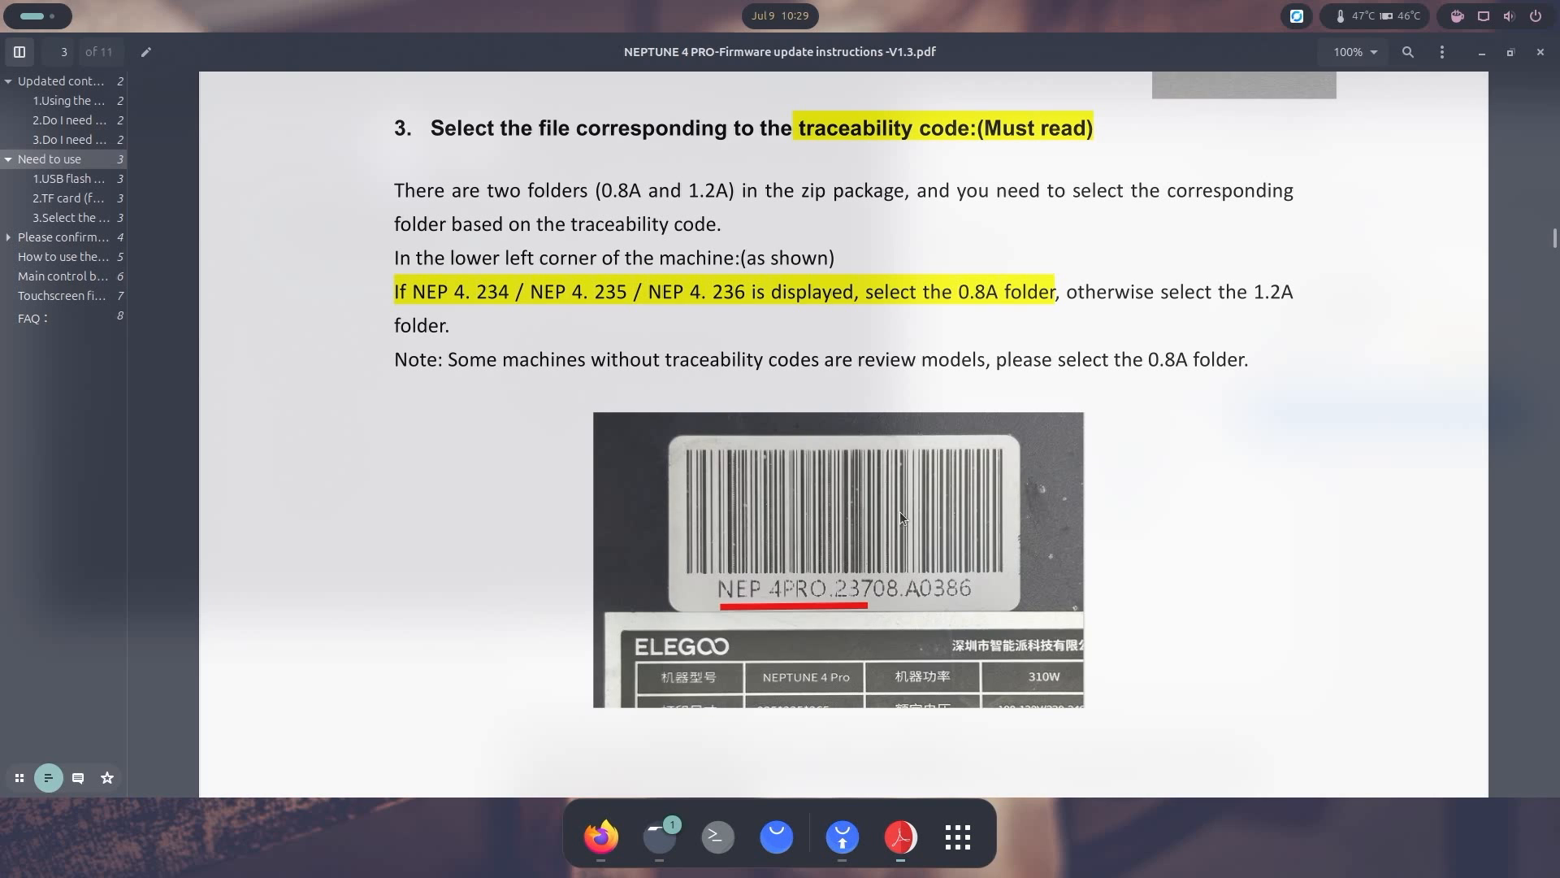
pyautogui.moveTo(1008, 290)
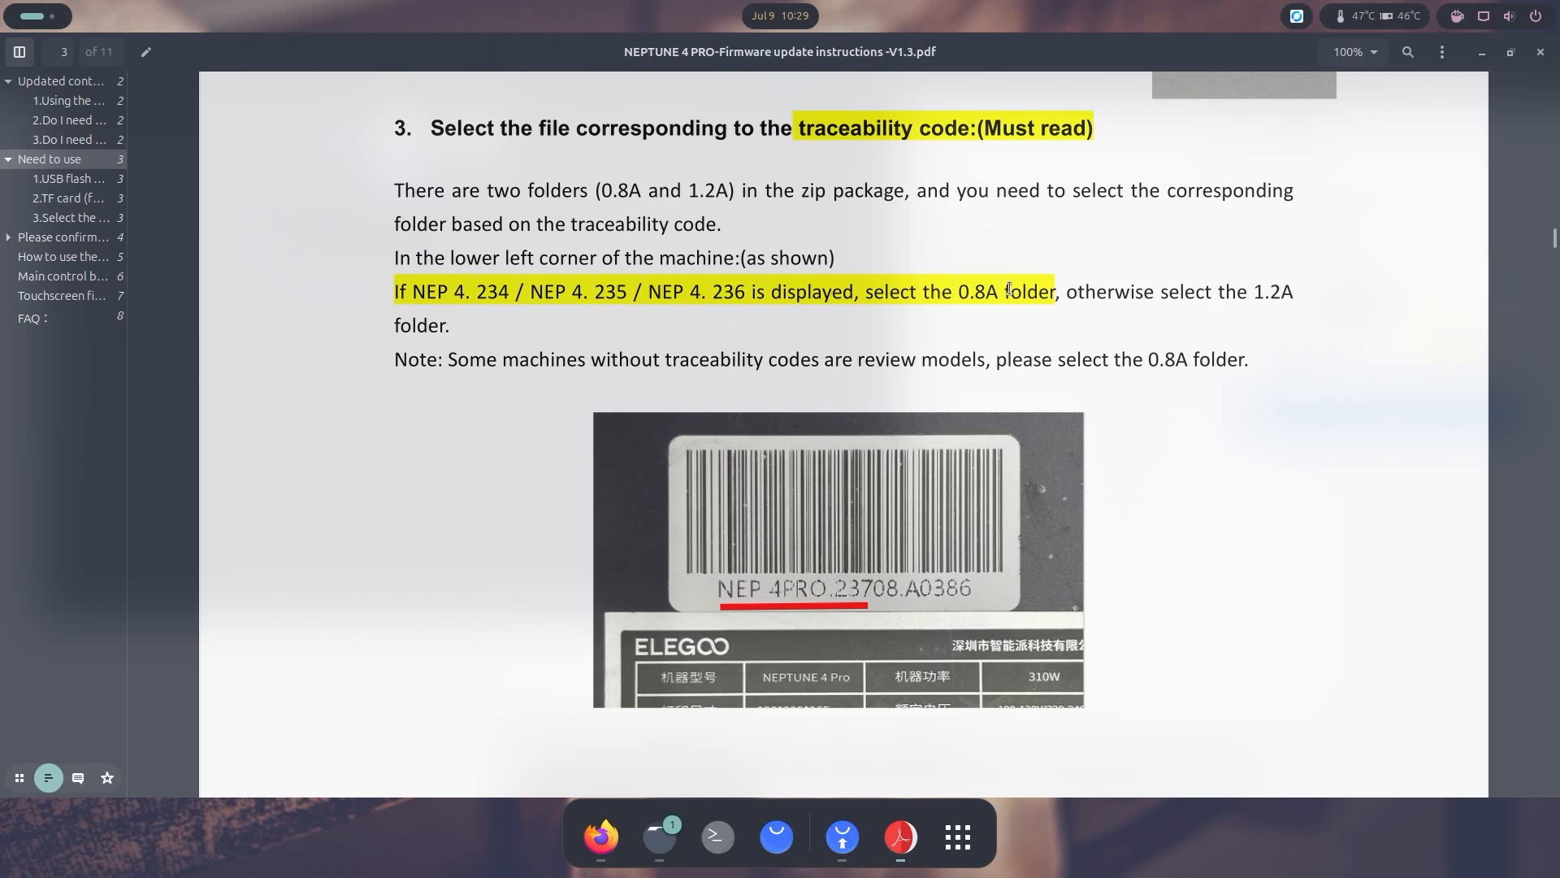
pyautogui.moveTo(971, 401)
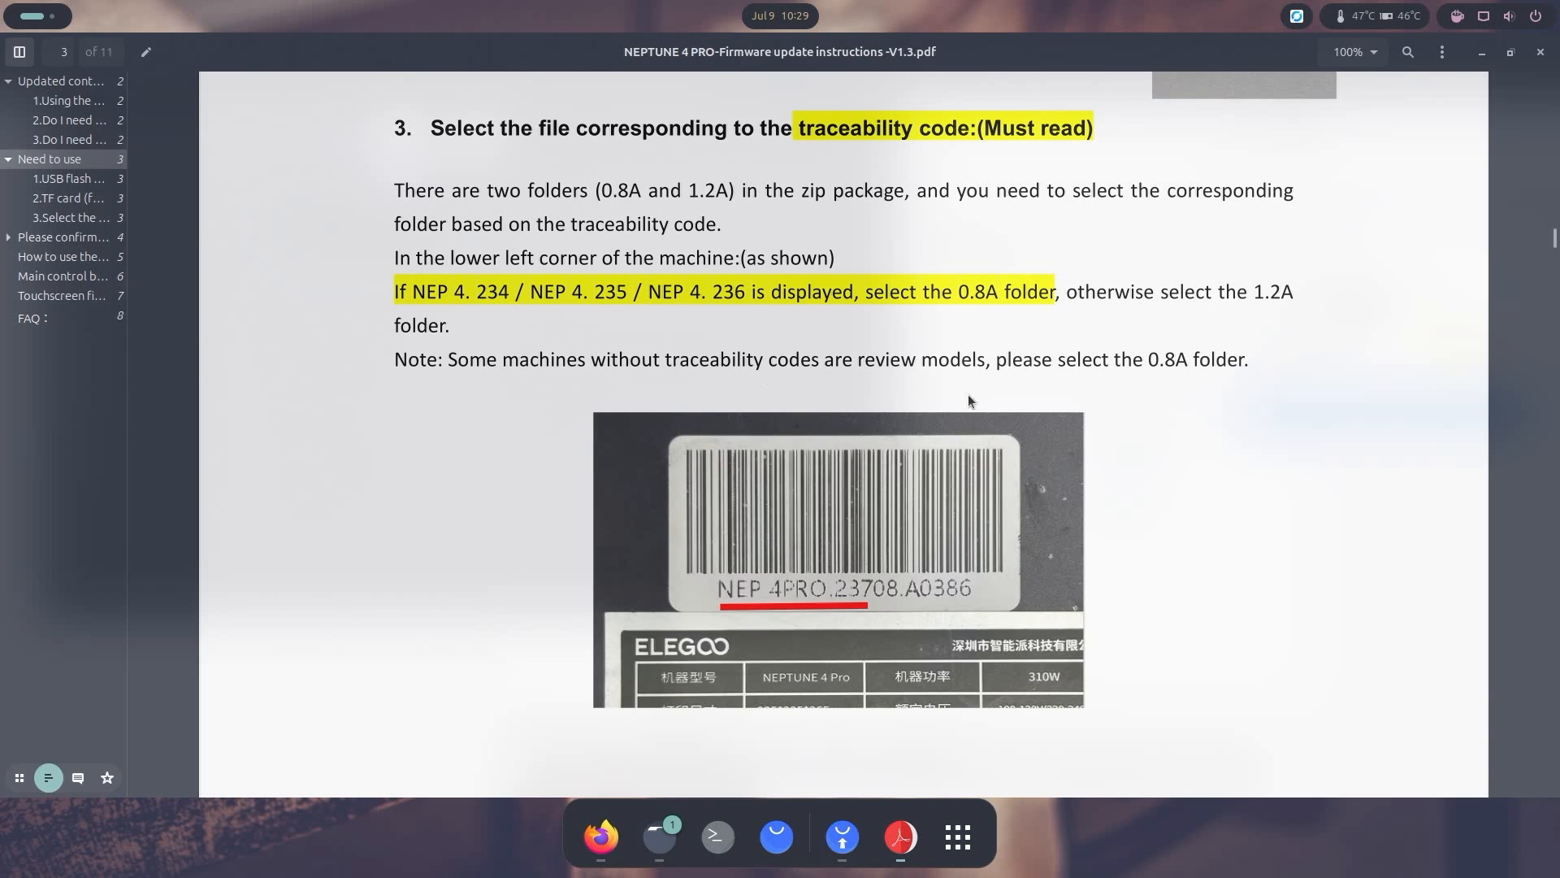
pyautogui.moveTo(715, 195)
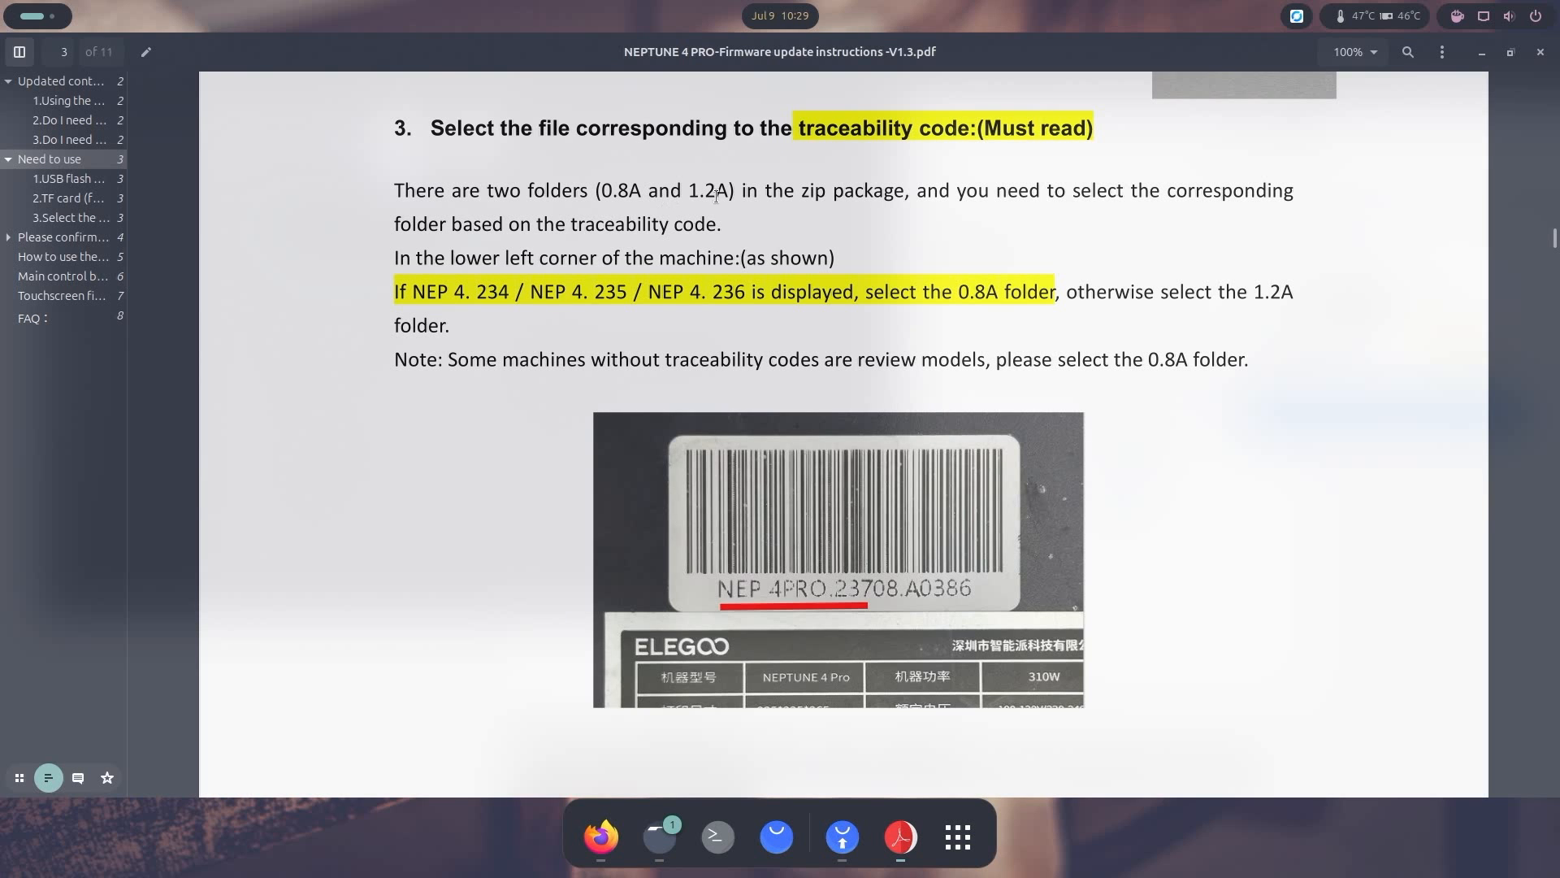
pyautogui.scroll(-3)
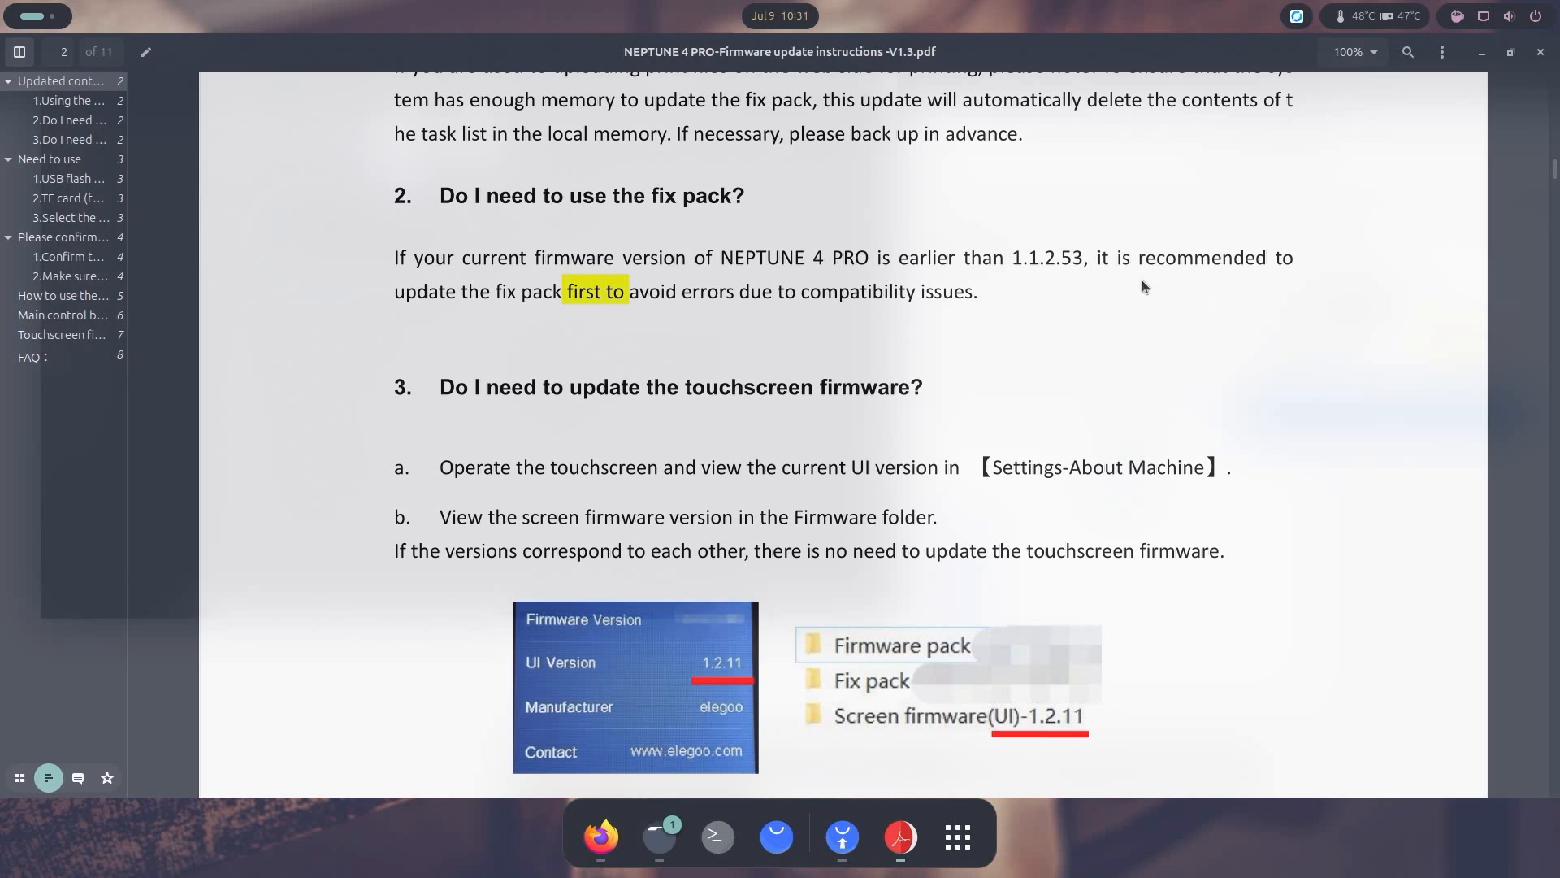
pyautogui.moveTo(1077, 275)
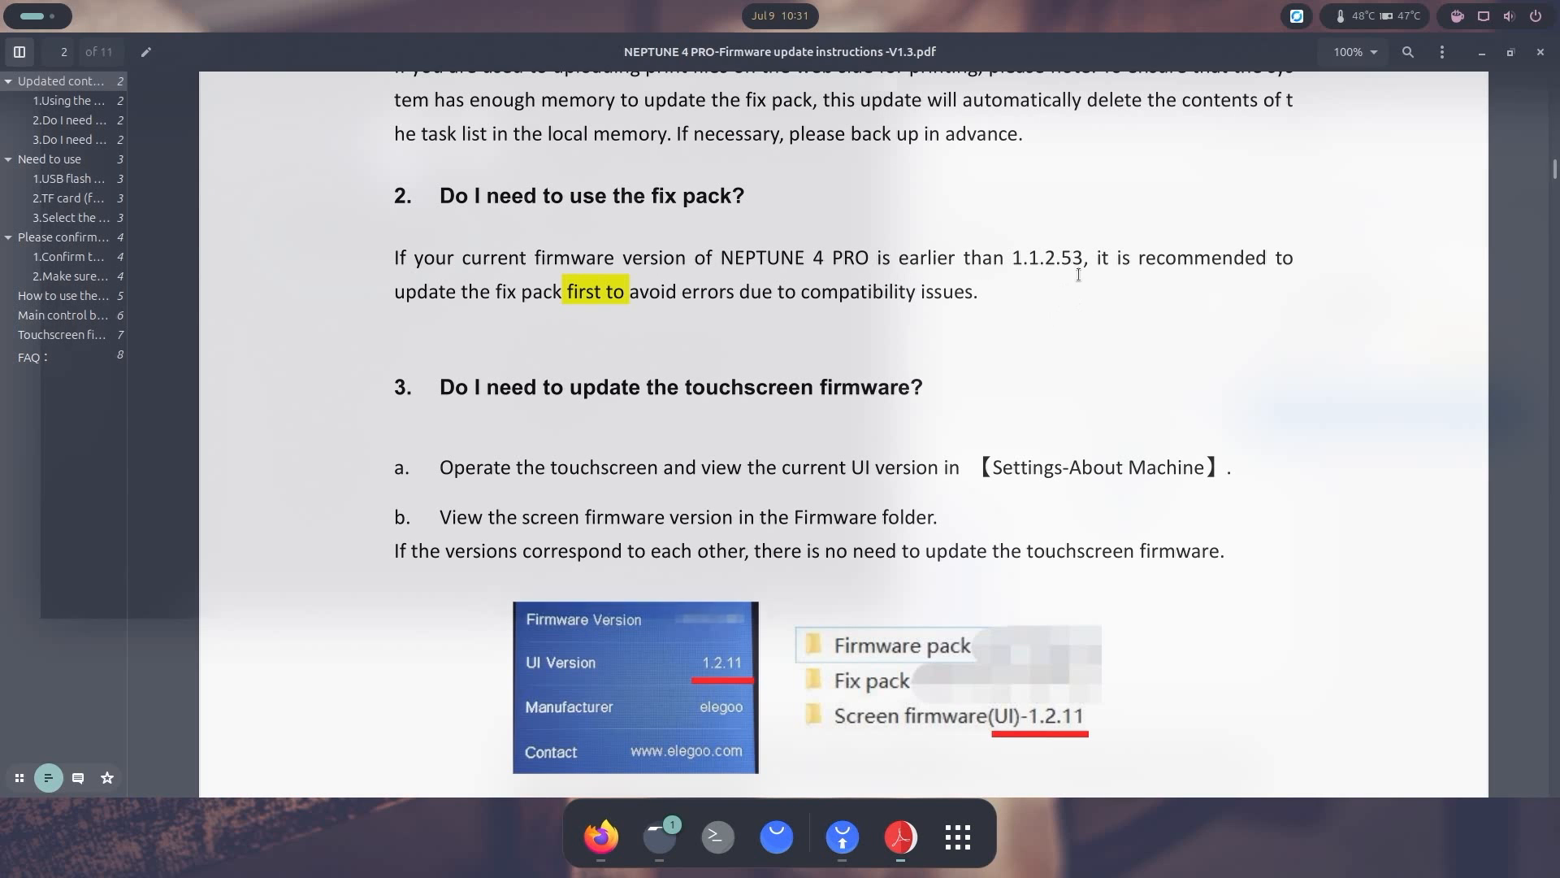
pyautogui.moveTo(629, 302)
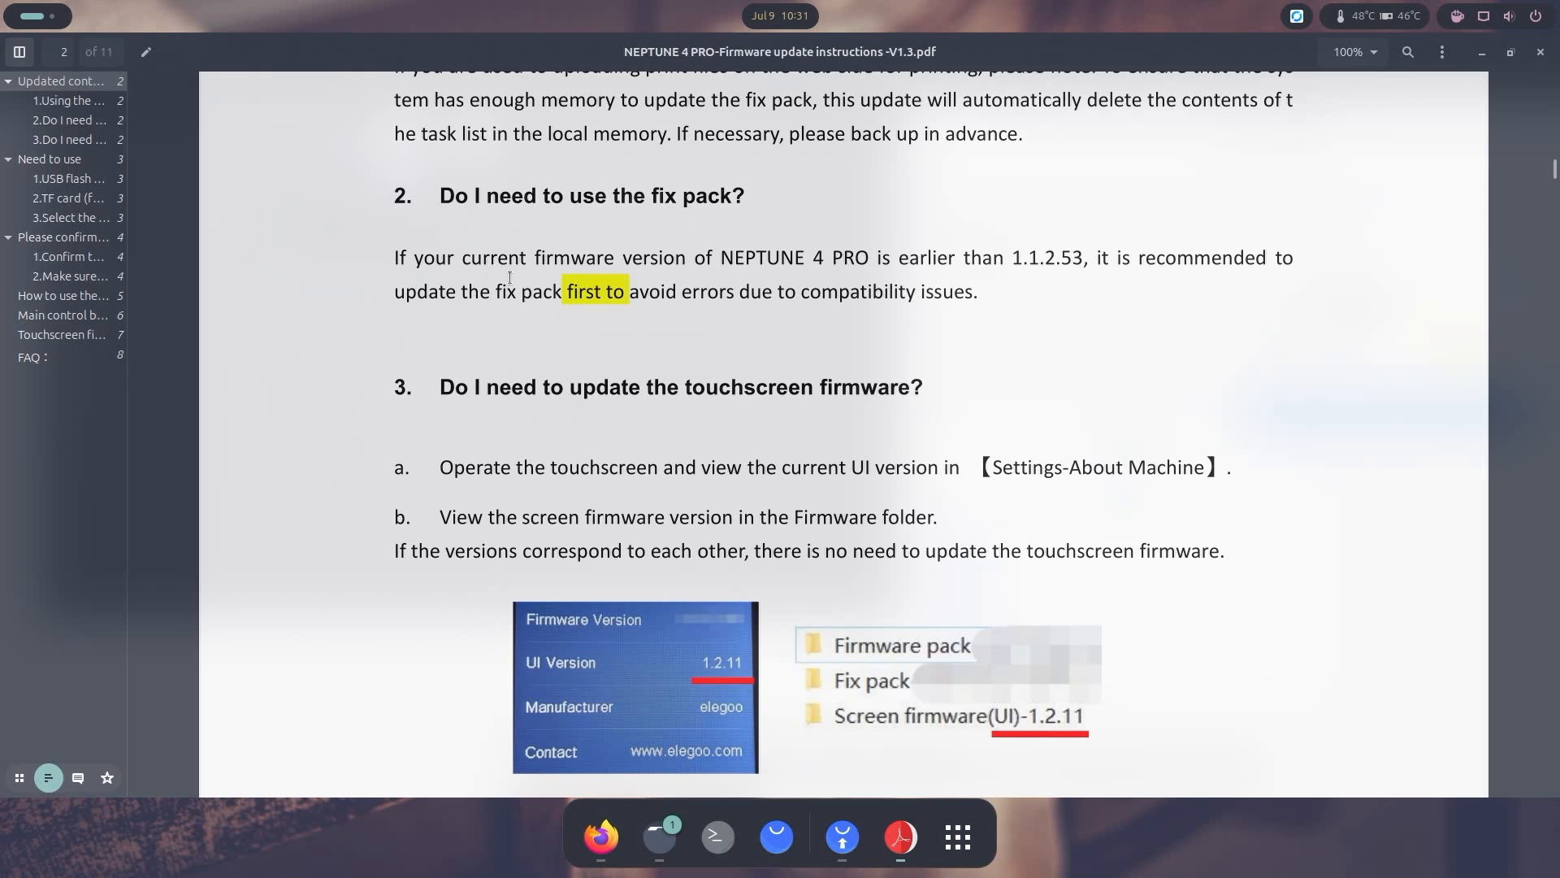
pyautogui.moveTo(603, 362)
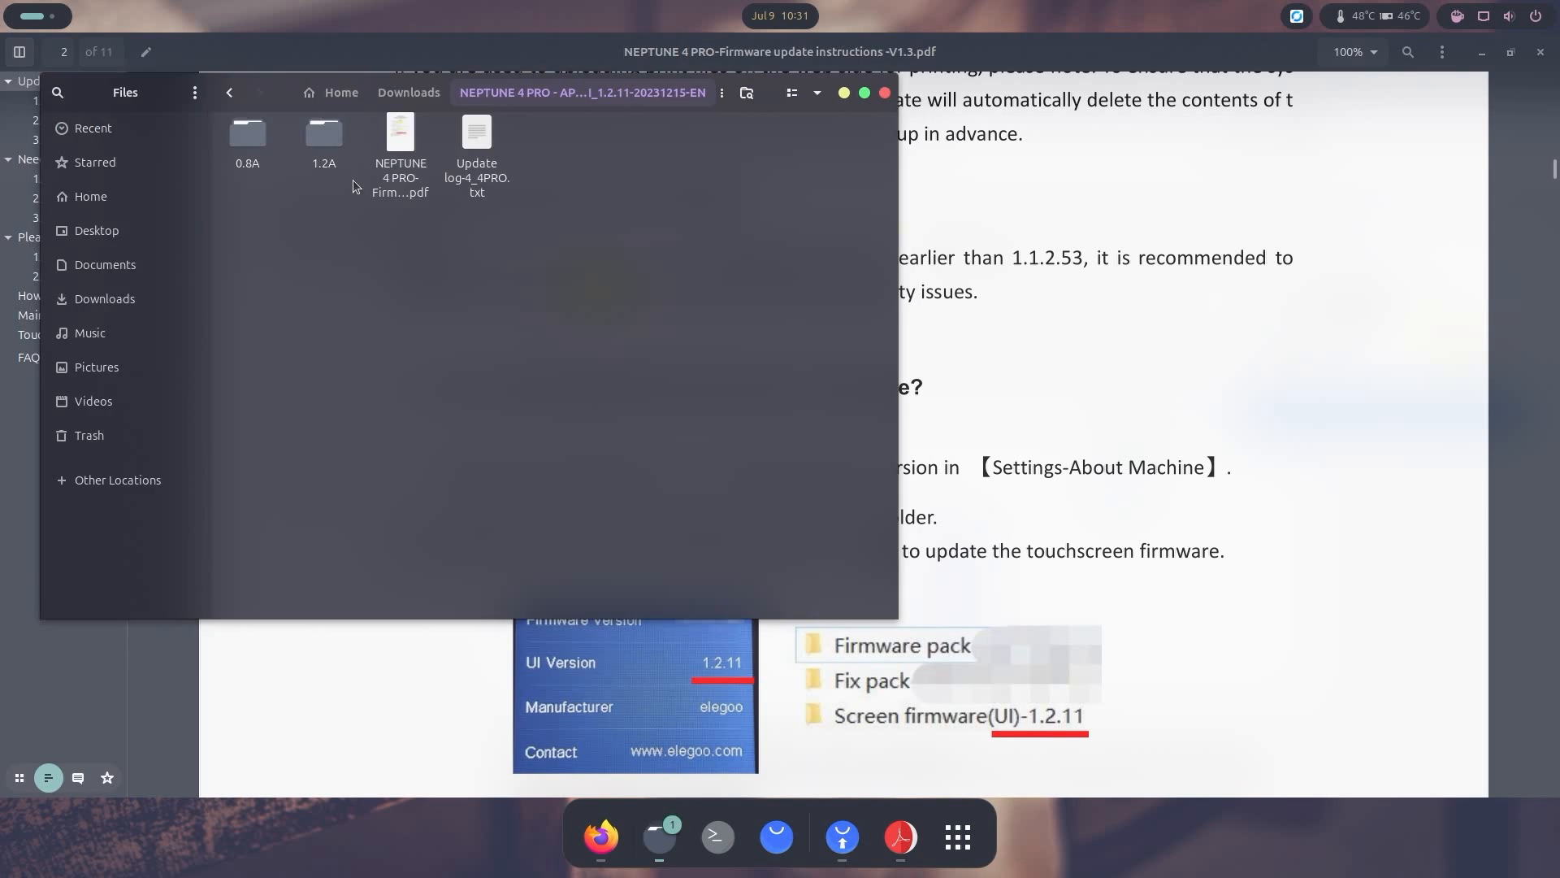
# - Enter the 0.8A folder and then its Firmware pack folder
pyautogui.click(247, 140)
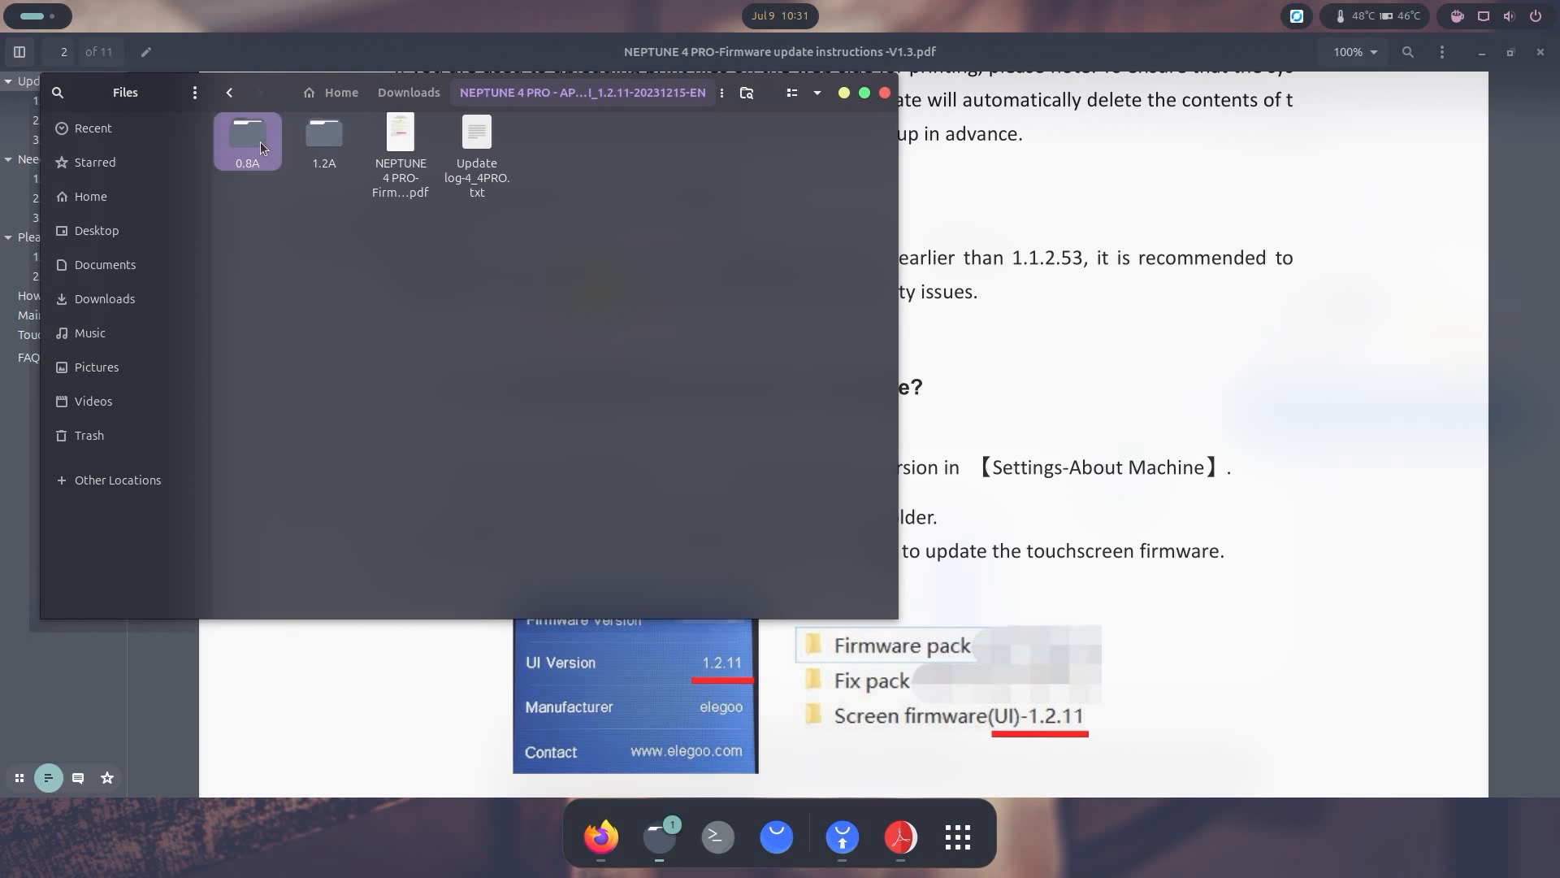
pyautogui.doubleClick(247, 140)
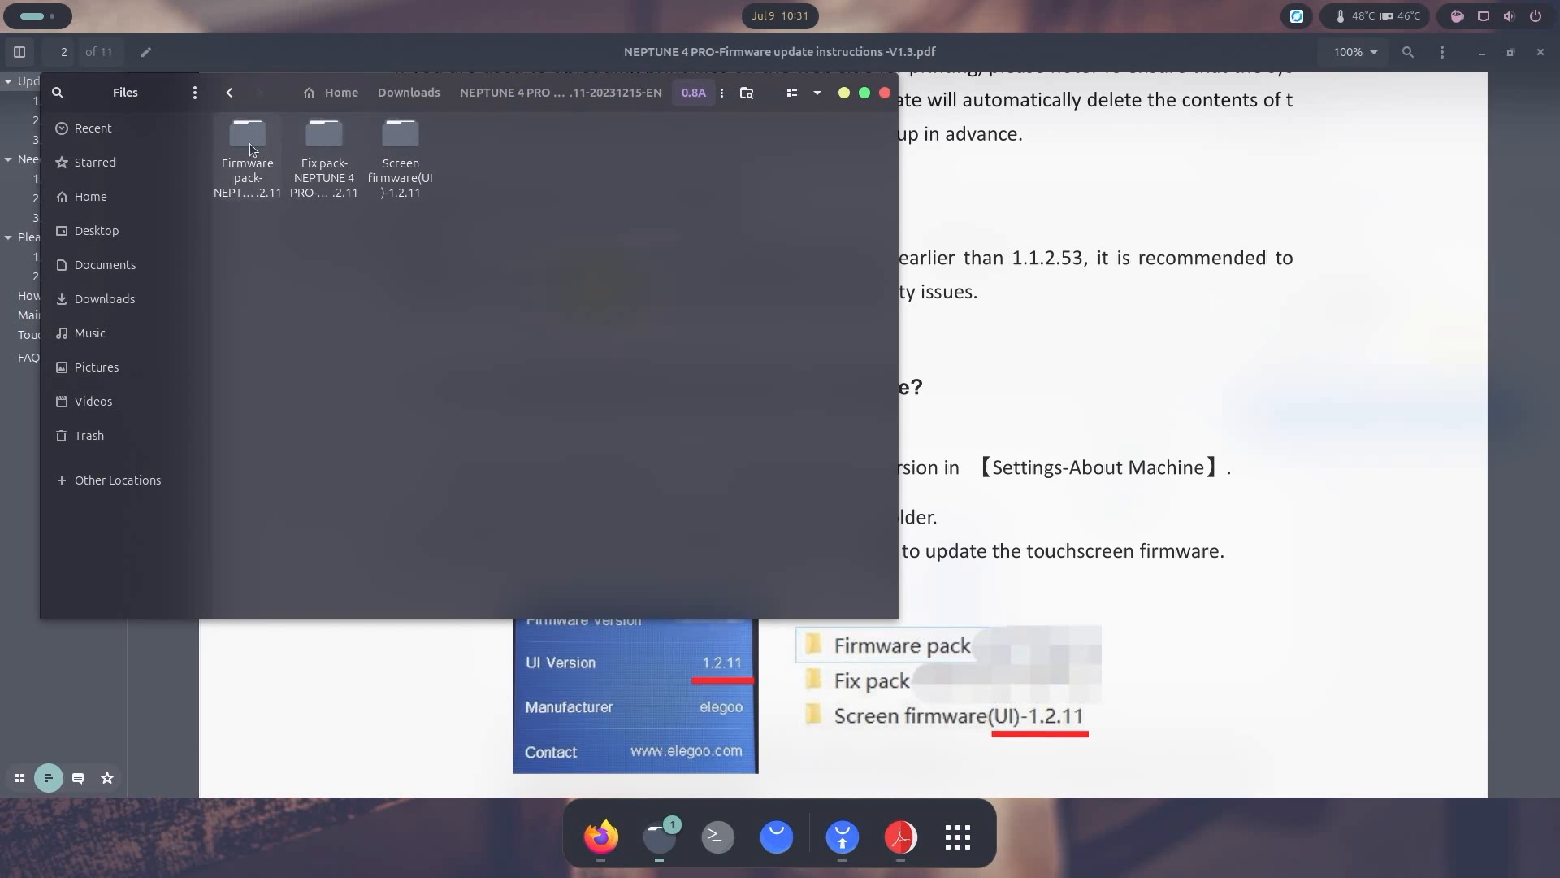
pyautogui.moveTo(278, 161)
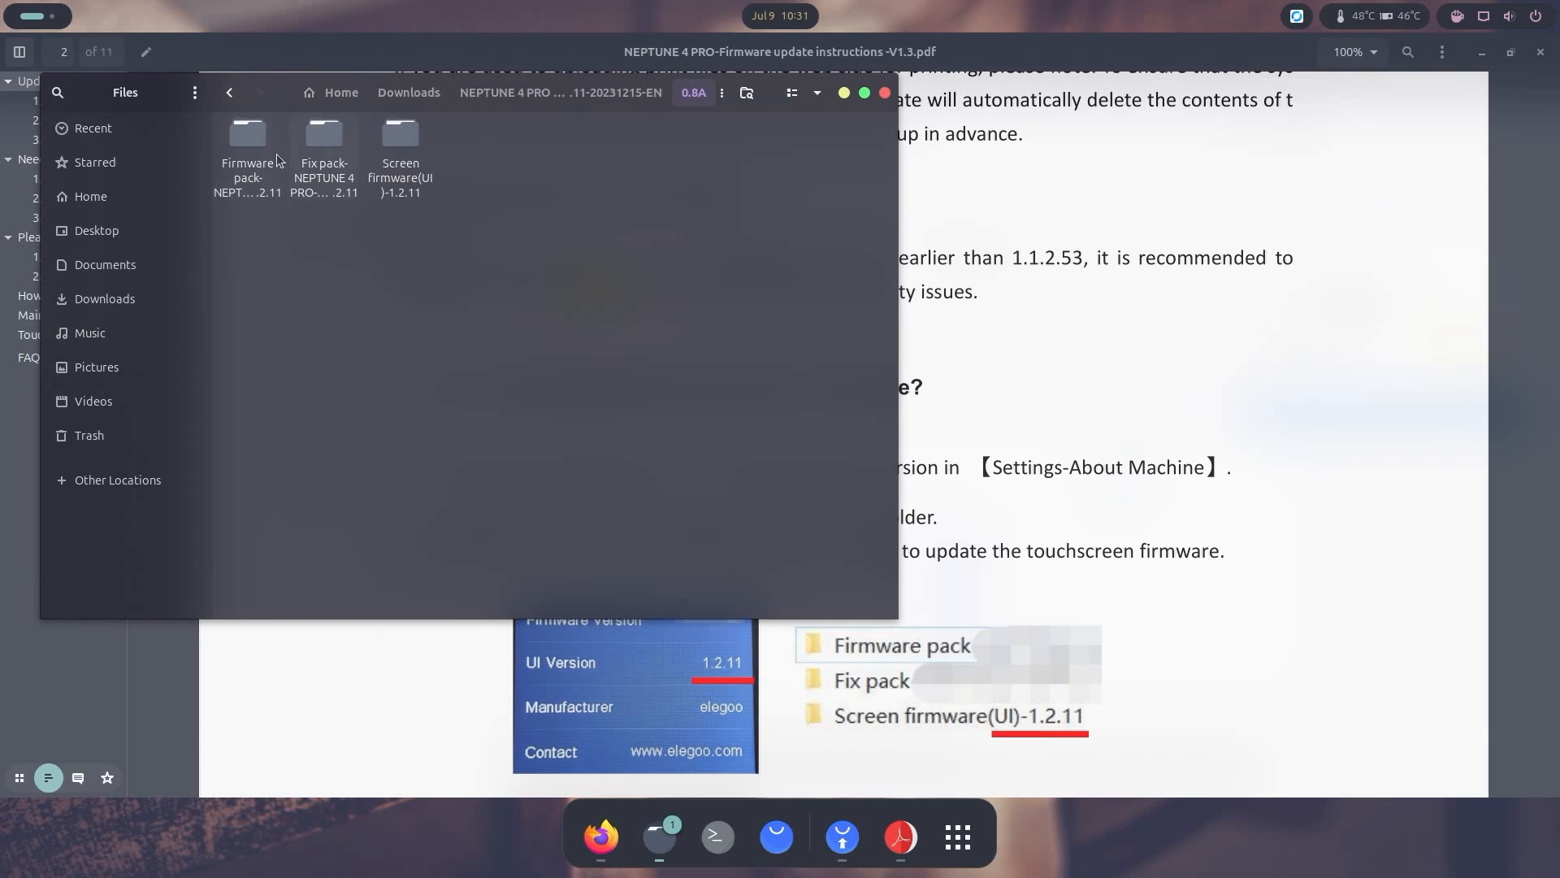
pyautogui.doubleClick(247, 140)
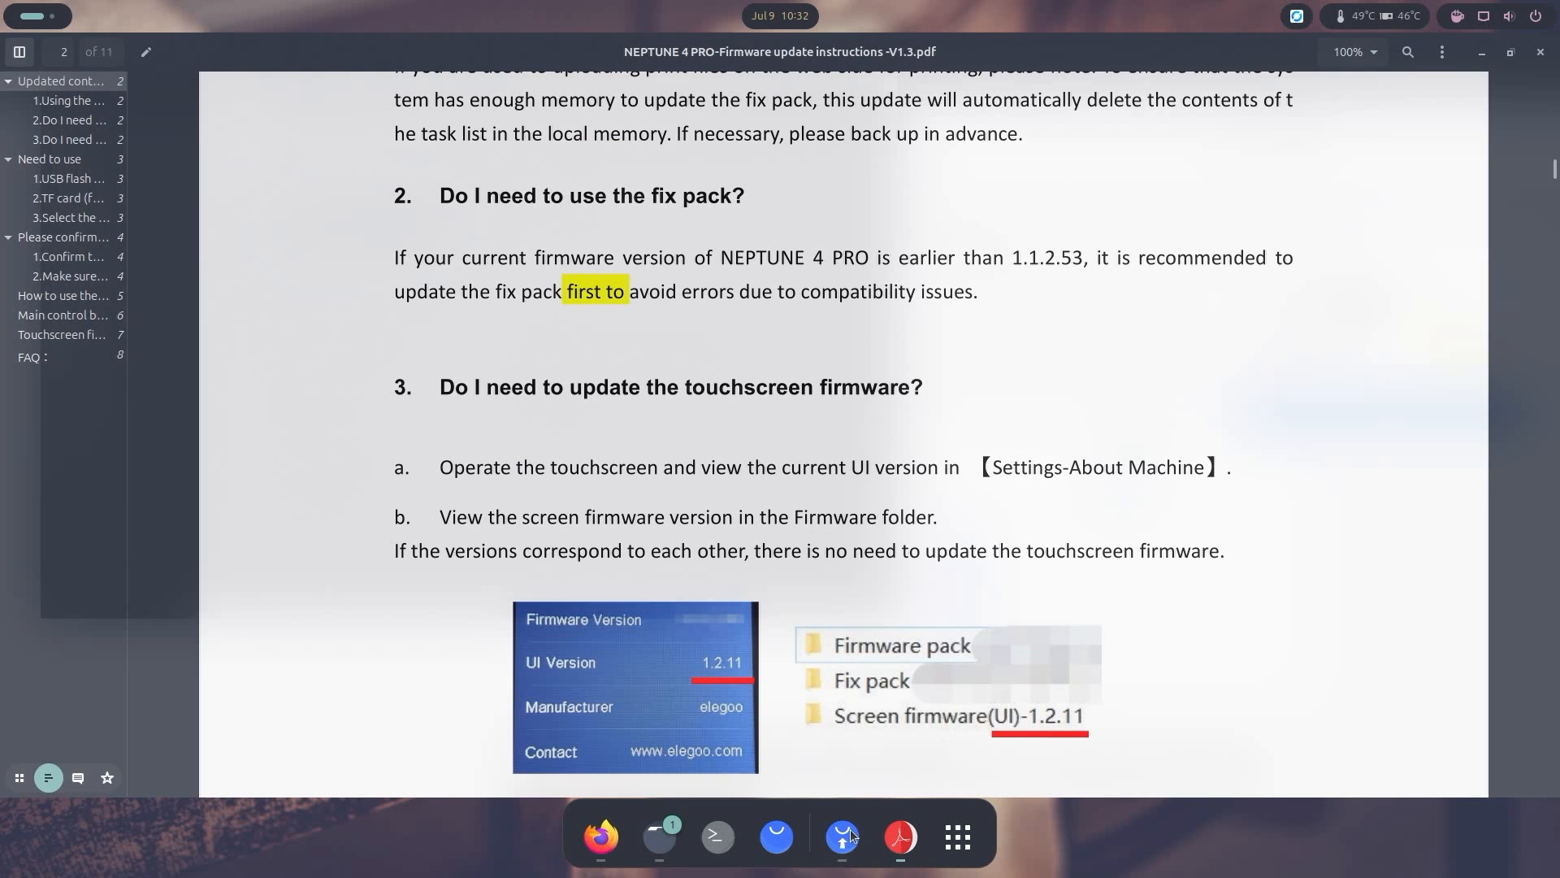
# - Enter ELEGOO_UPDATE_DIR and bring up actions for ELEGOO_APP.deb
pyautogui.click(842, 833)
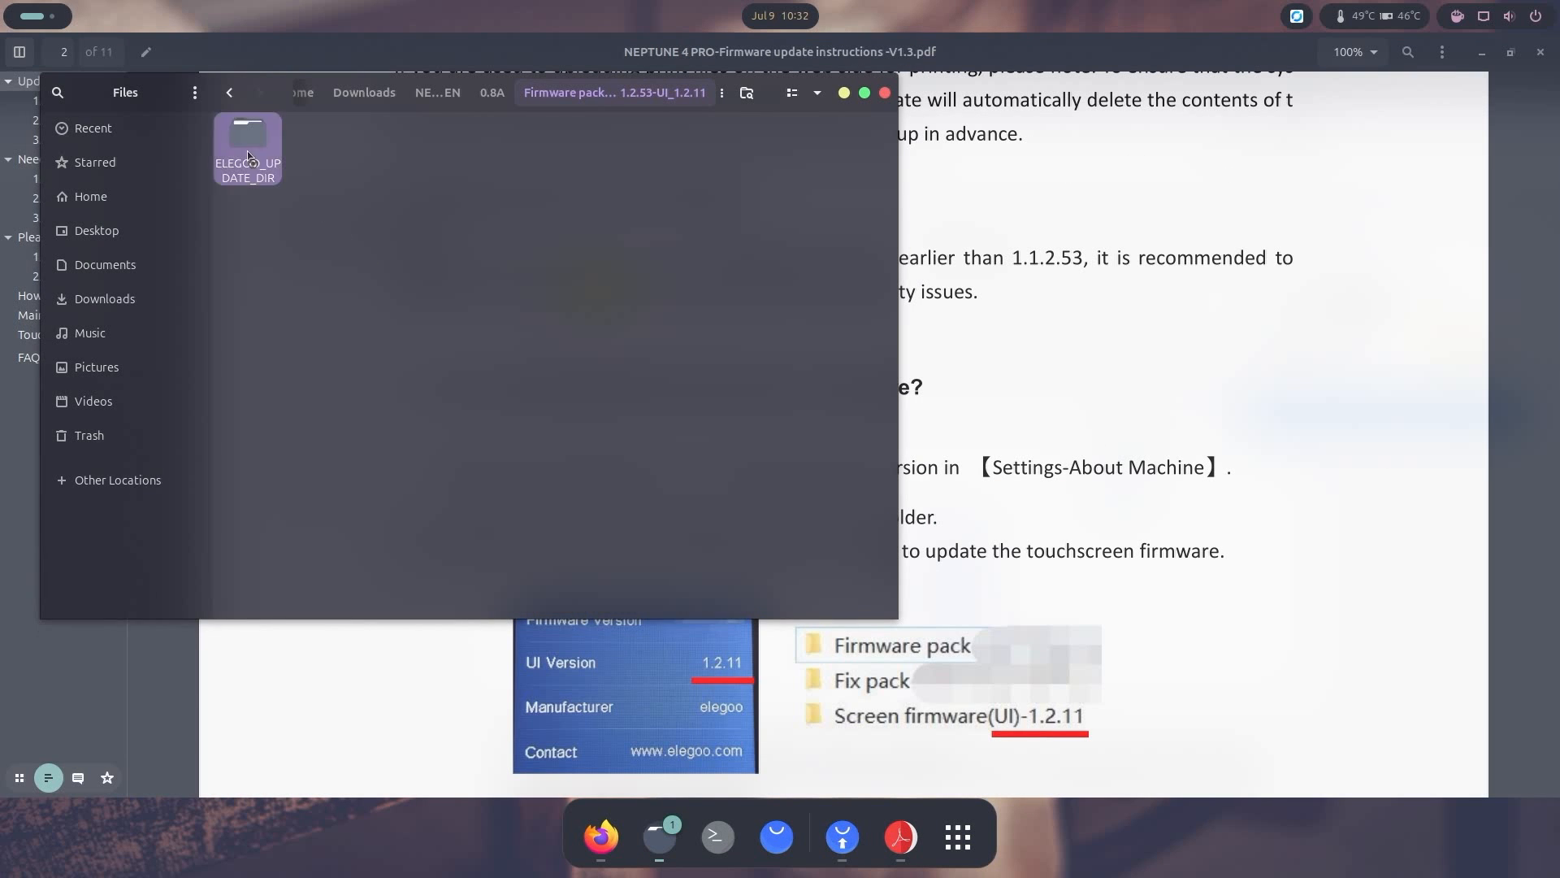
pyautogui.doubleClick(247, 142)
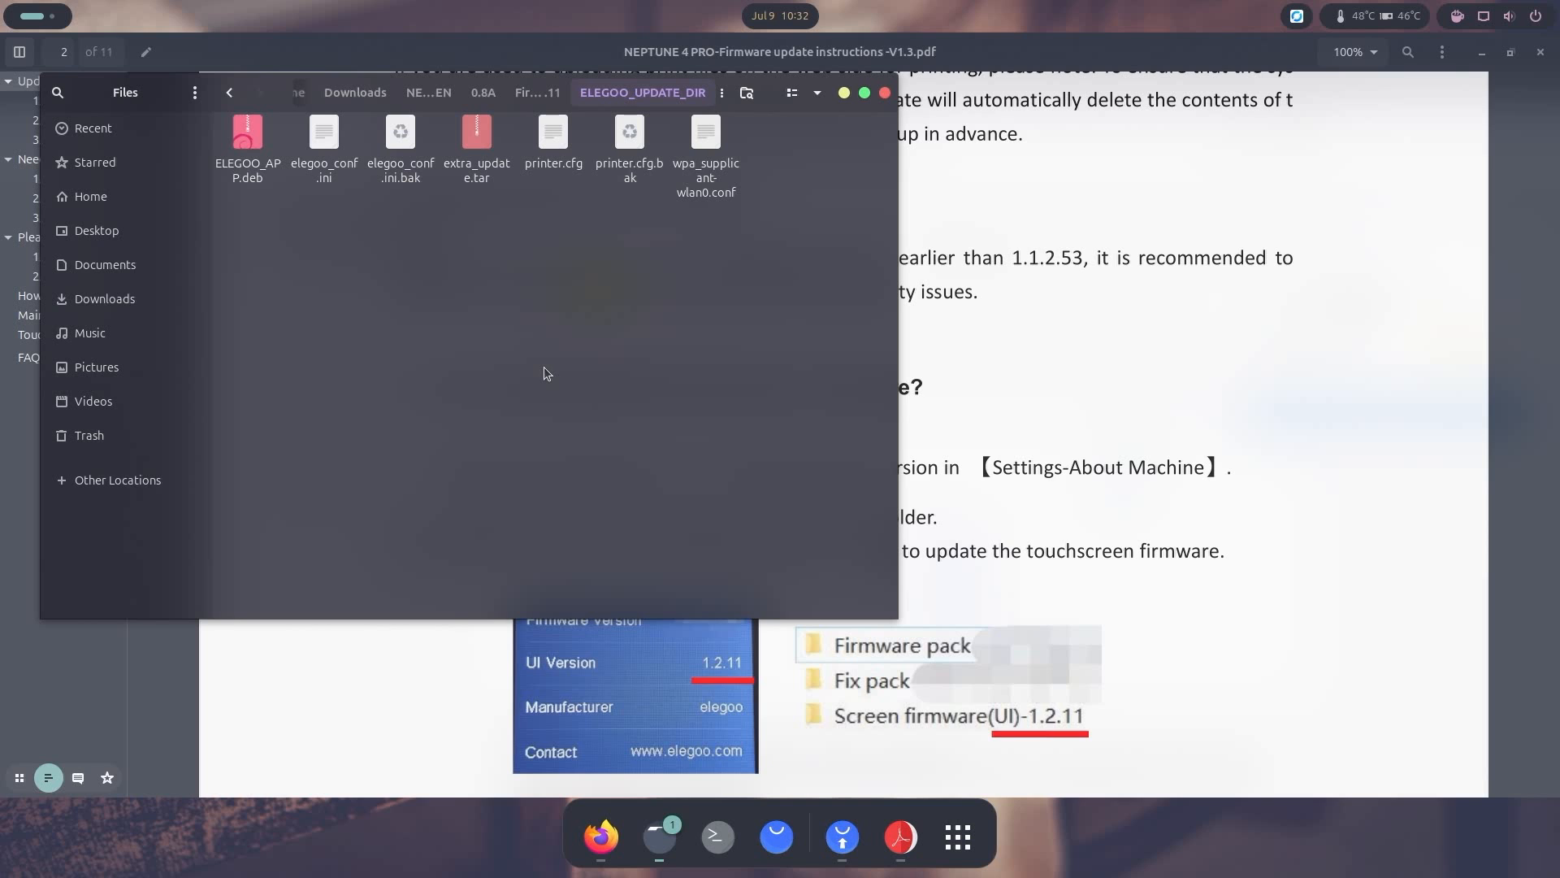
pyautogui.moveTo(441, 272)
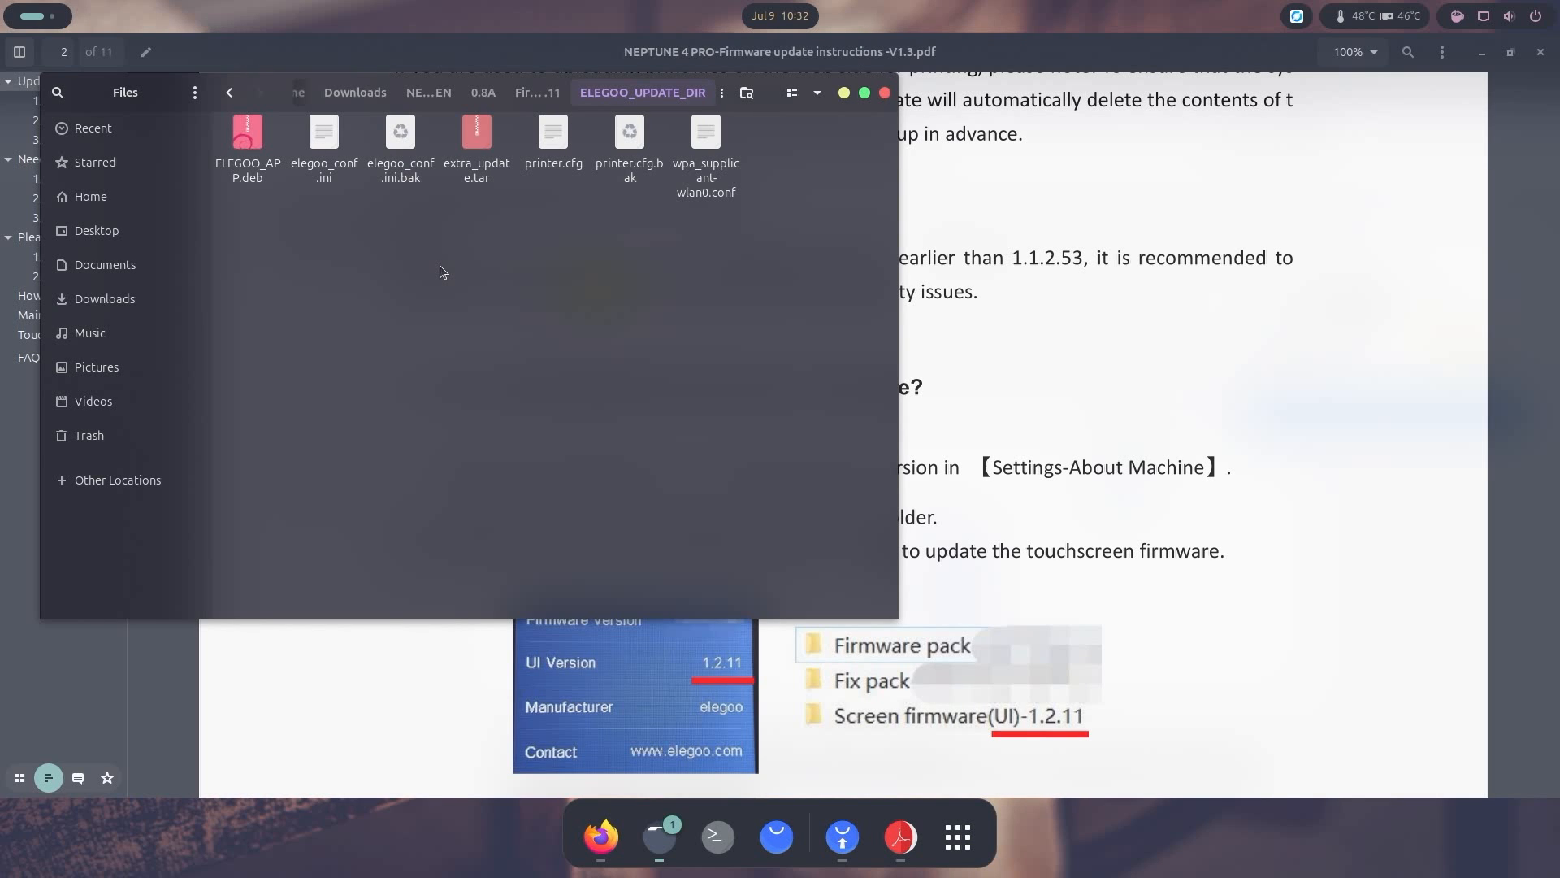
pyautogui.moveTo(375, 244)
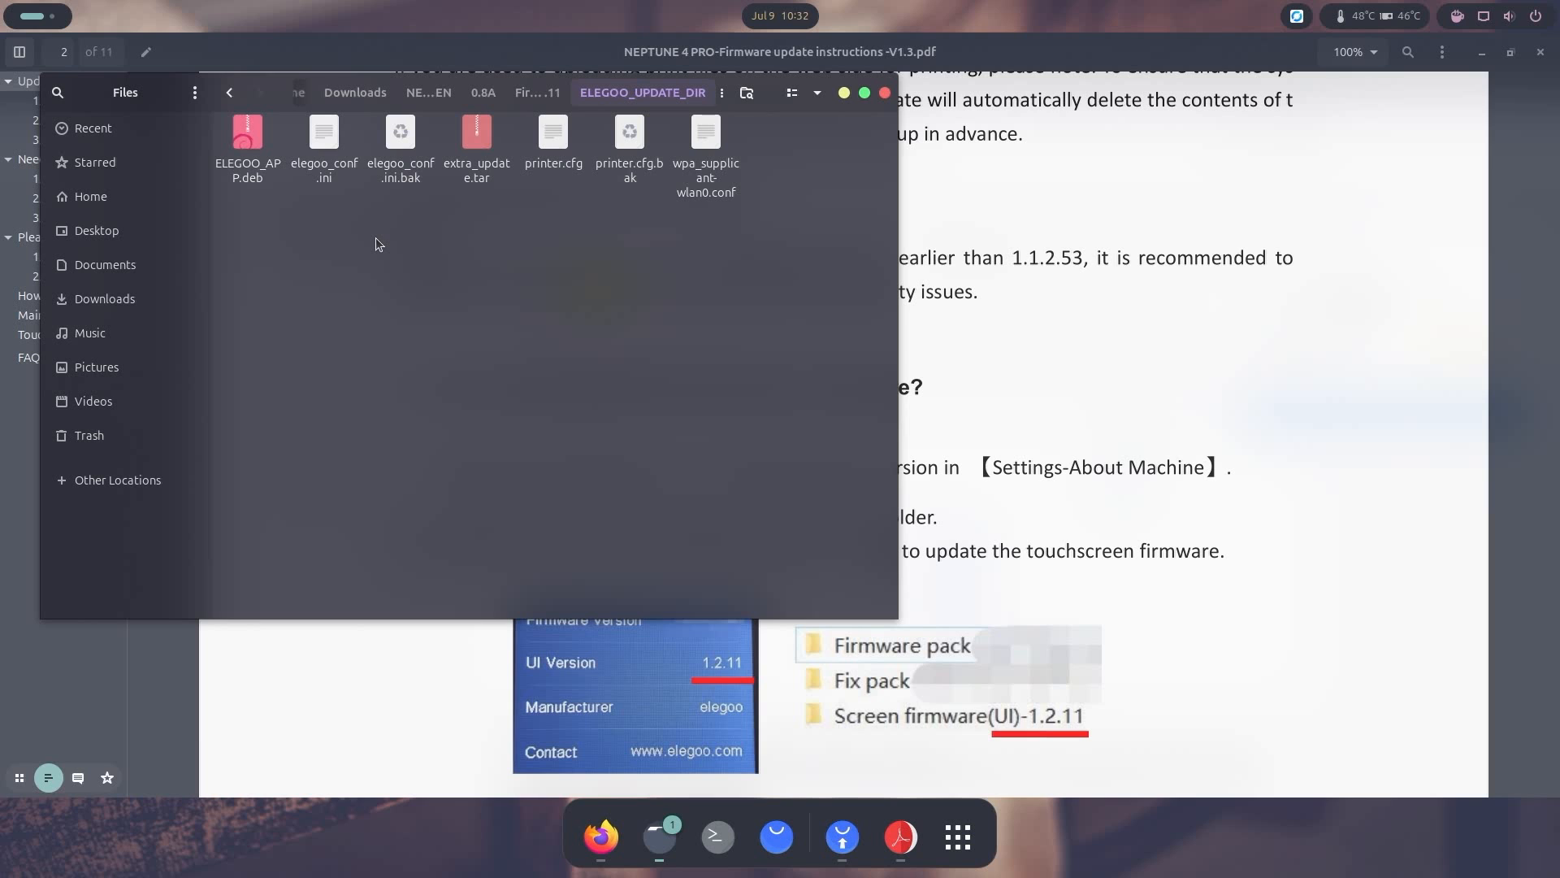
pyautogui.moveTo(248, 140)
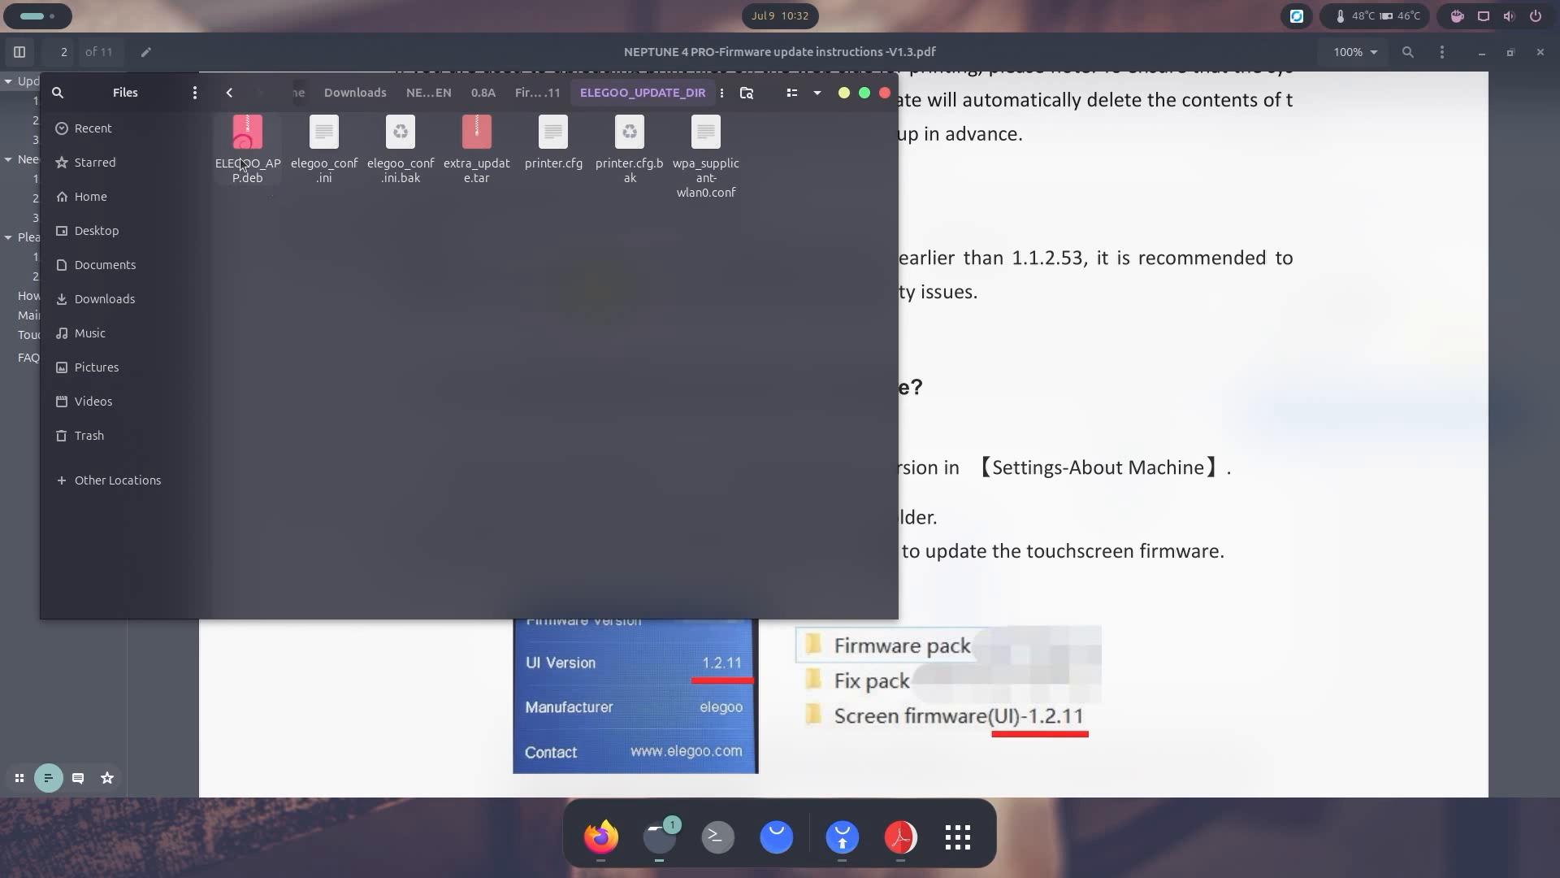
pyautogui.rightClick(247, 140)
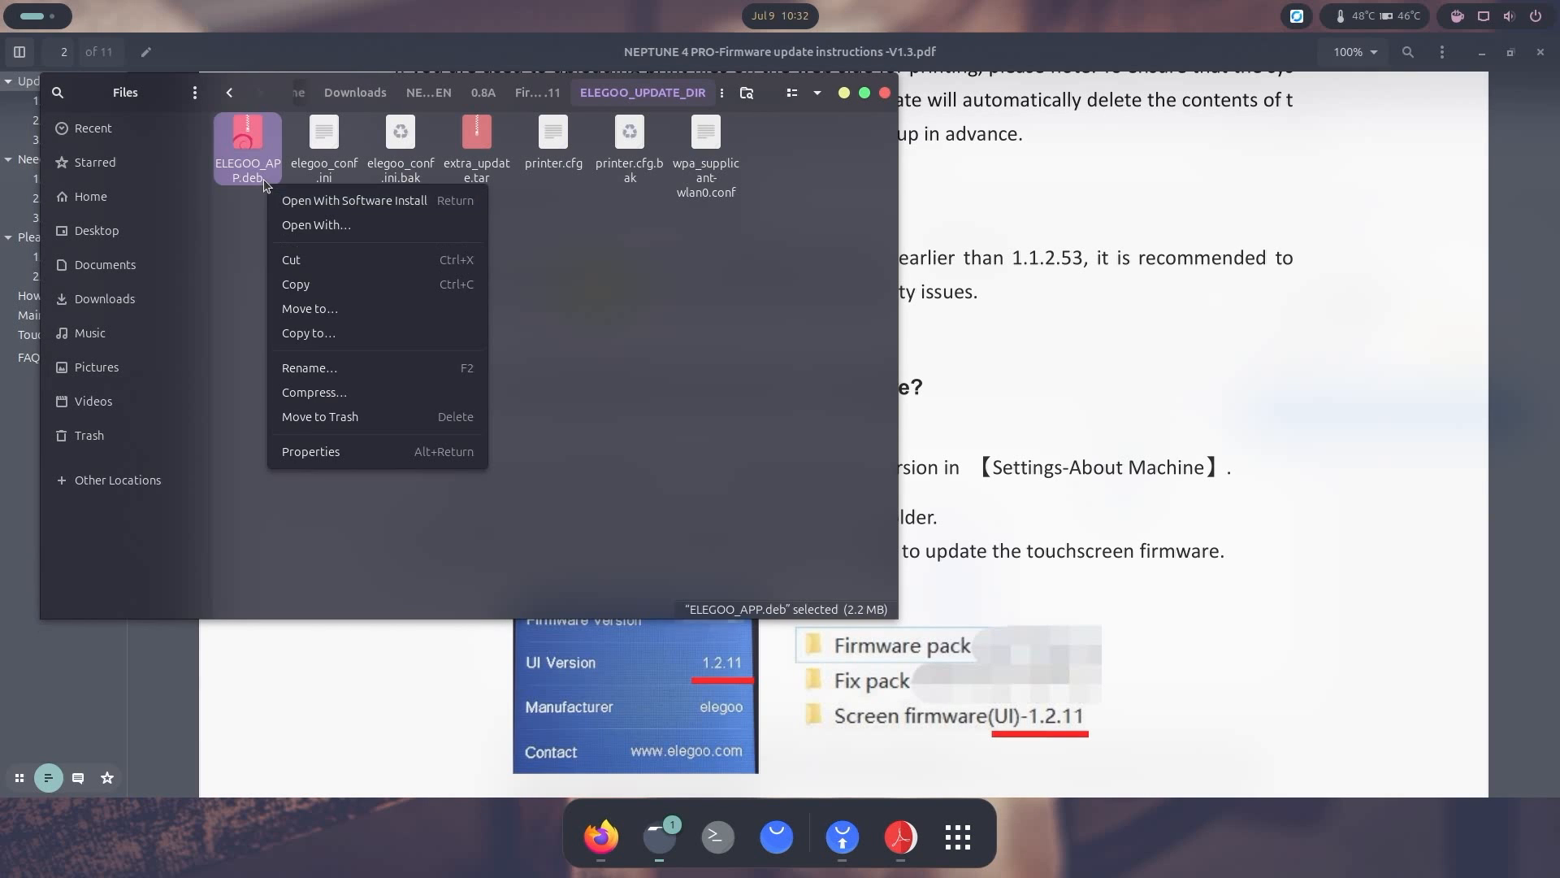
pyautogui.moveTo(319, 287)
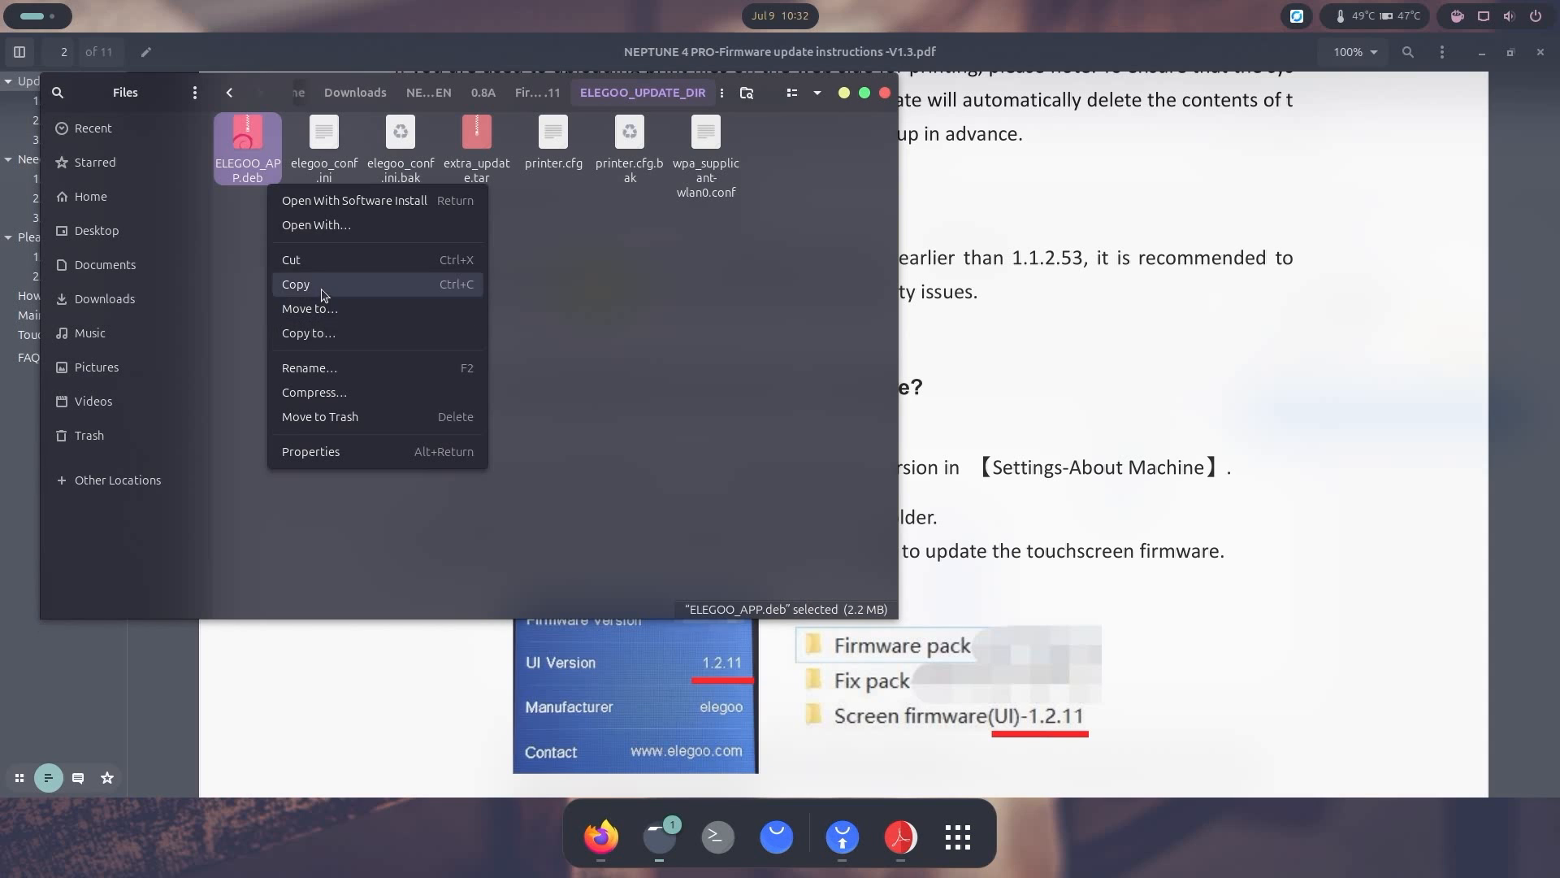
# - Duplicate ELEGOO_APP.deb and rename the copy to a .tar archive name
pyautogui.click(296, 283)
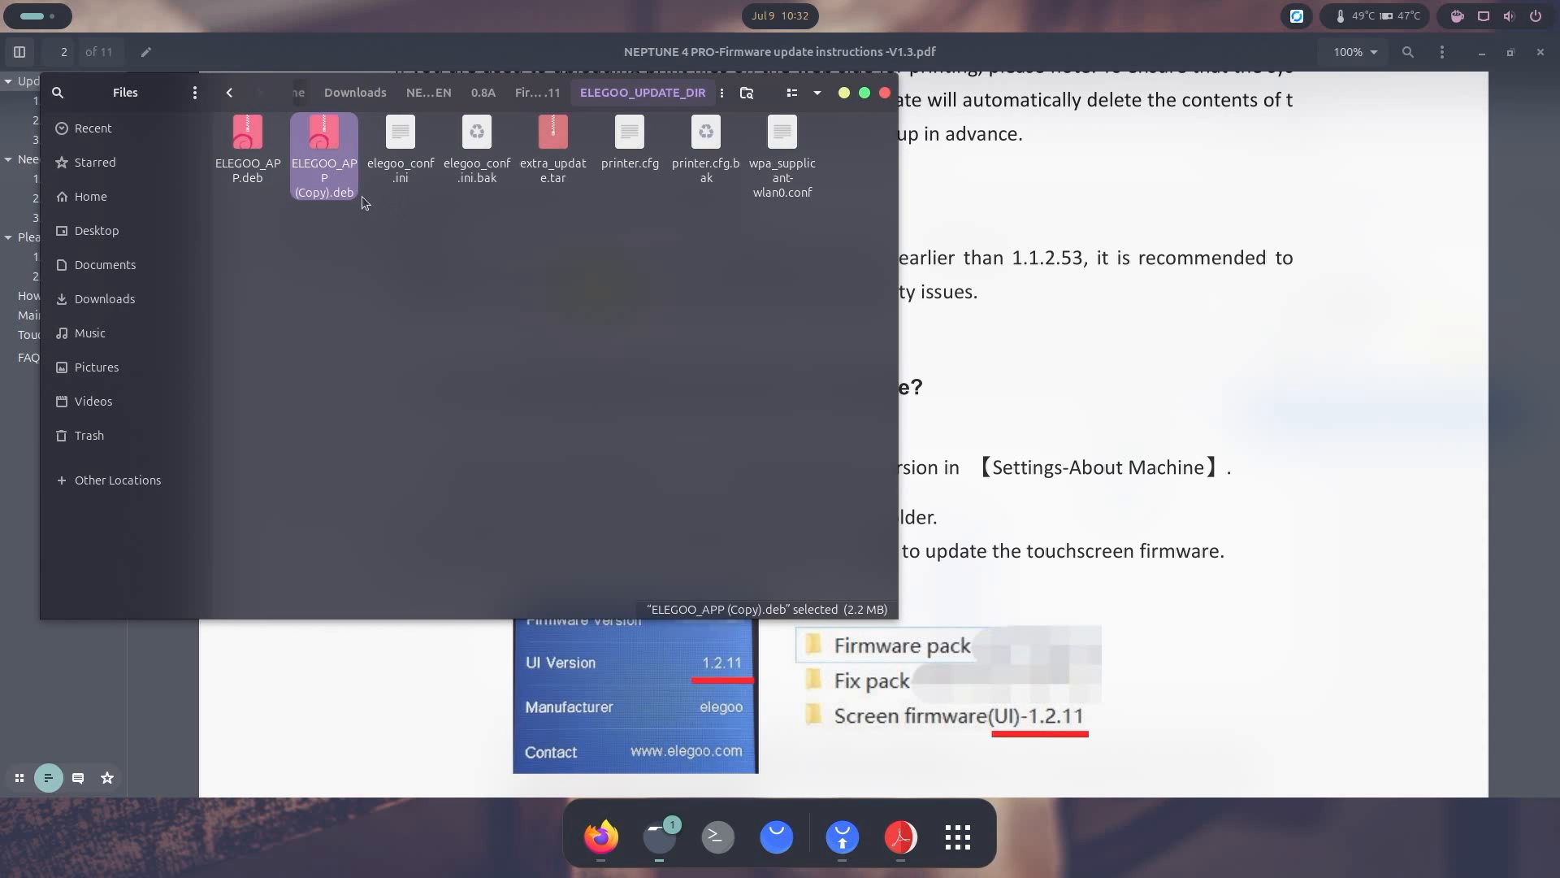
pyautogui.rightClick(322, 154)
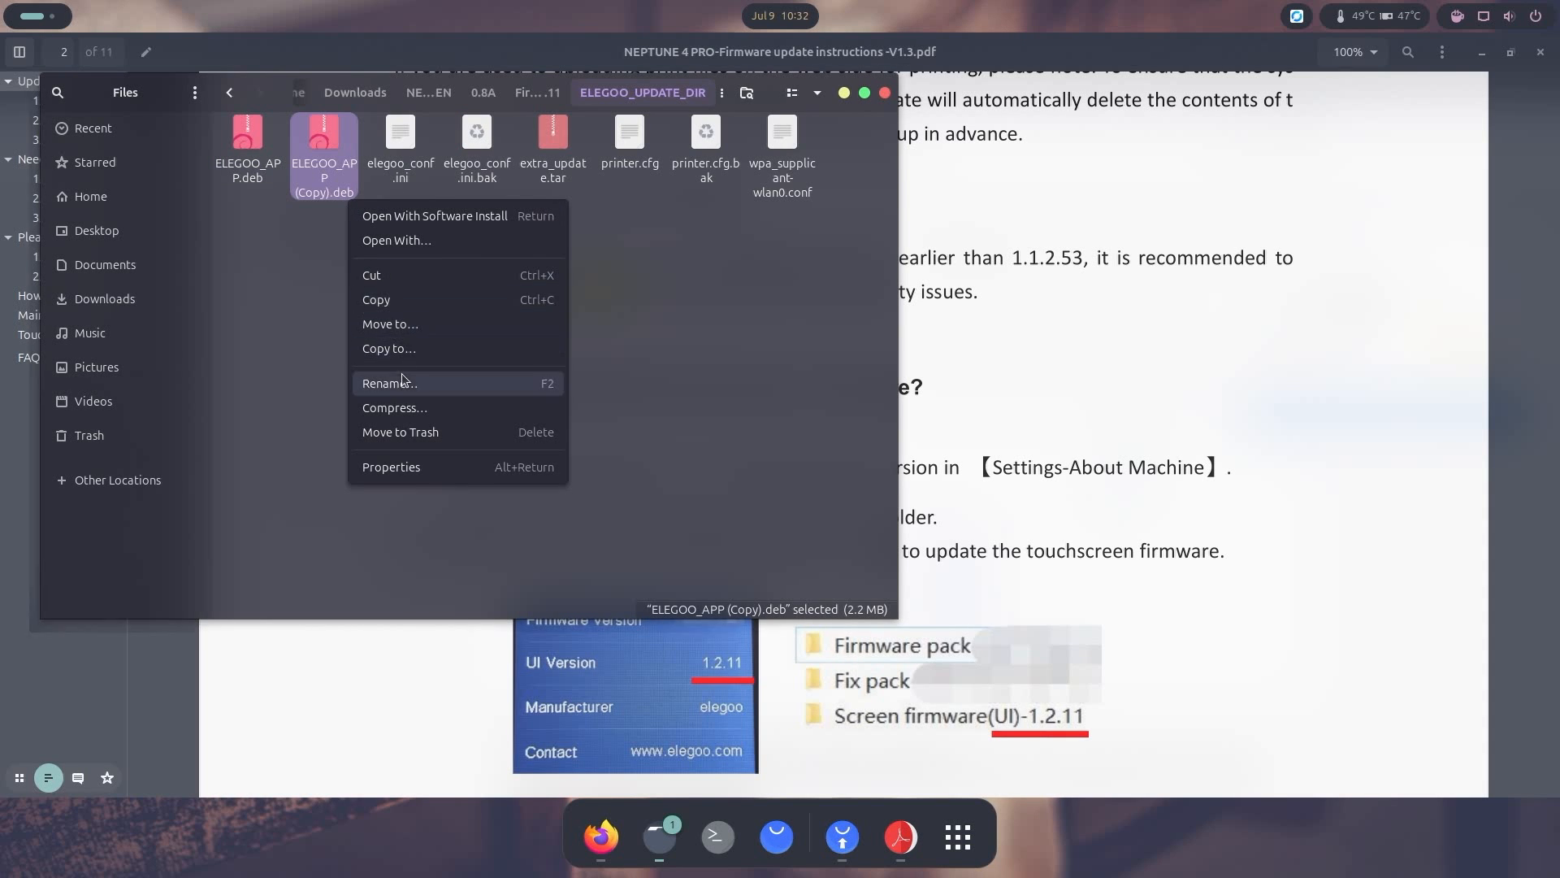
pyautogui.click(389, 382)
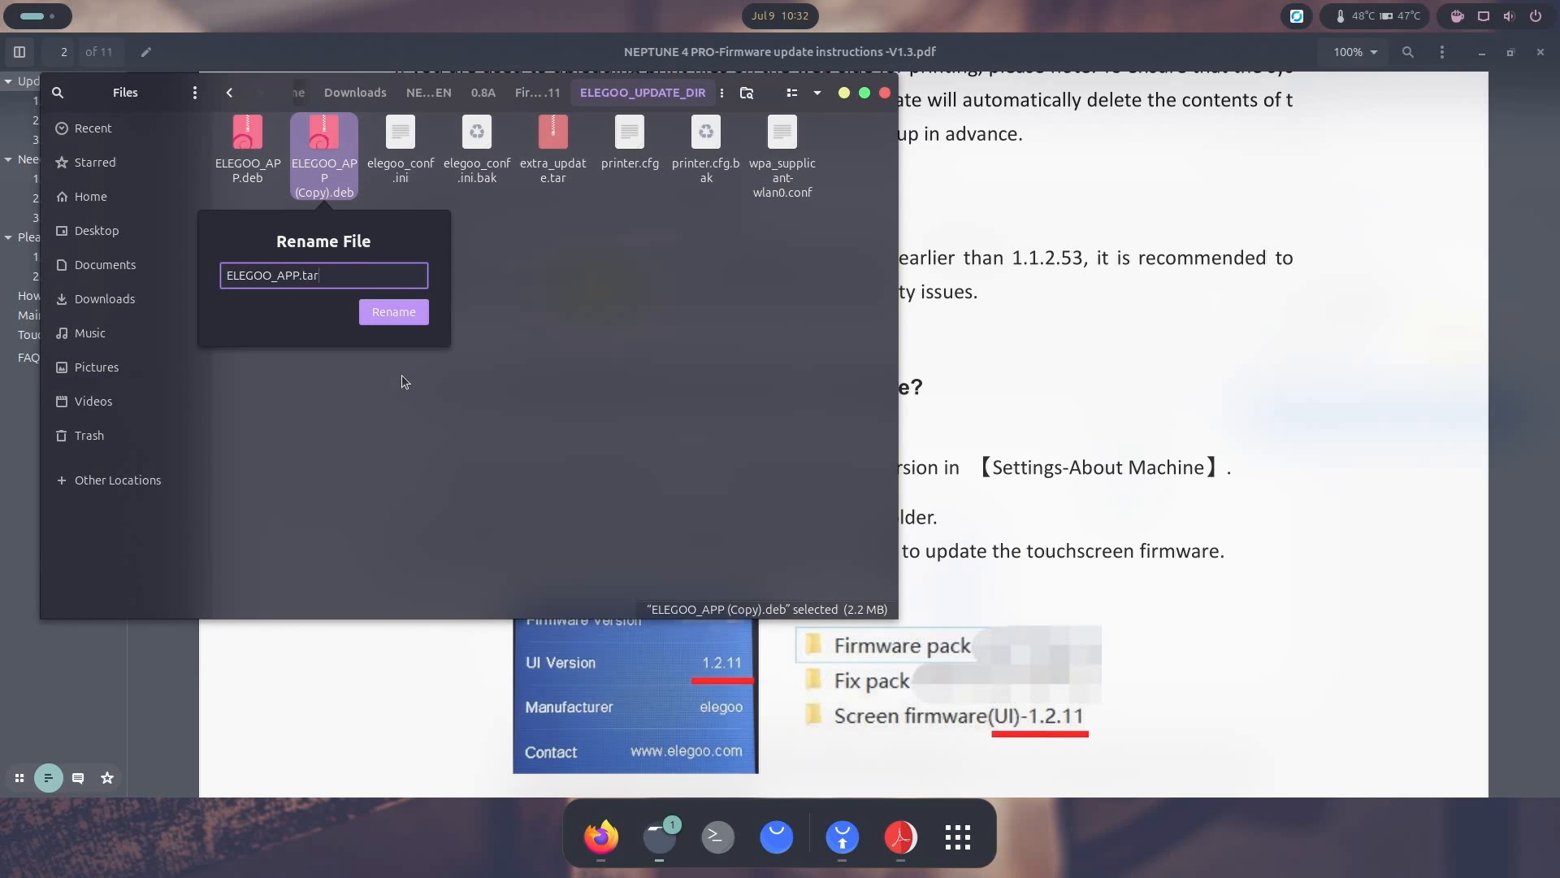
pyautogui.click(394, 312)
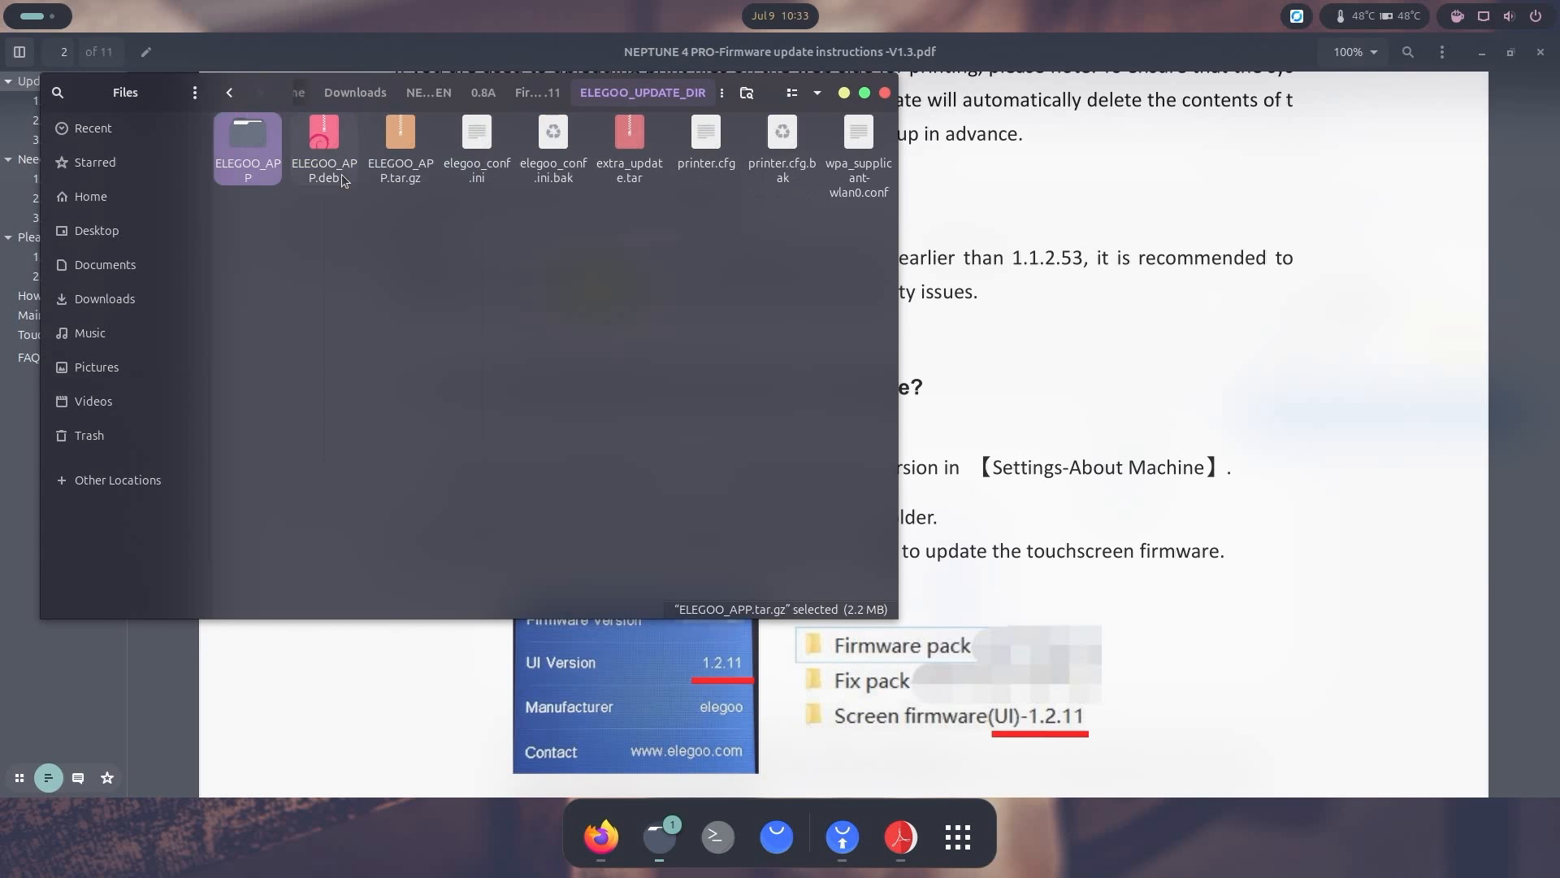
# - Enter the extracted ELEGOO_APP control folder and view its postinst script
pyautogui.click(247, 140)
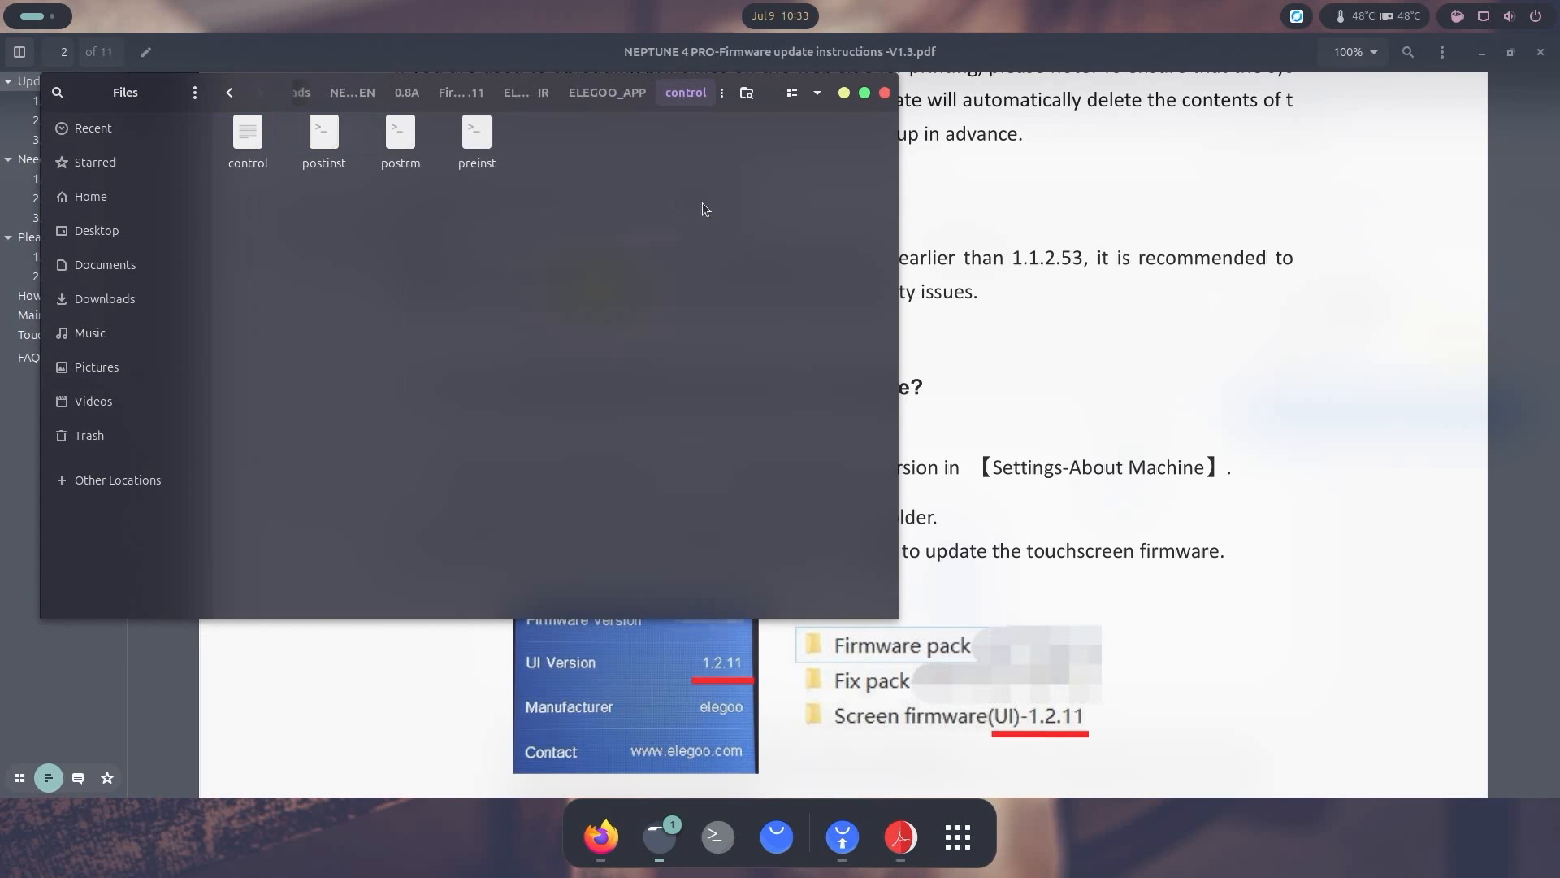
pyautogui.click(323, 135)
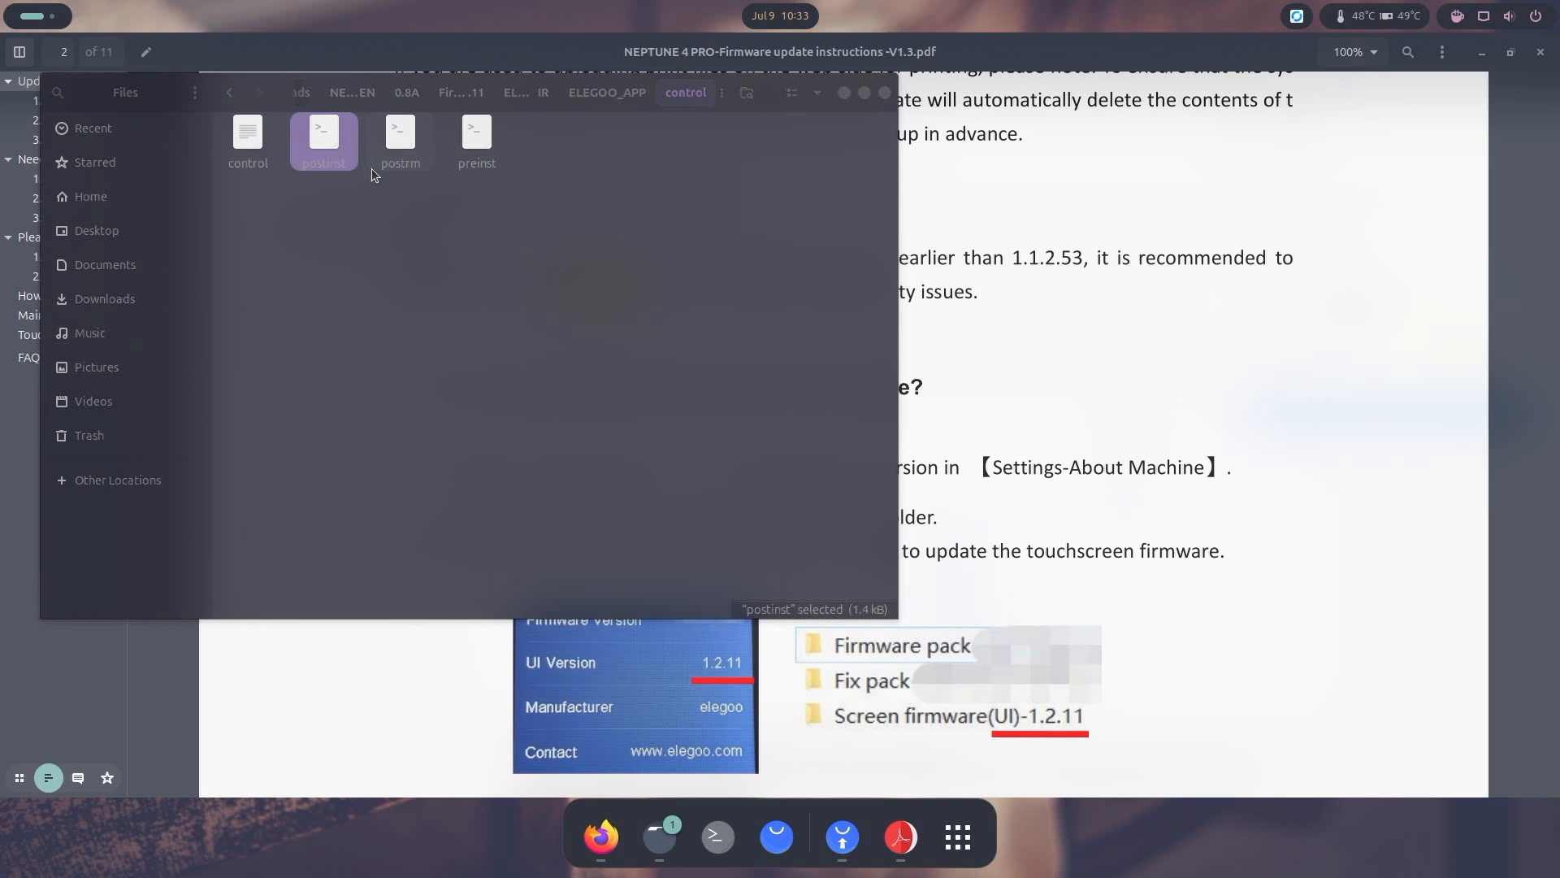
pyautogui.doubleClick(322, 135)
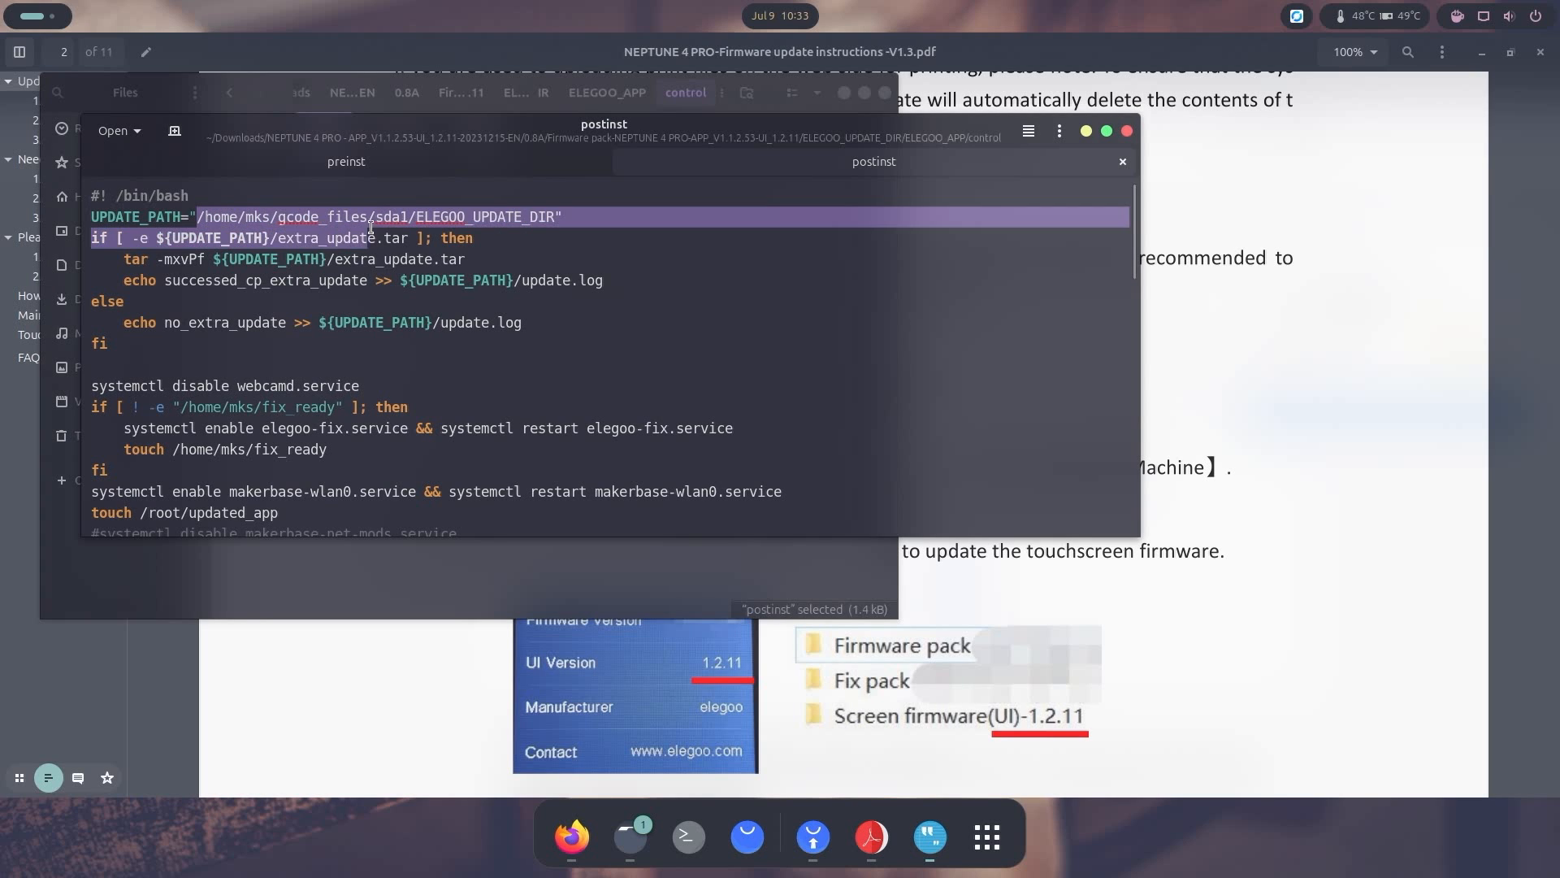
# - Highlight sda1 in the postinst update path to note the expected USB mount point
pyautogui.click(329, 237)
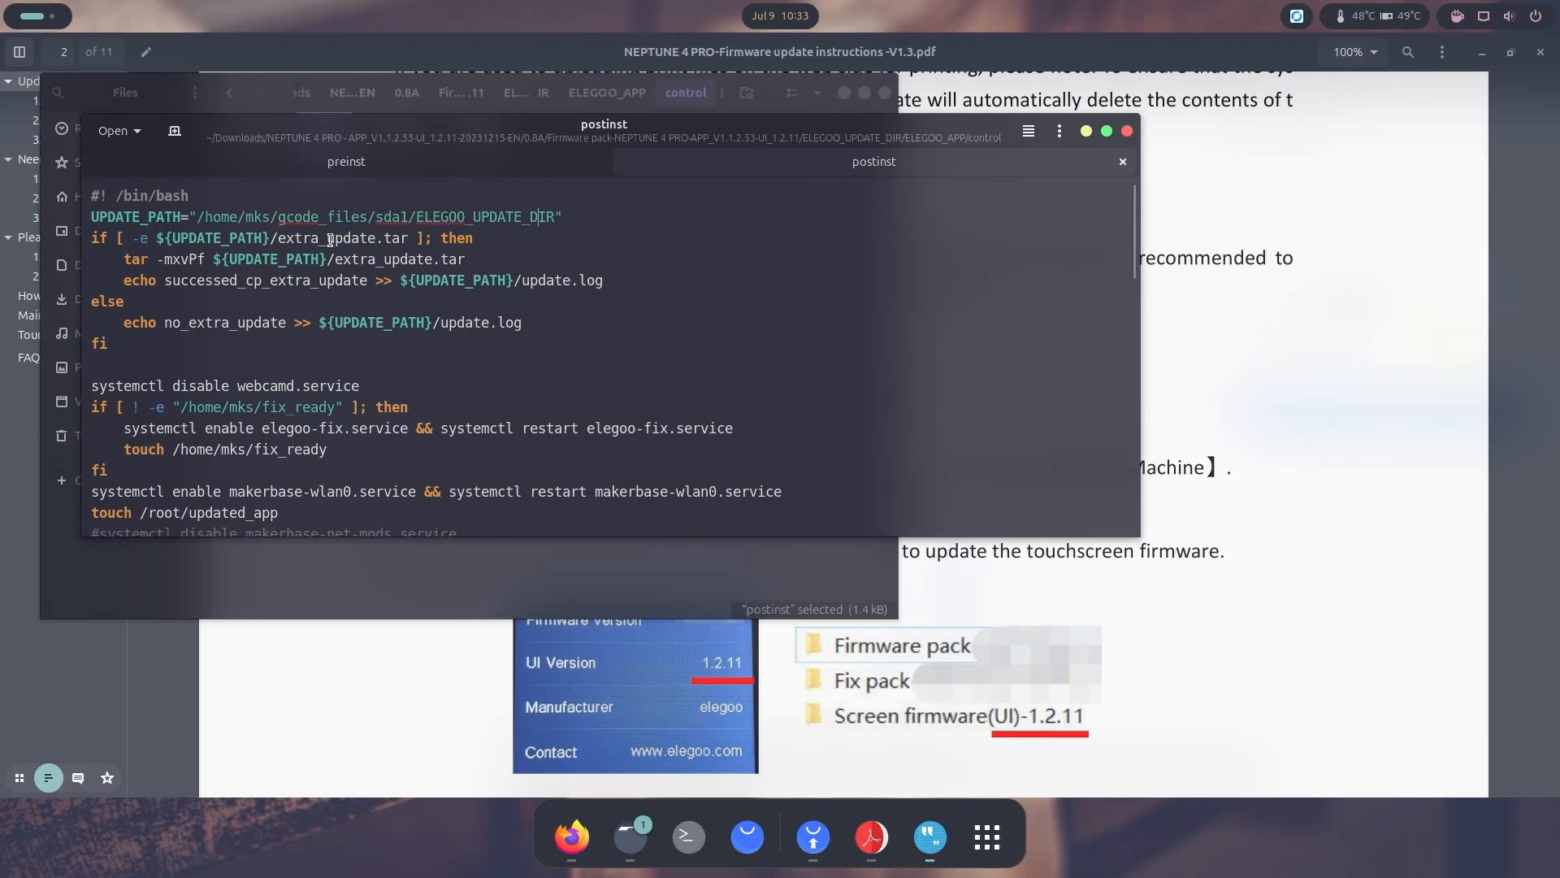
pyautogui.doubleClick(392, 217)
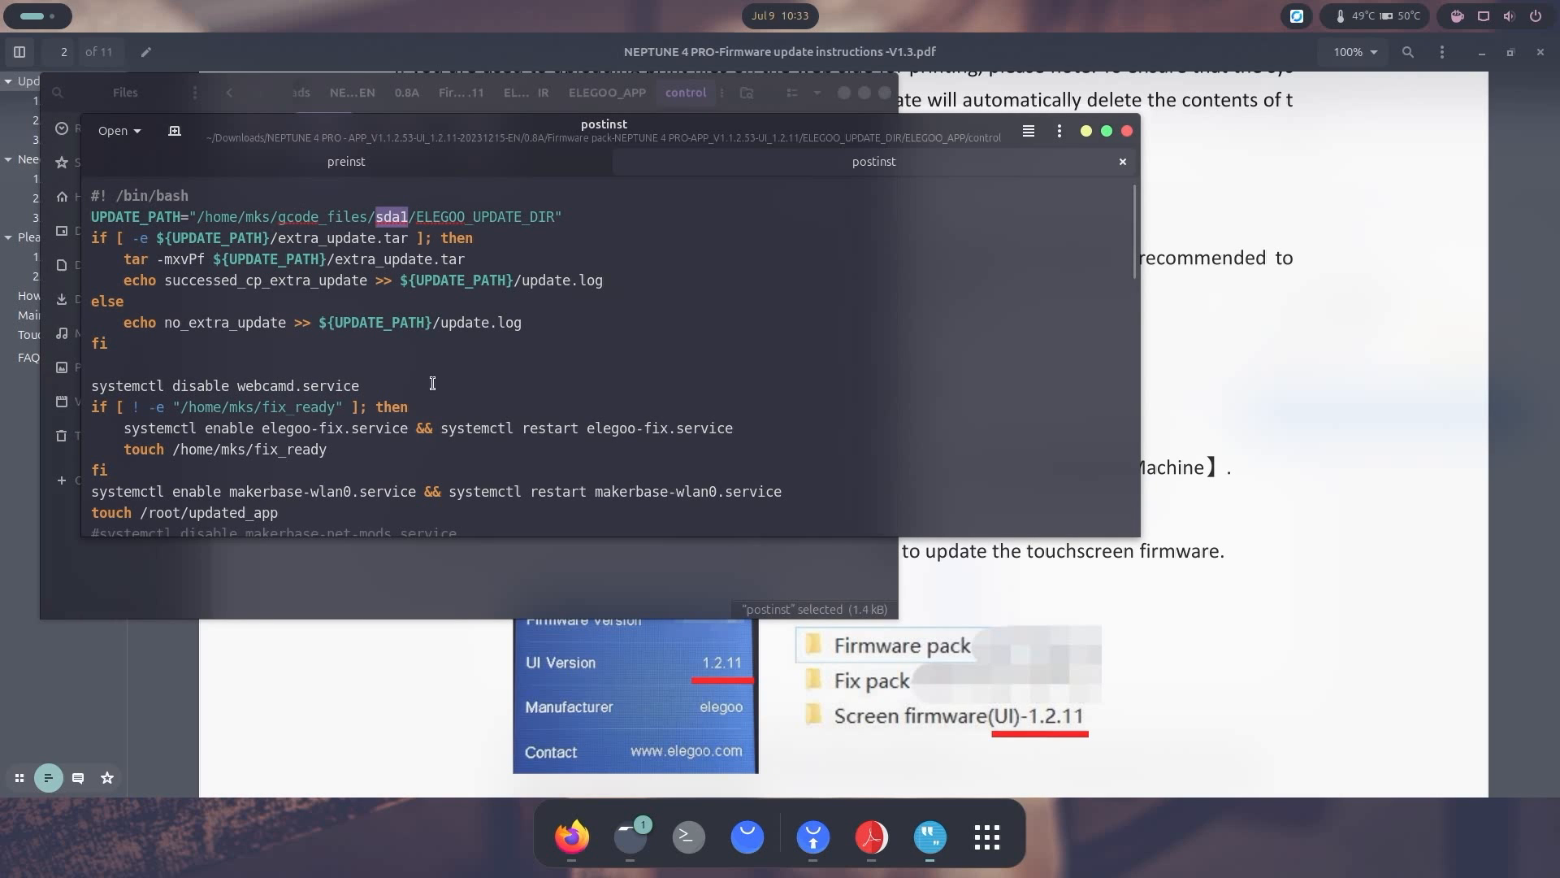
pyautogui.moveTo(413, 371)
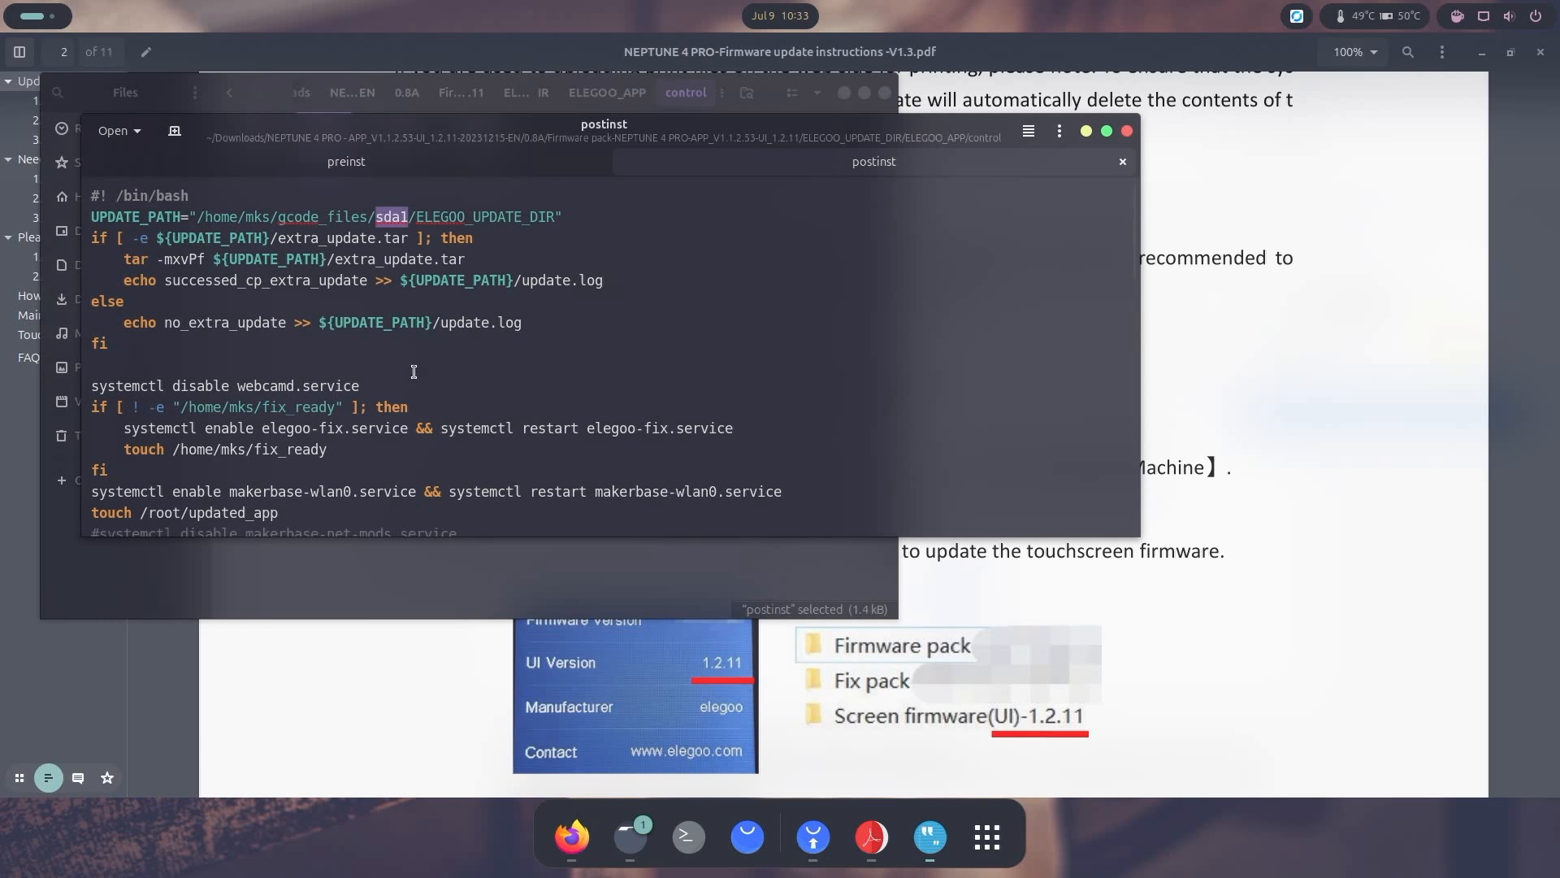
pyautogui.moveTo(476, 313)
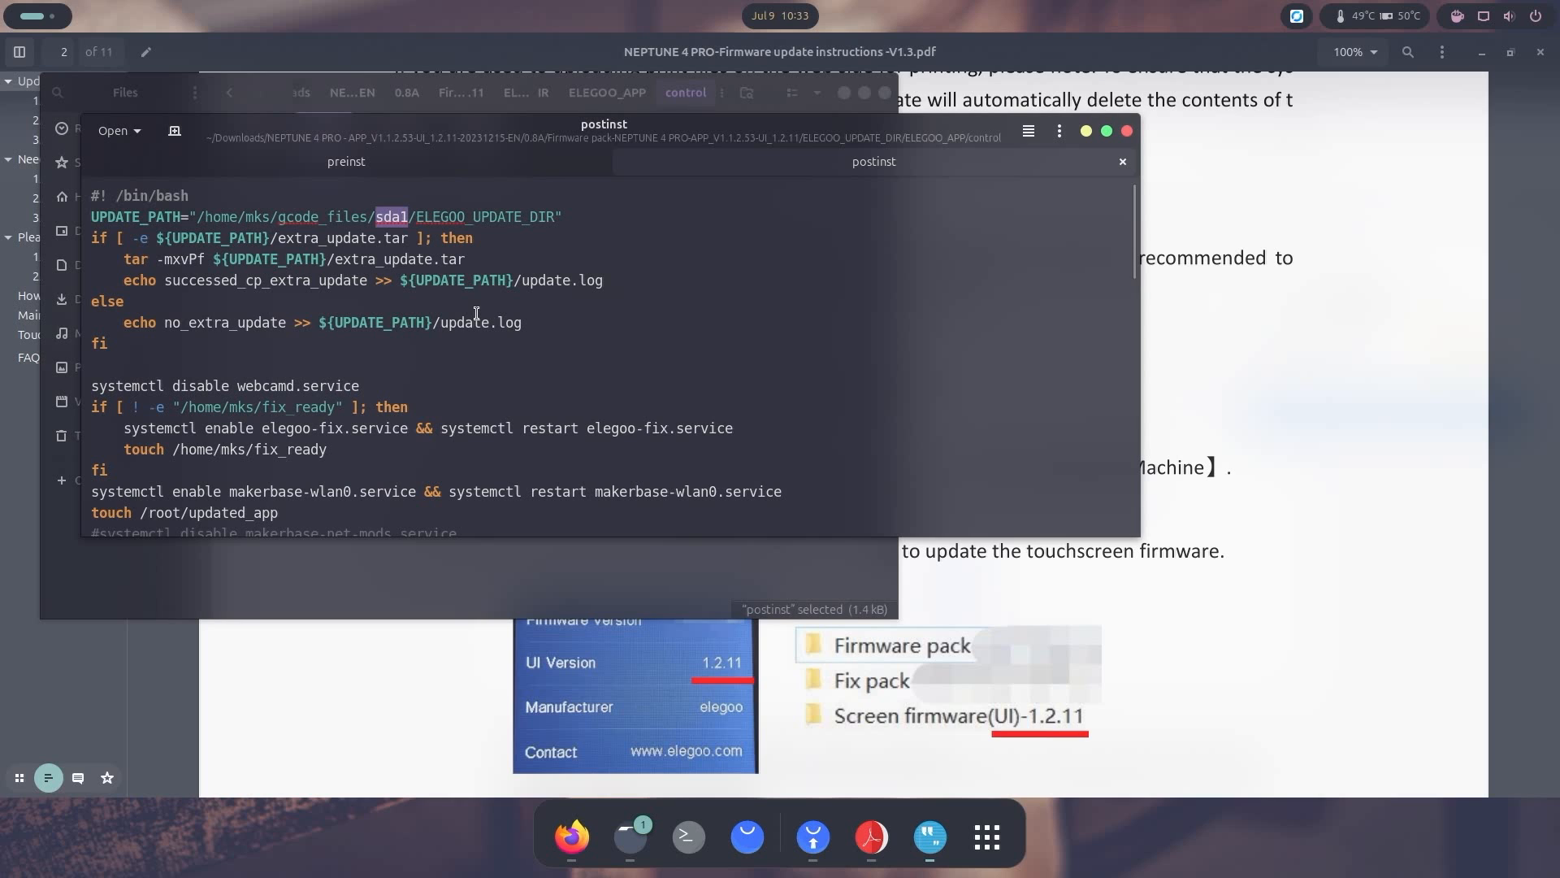
pyautogui.moveTo(368, 244)
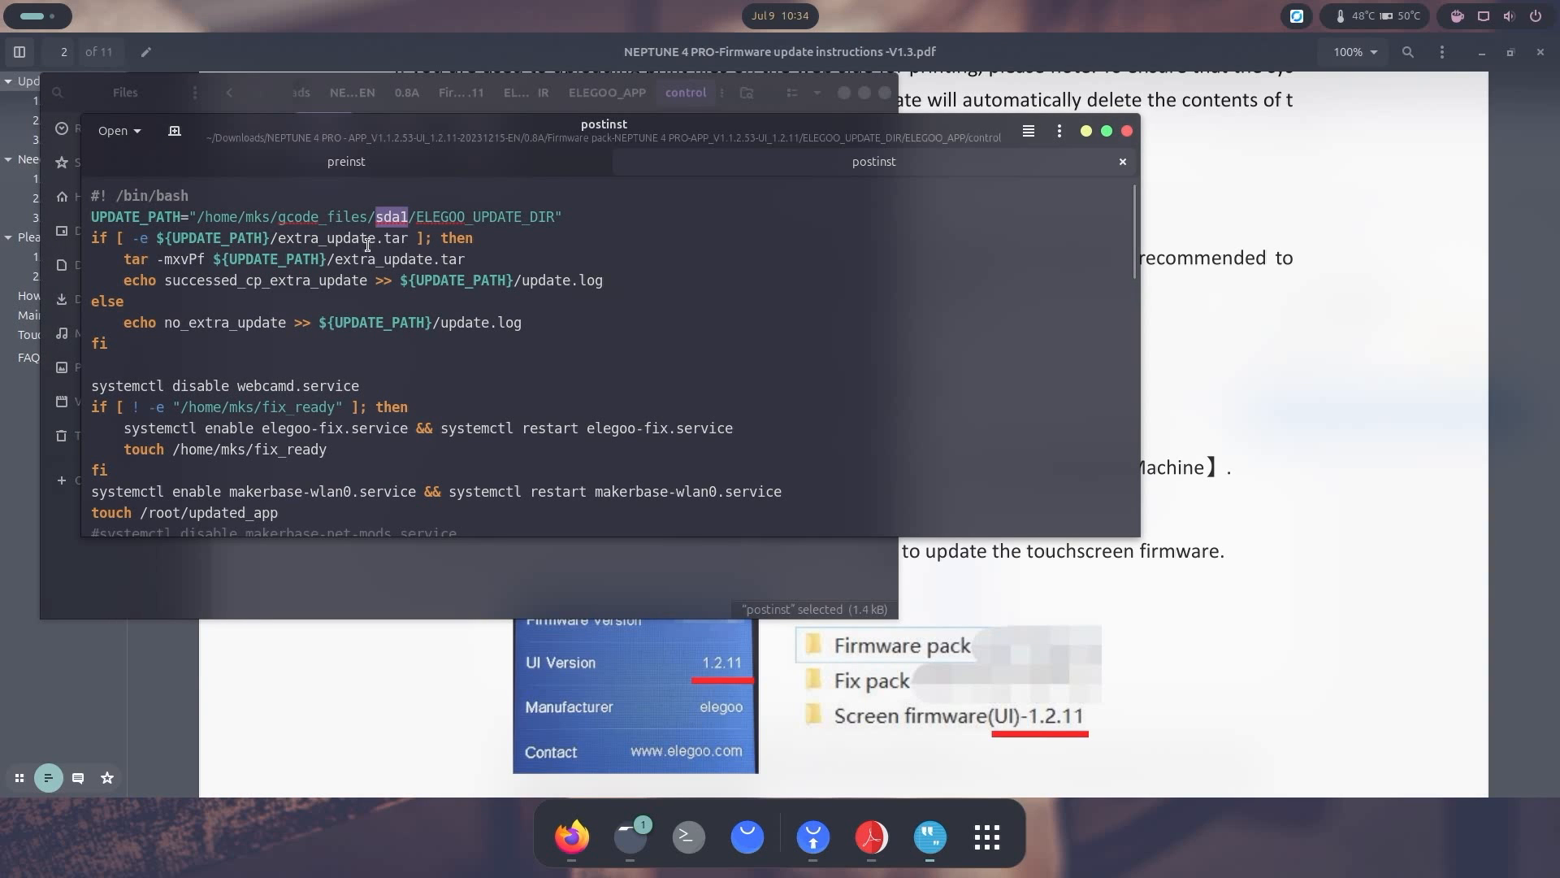
pyautogui.moveTo(231, 221)
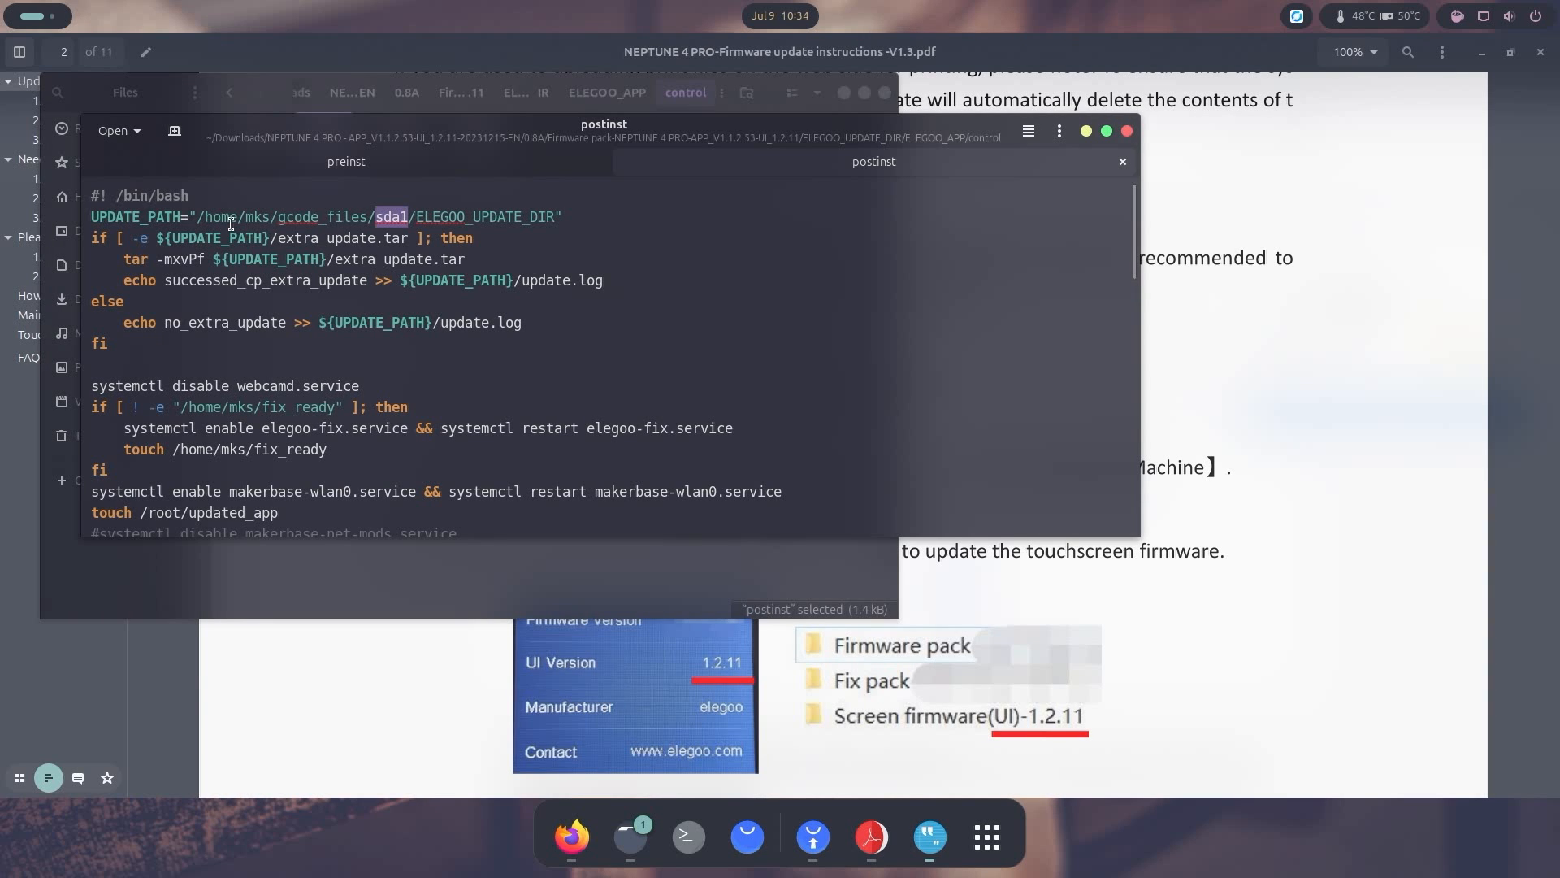
pyautogui.moveTo(281, 225)
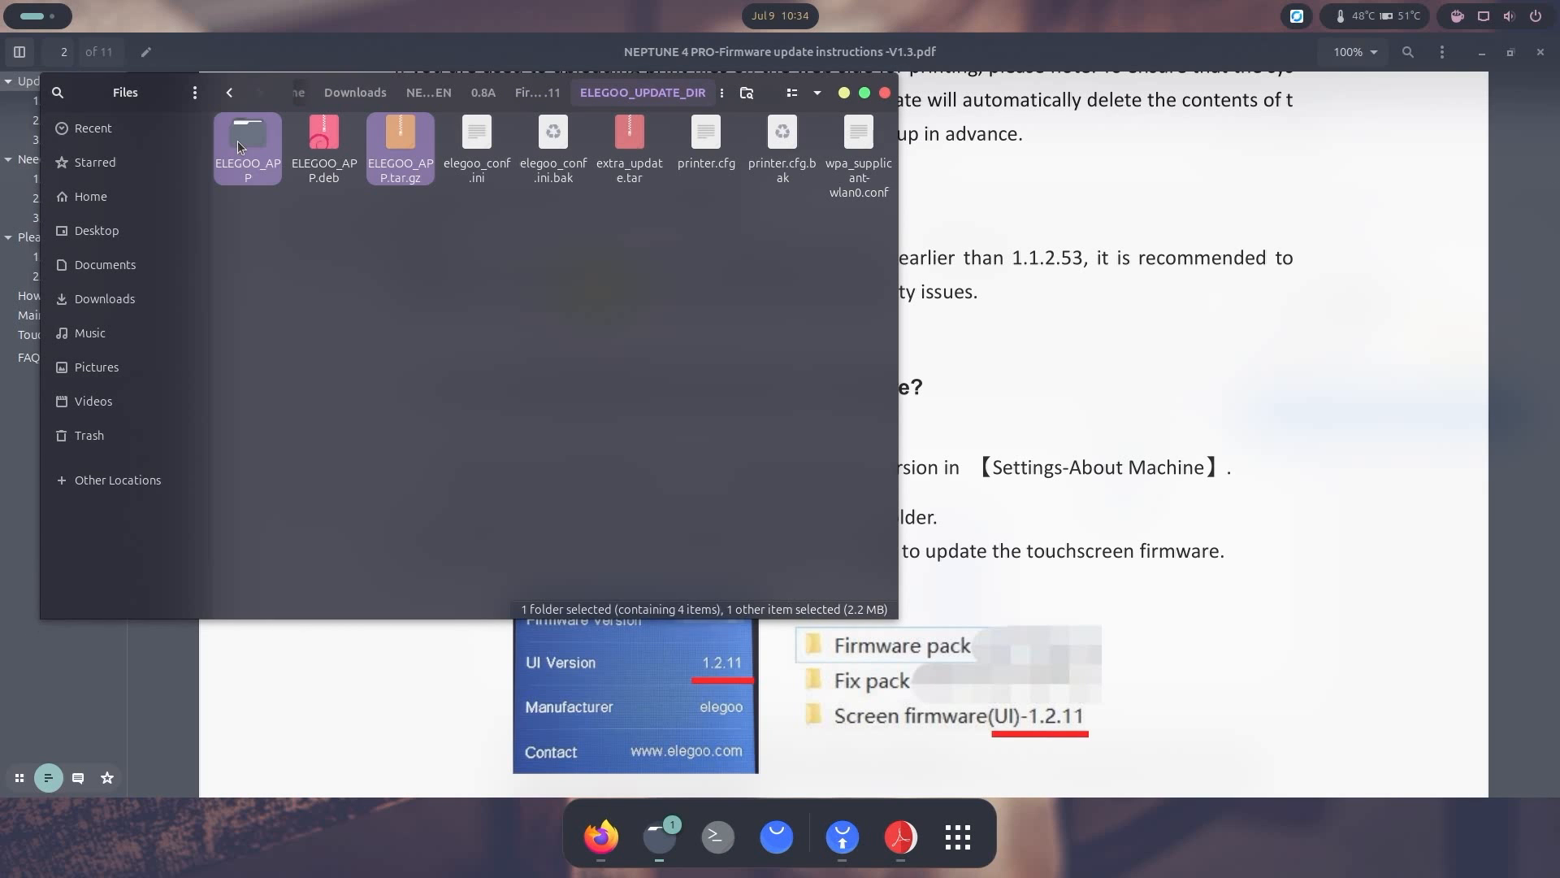
# - Run sudo apt install gparted in a terminal, then close it
pyautogui.press('Delete')
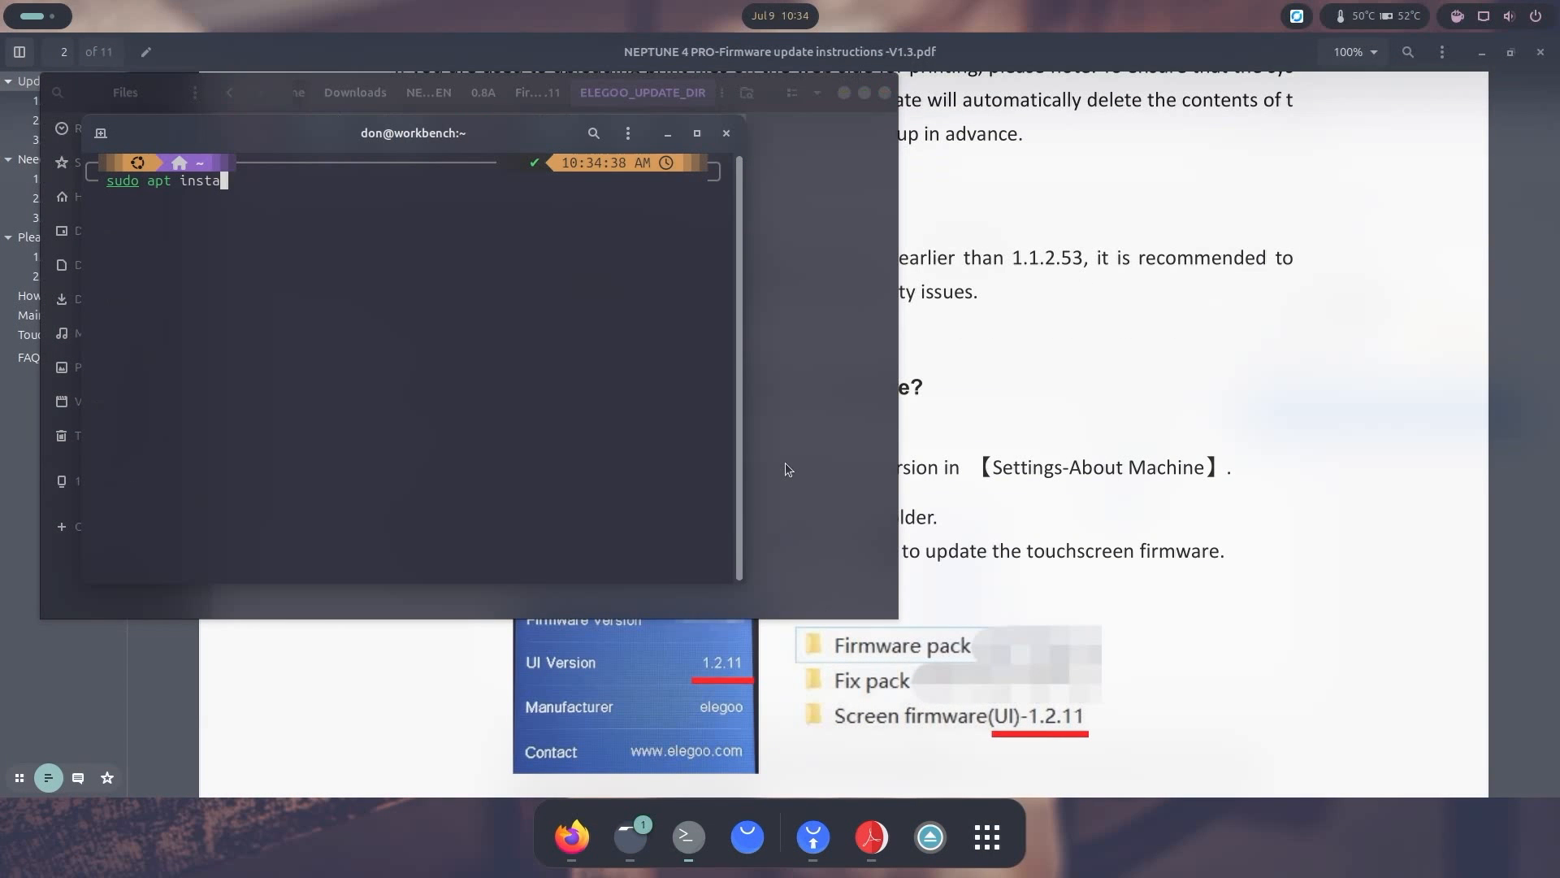
pyautogui.press('Return')
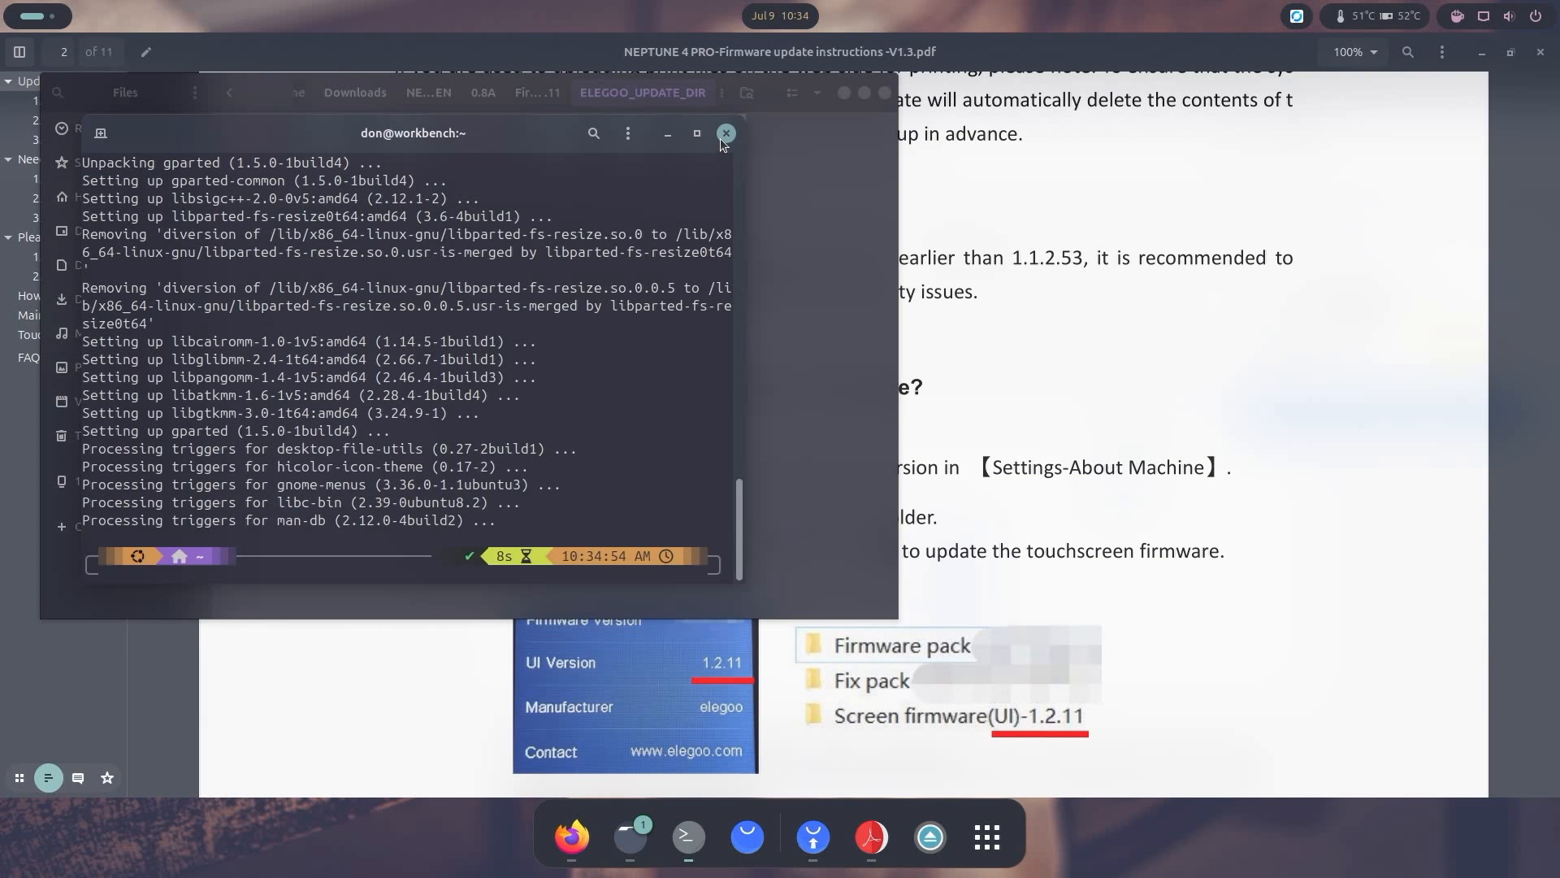
pyautogui.click(725, 132)
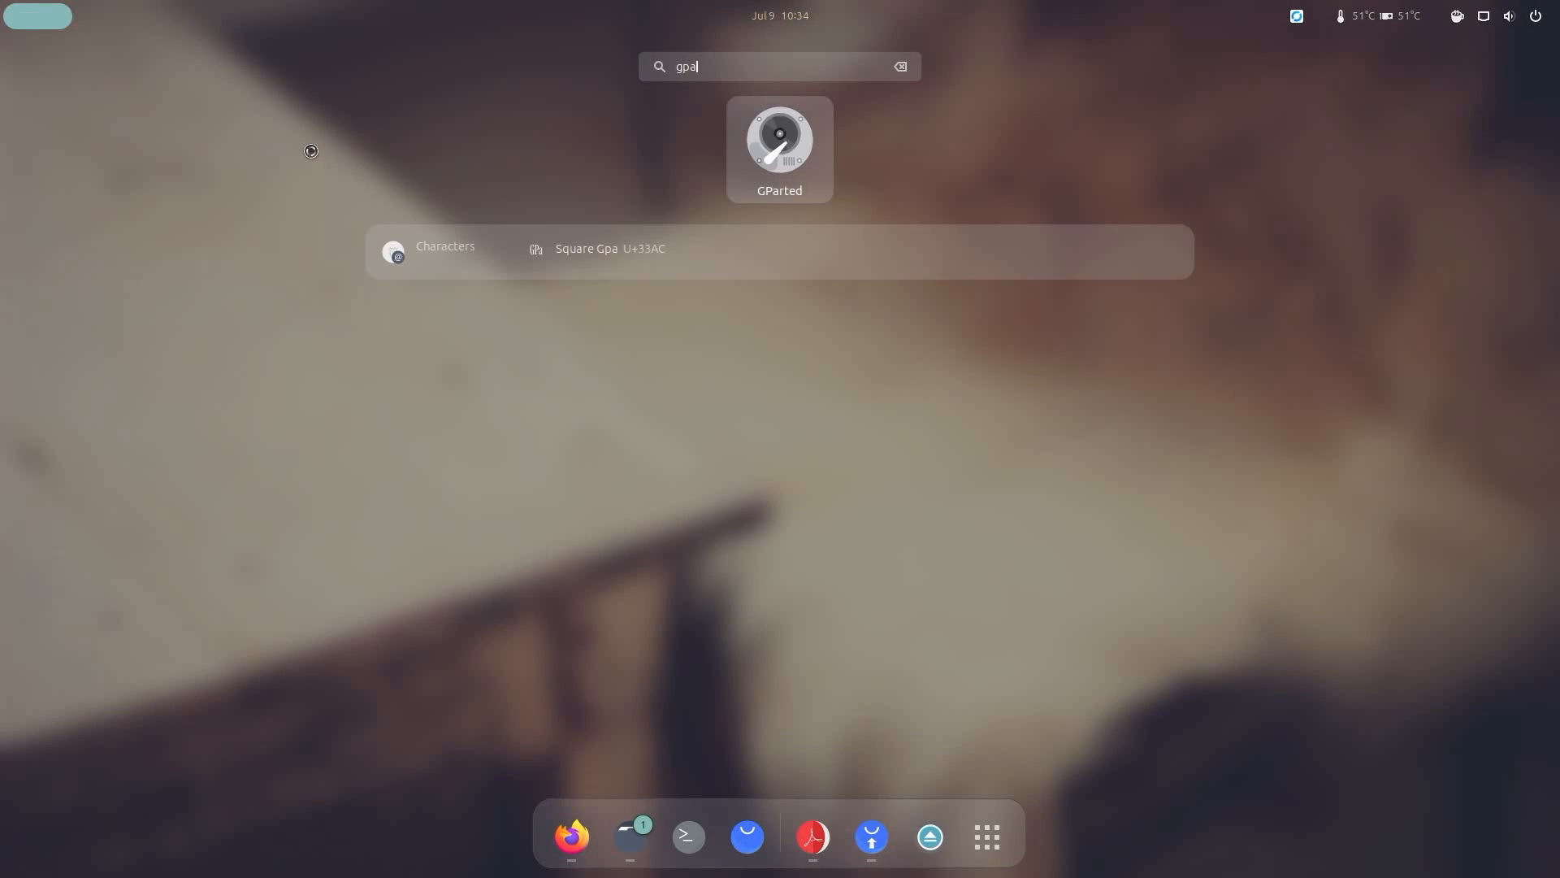
# - In GParted, start a new fat32 partition covering the empty /dev/sda card
pyautogui.click(778, 150)
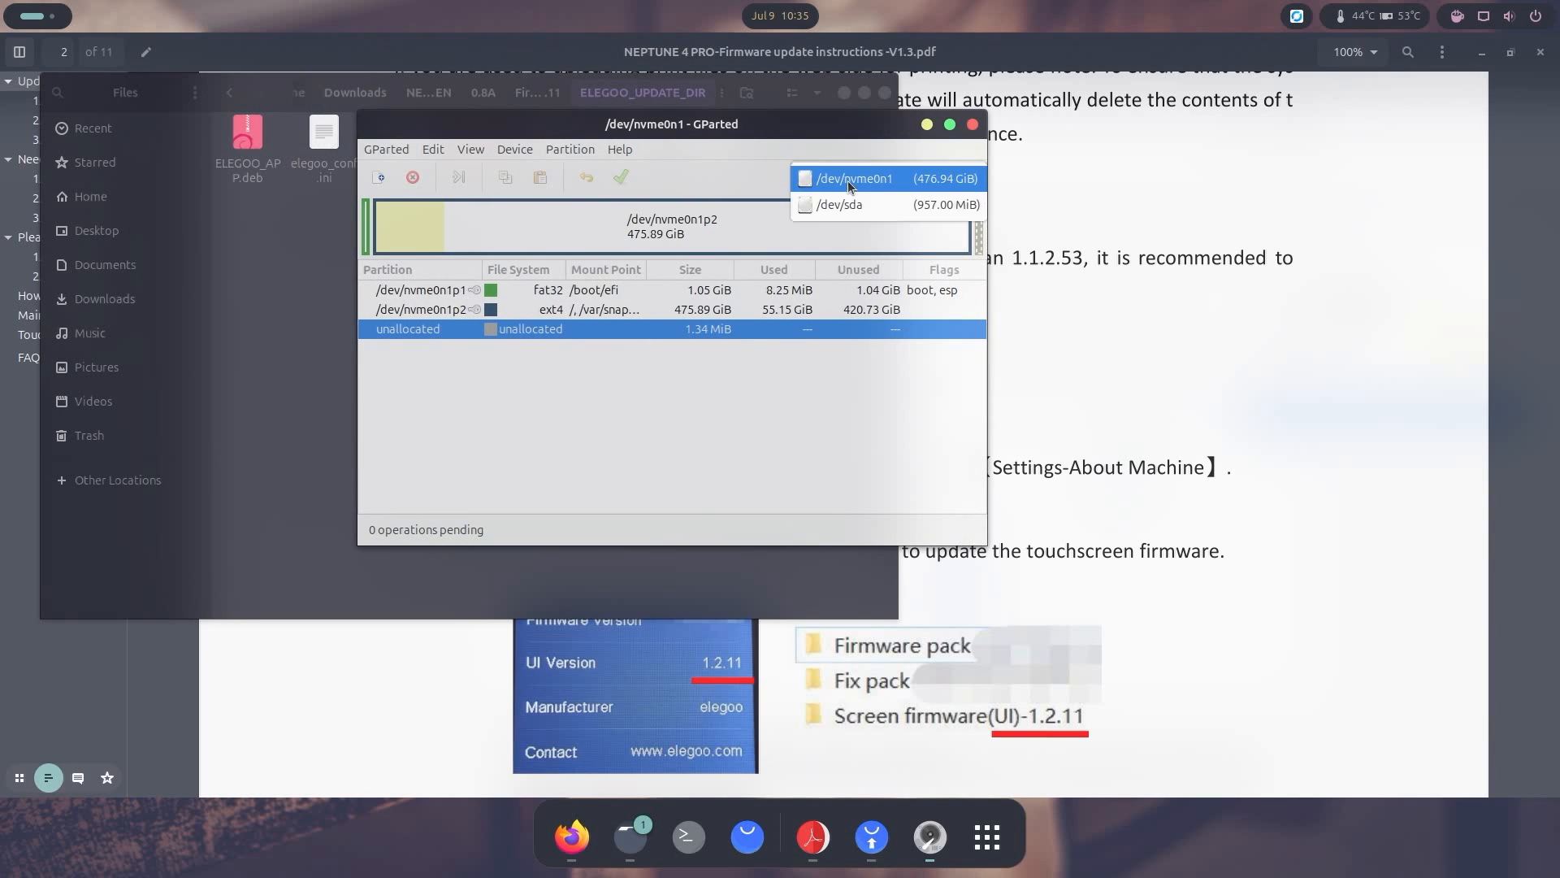
pyautogui.moveTo(840, 205)
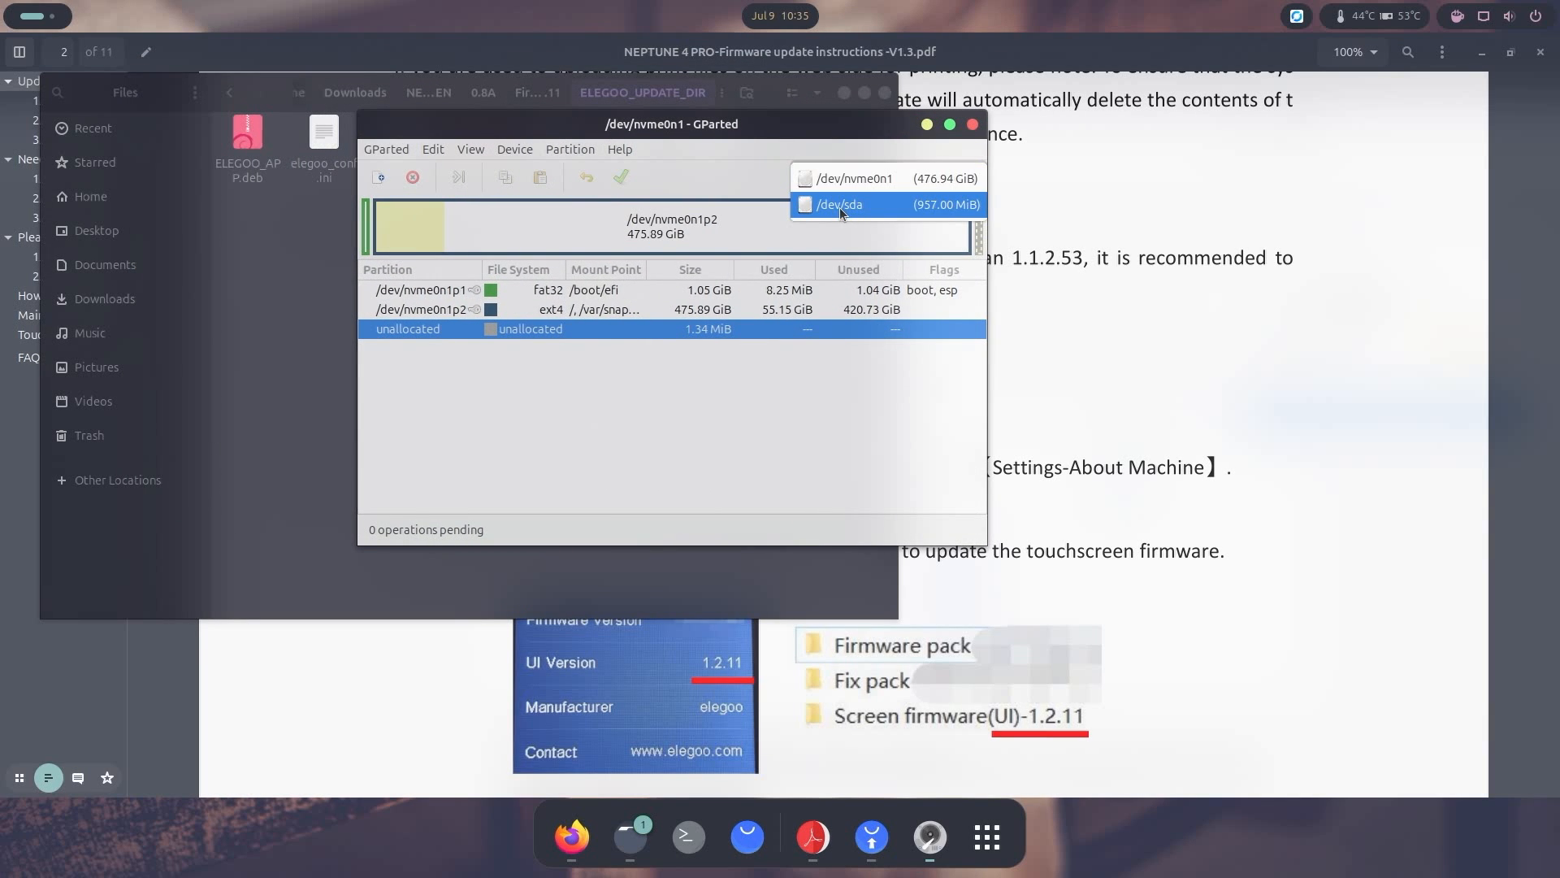
pyautogui.click(840, 205)
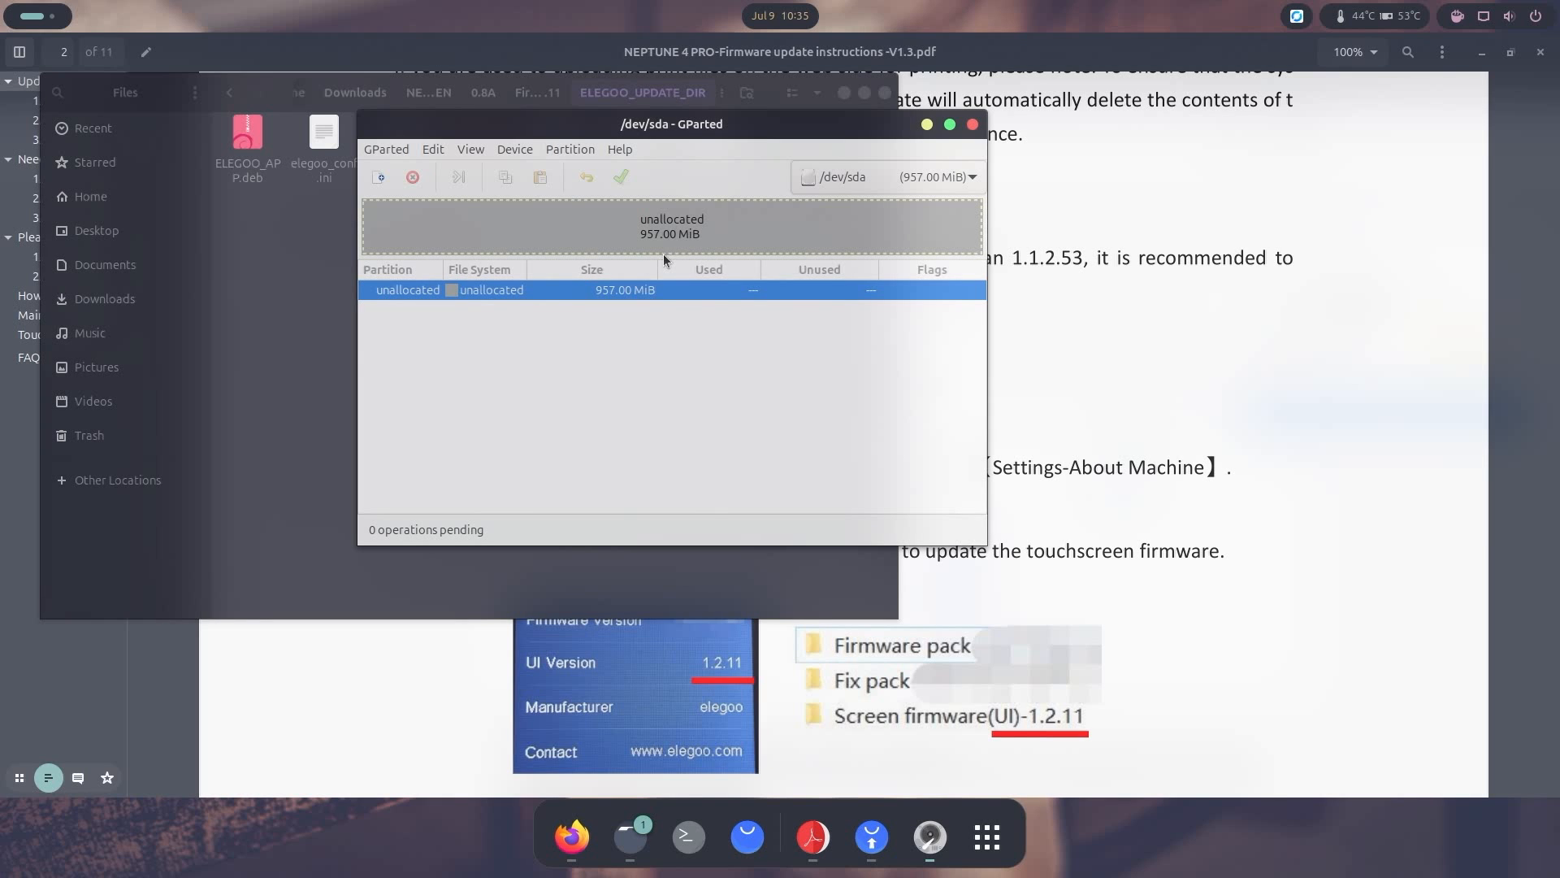
pyautogui.click(568, 149)
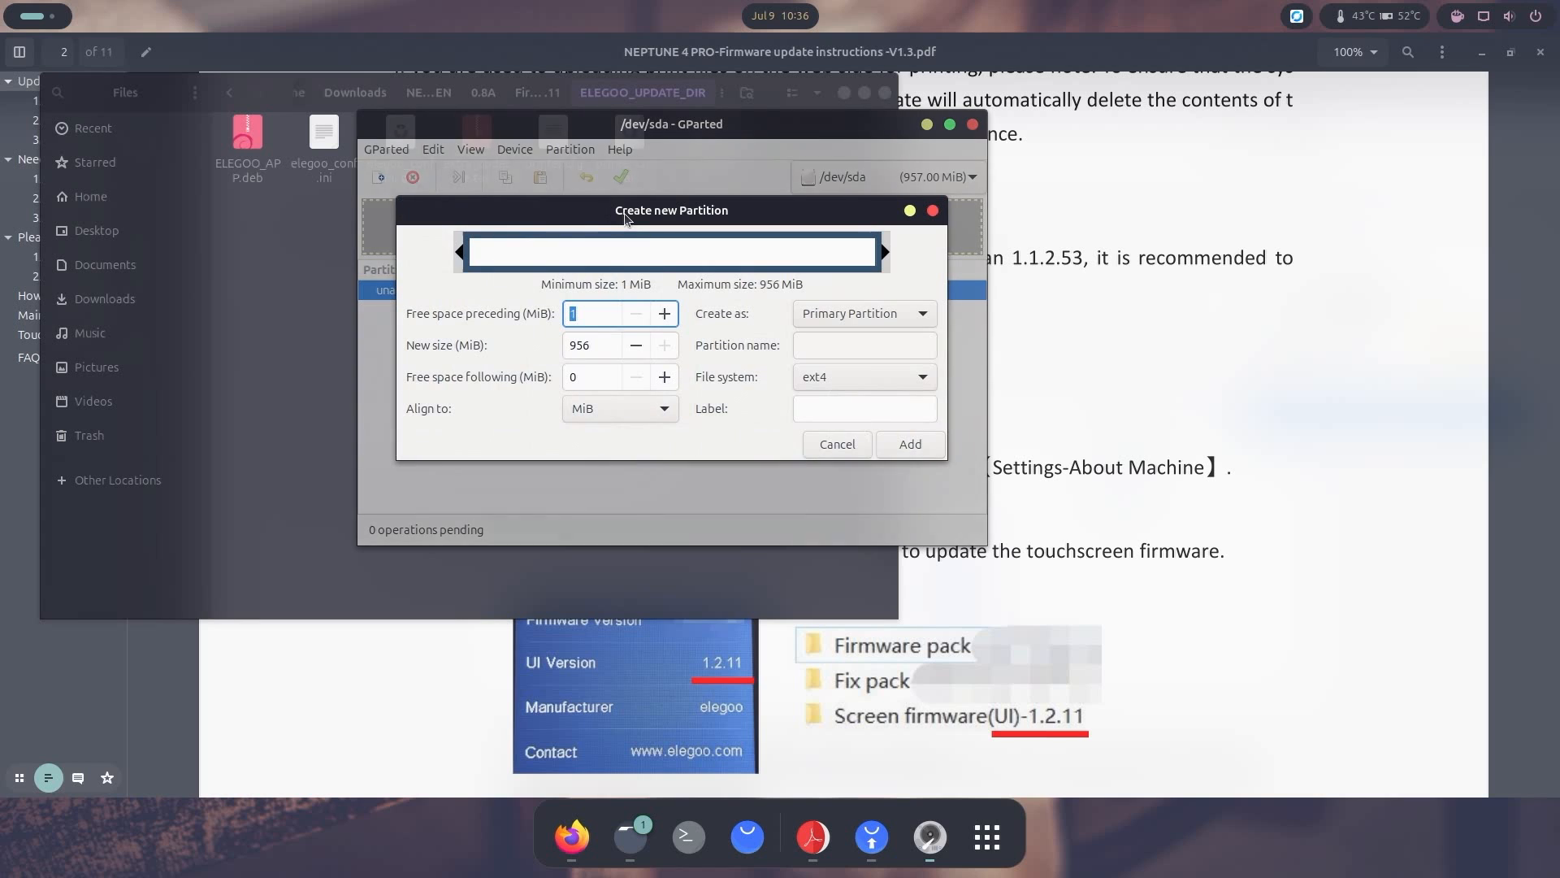
pyautogui.click(861, 375)
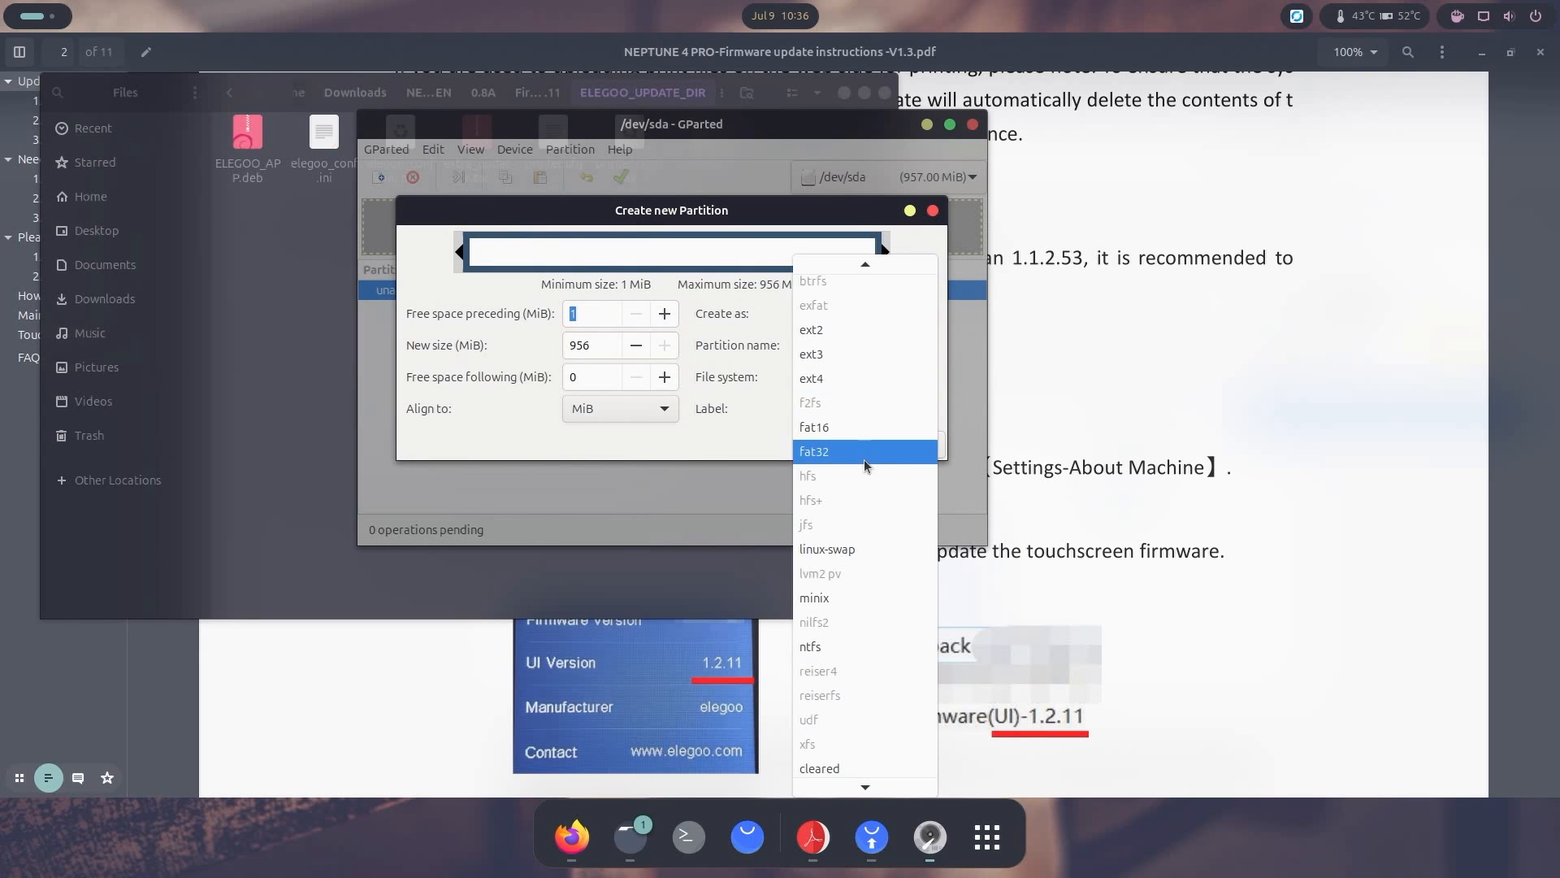
pyautogui.click(813, 450)
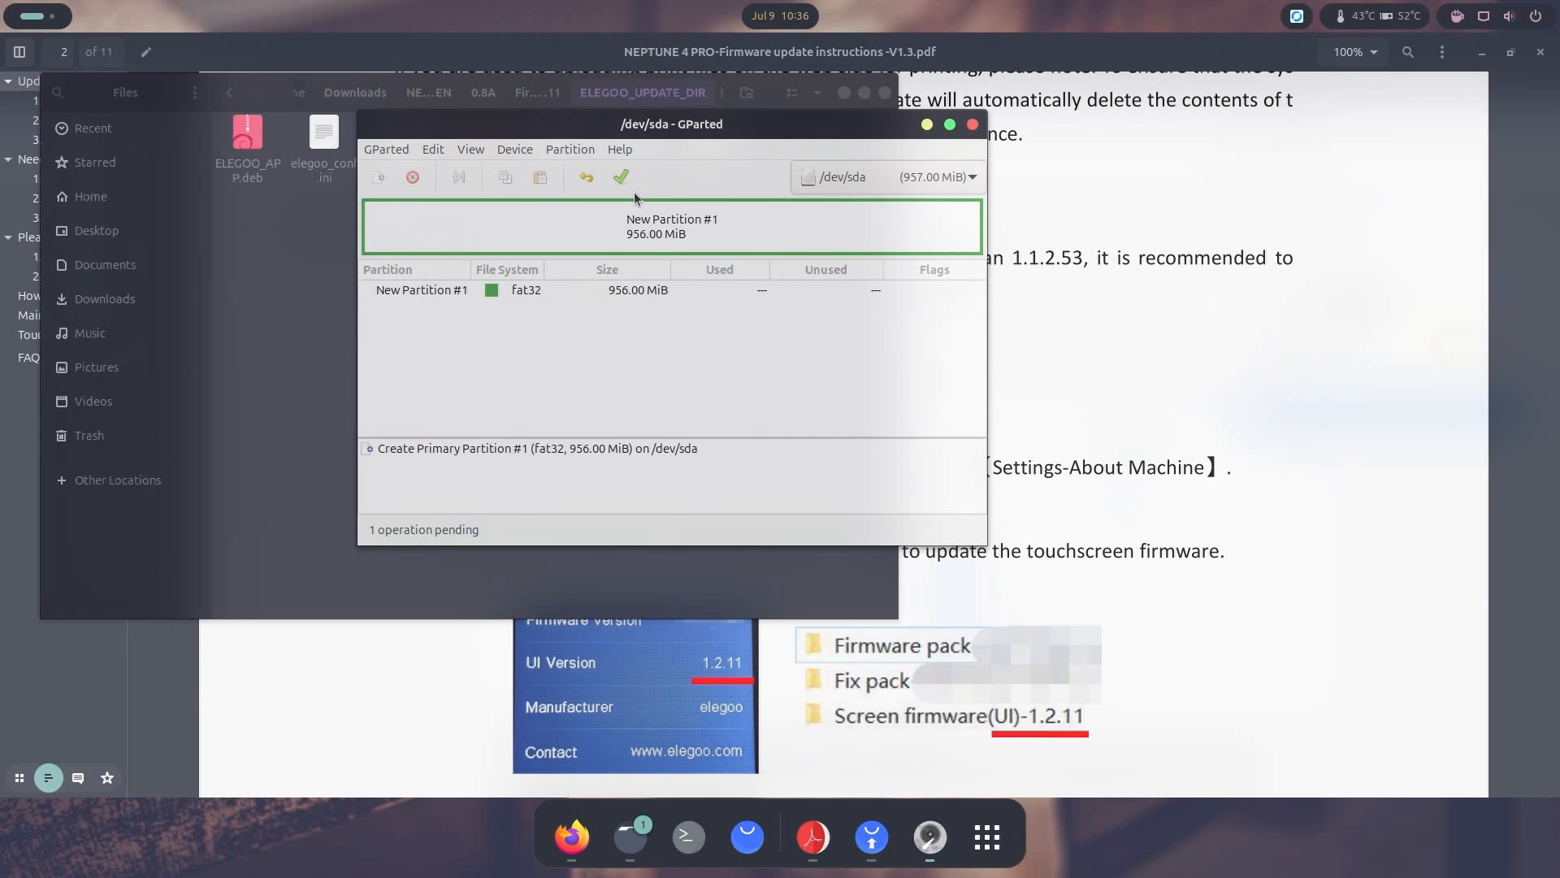
# - Apply the 956 MiB FAT32 partition to the card, dismiss the report and quit GParted
pyautogui.click(621, 178)
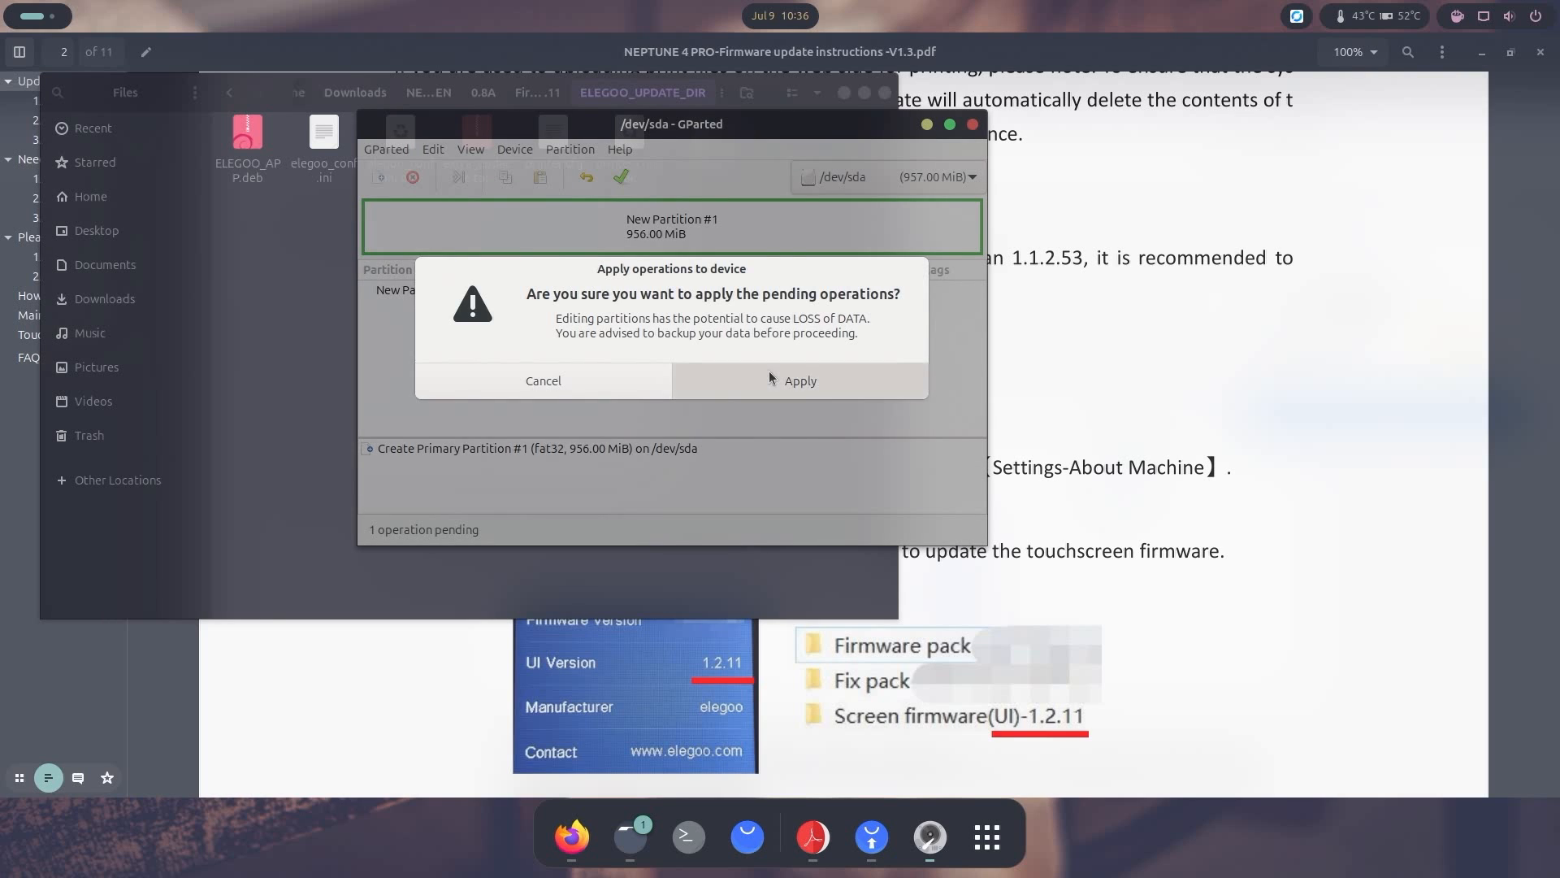
pyautogui.click(799, 380)
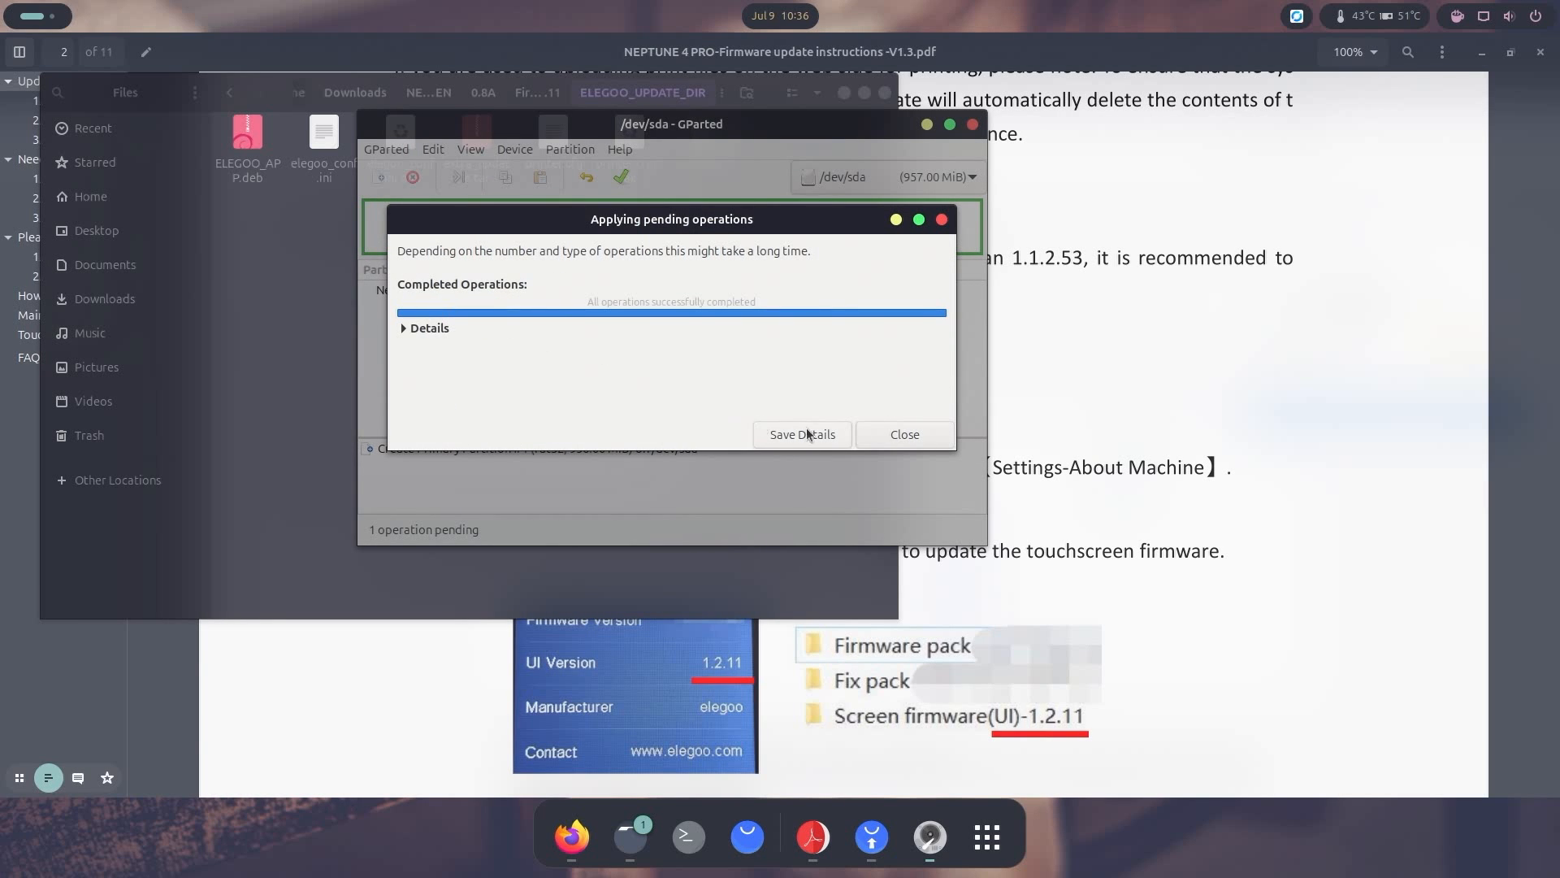
pyautogui.click(902, 434)
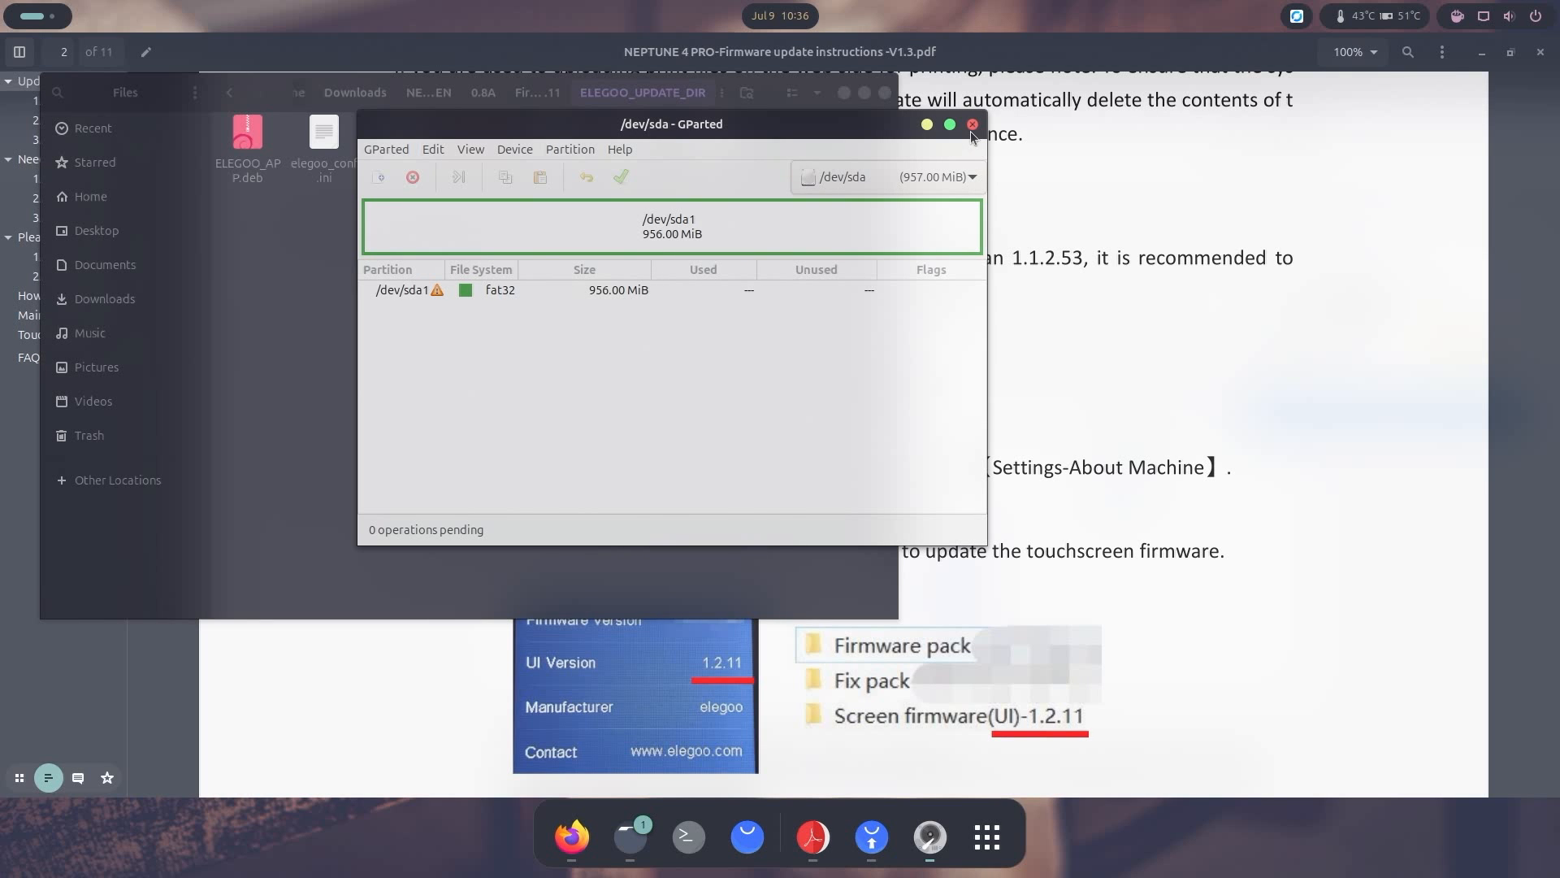
pyautogui.click(972, 125)
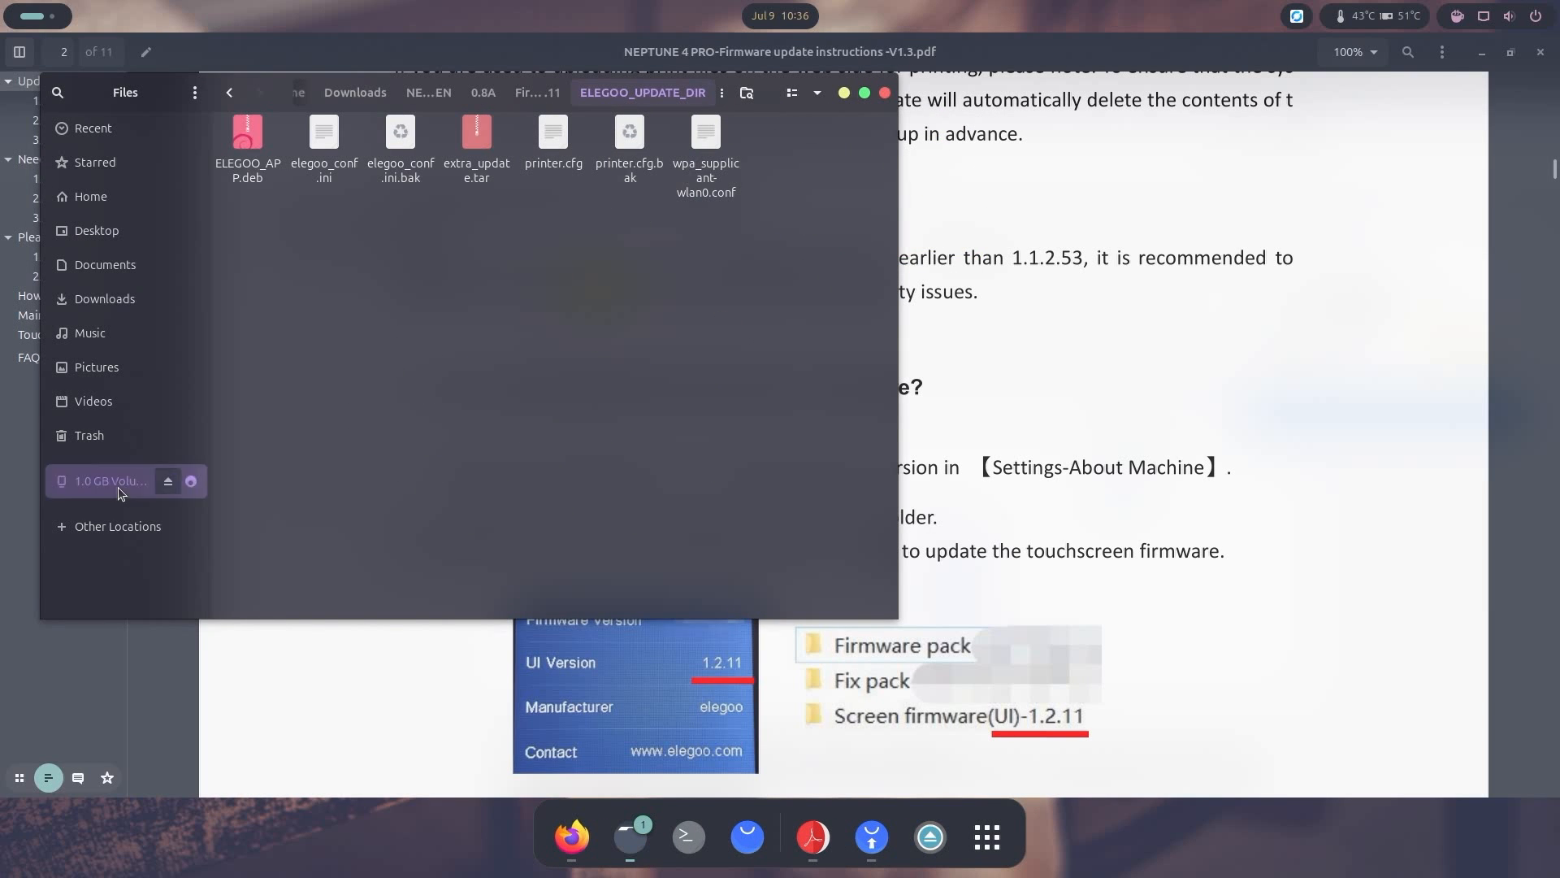
# - Browse Downloads to the 0.8A Fix pack and copy its ELEGOO_UPDATE_DIR folder
pyautogui.click(109, 481)
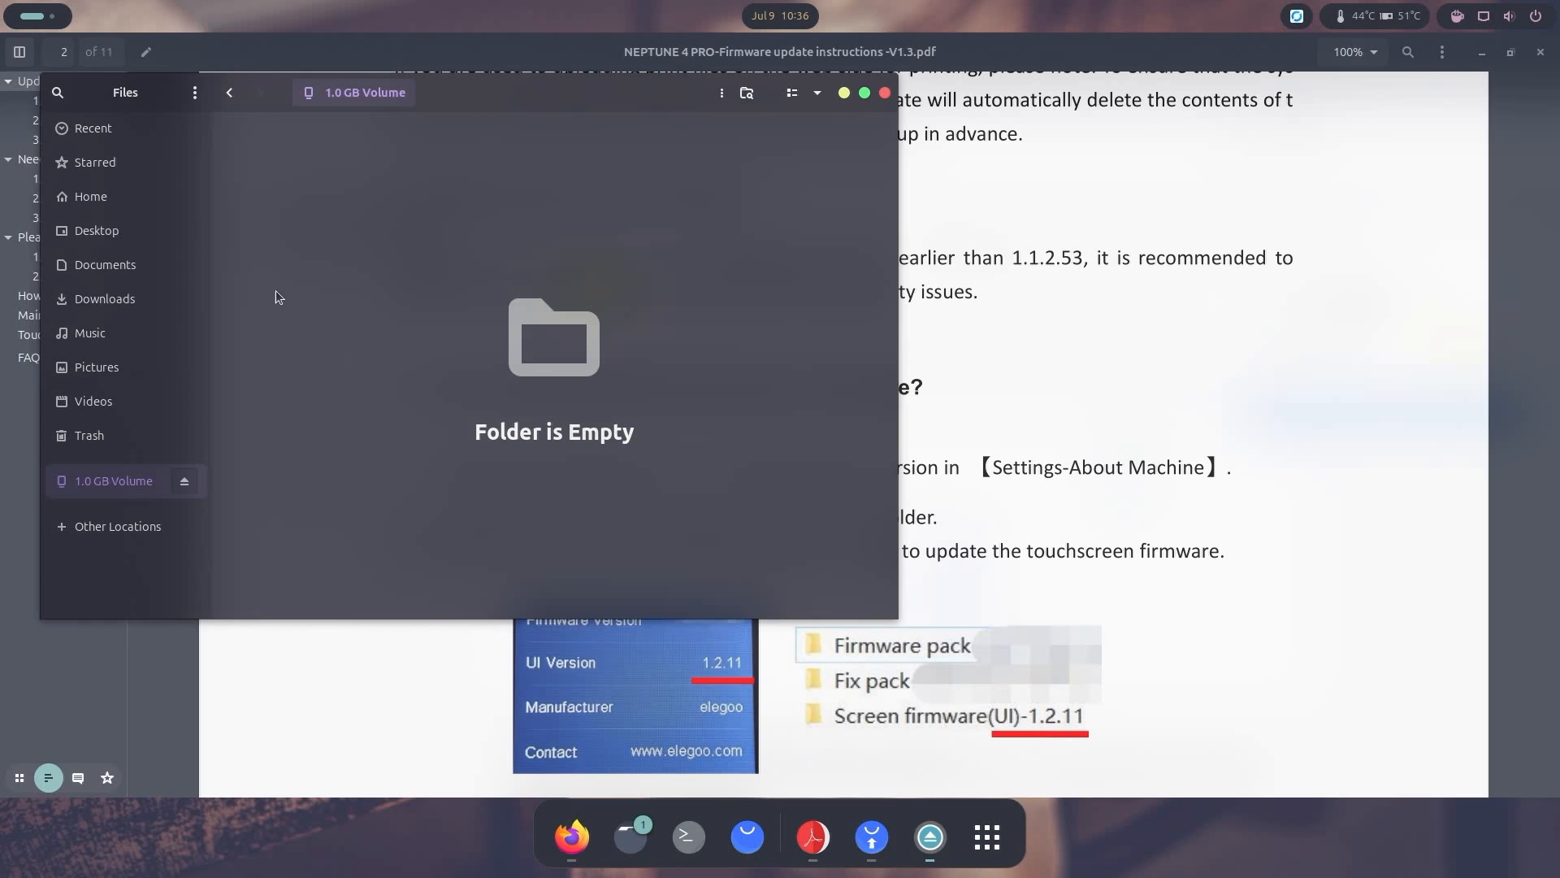
pyautogui.moveTo(424, 587)
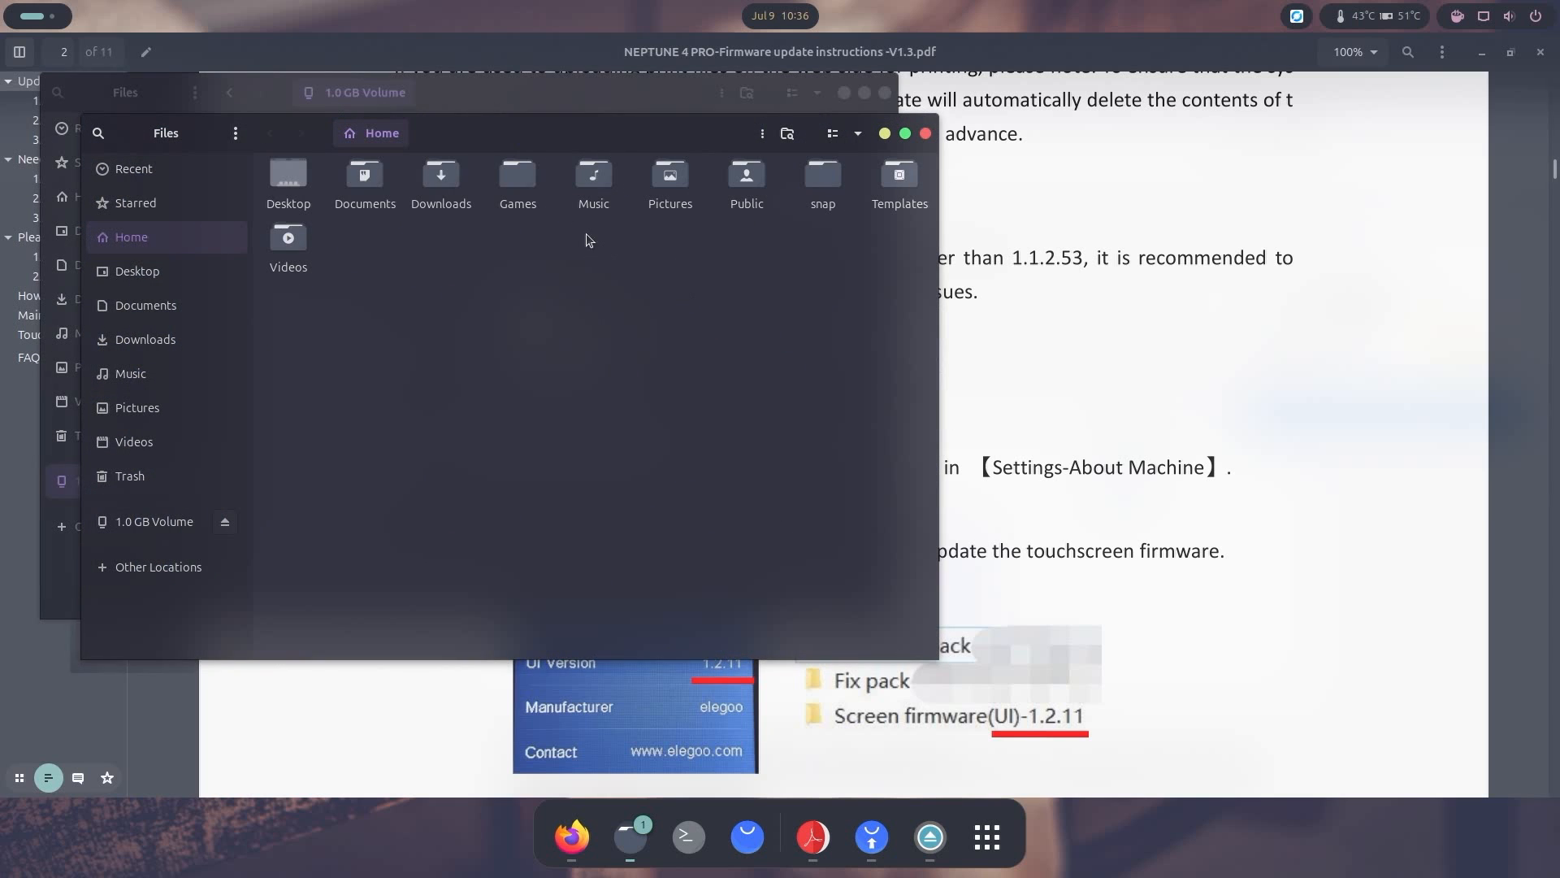
pyautogui.click(144, 340)
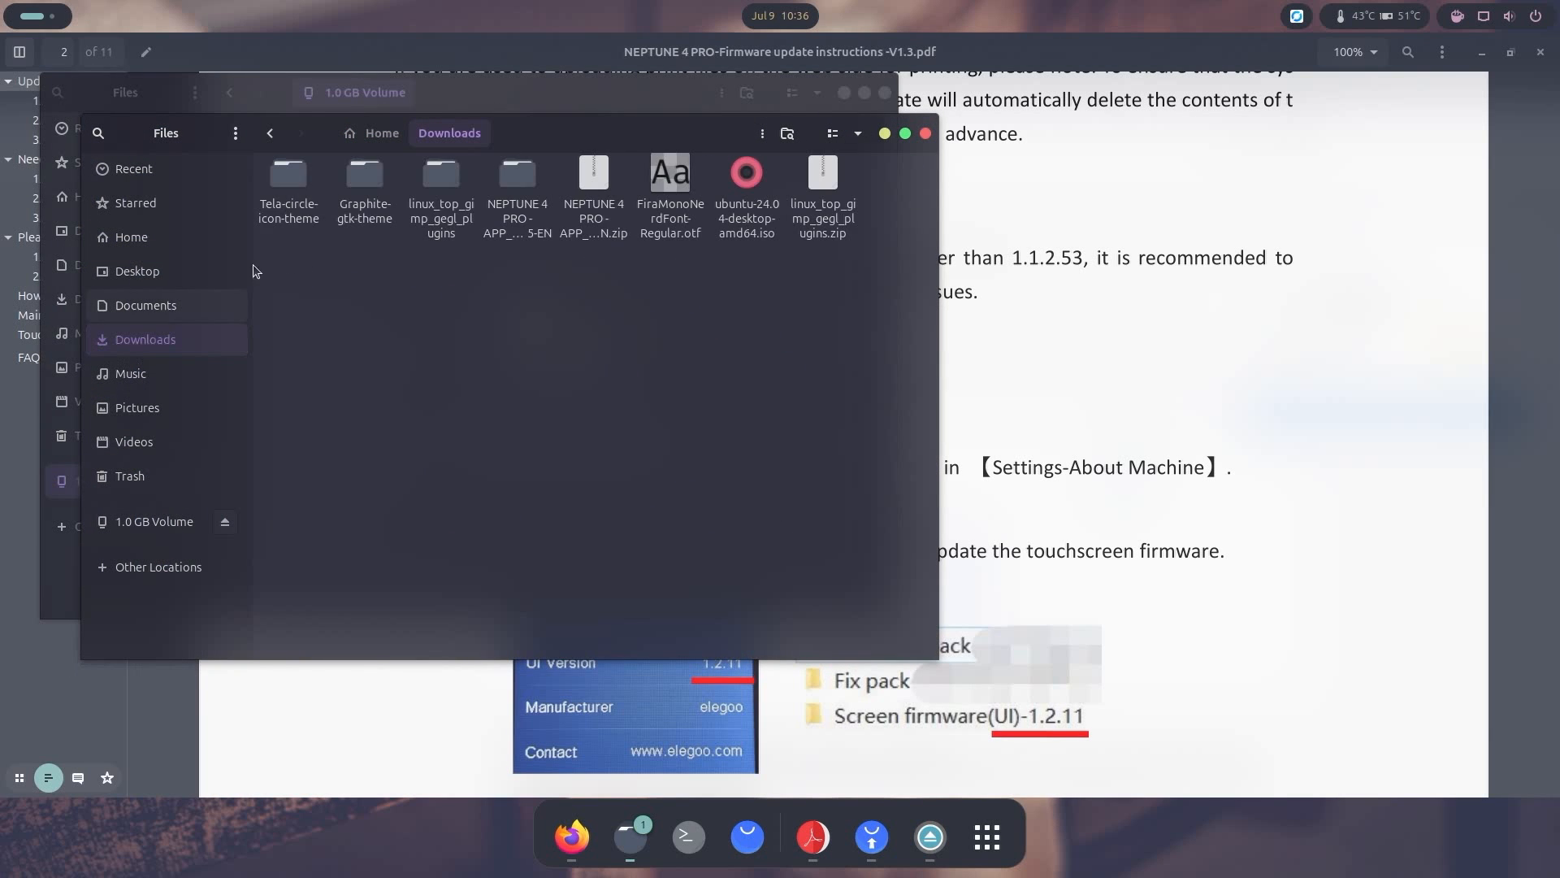
pyautogui.doubleClick(517, 171)
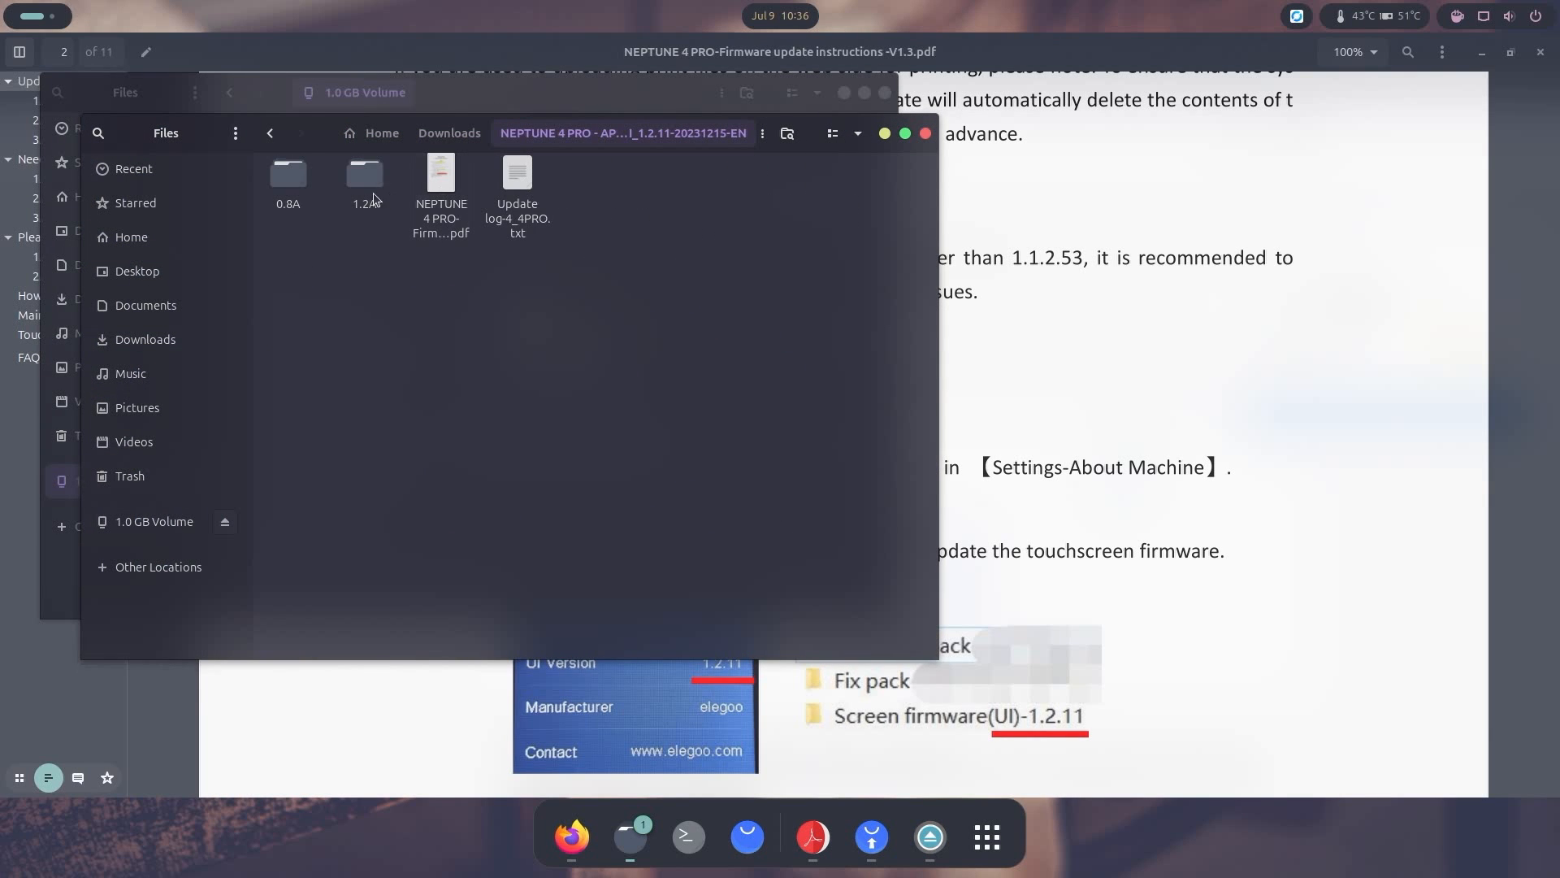
pyautogui.doubleClick(288, 173)
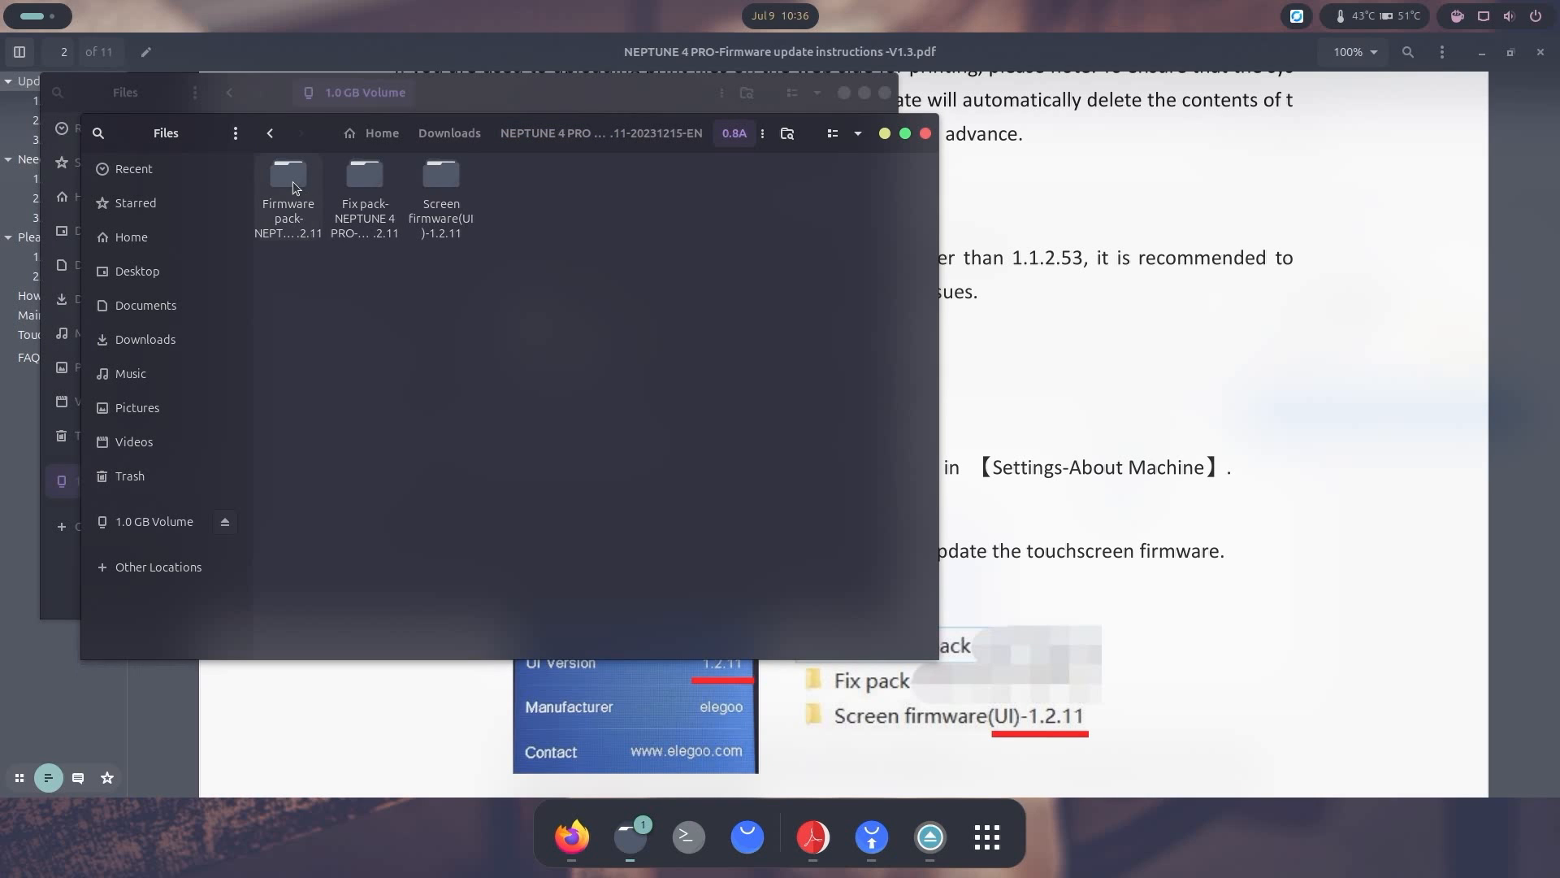
pyautogui.doubleClick(287, 188)
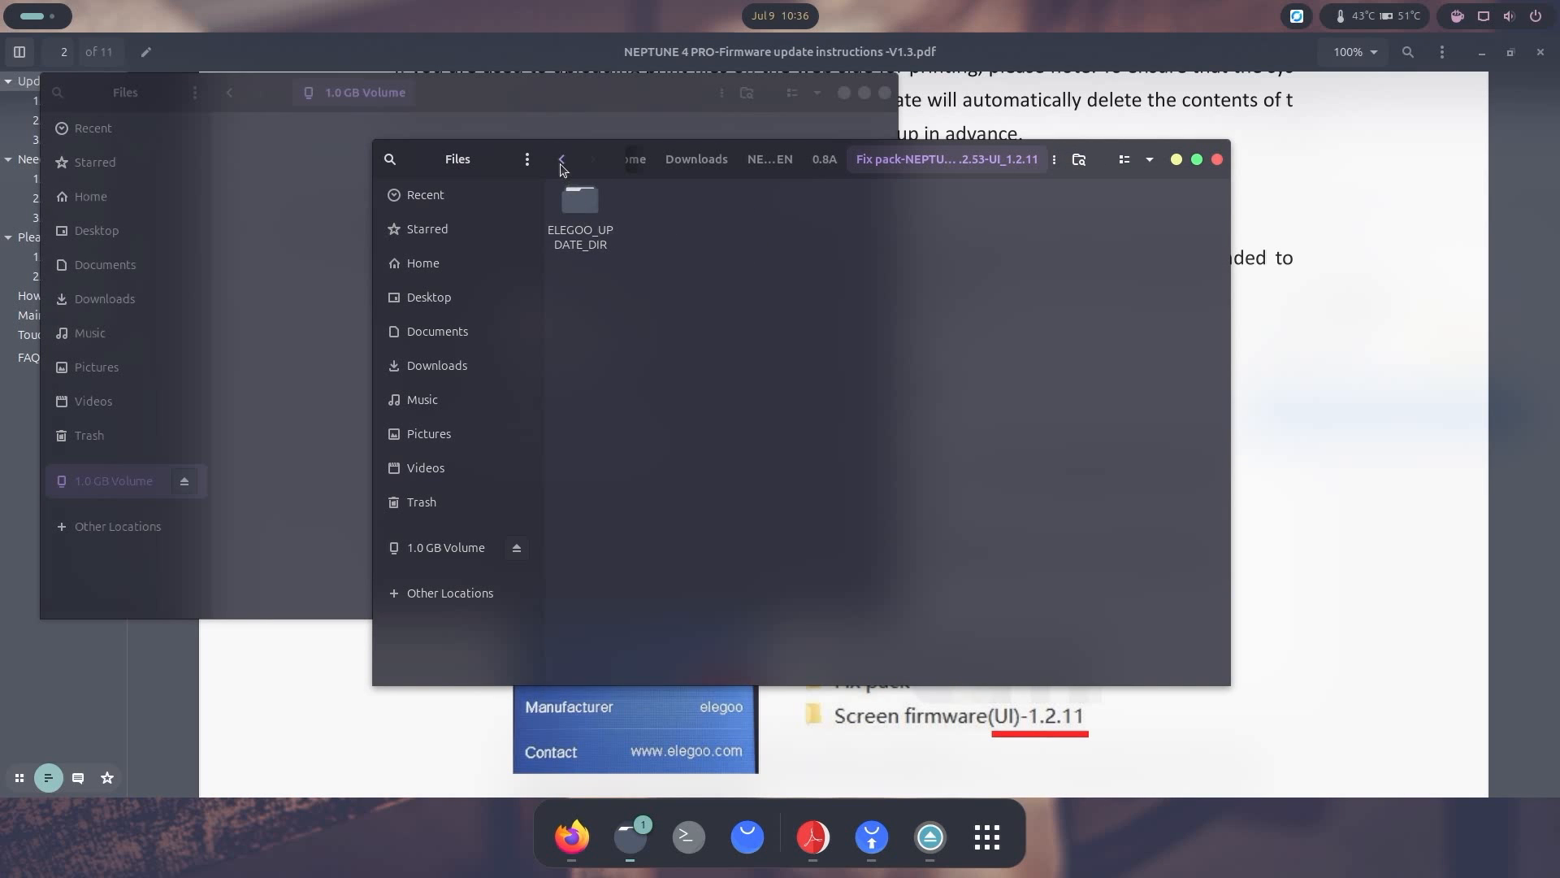
pyautogui.rightClick(578, 199)
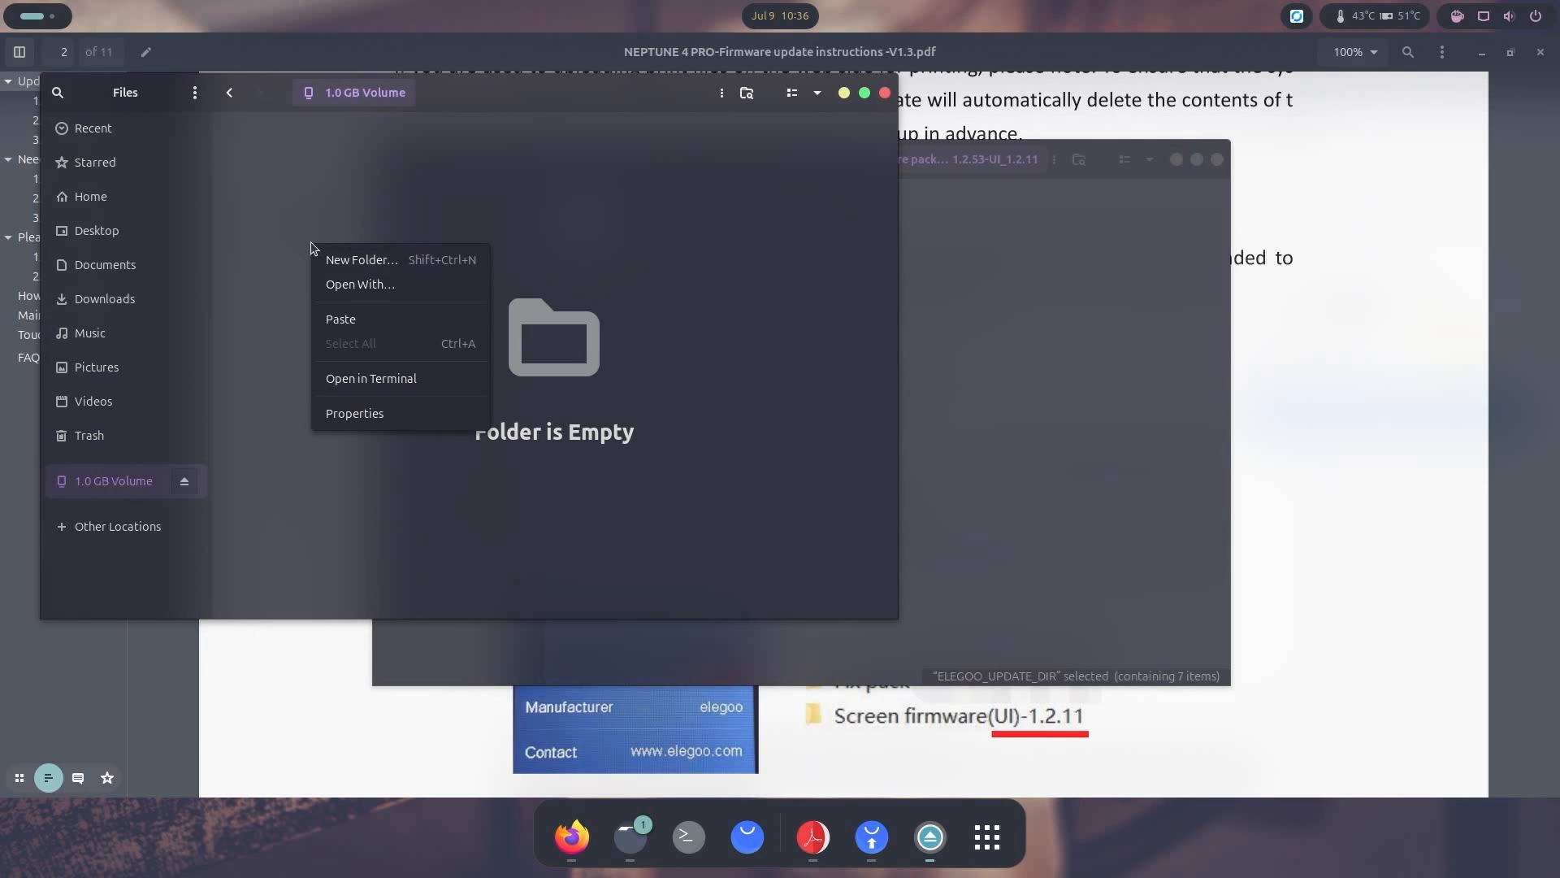
# - Paste ELEGOO_UPDATE_DIR onto the 1.0 GB volume and safely eject it
pyautogui.click(340, 320)
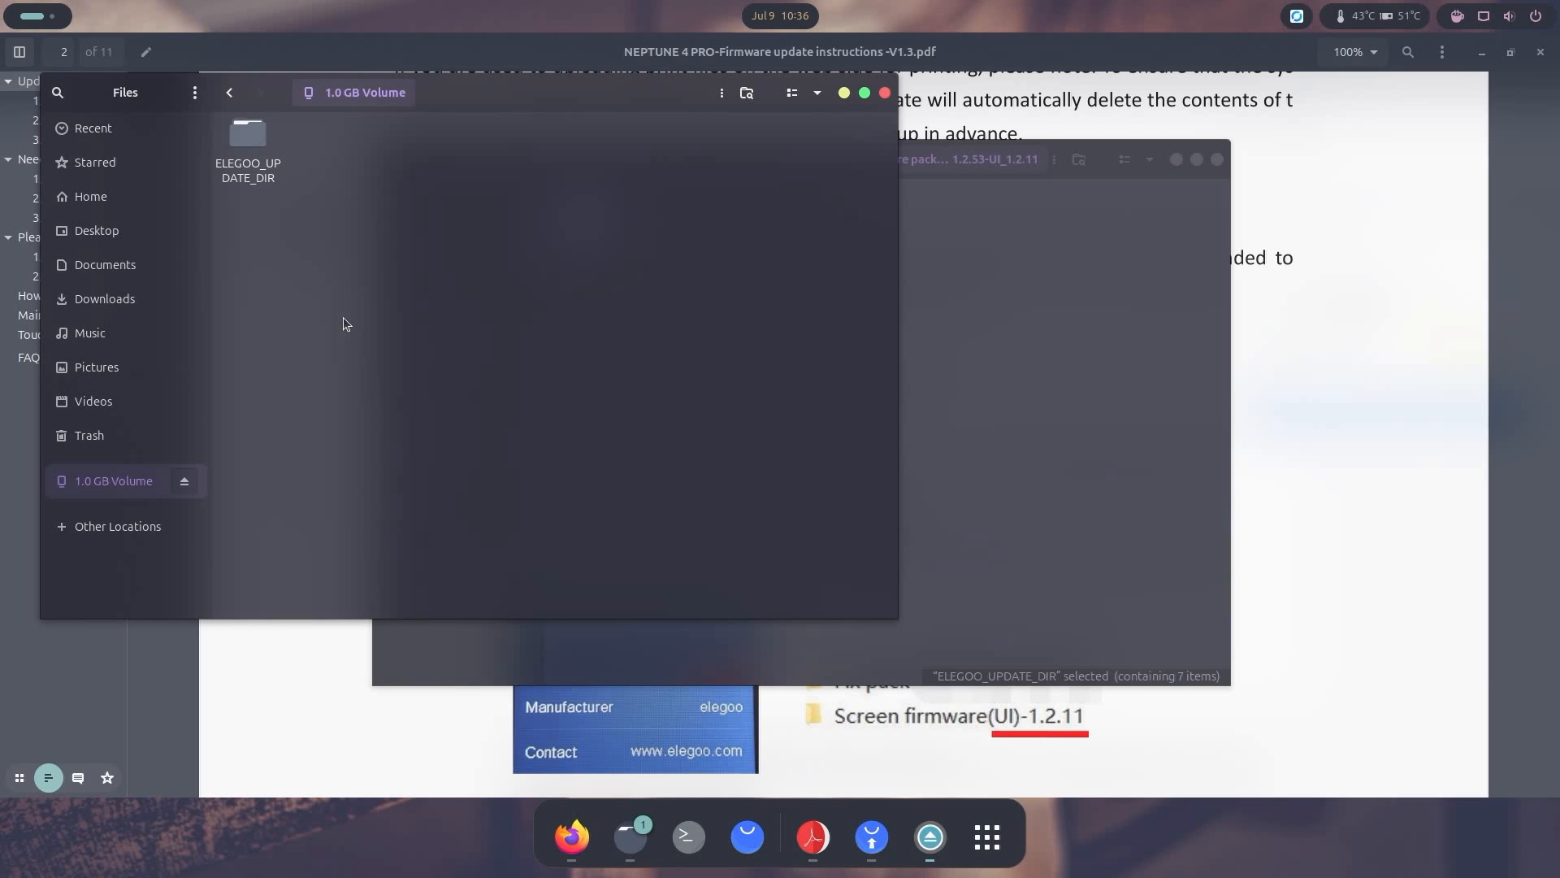
pyautogui.click(247, 143)
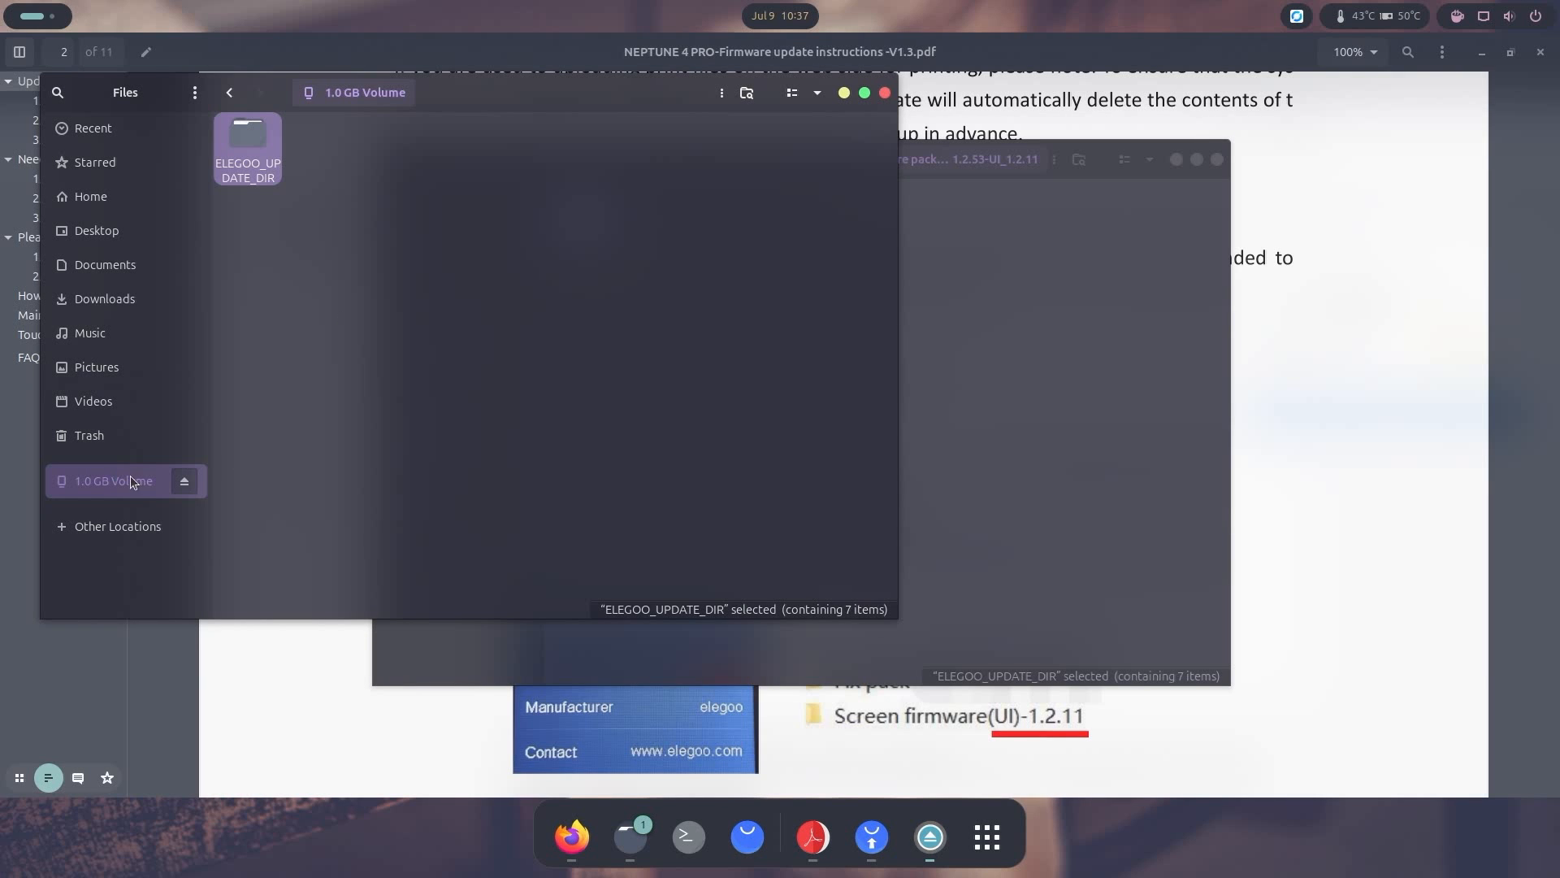
pyautogui.click(183, 482)
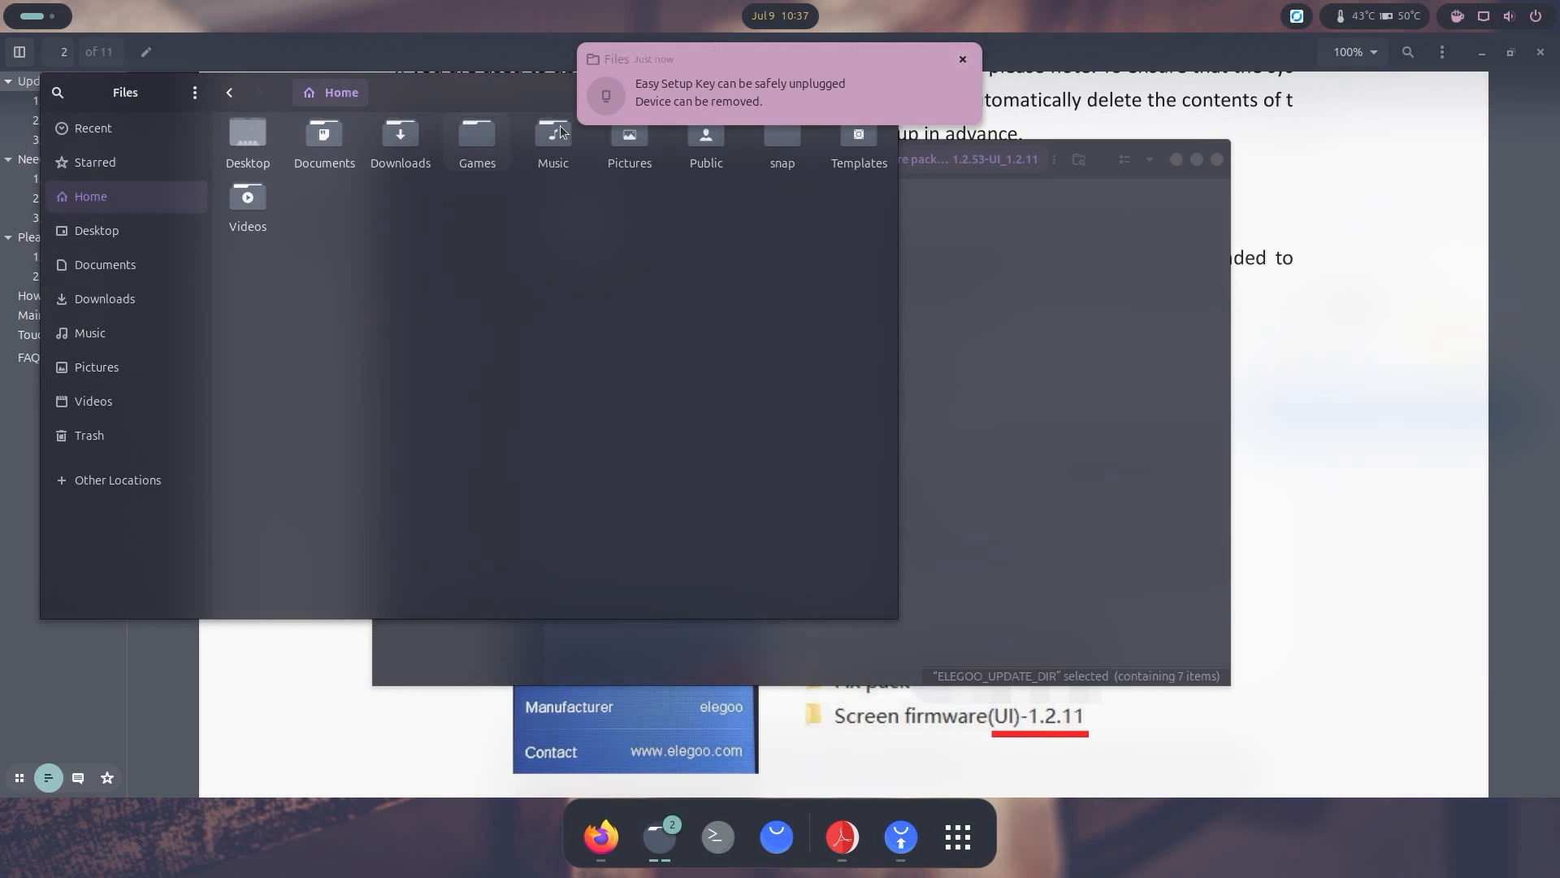
pyautogui.click(961, 60)
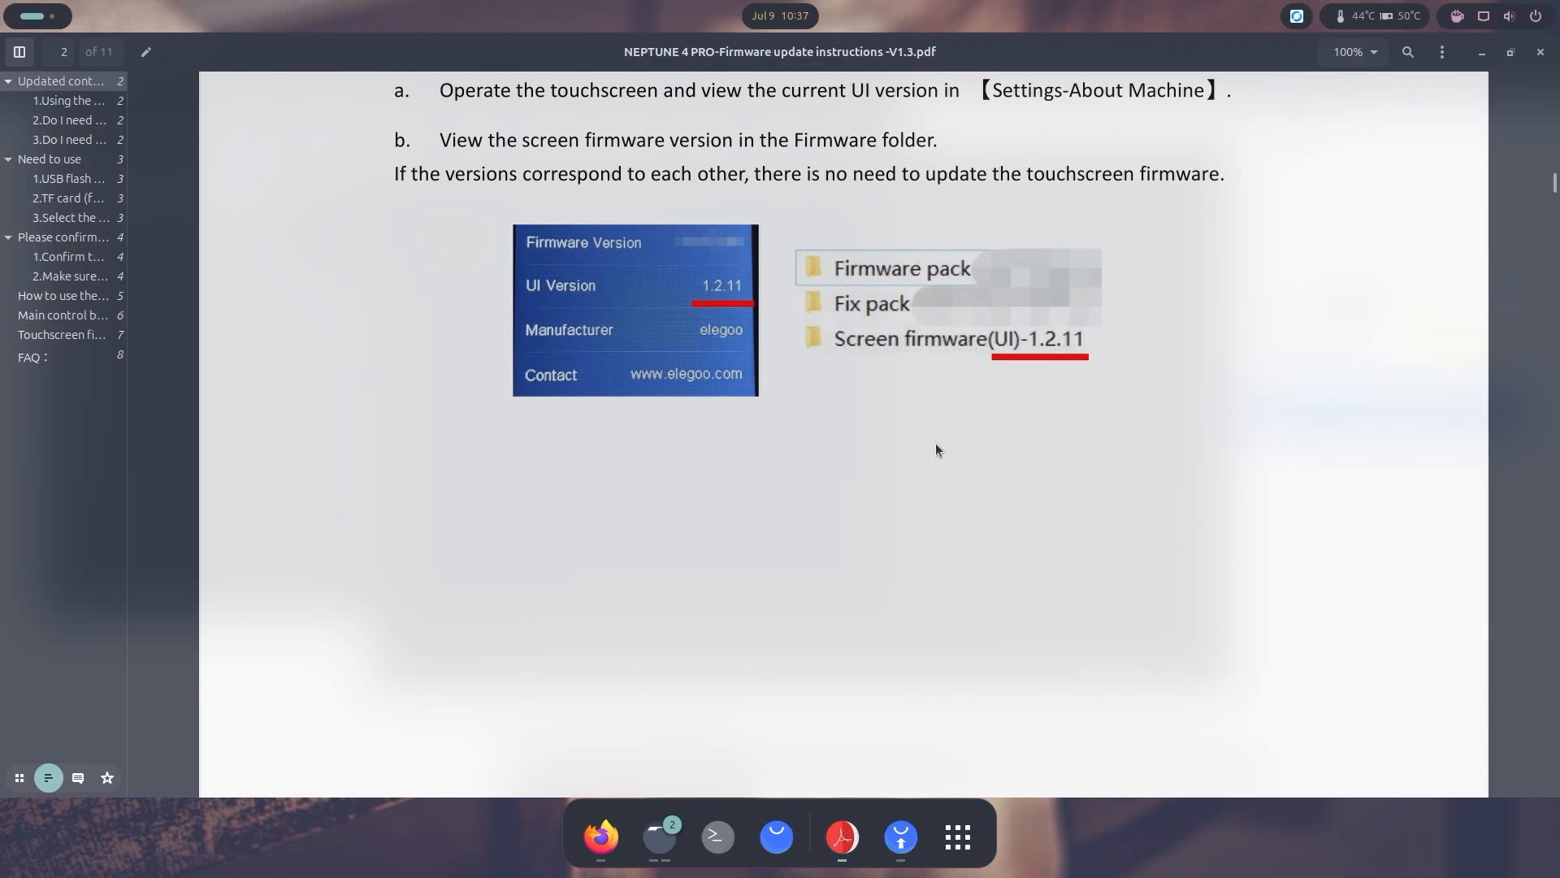
pyautogui.moveTo(1038, 425)
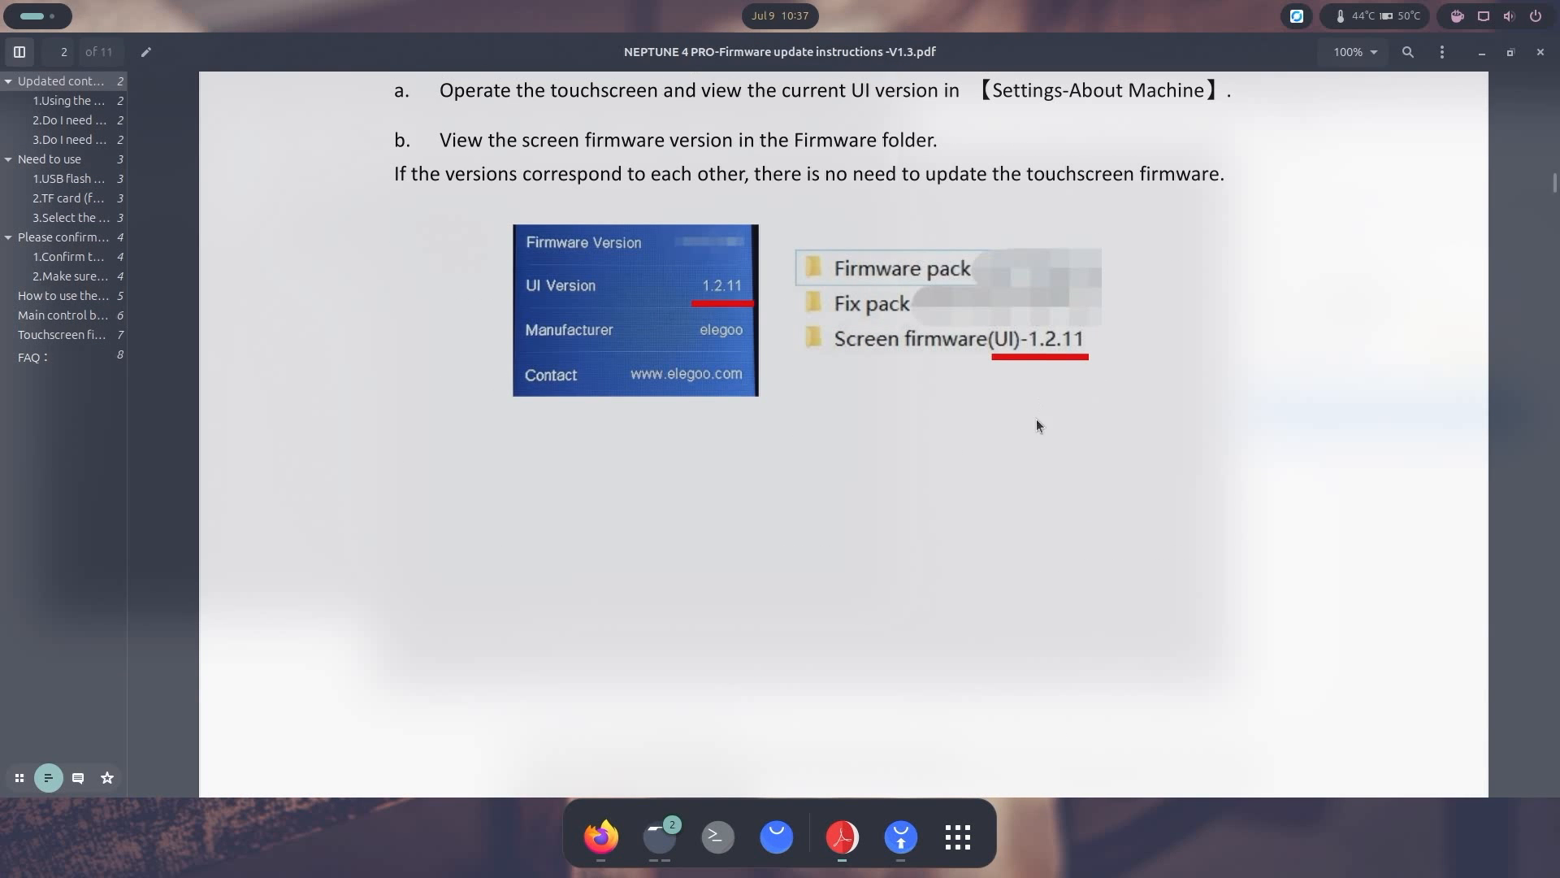
# - Scroll the update instructions to the page 2 fix-pack and touchscreen firmware section
pyautogui.scroll(-3)
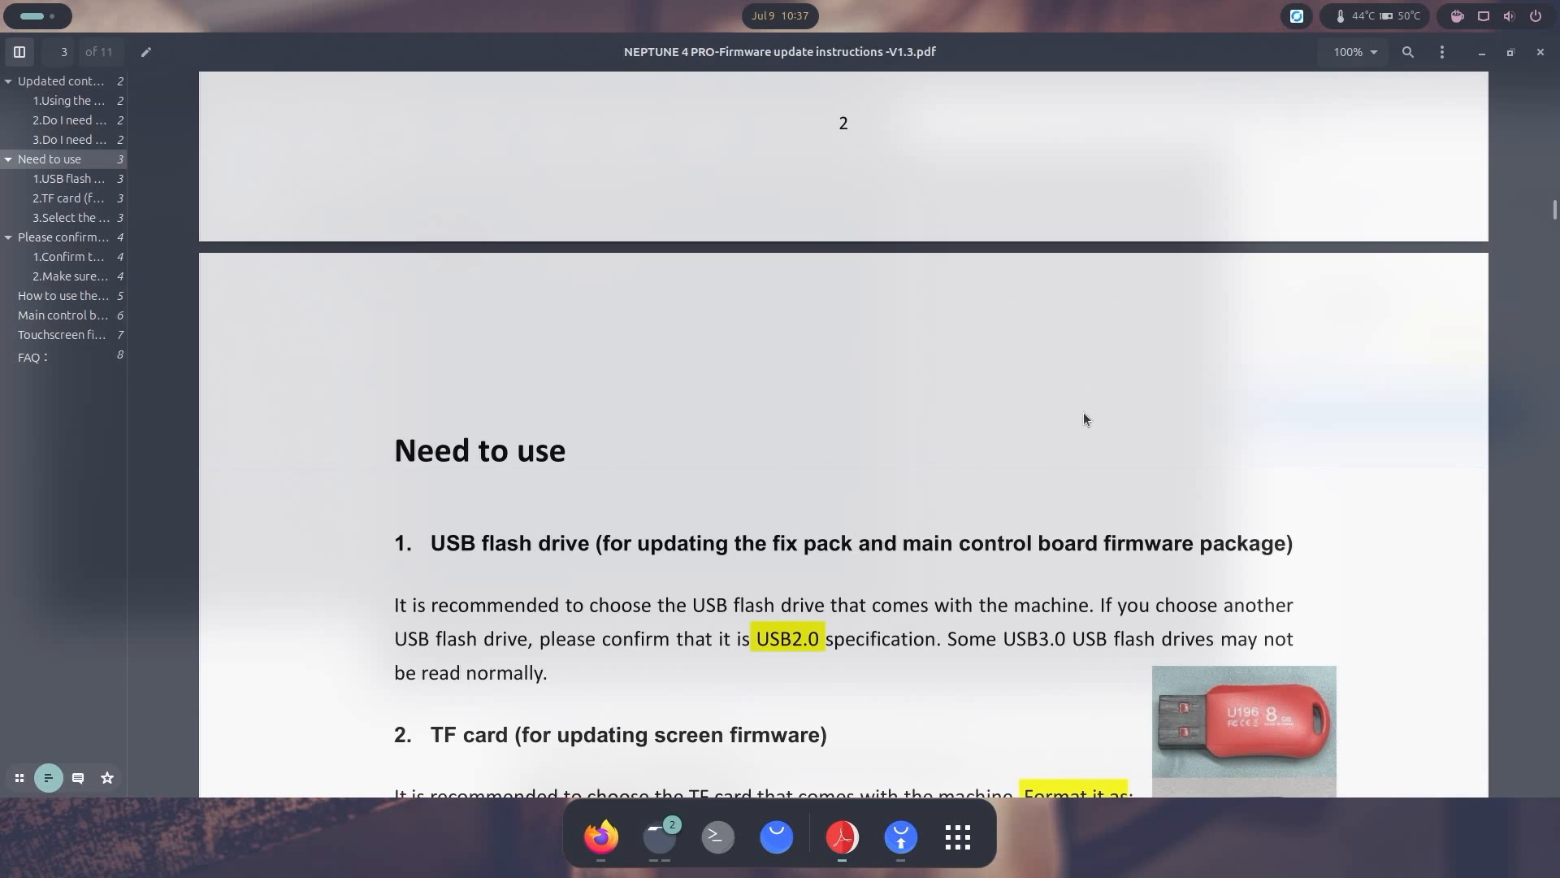
pyautogui.scroll(-3)
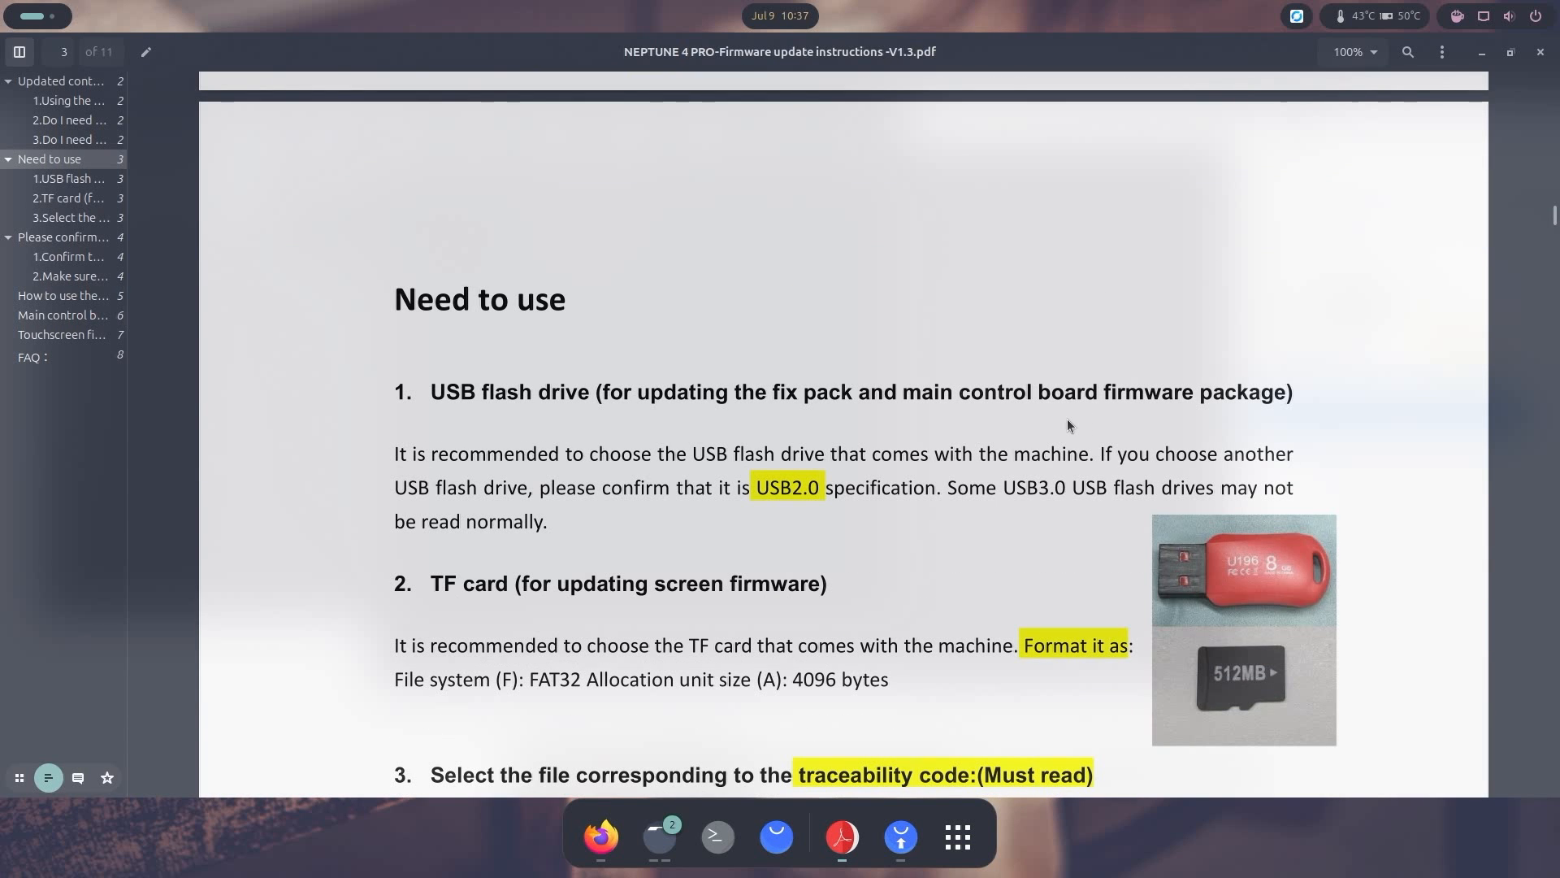
pyautogui.scroll(3)
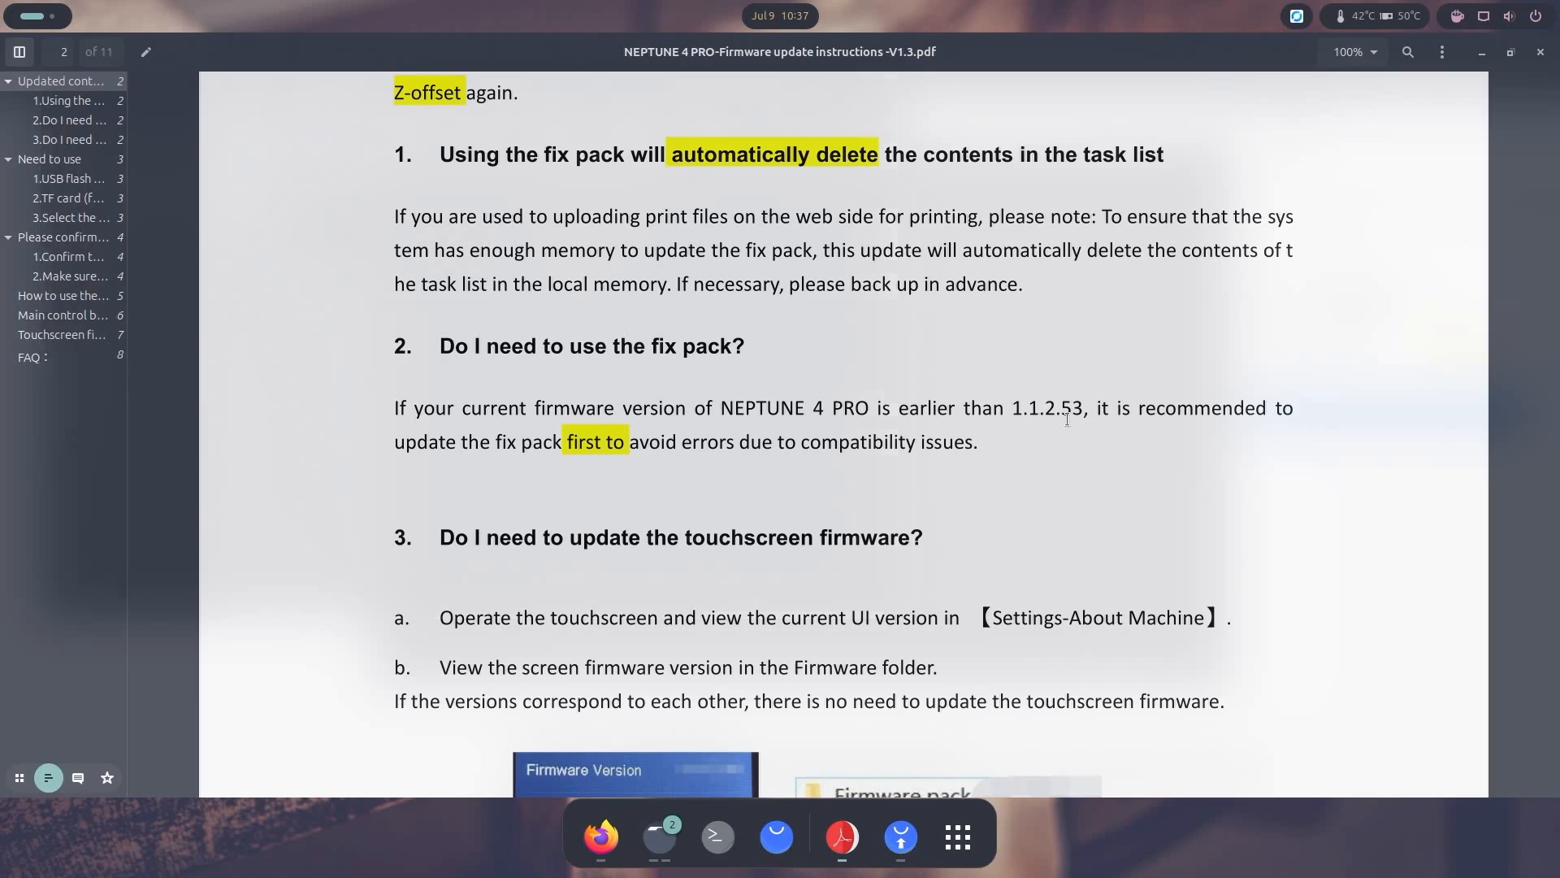
pyautogui.moveTo(1043, 399)
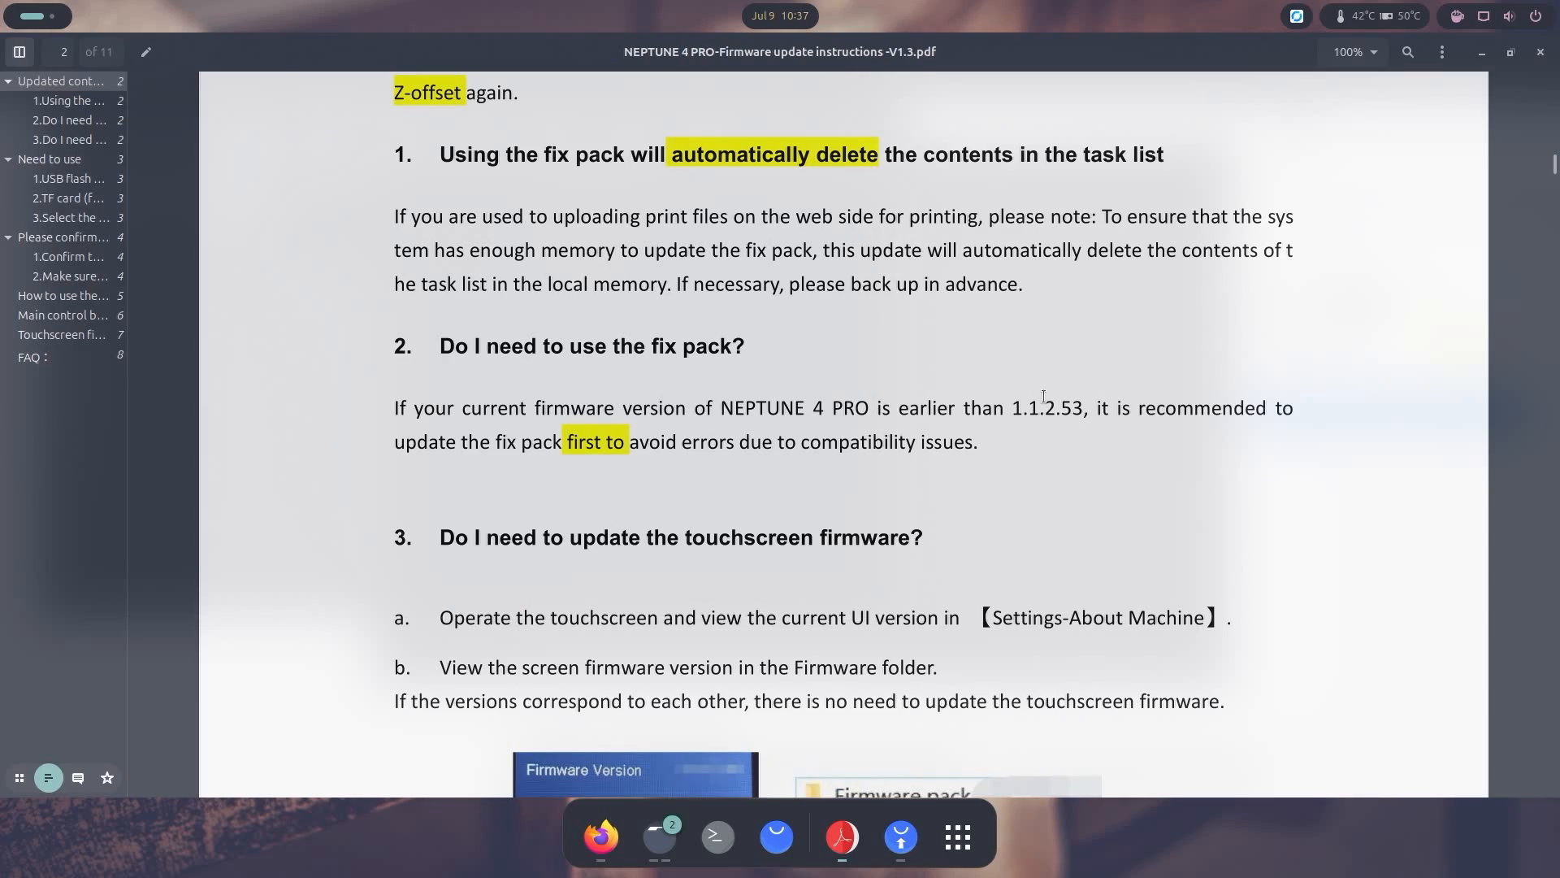
pyautogui.click(715, 835)
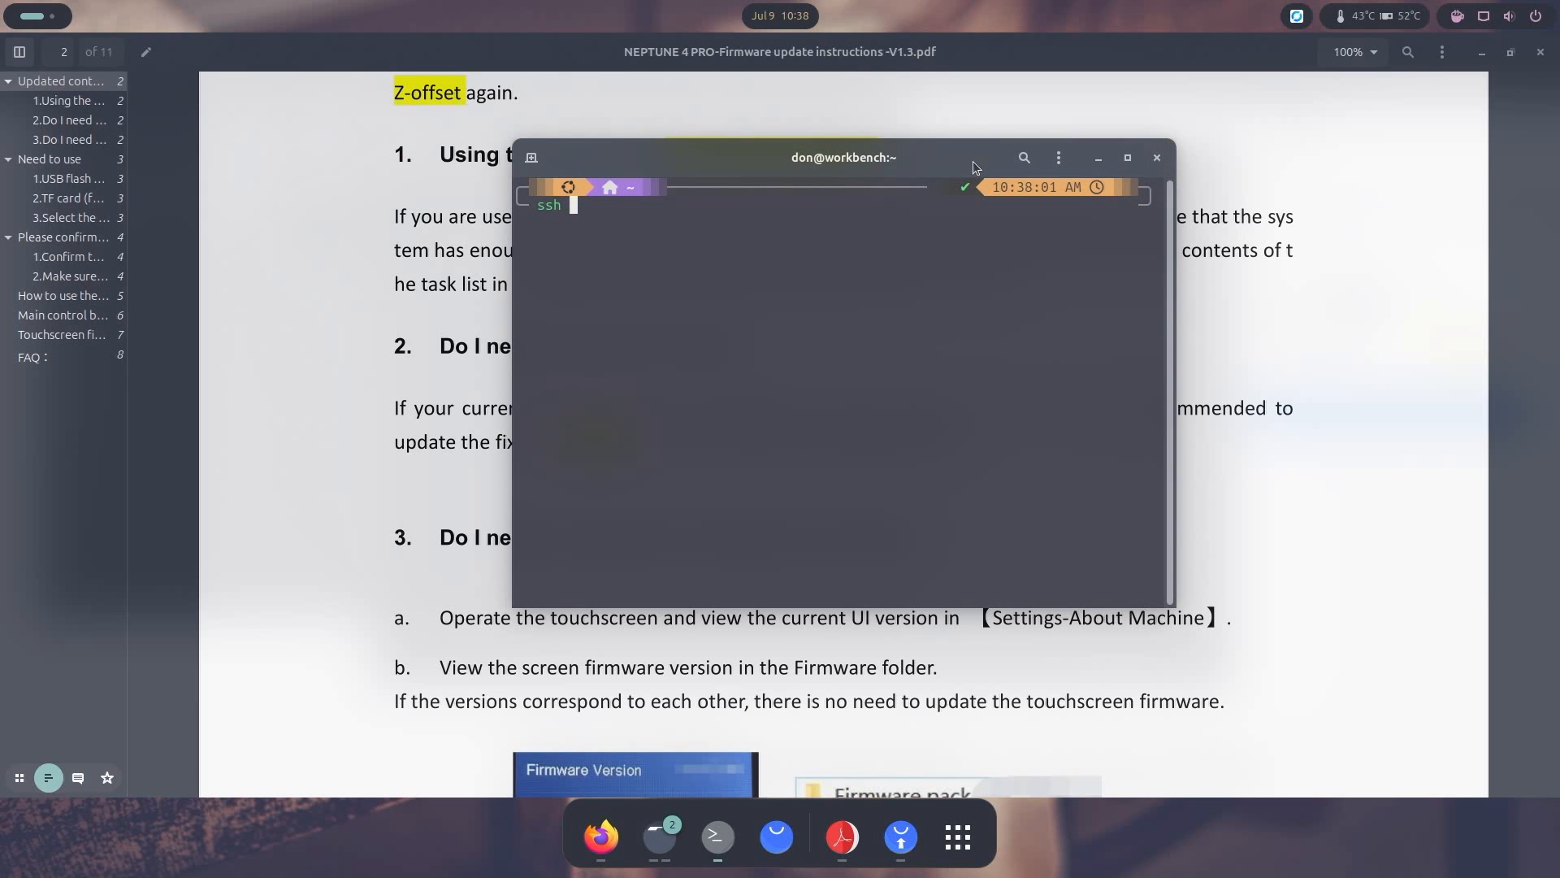
pyautogui.write('mks')
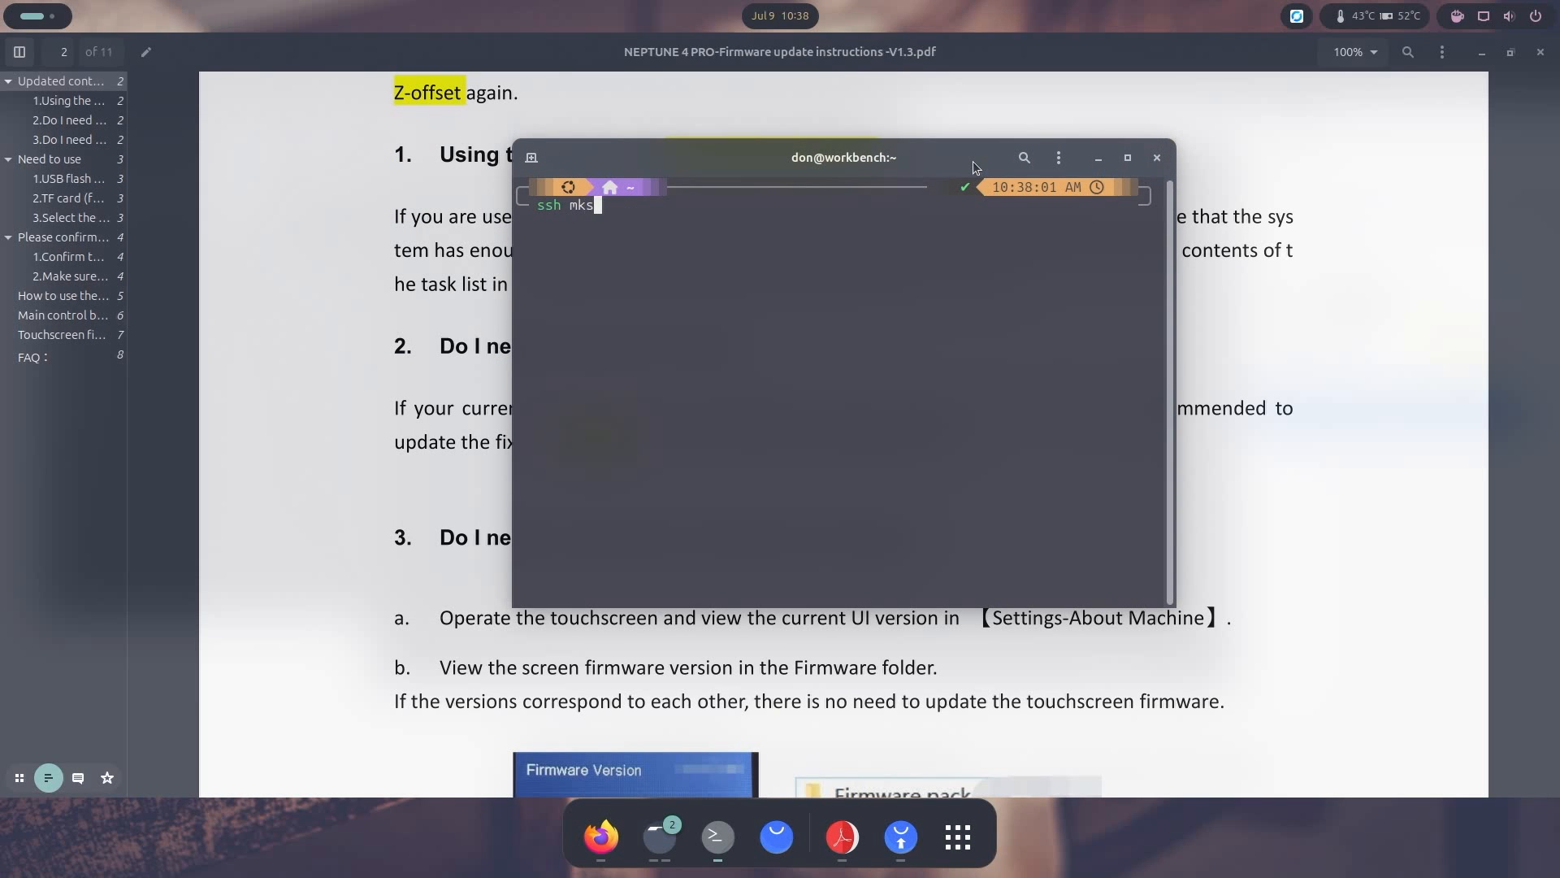
pyautogui.write('@')
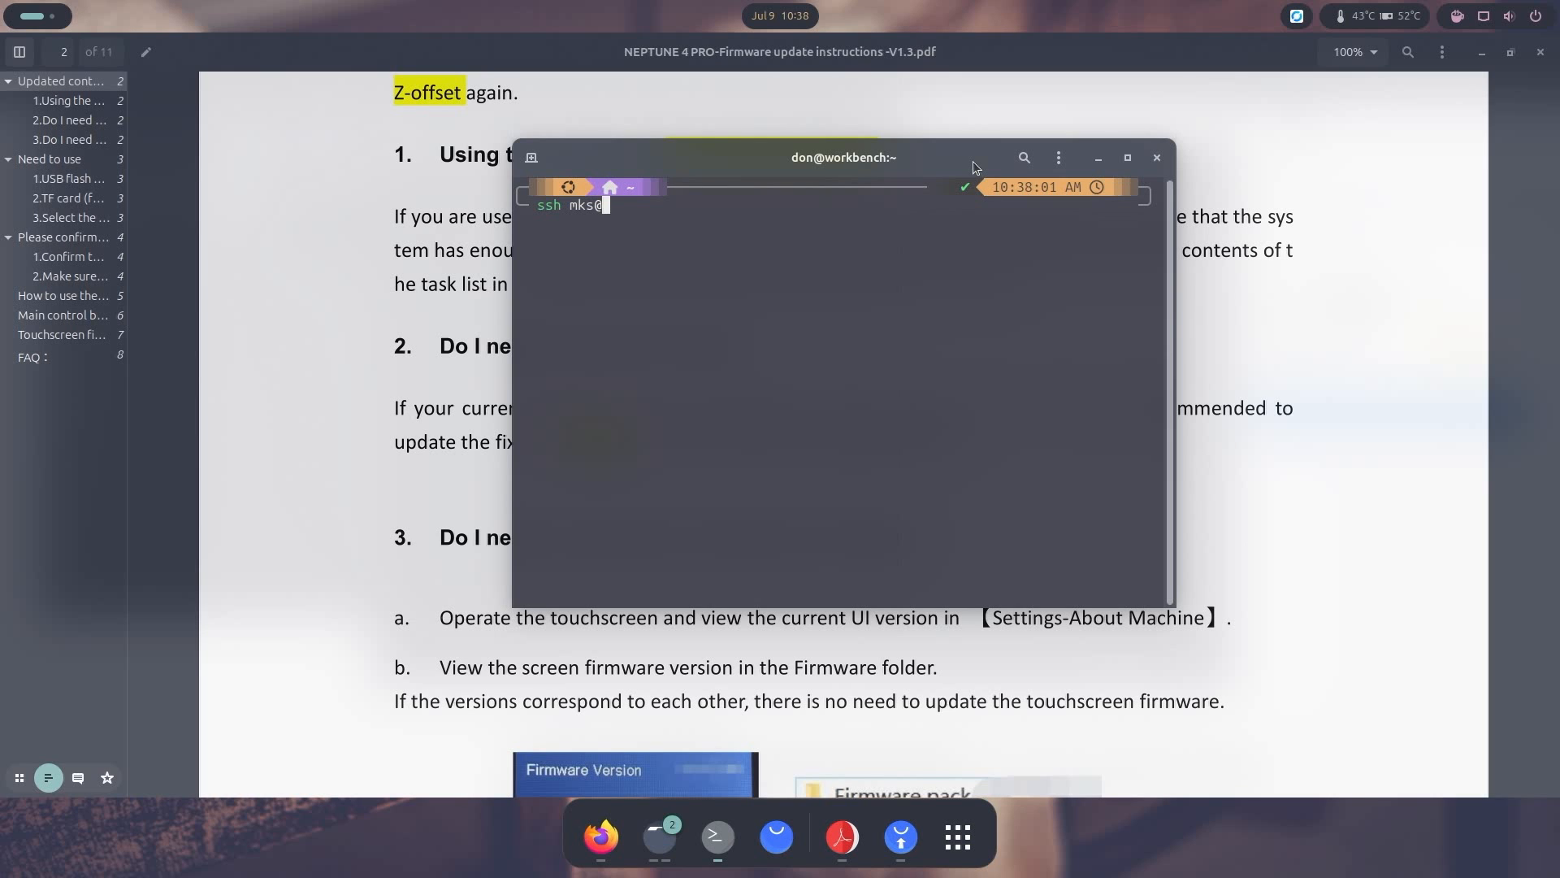
pyautogui.write('19')
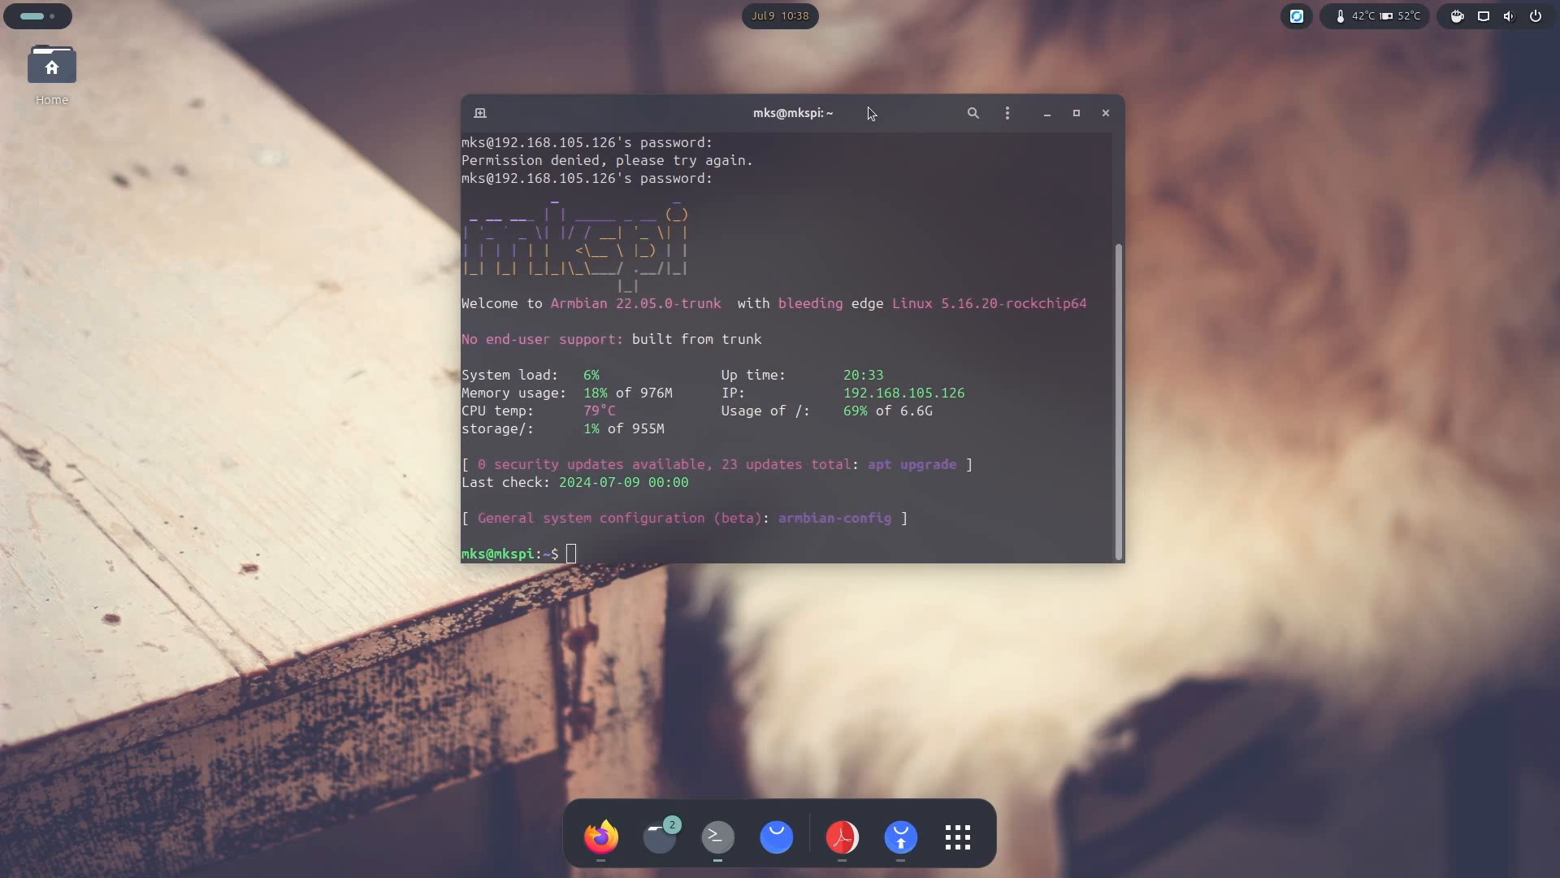
pyautogui.moveTo(1096, 548)
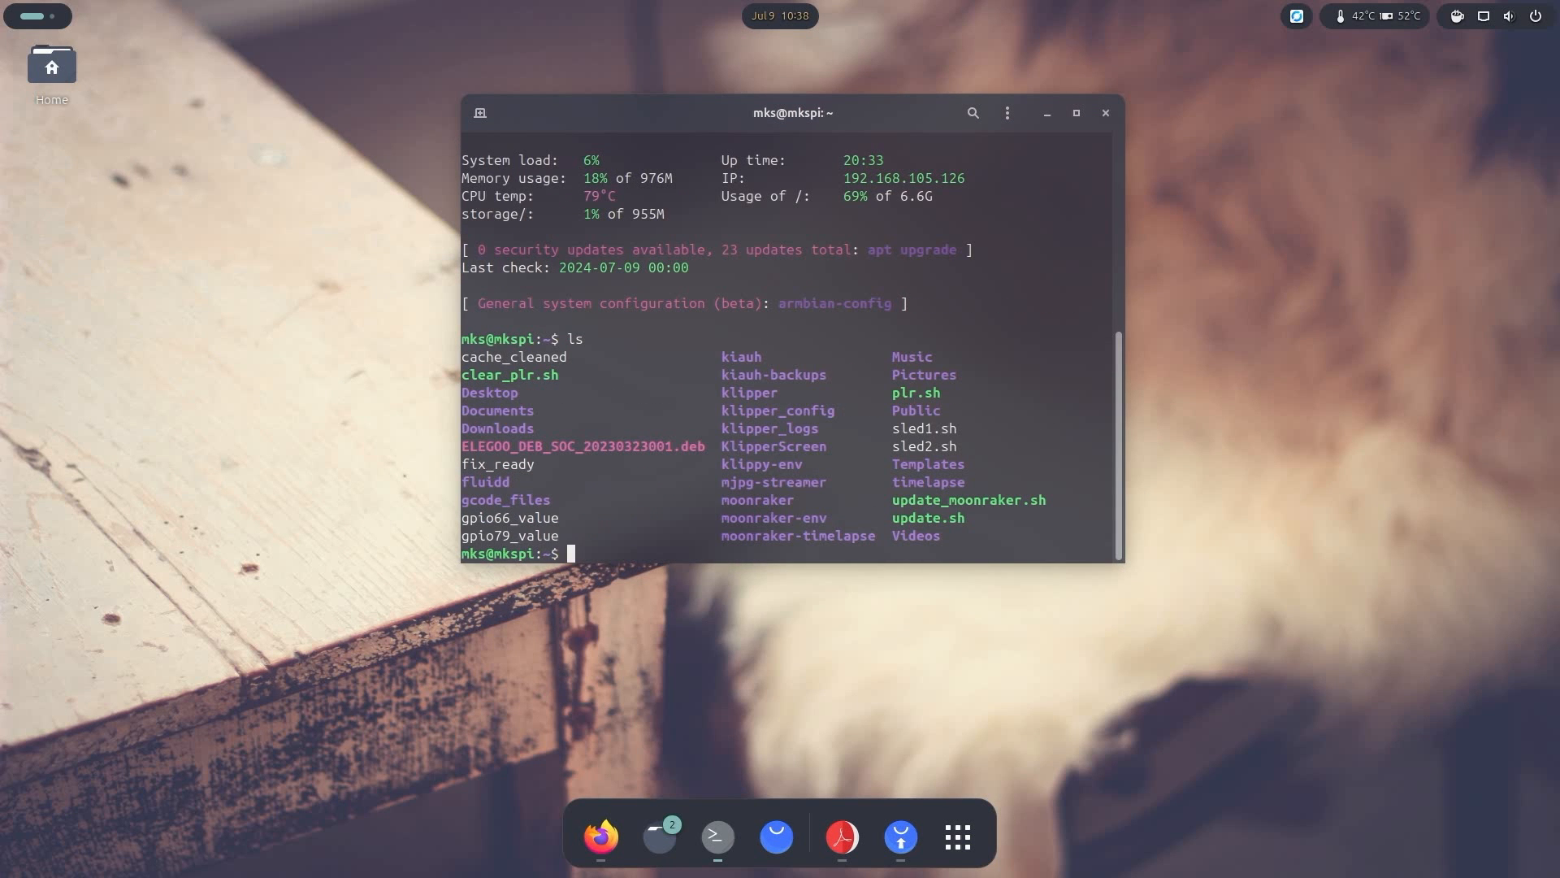
pyautogui.moveTo(779, 590)
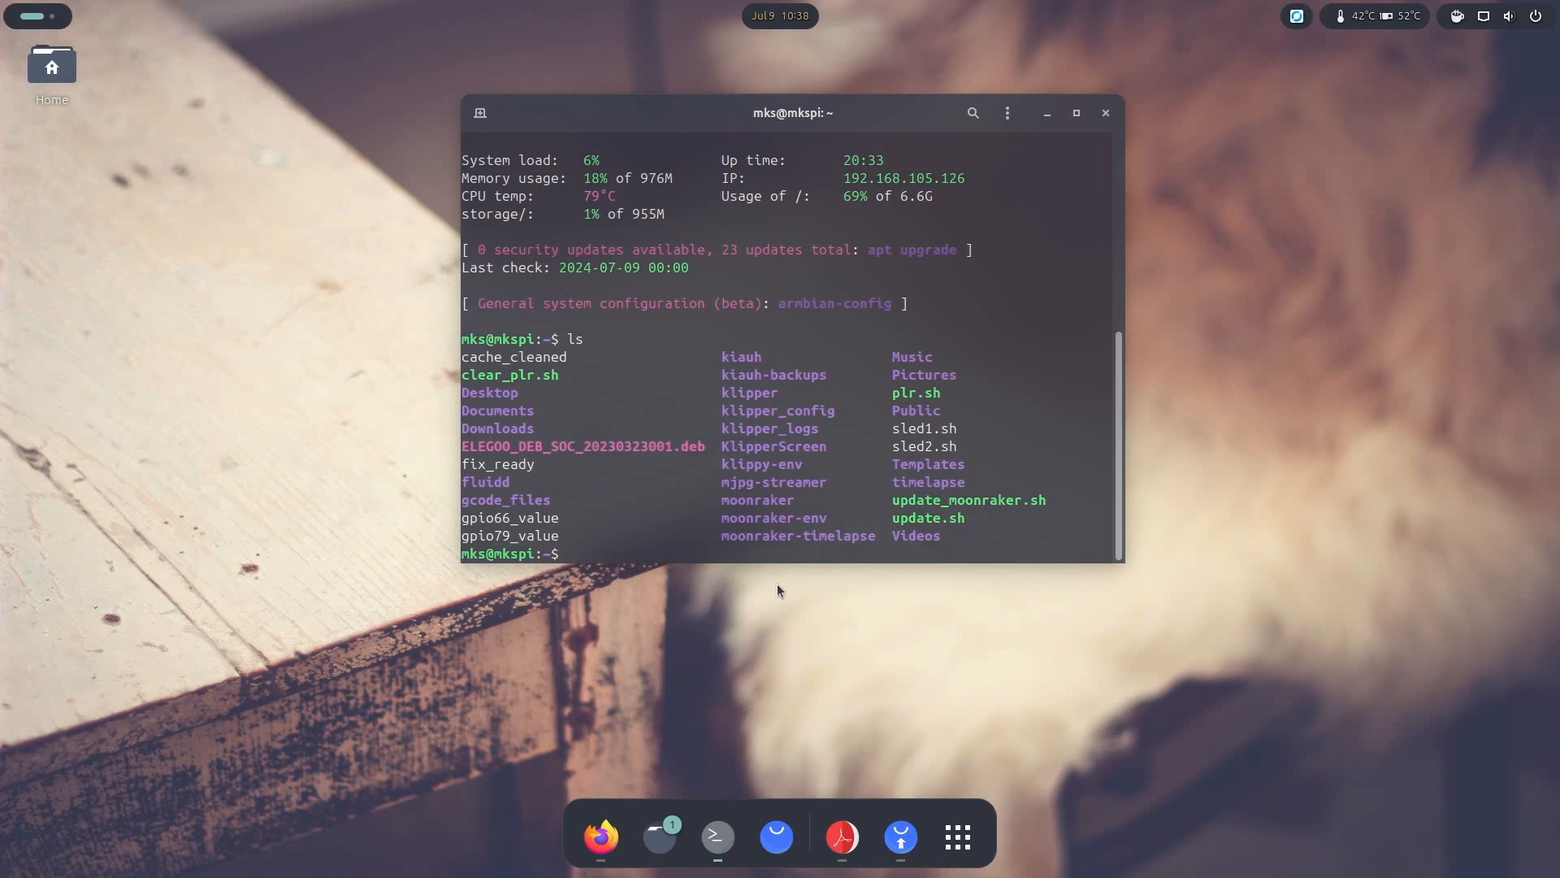
pyautogui.moveTo(586, 526)
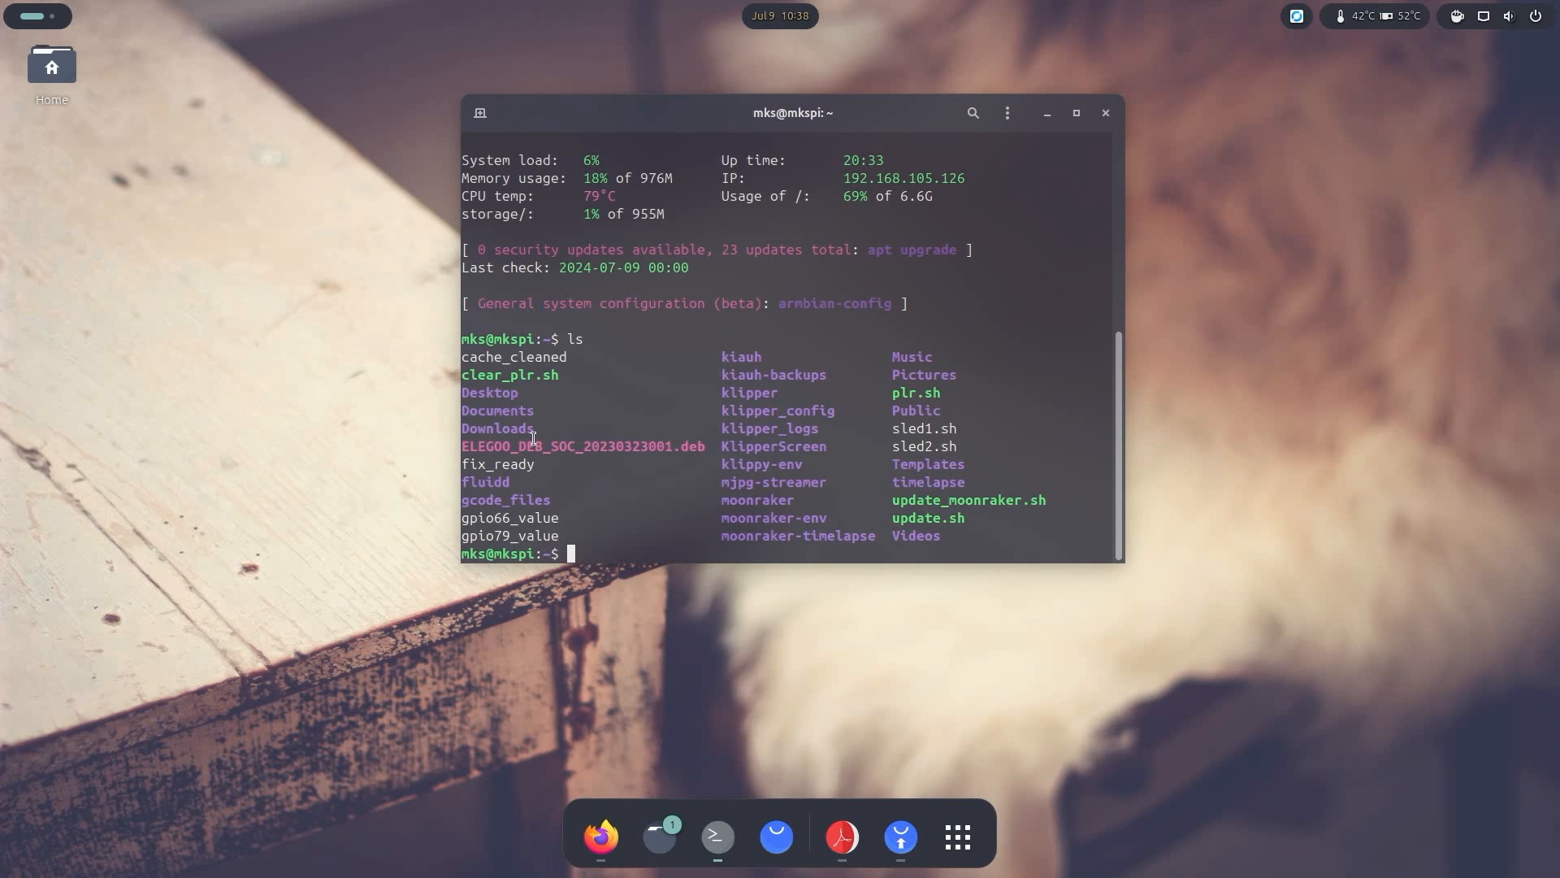
pyautogui.moveTo(622, 543)
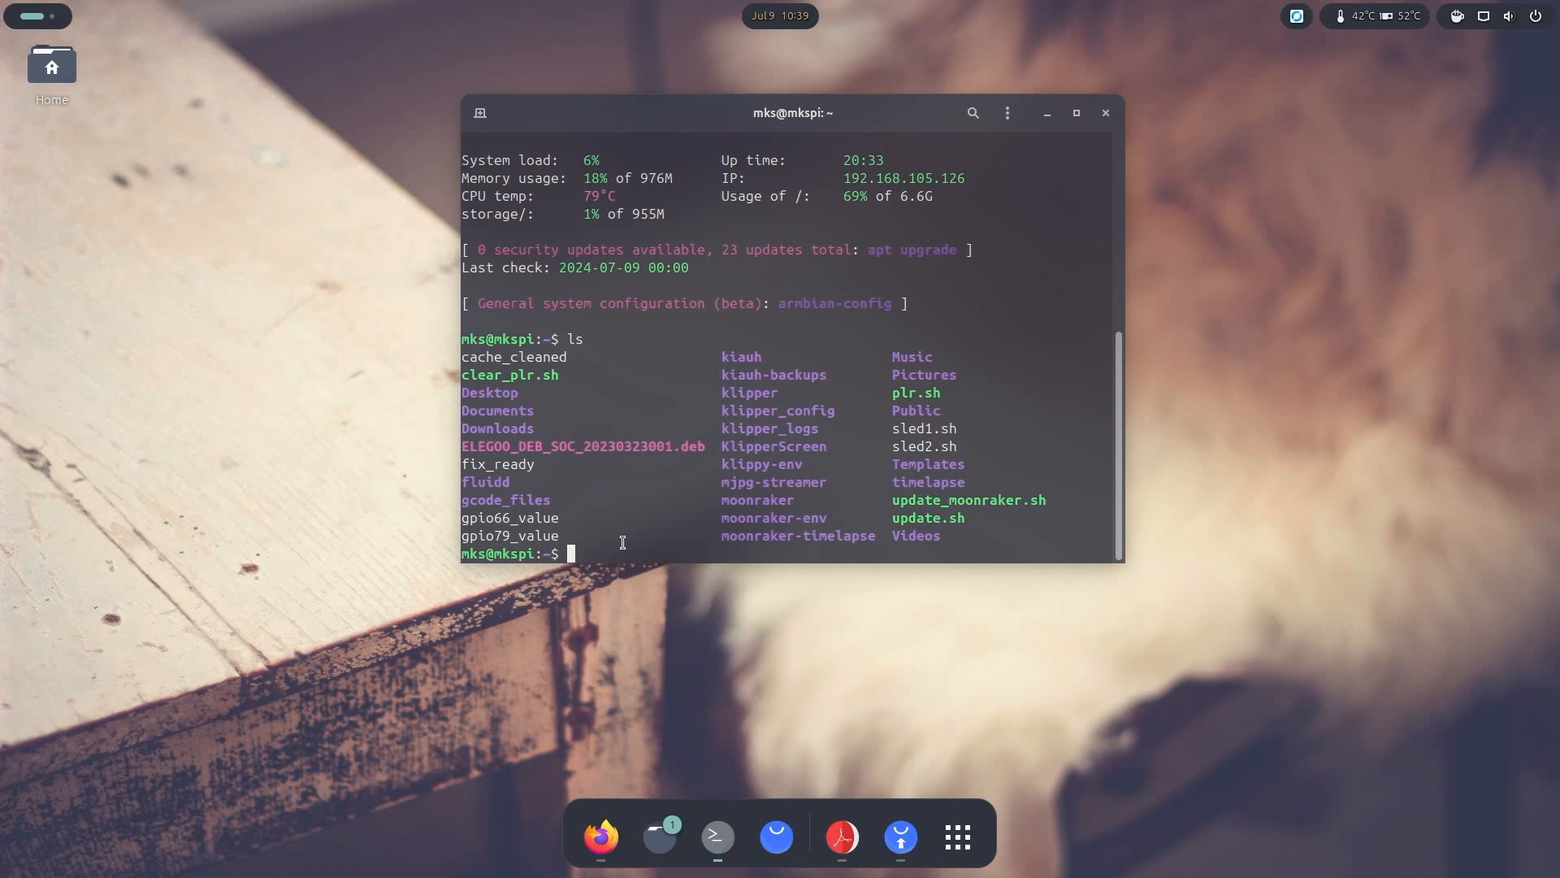
# - Change into gcode_files then sda1, which holds ELEGOO_UPDATE_DIR, and check it in Fluidd's Jobs panel
pyautogui.write('cd gcode_files/')
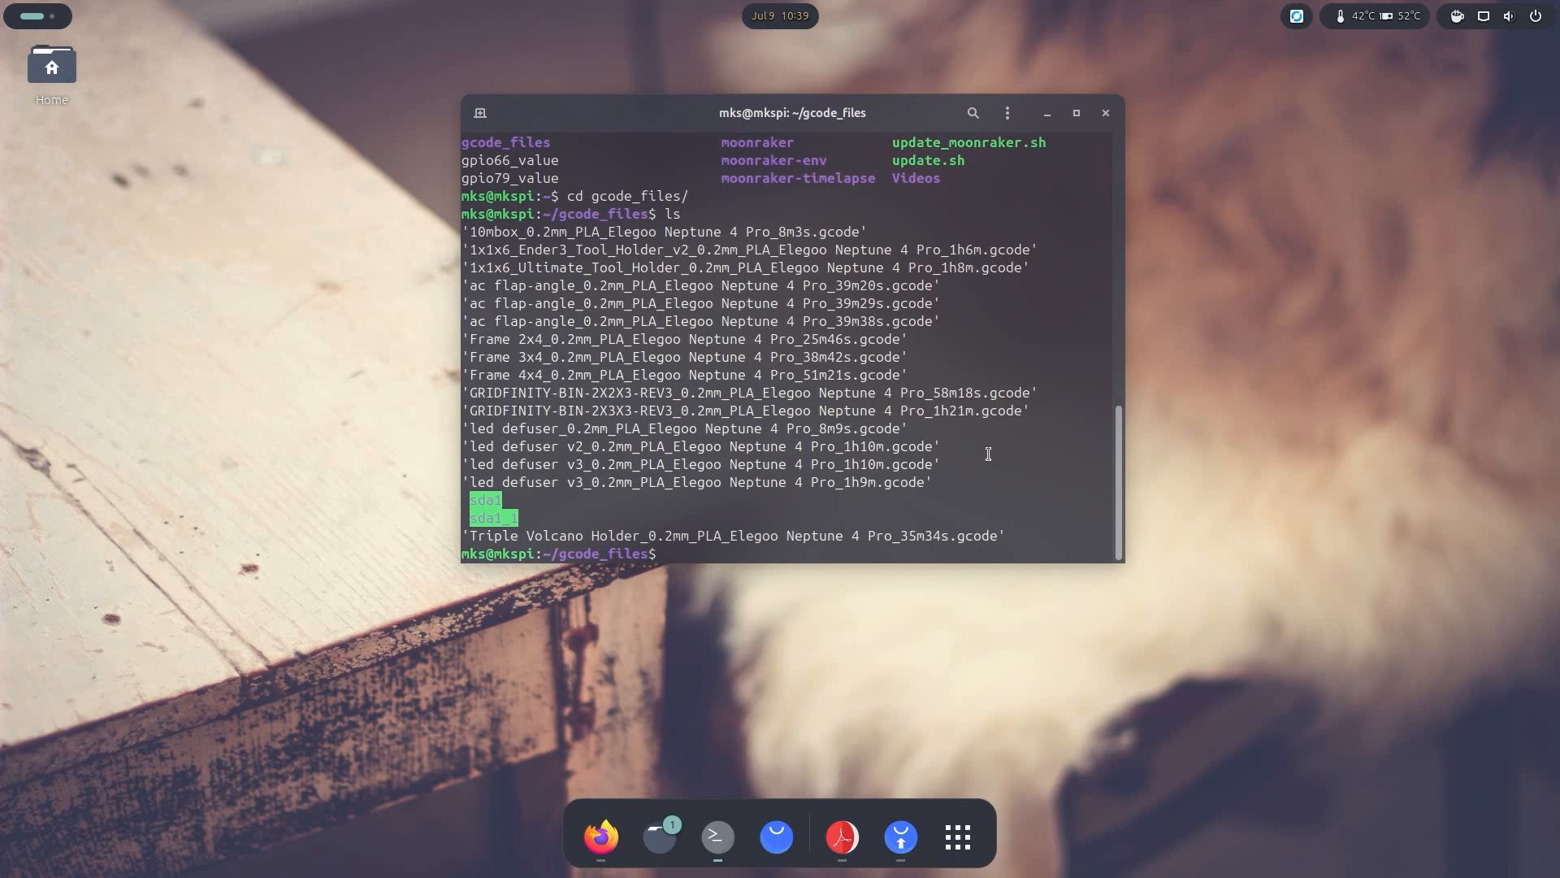
pyautogui.write('cd sda1')
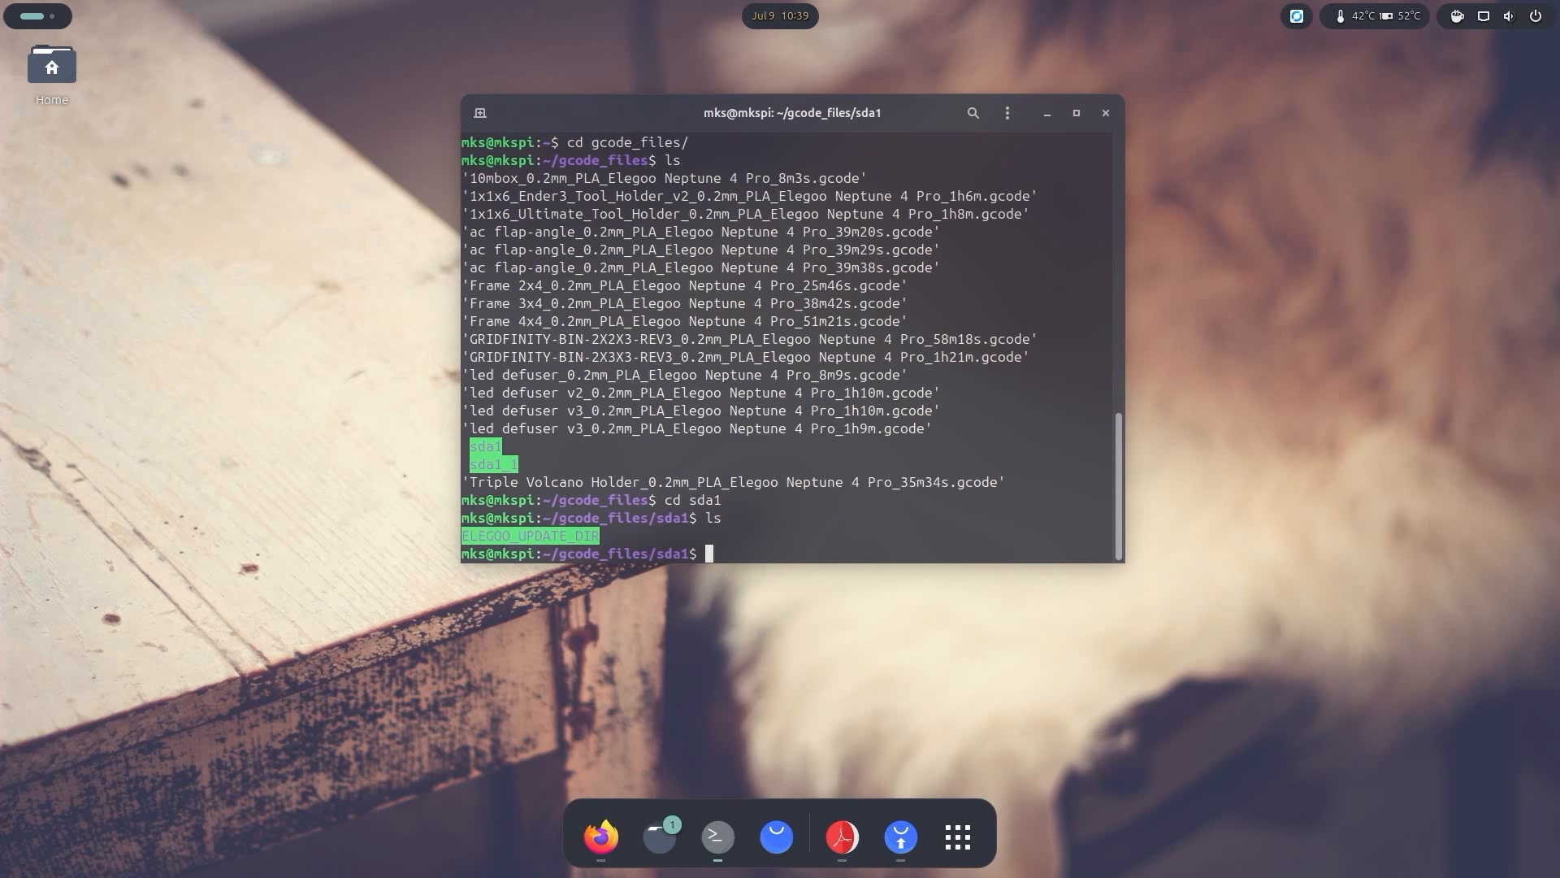
pyautogui.moveTo(860, 535)
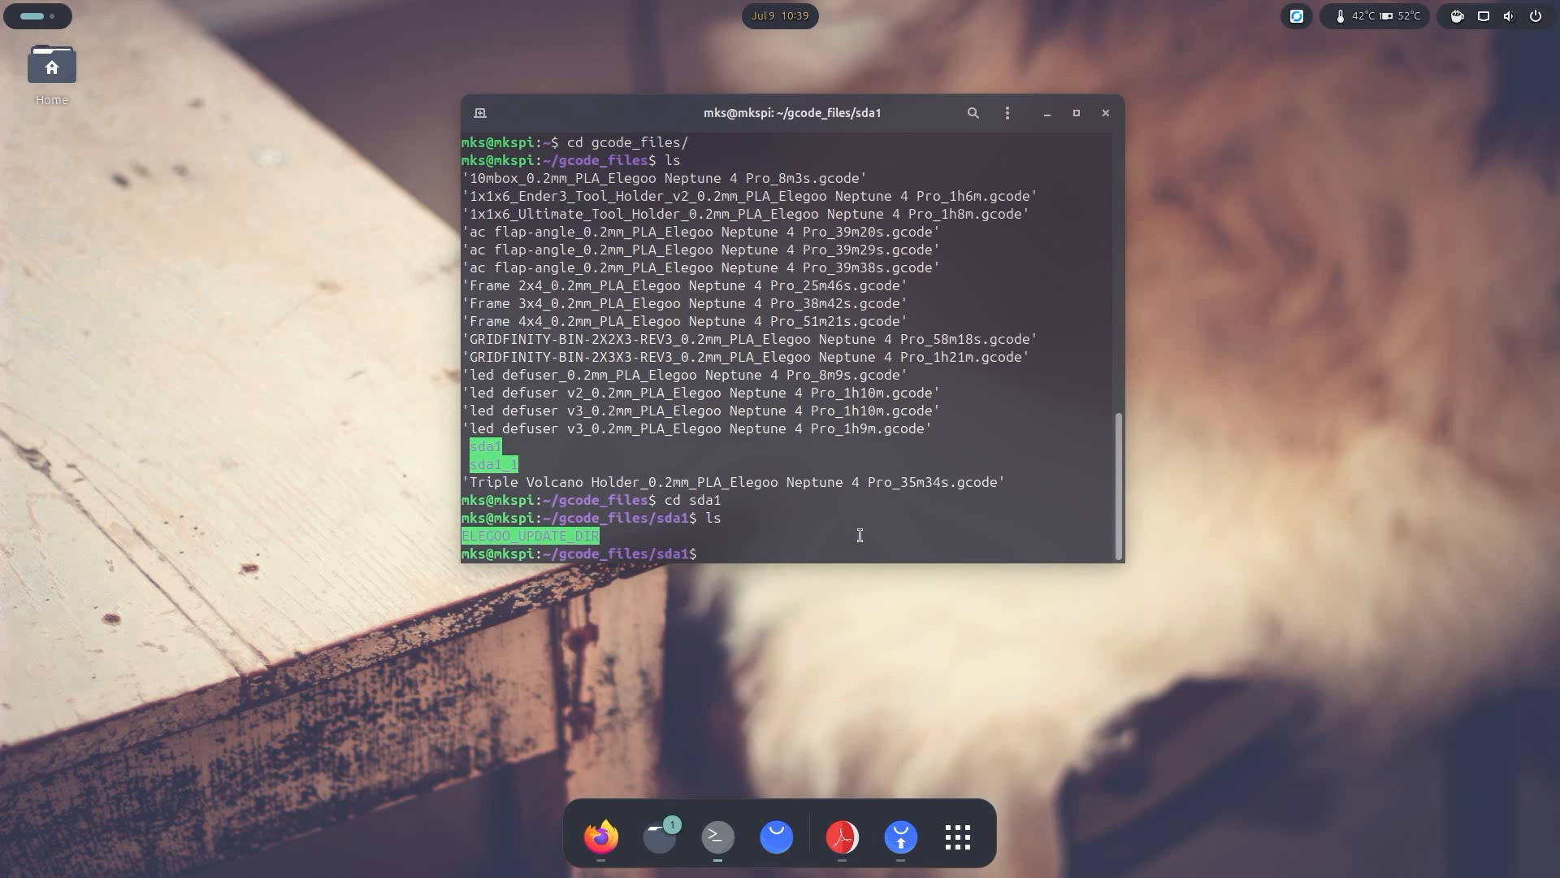
pyautogui.click(600, 836)
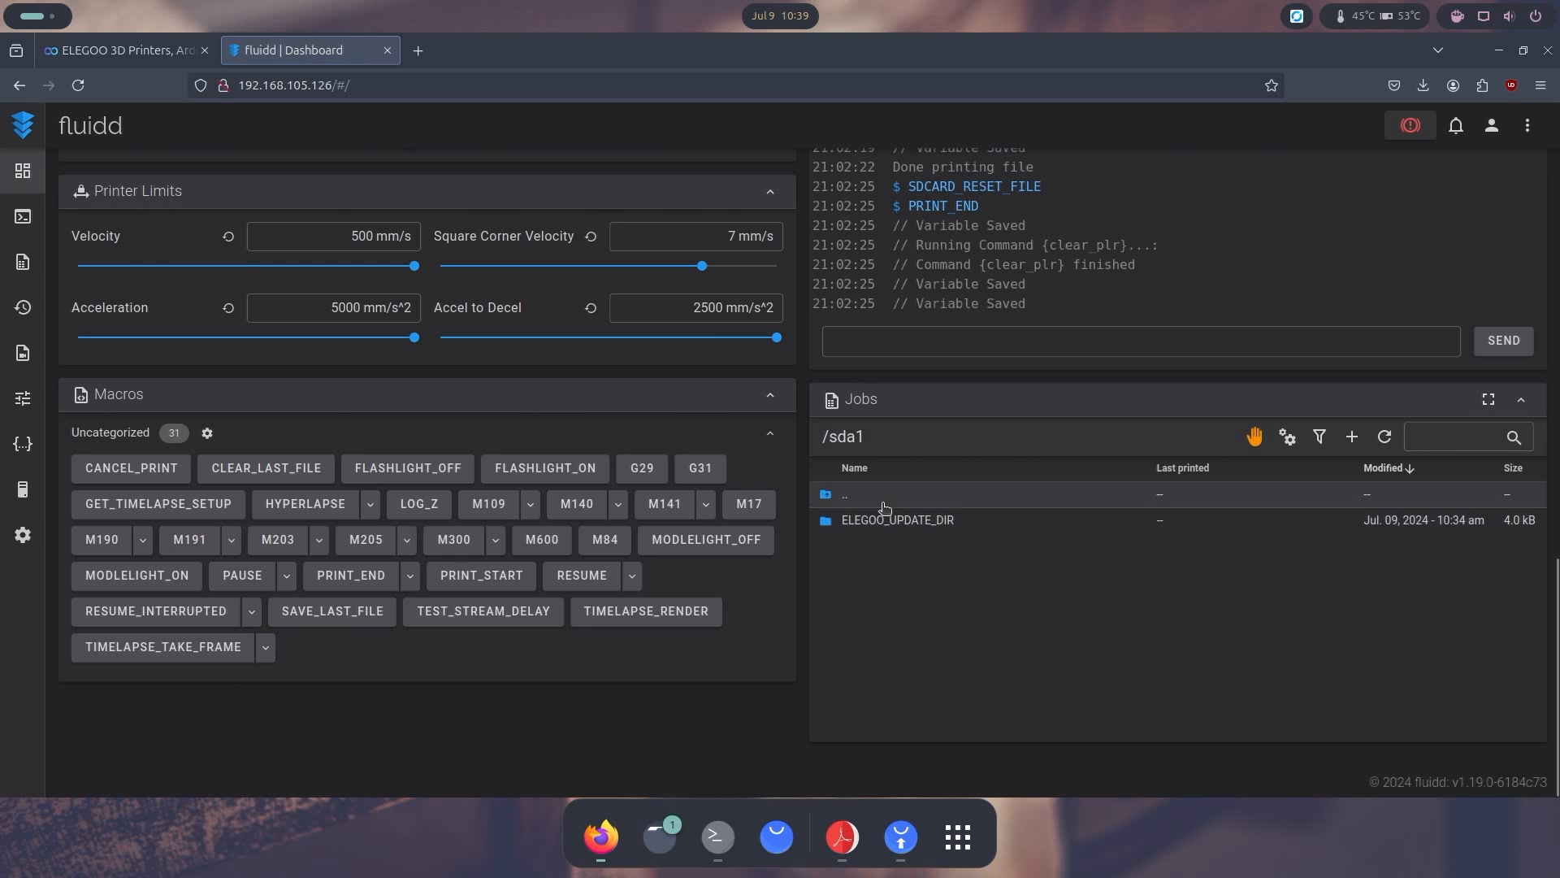
pyautogui.click(846, 494)
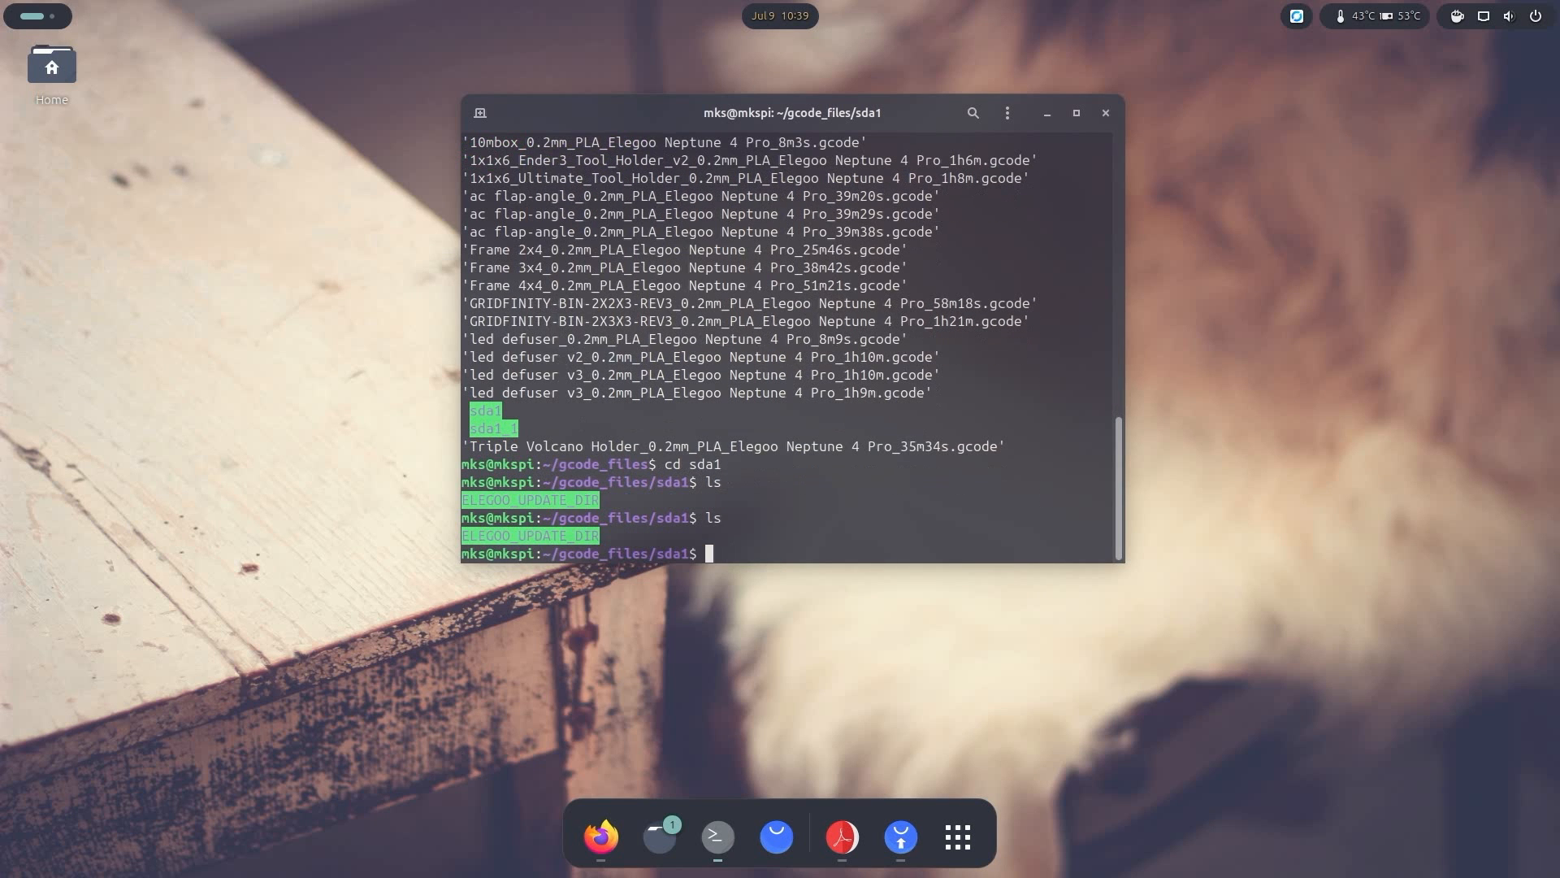
# - Enter ELEGOO_UPDATE_DIR and run sudo apt install ./ELEGOO_APP.deb with the sudo password
pyautogui.press('Return')
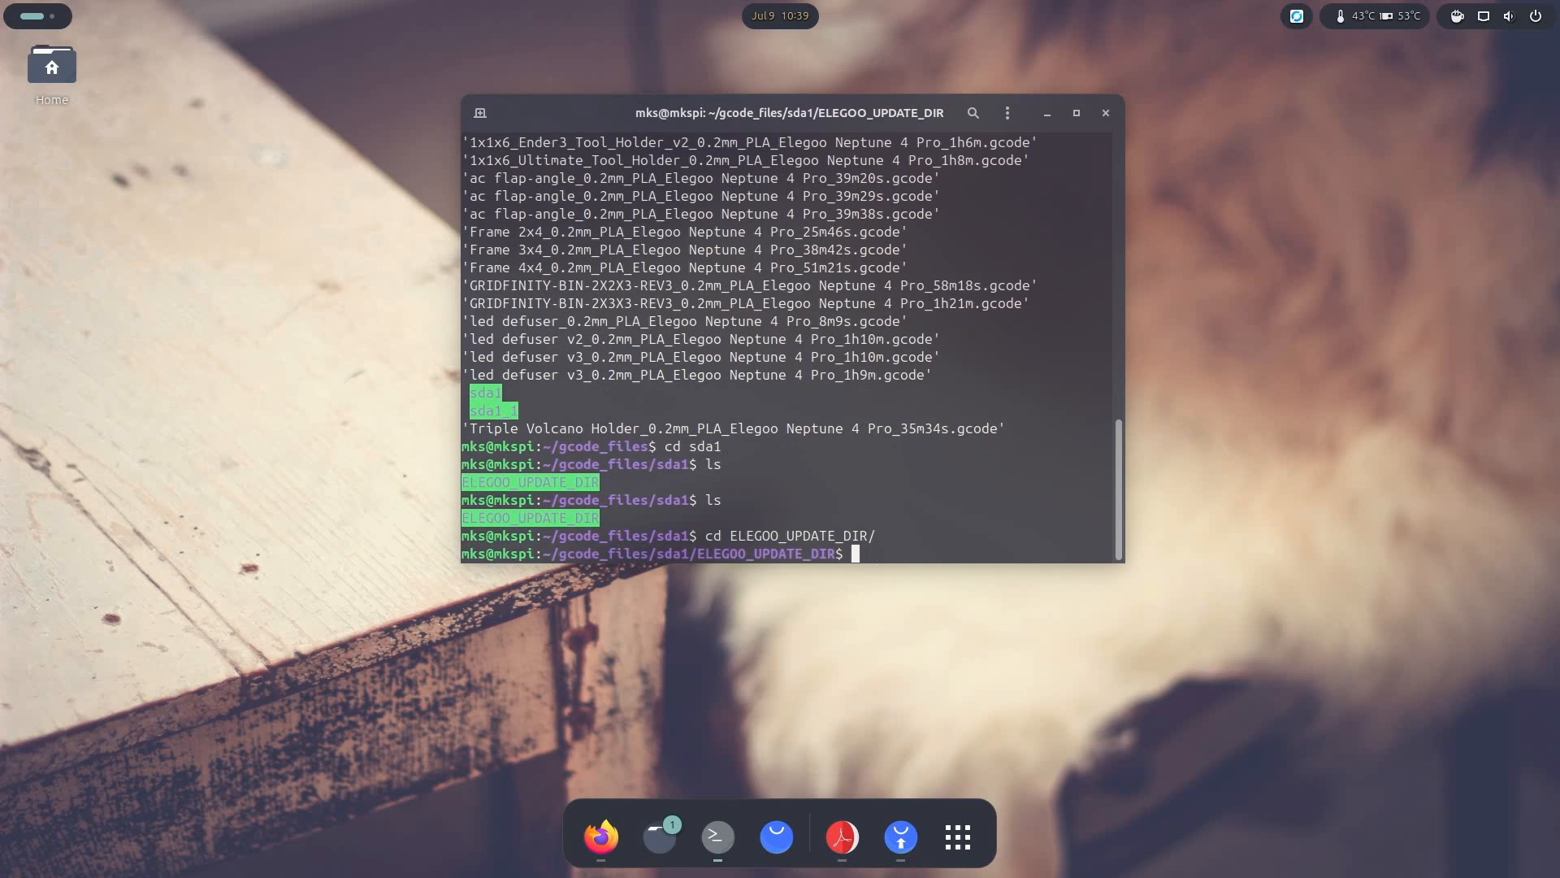
pyautogui.write('sudo a')
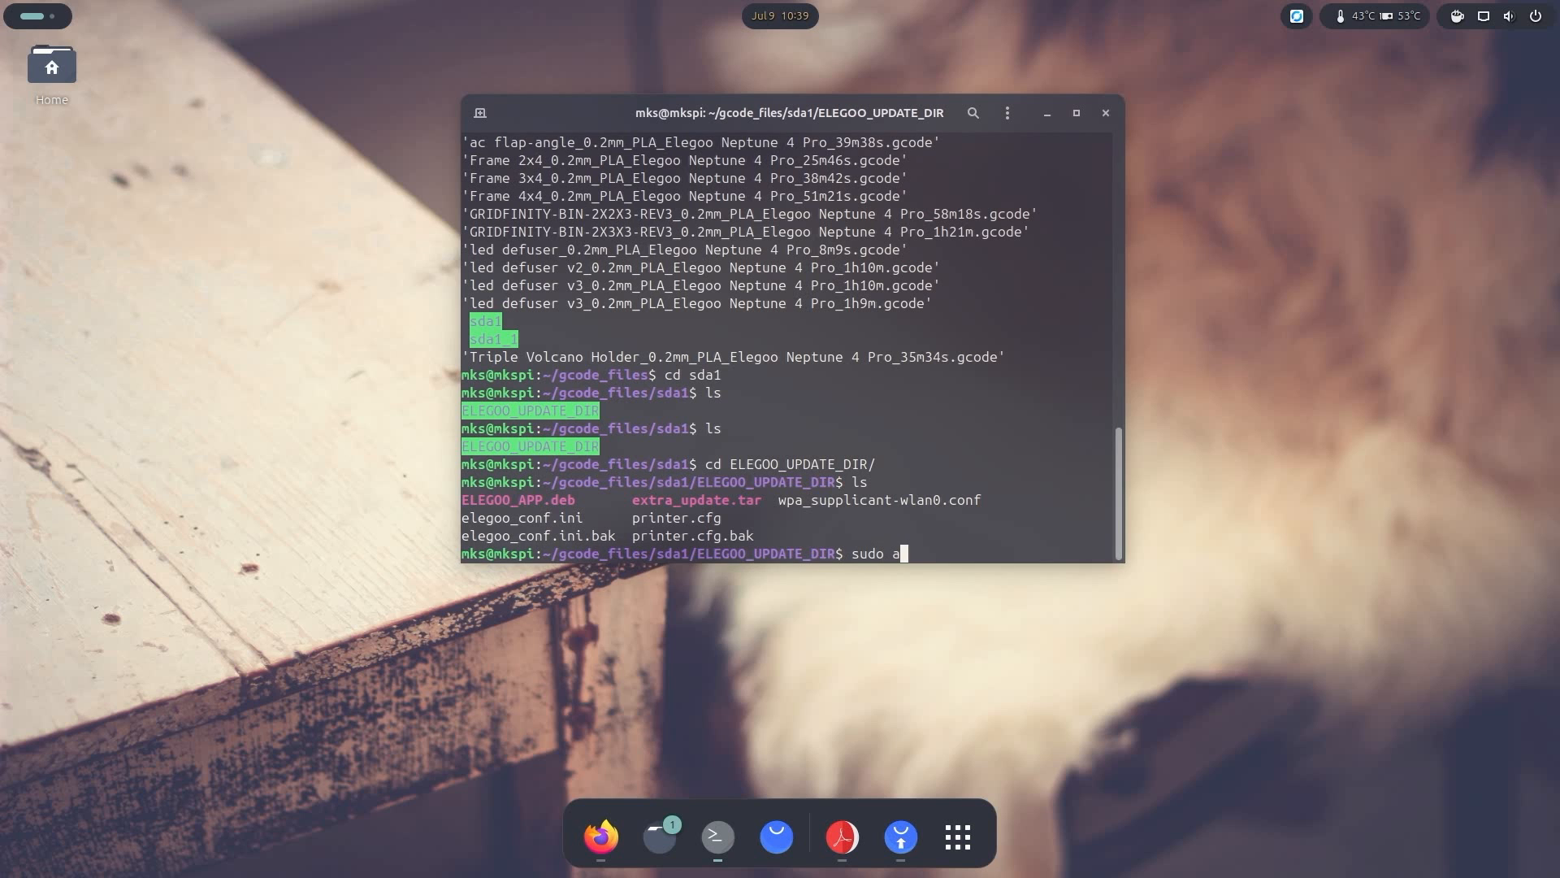
pyautogui.write('pt install')
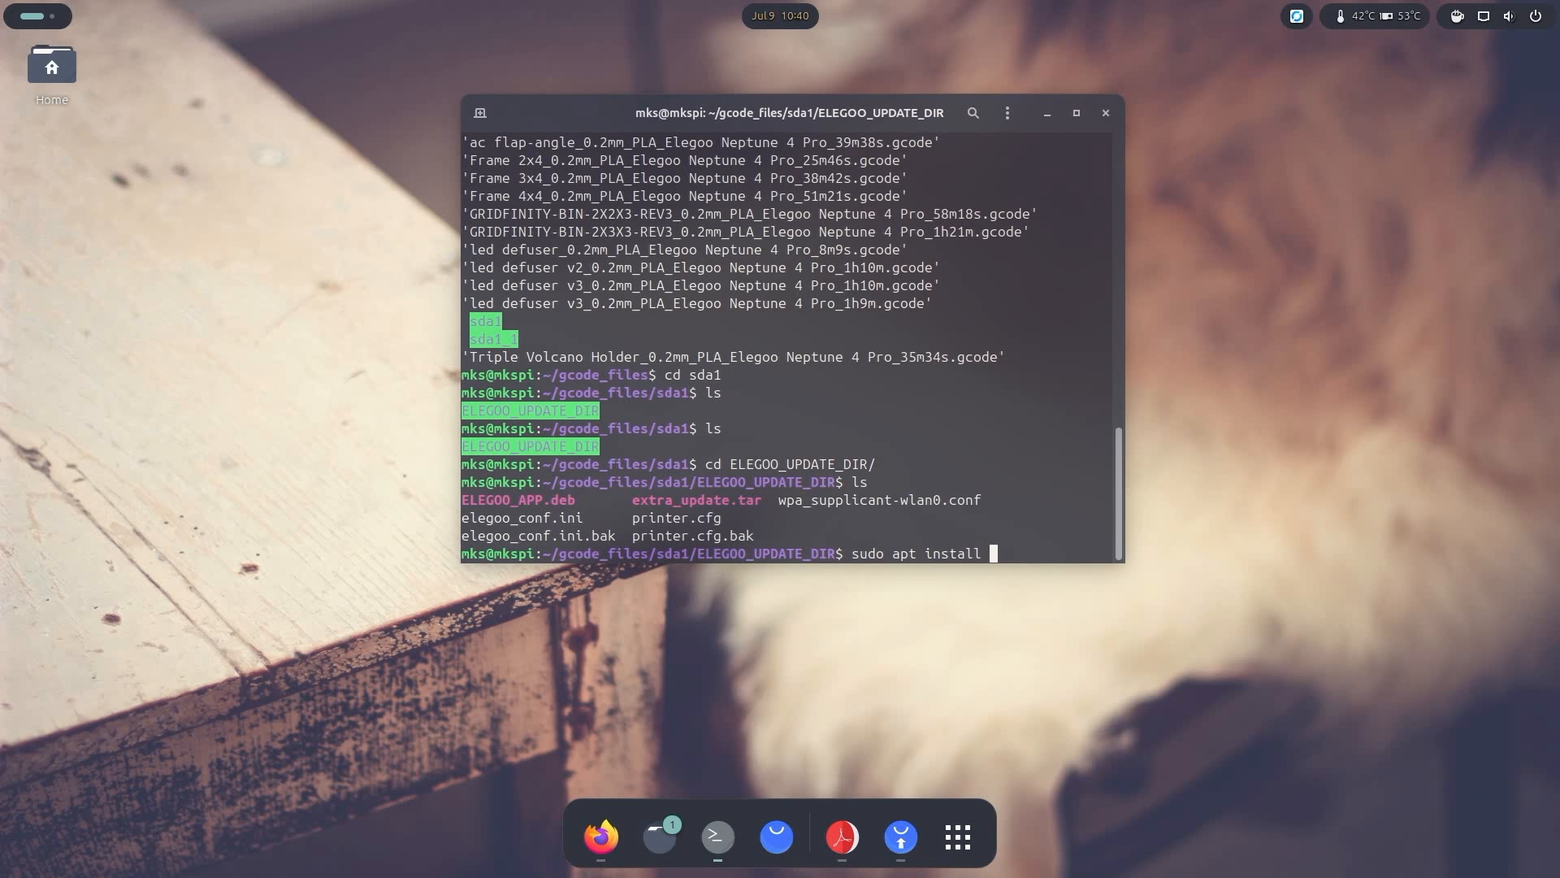
pyautogui.write('./ELEGOO_APP.deb')
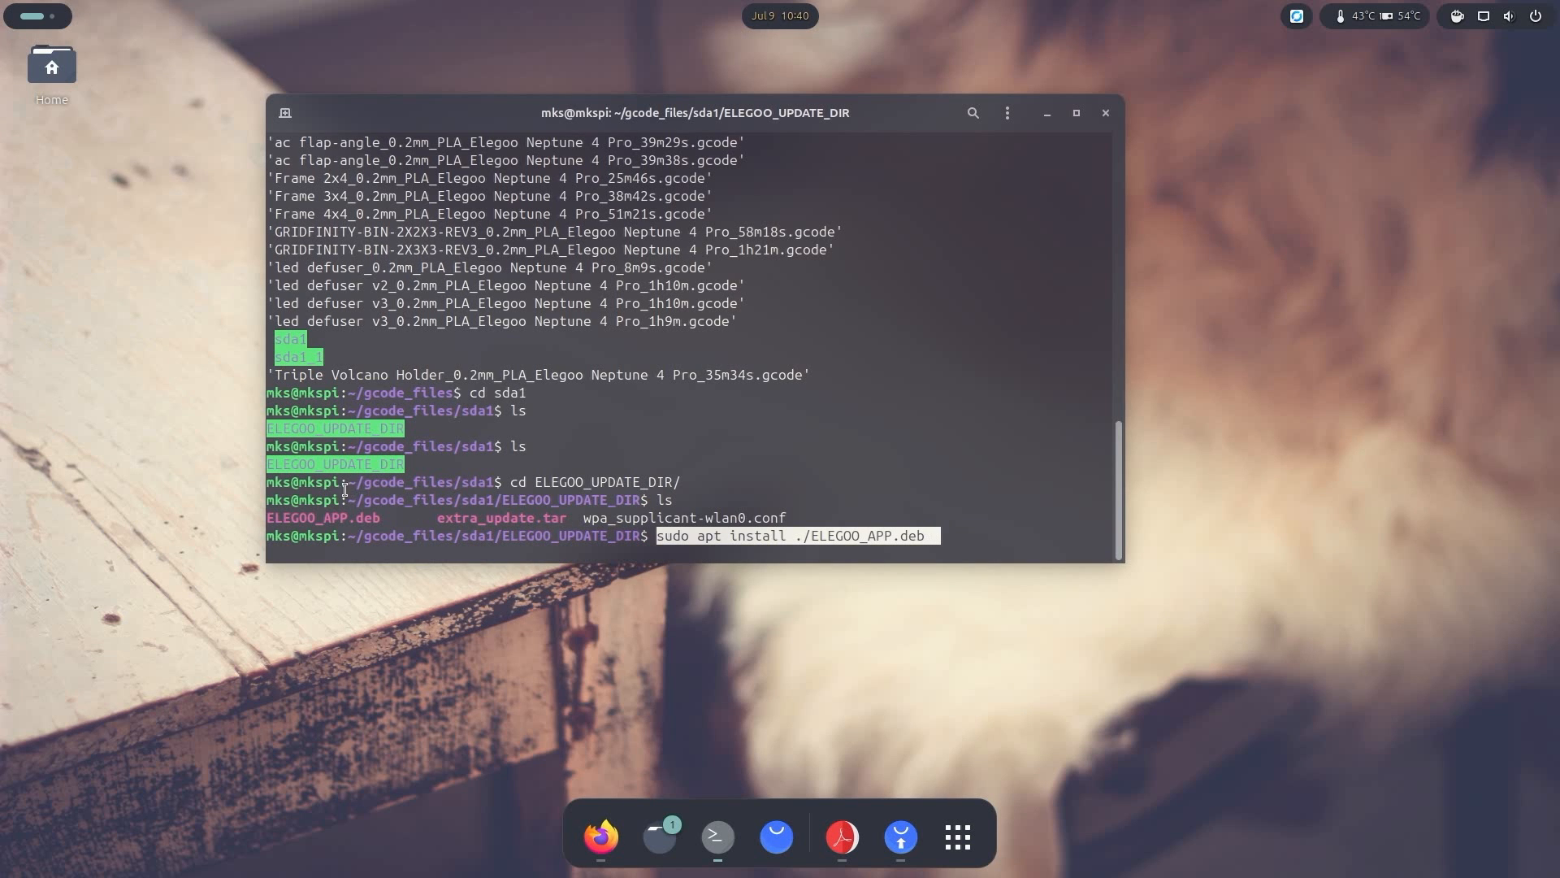
pyautogui.press('Return')
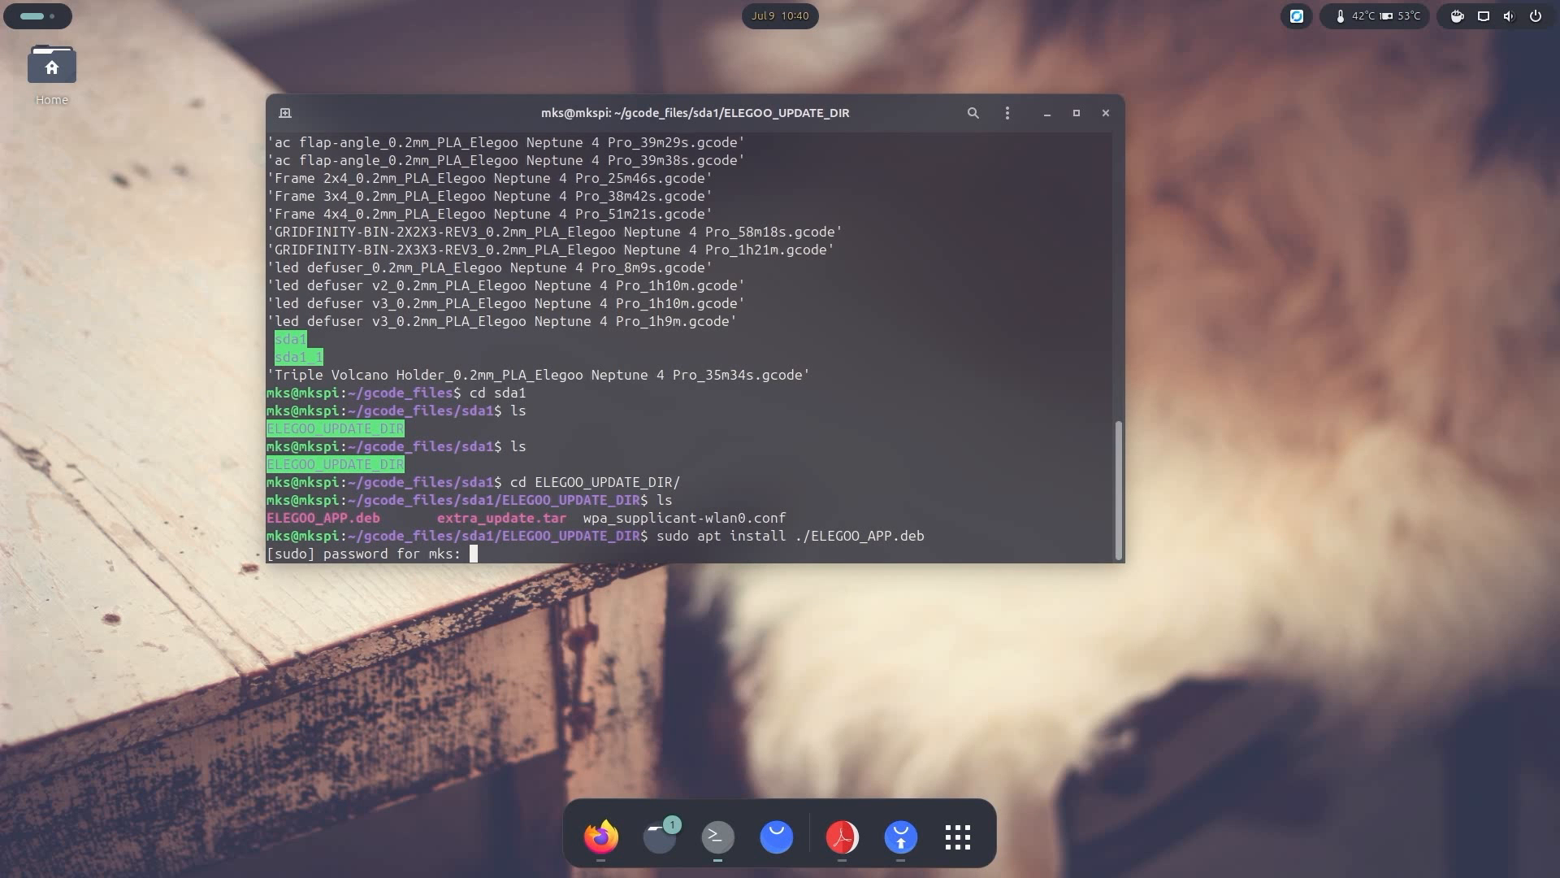
pyautogui.press('Return')
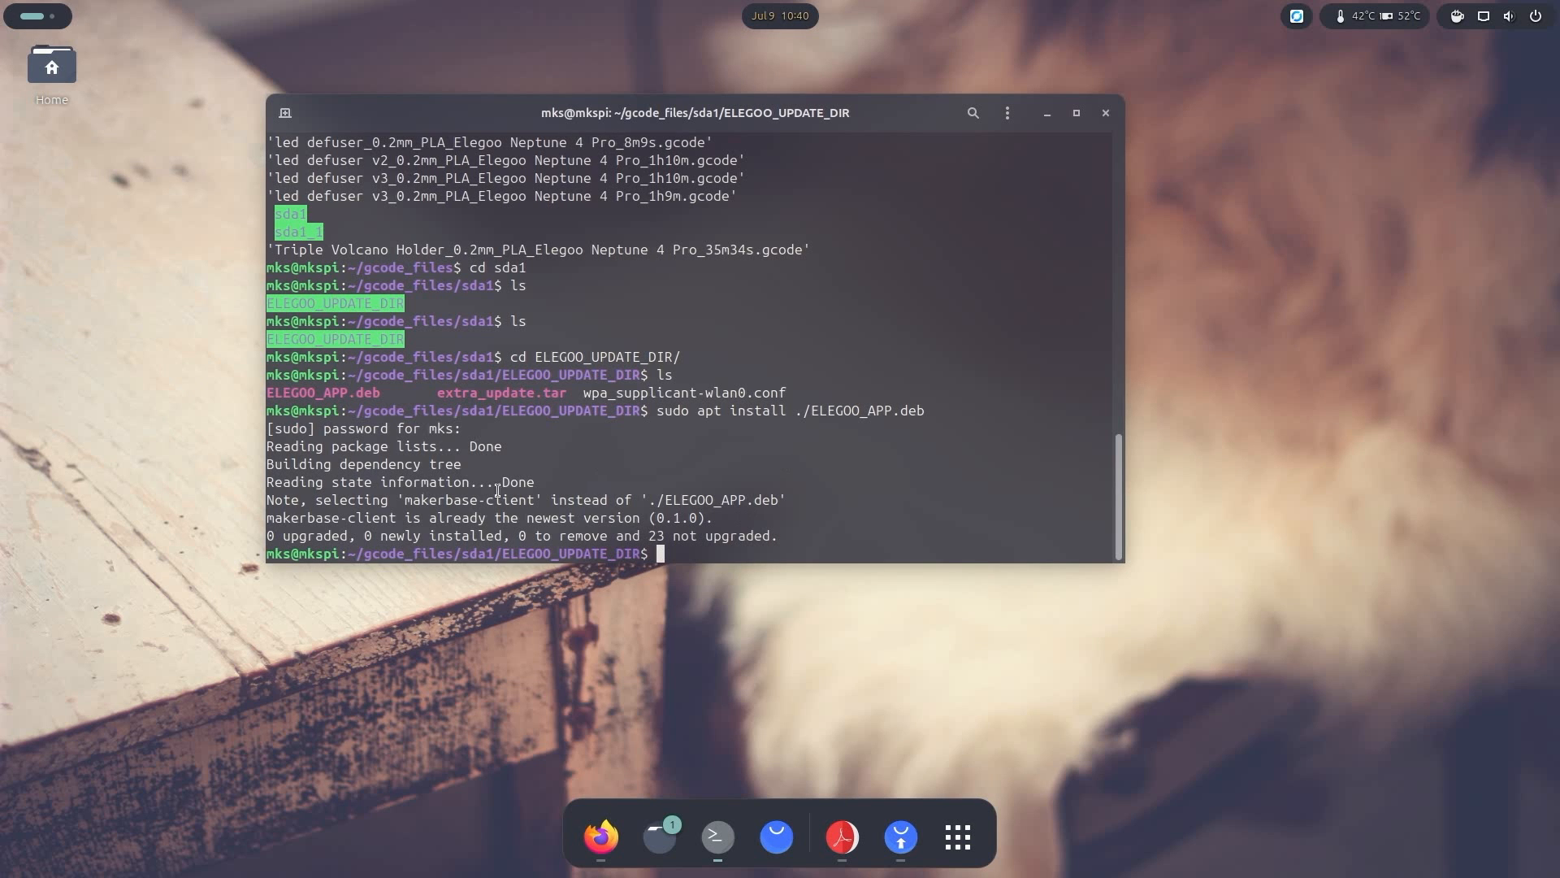
pyautogui.moveTo(785, 504)
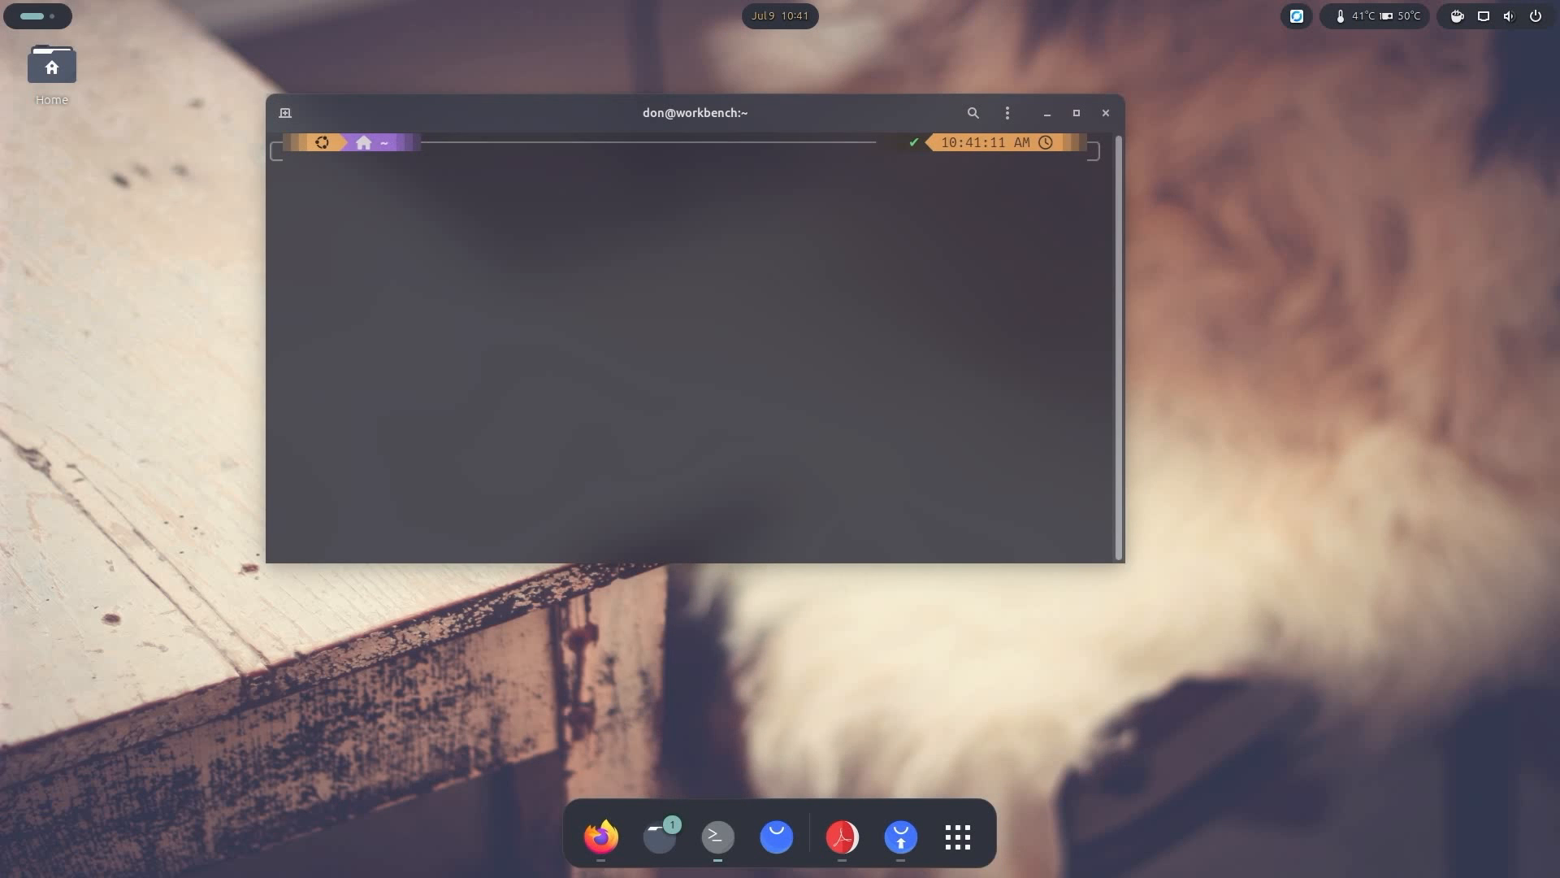
pyautogui.write('ssh mks@192.168.105.126')
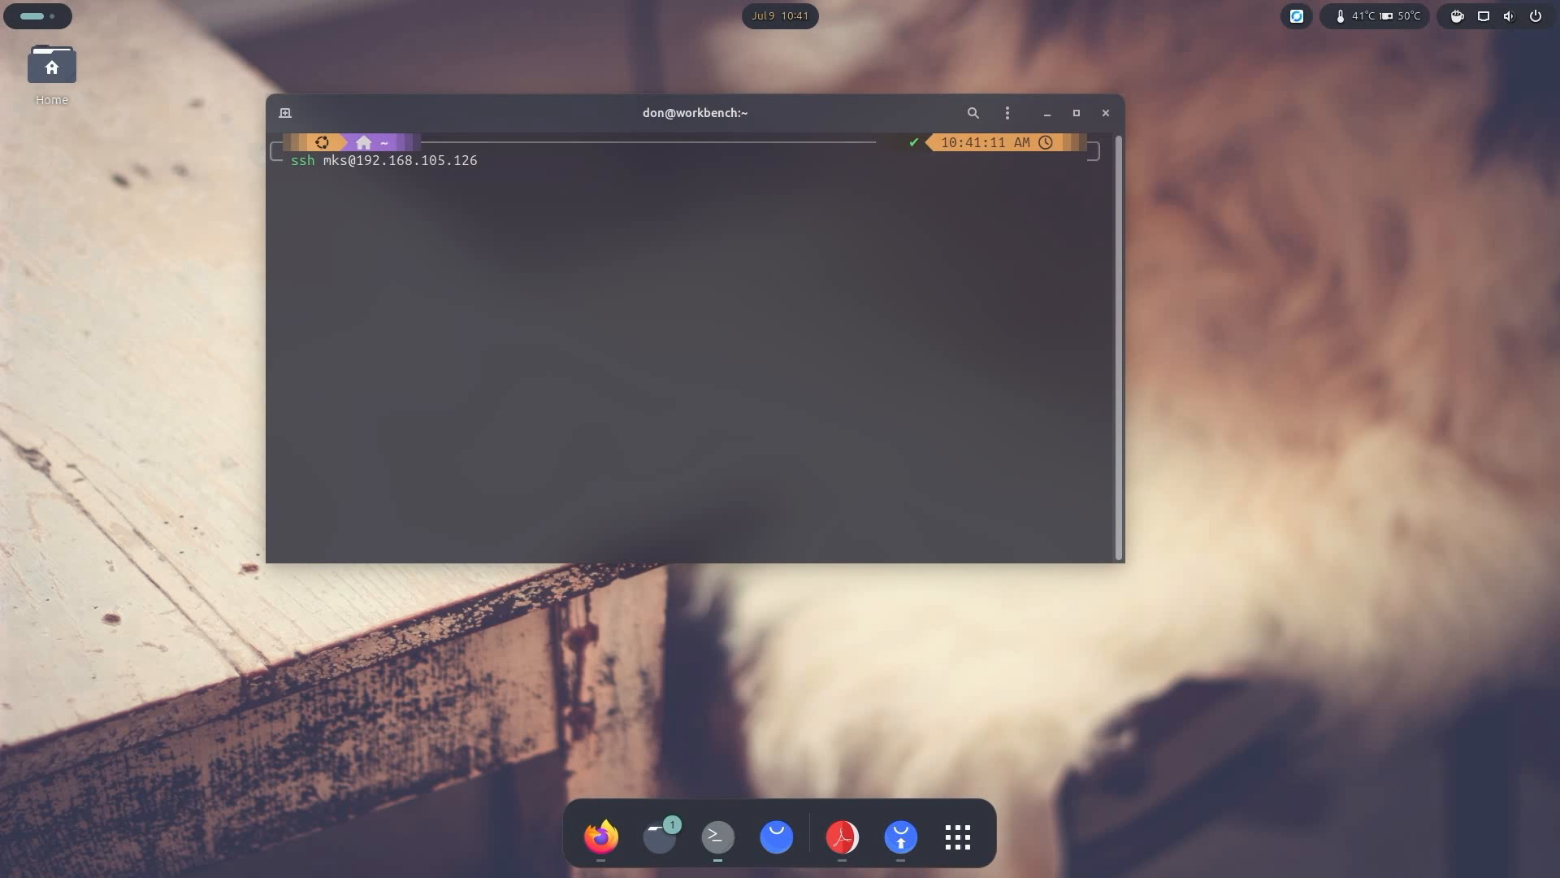
pyautogui.press('Return')
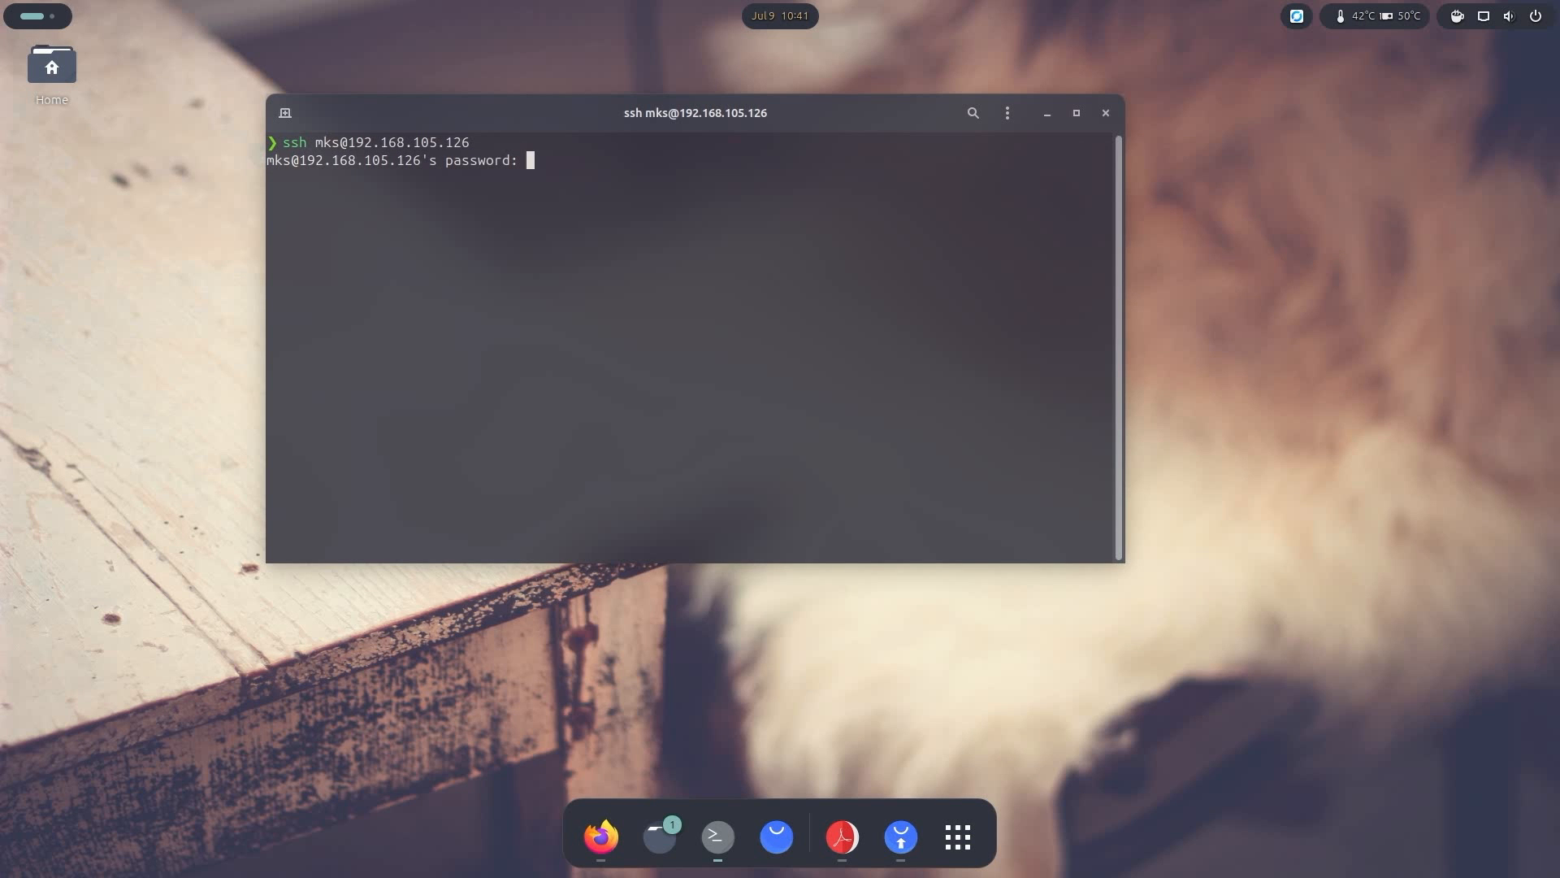
pyautogui.press('Return')
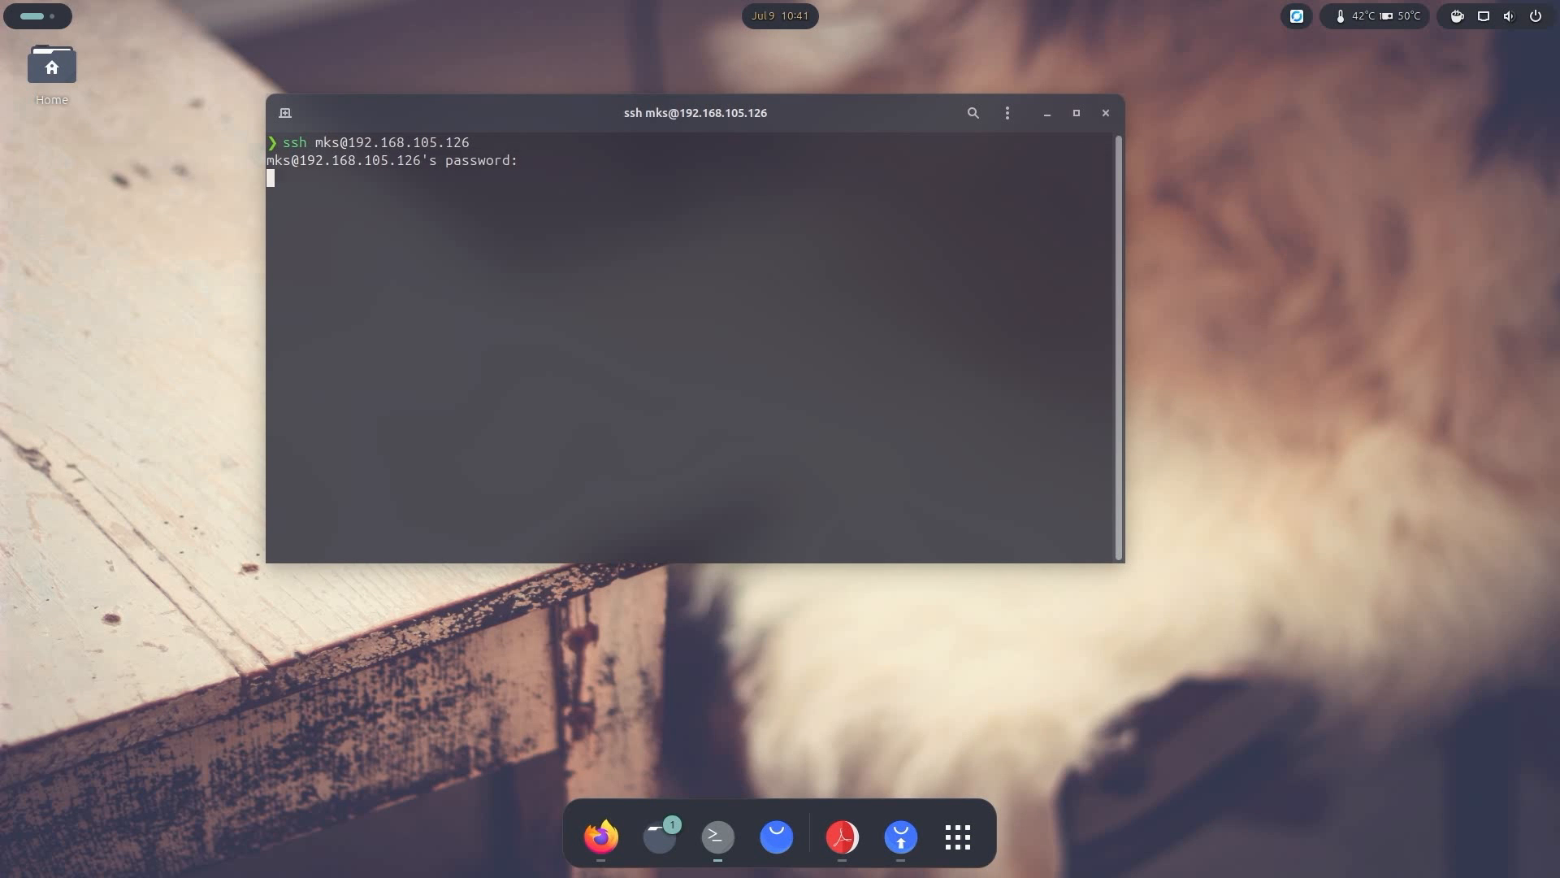
pyautogui.press('Return')
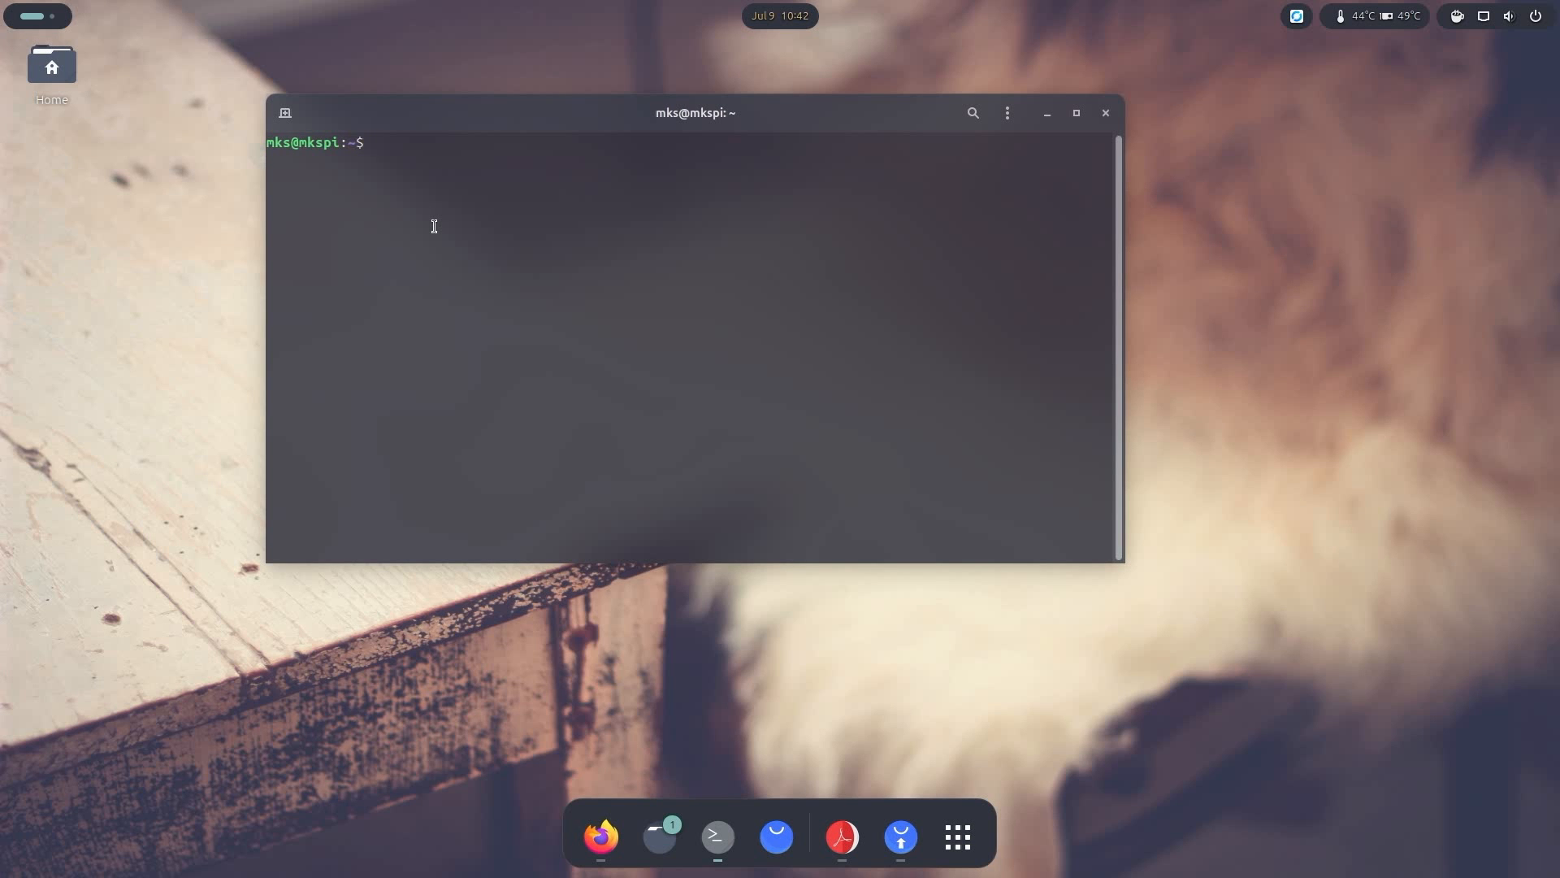
# - Run sudo dpkg-reconfigure tzdata and set the time zone to US/Eastern
pyautogui.write('su')
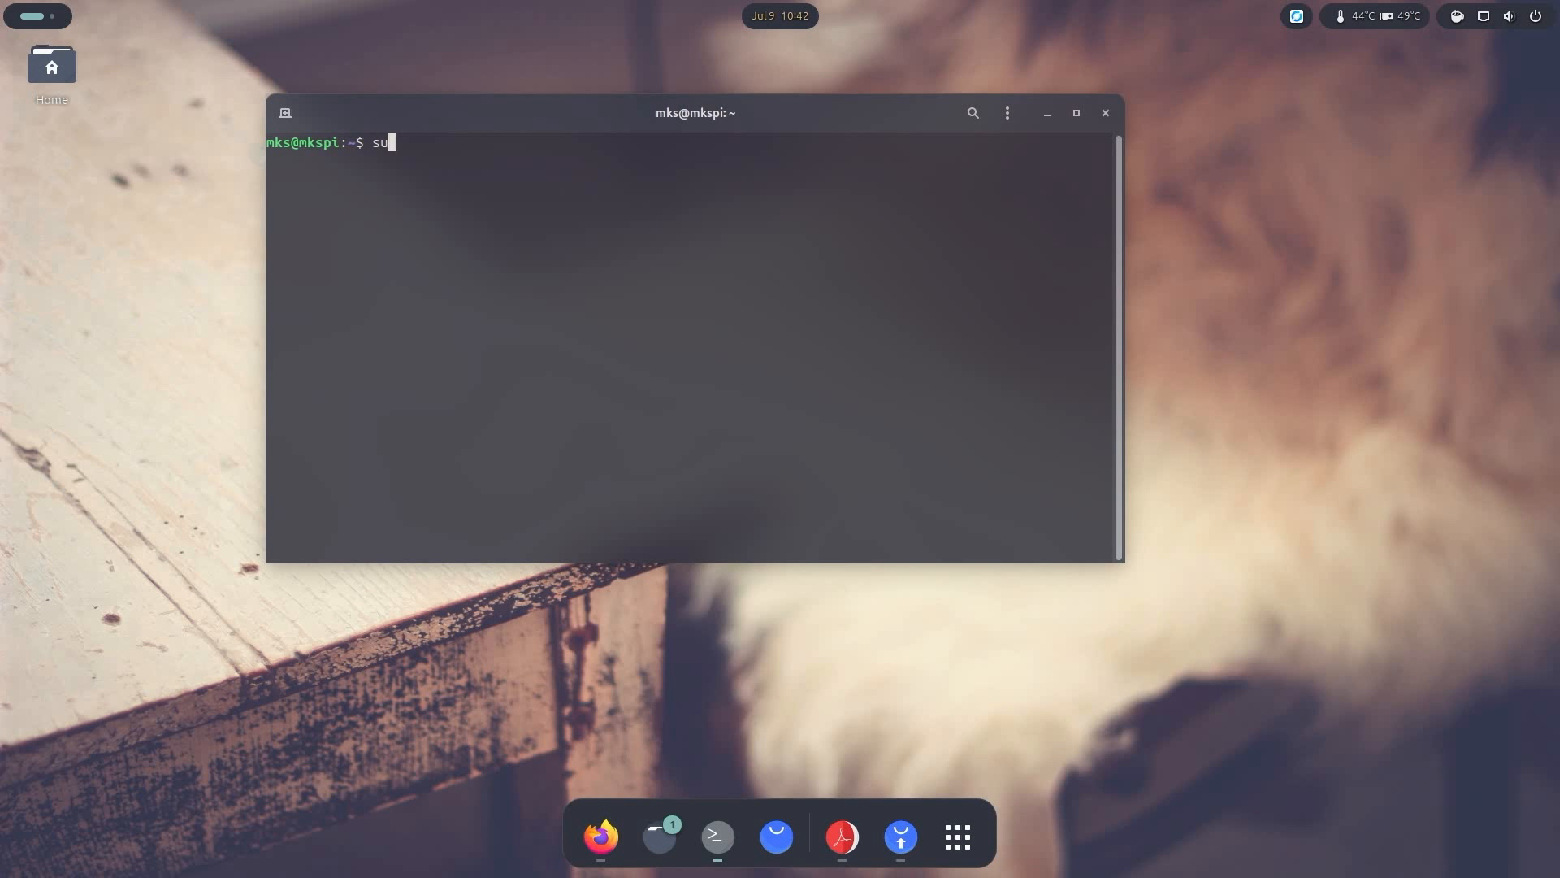
pyautogui.write('do dpkg-')
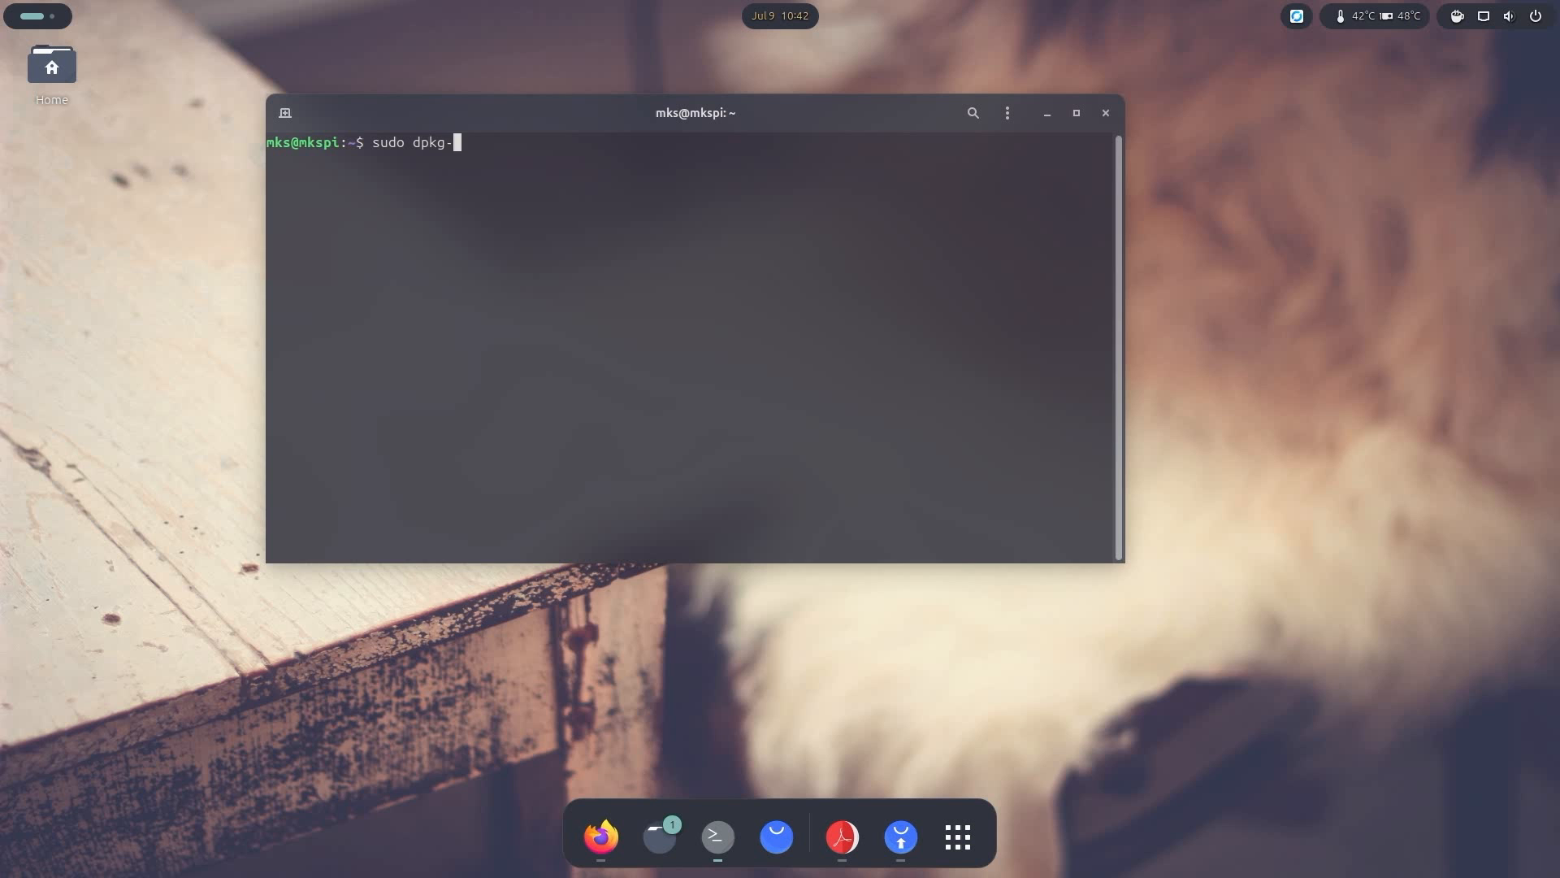
pyautogui.write('reconfigure tz')
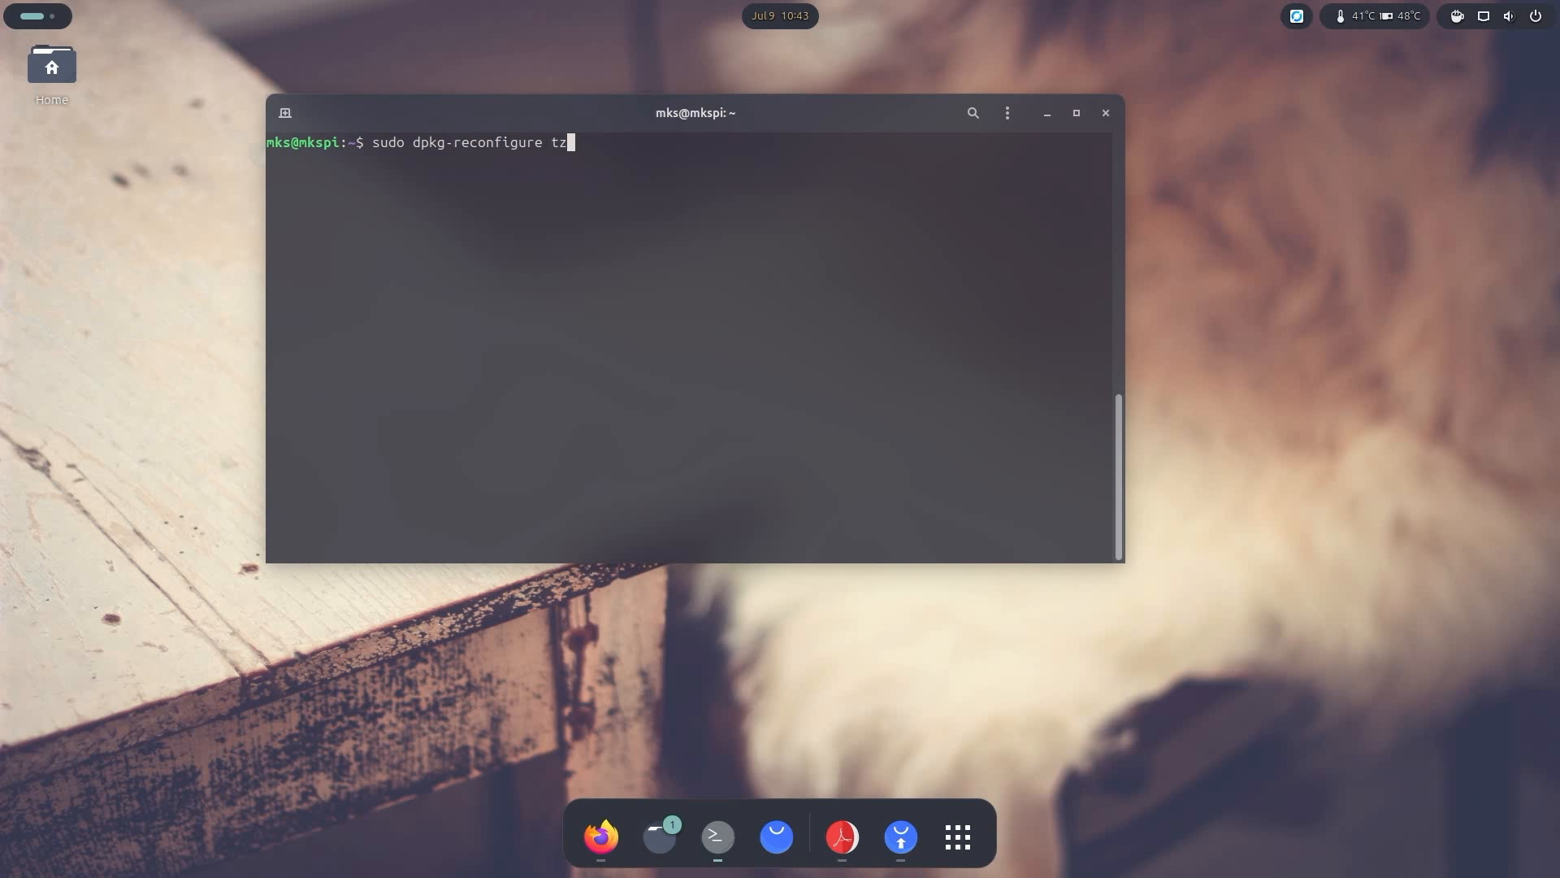
pyautogui.write('data')
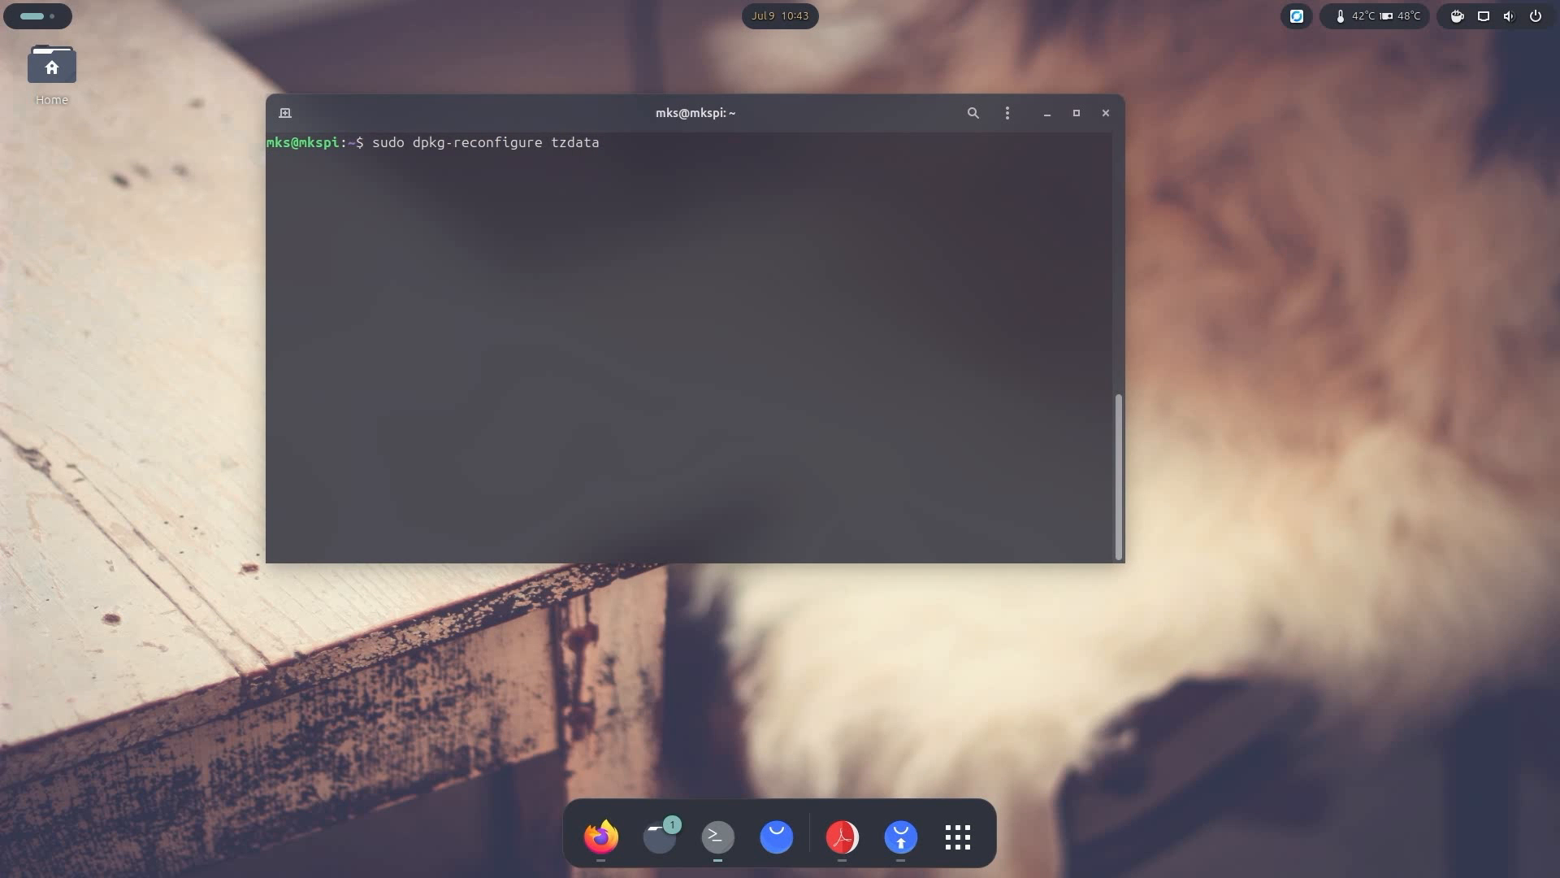
pyautogui.press('Return')
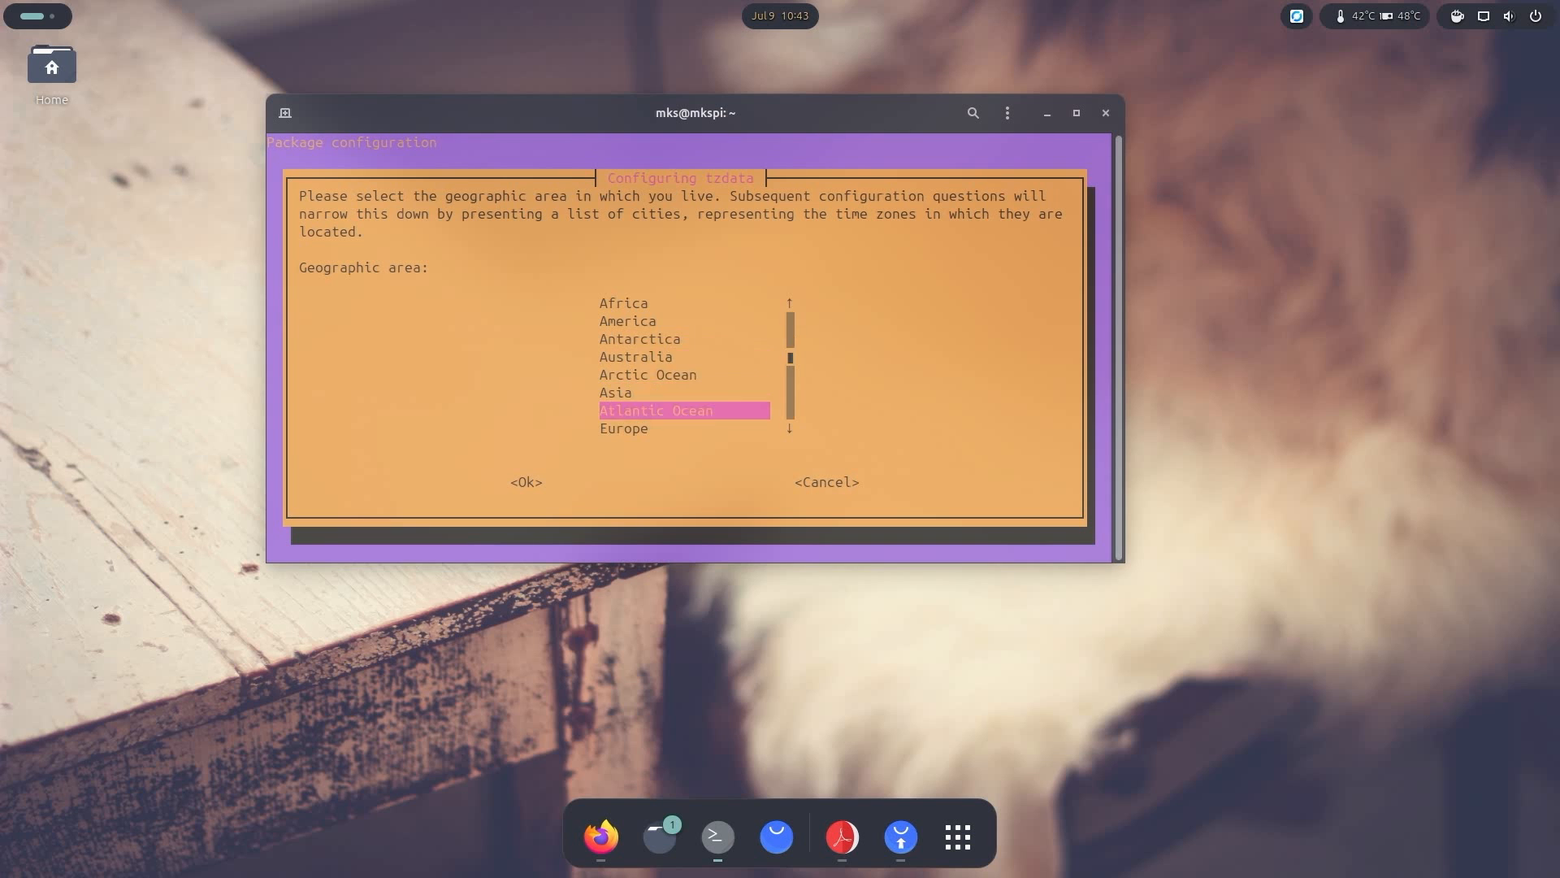
pyautogui.scroll(-3)
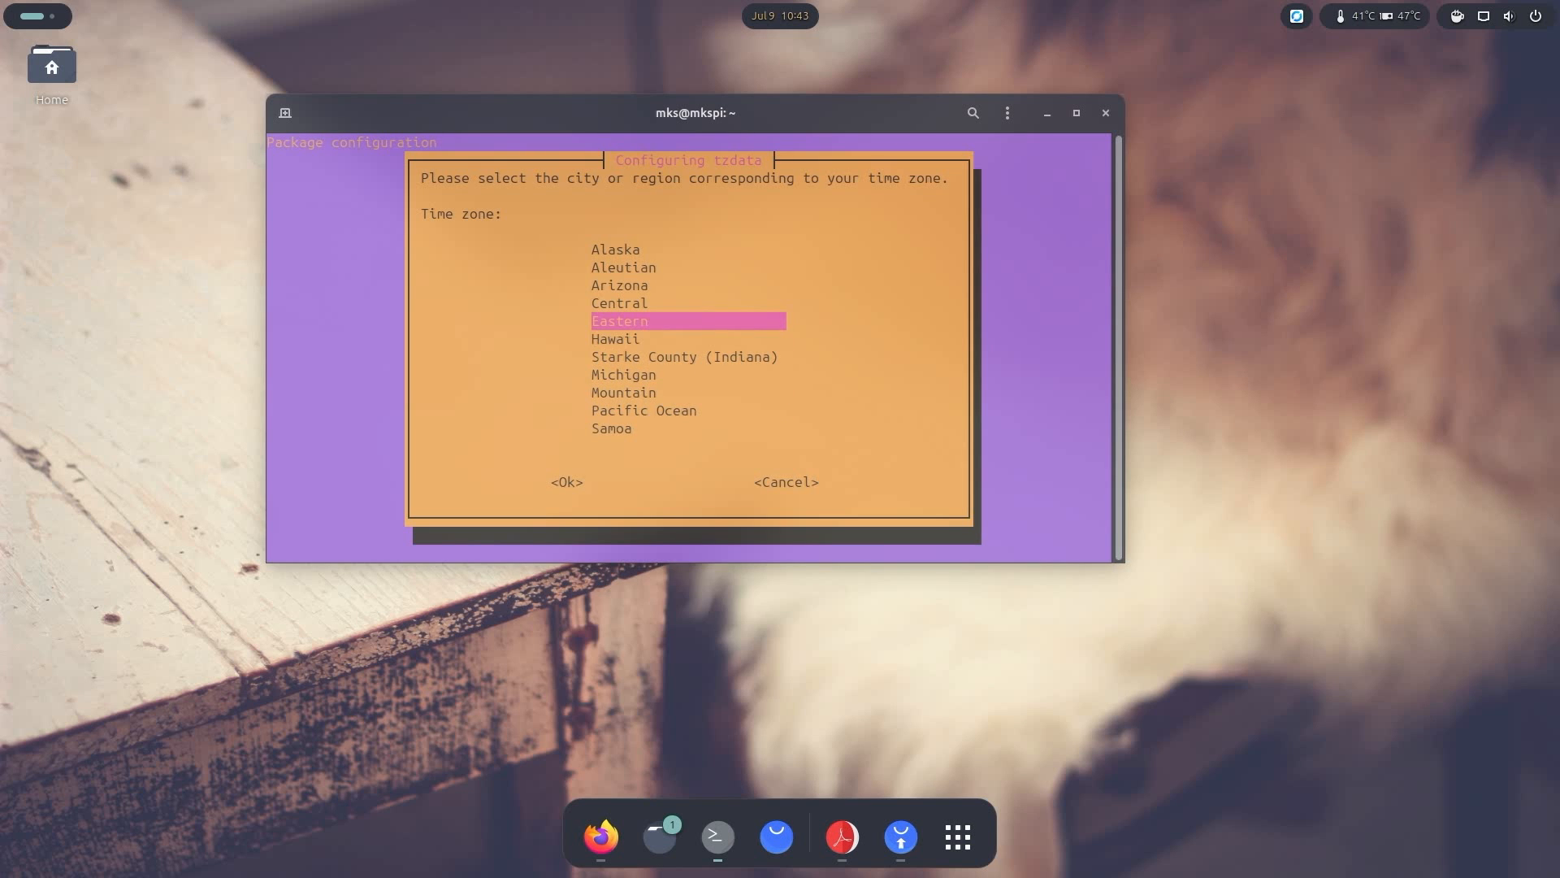
pyautogui.click(565, 482)
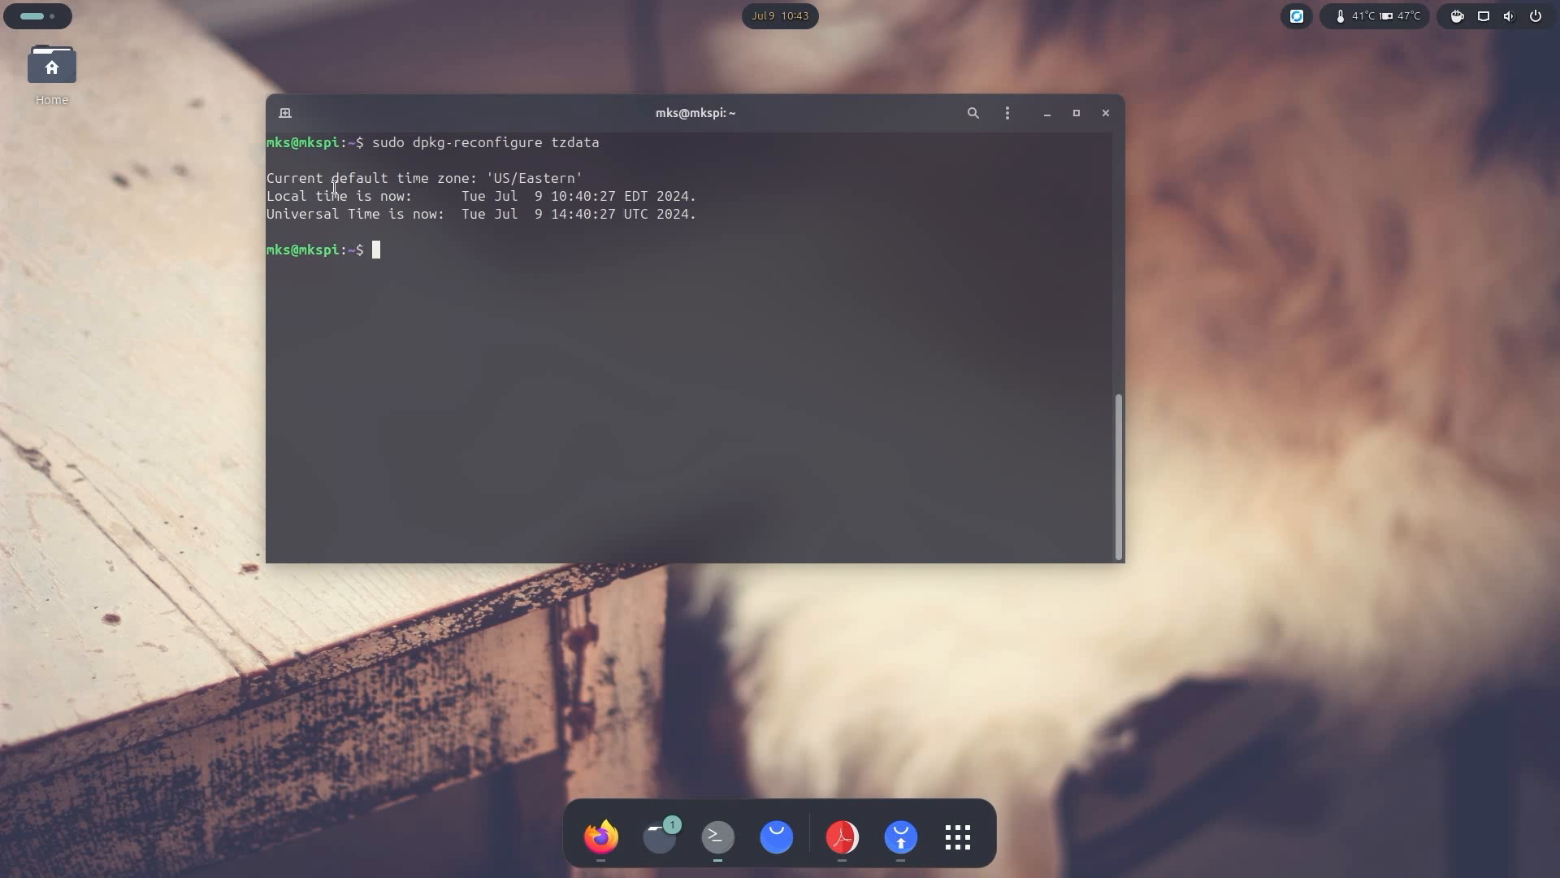
pyautogui.moveTo(459, 211)
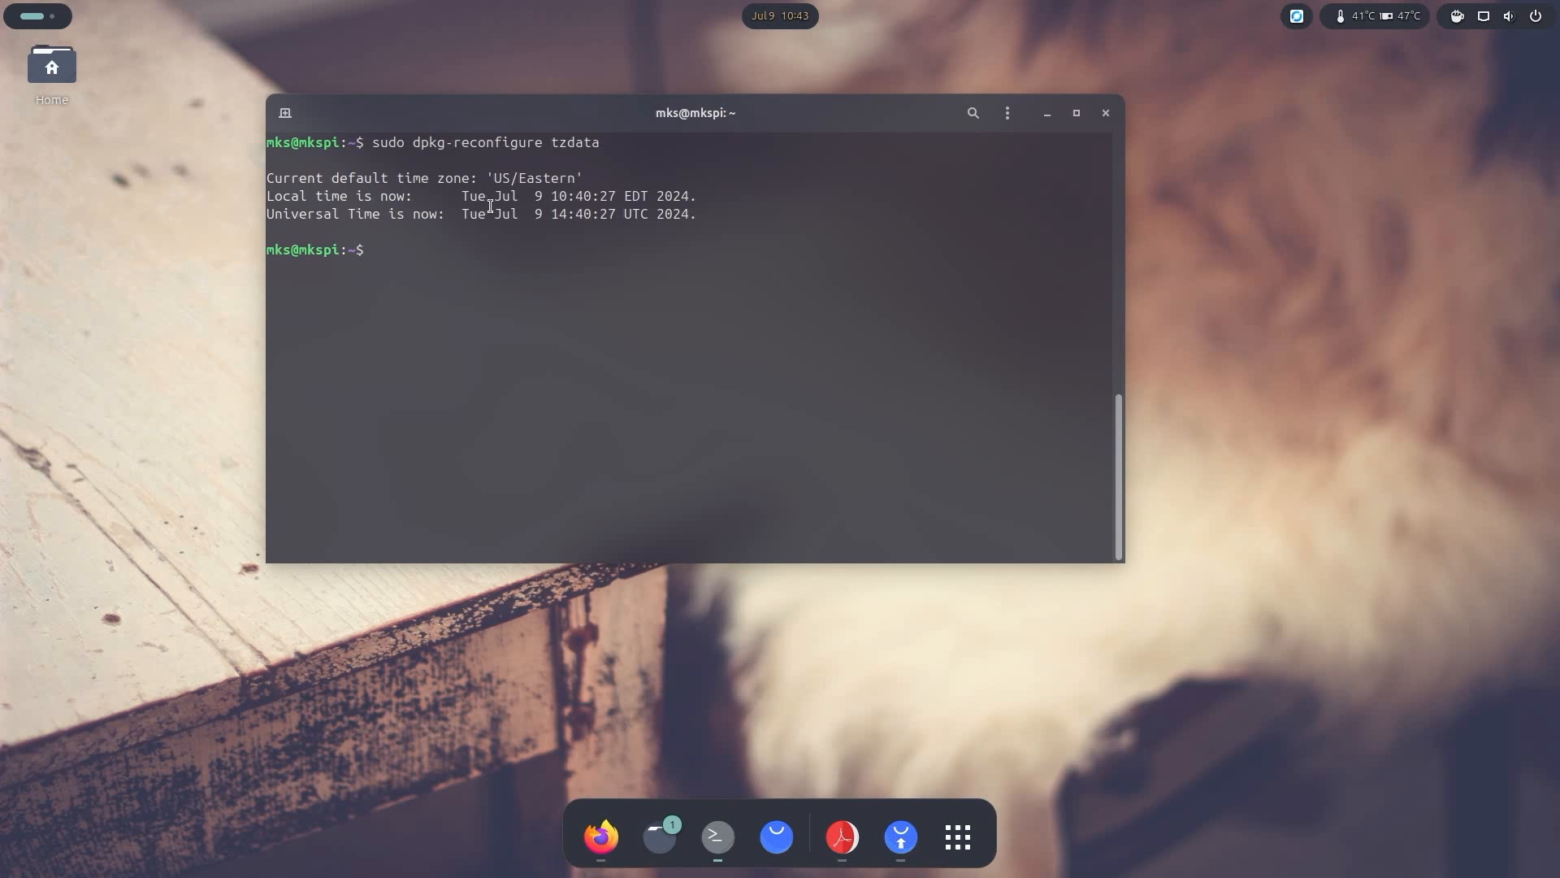
pyautogui.moveTo(751, 162)
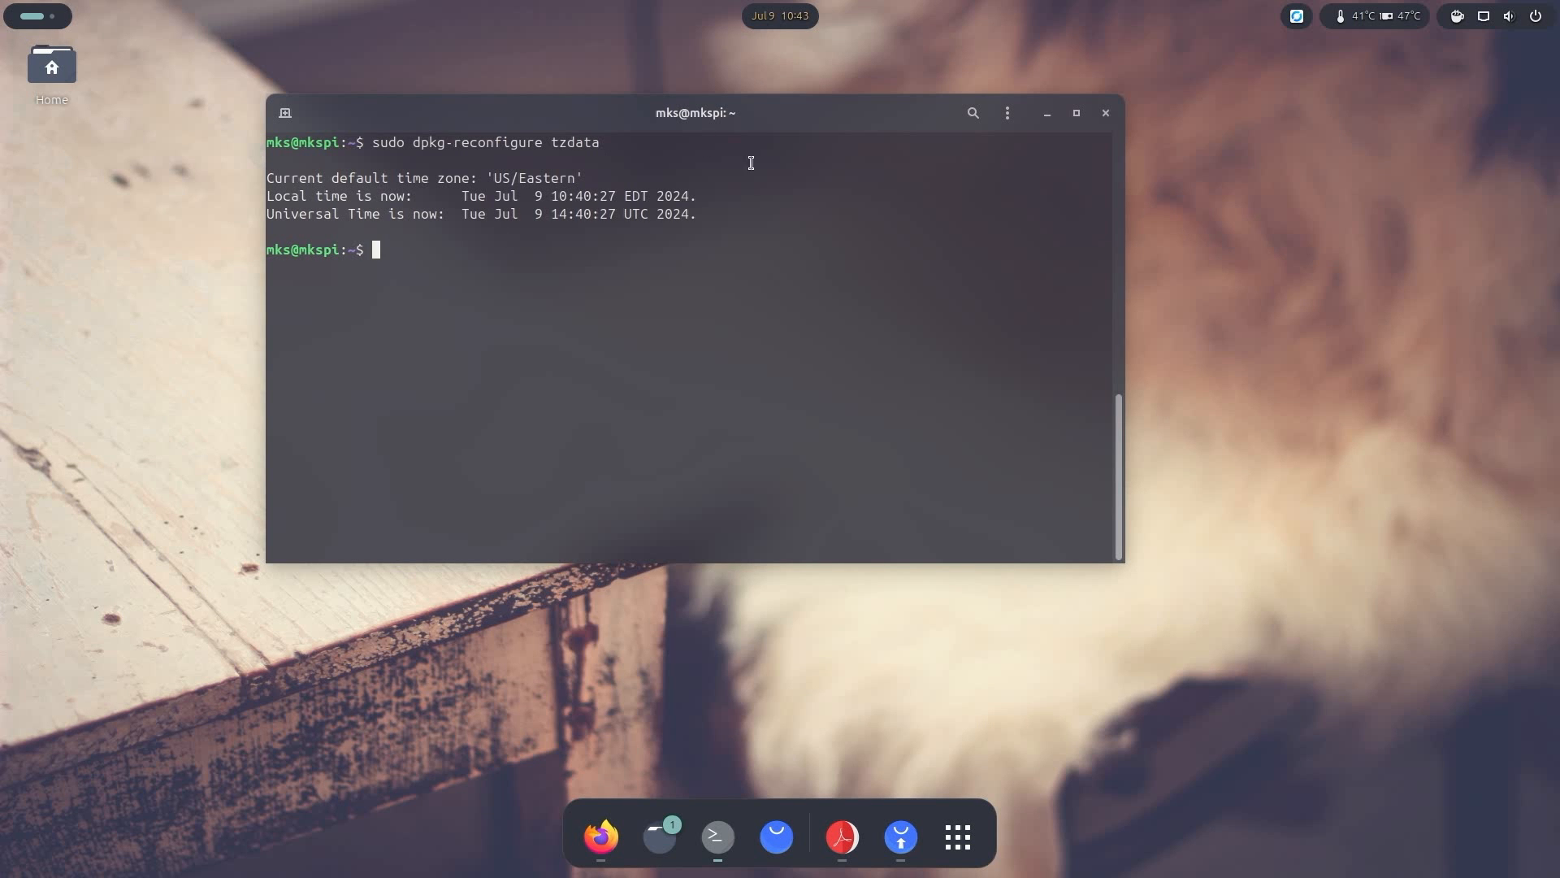
pyautogui.moveTo(546, 246)
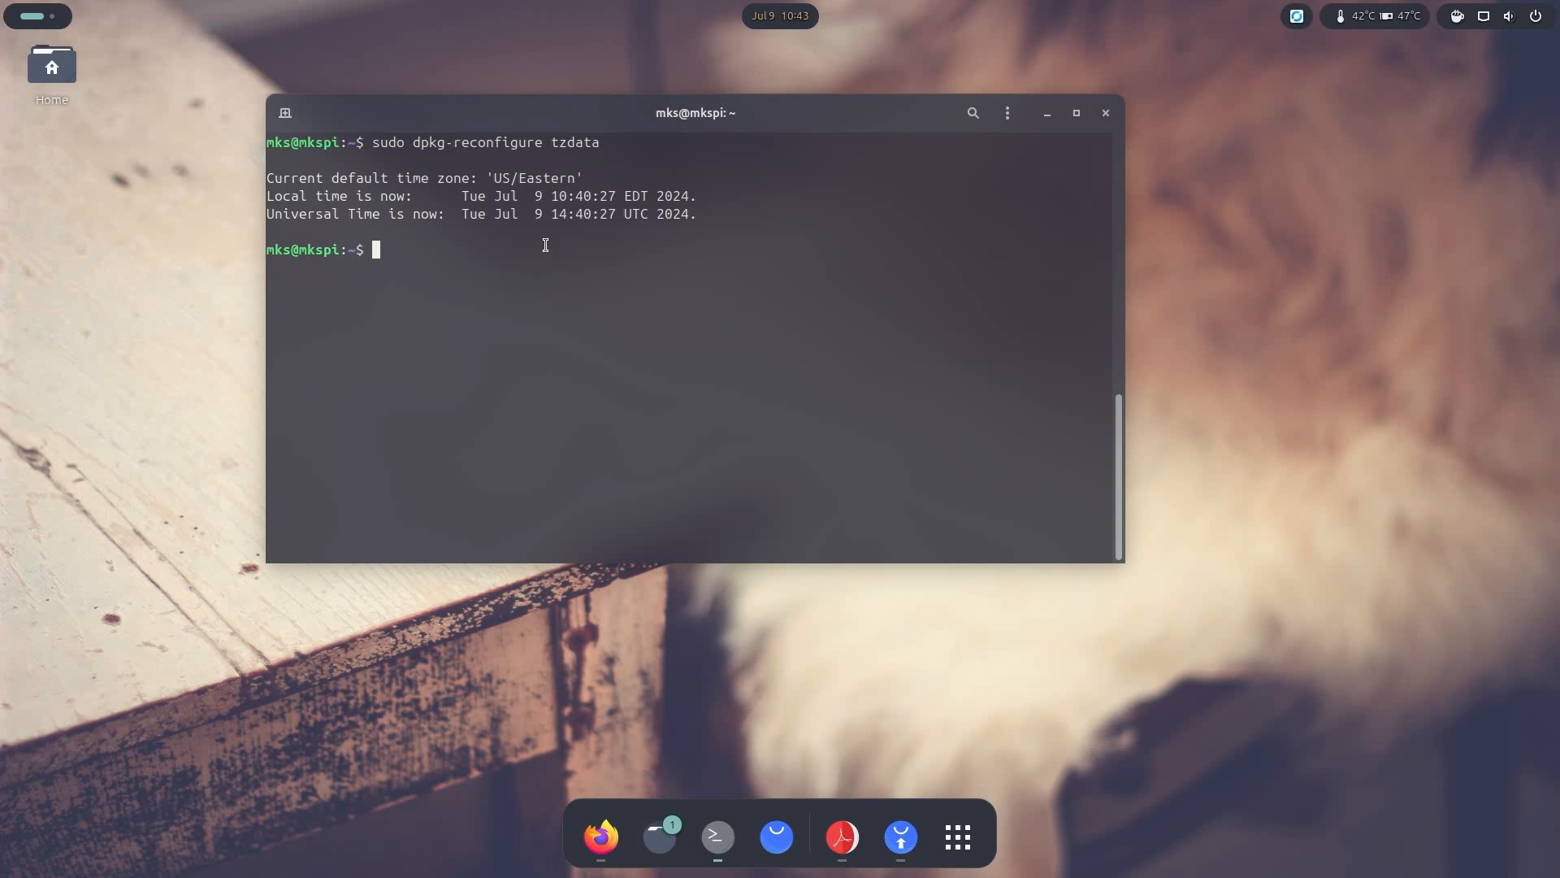
# - Exit the SSH session back to the local shell
pyautogui.rightClick(551, 307)
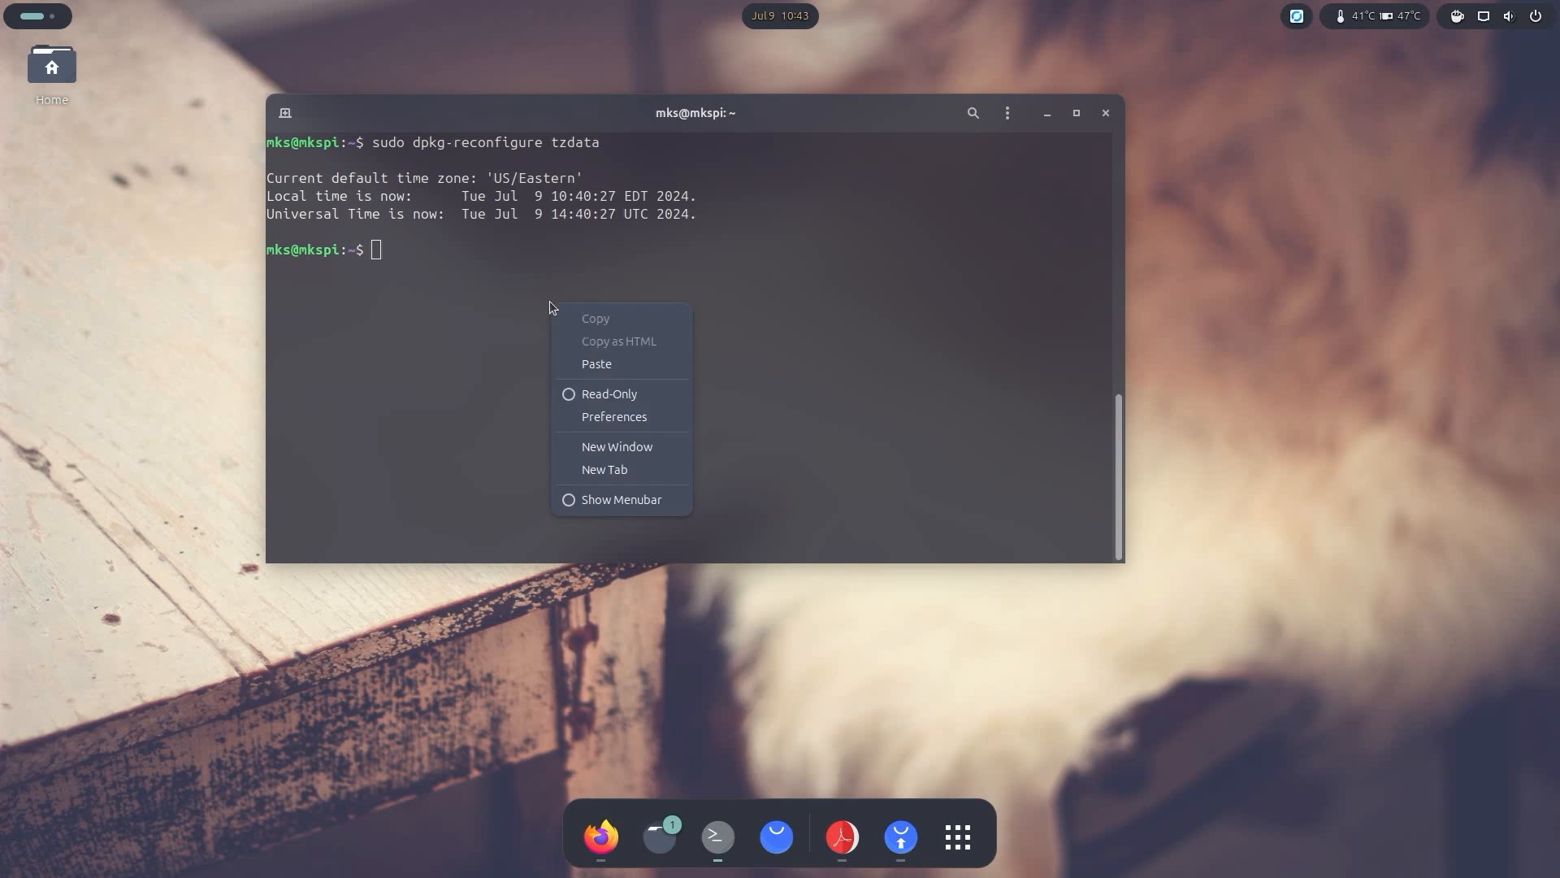
pyautogui.click(483, 289)
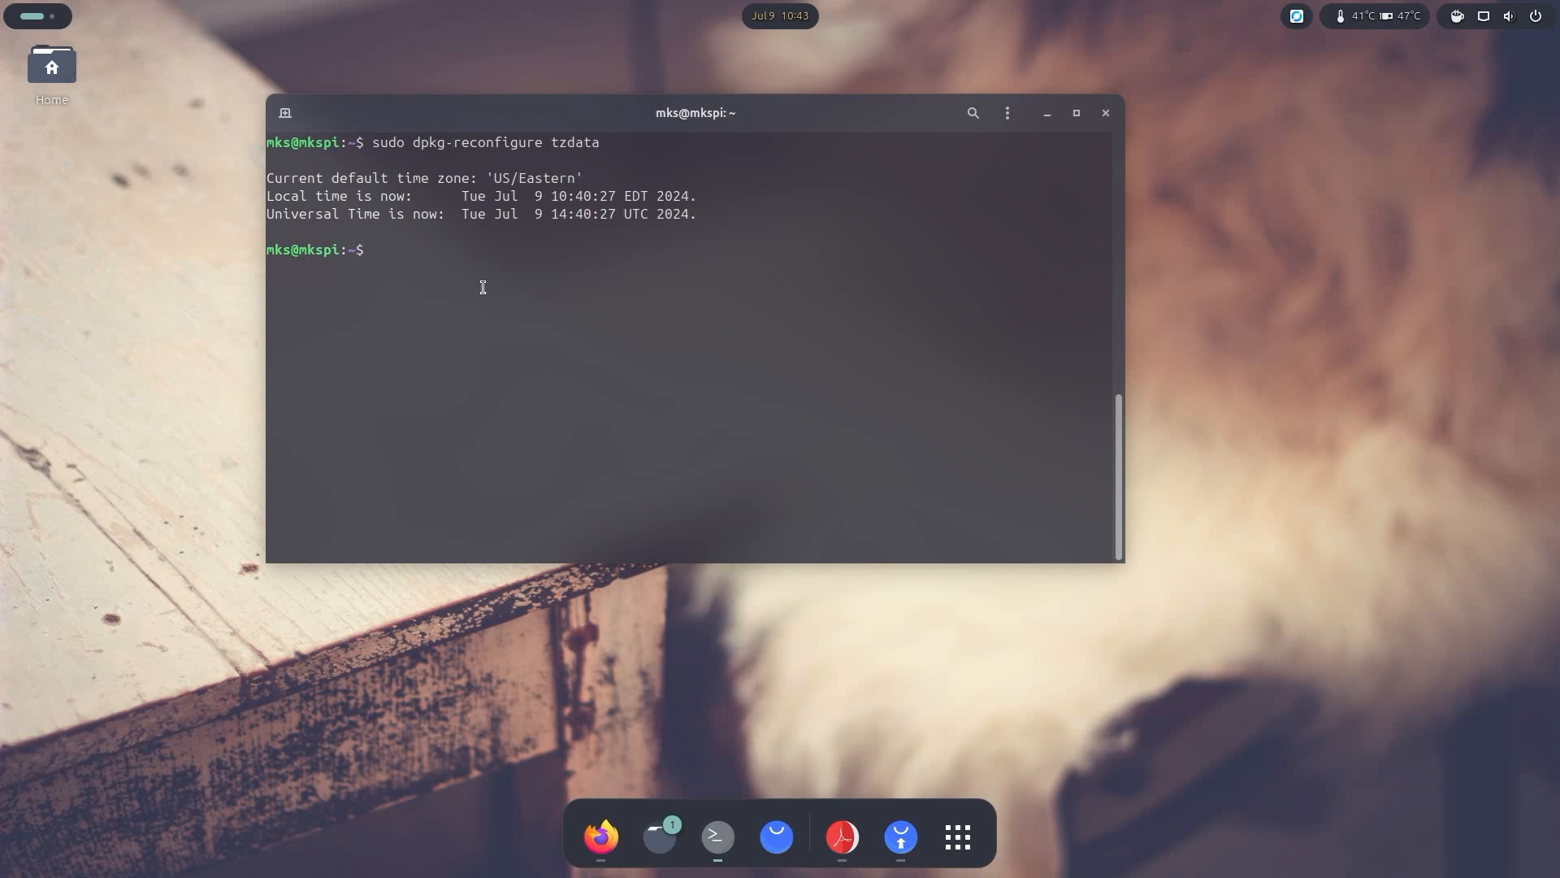
pyautogui.write('e')
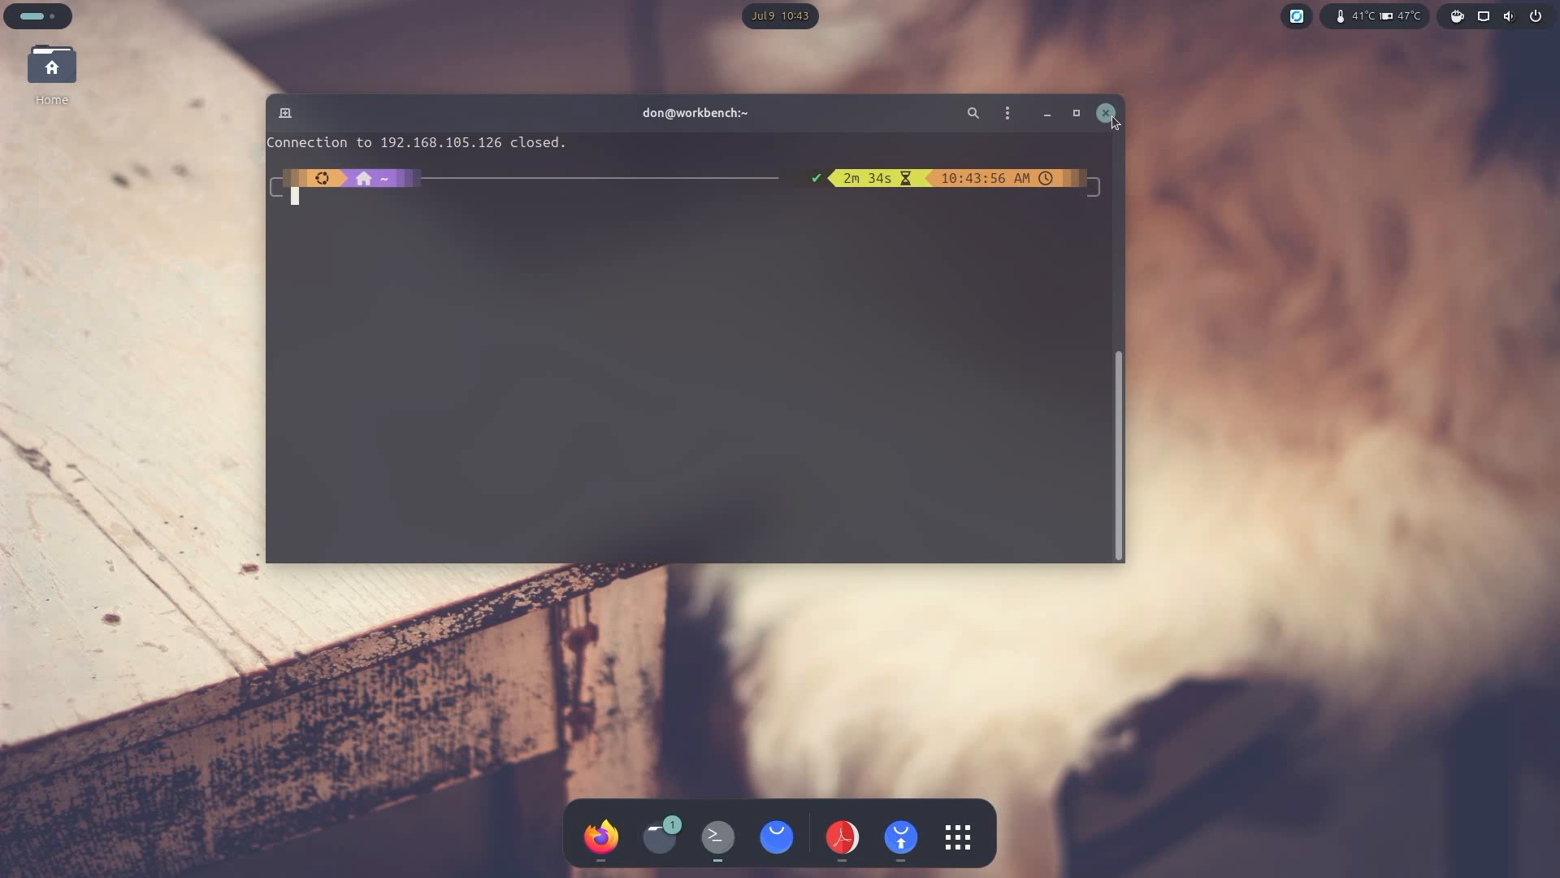
# - Close the terminal and bring up Fluidd's bed mesh Tune page
pyautogui.click(1105, 112)
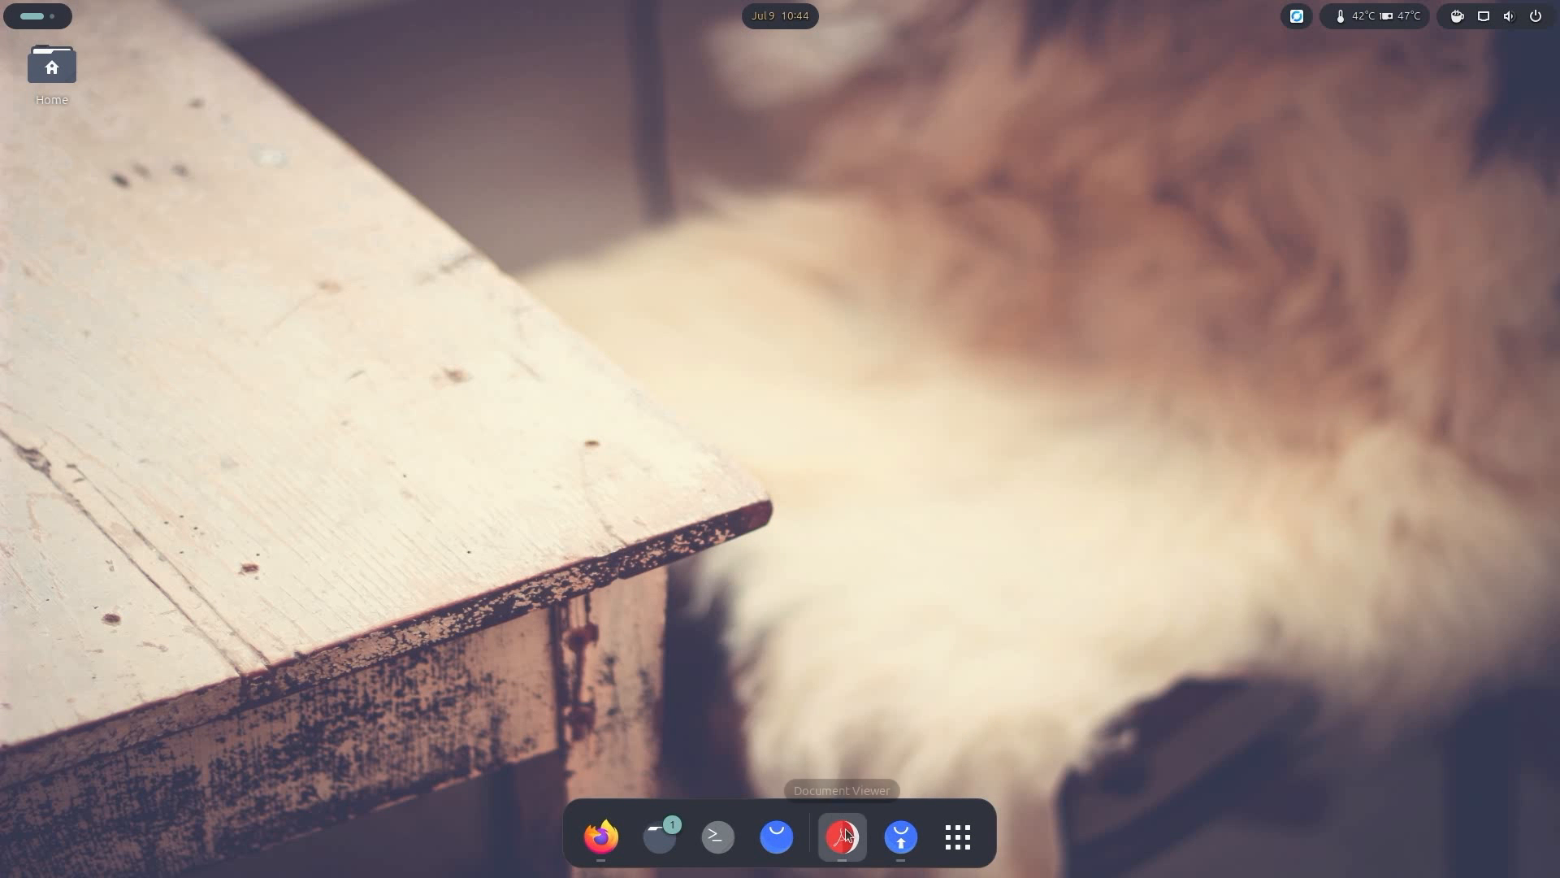
pyautogui.moveTo(717, 835)
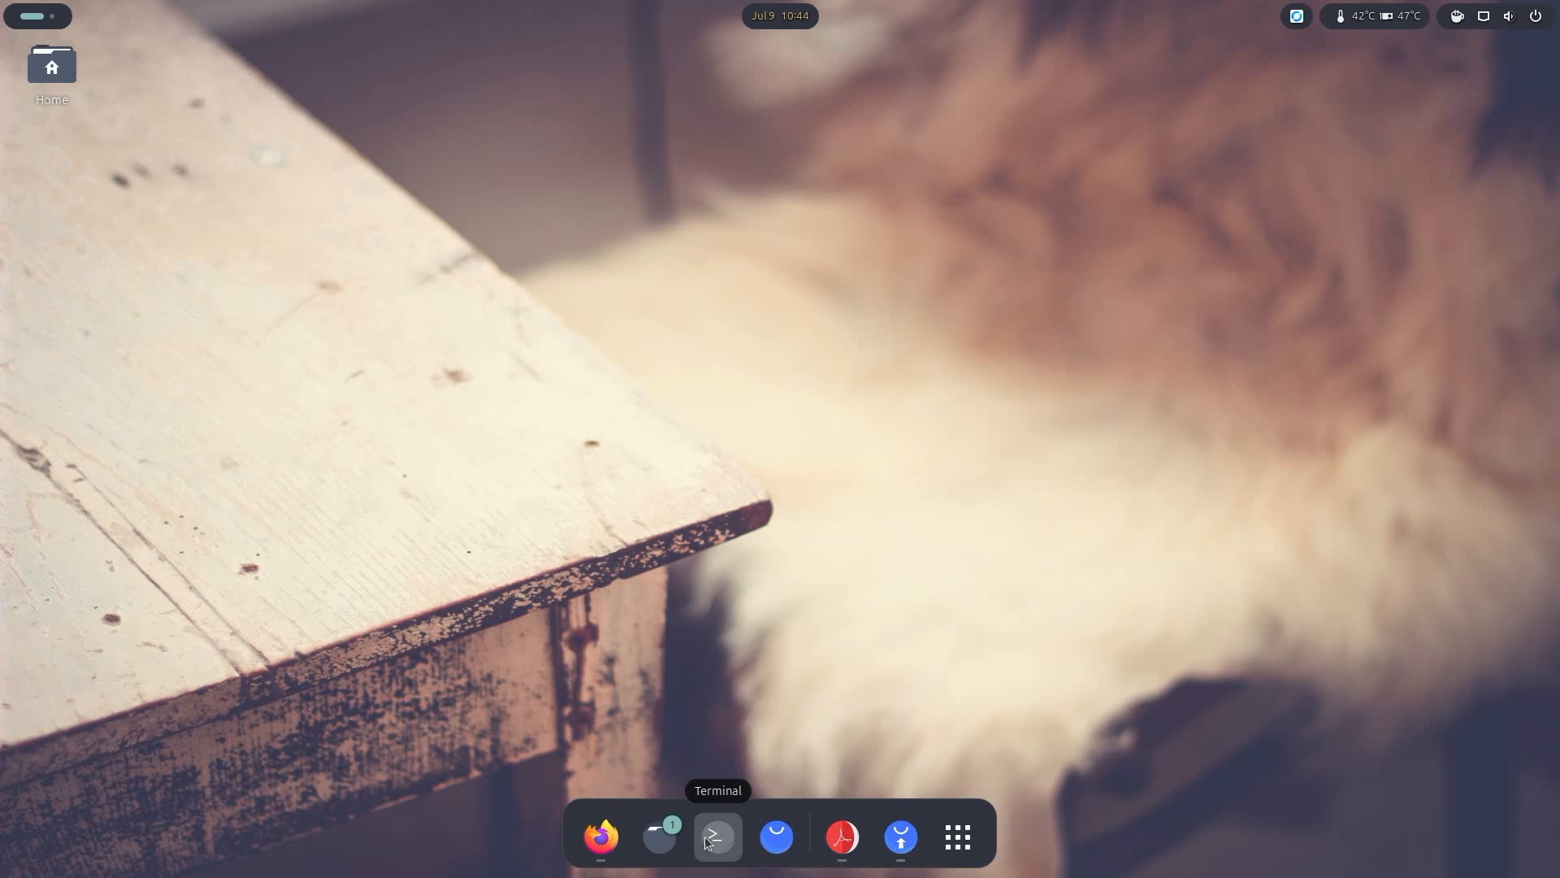
pyautogui.moveTo(738, 779)
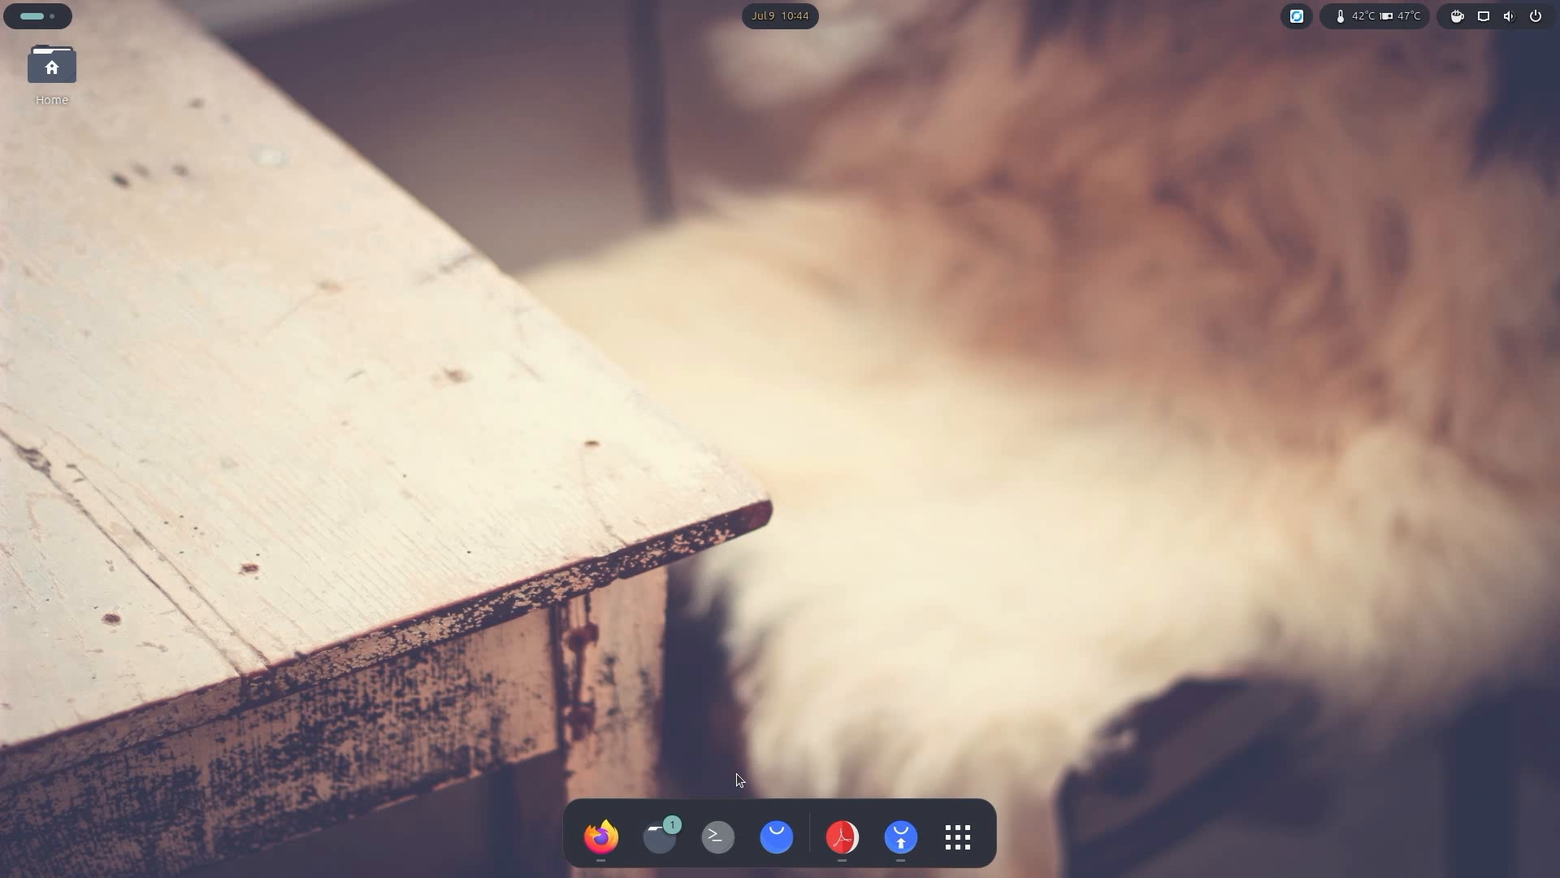
pyautogui.moveTo(600, 835)
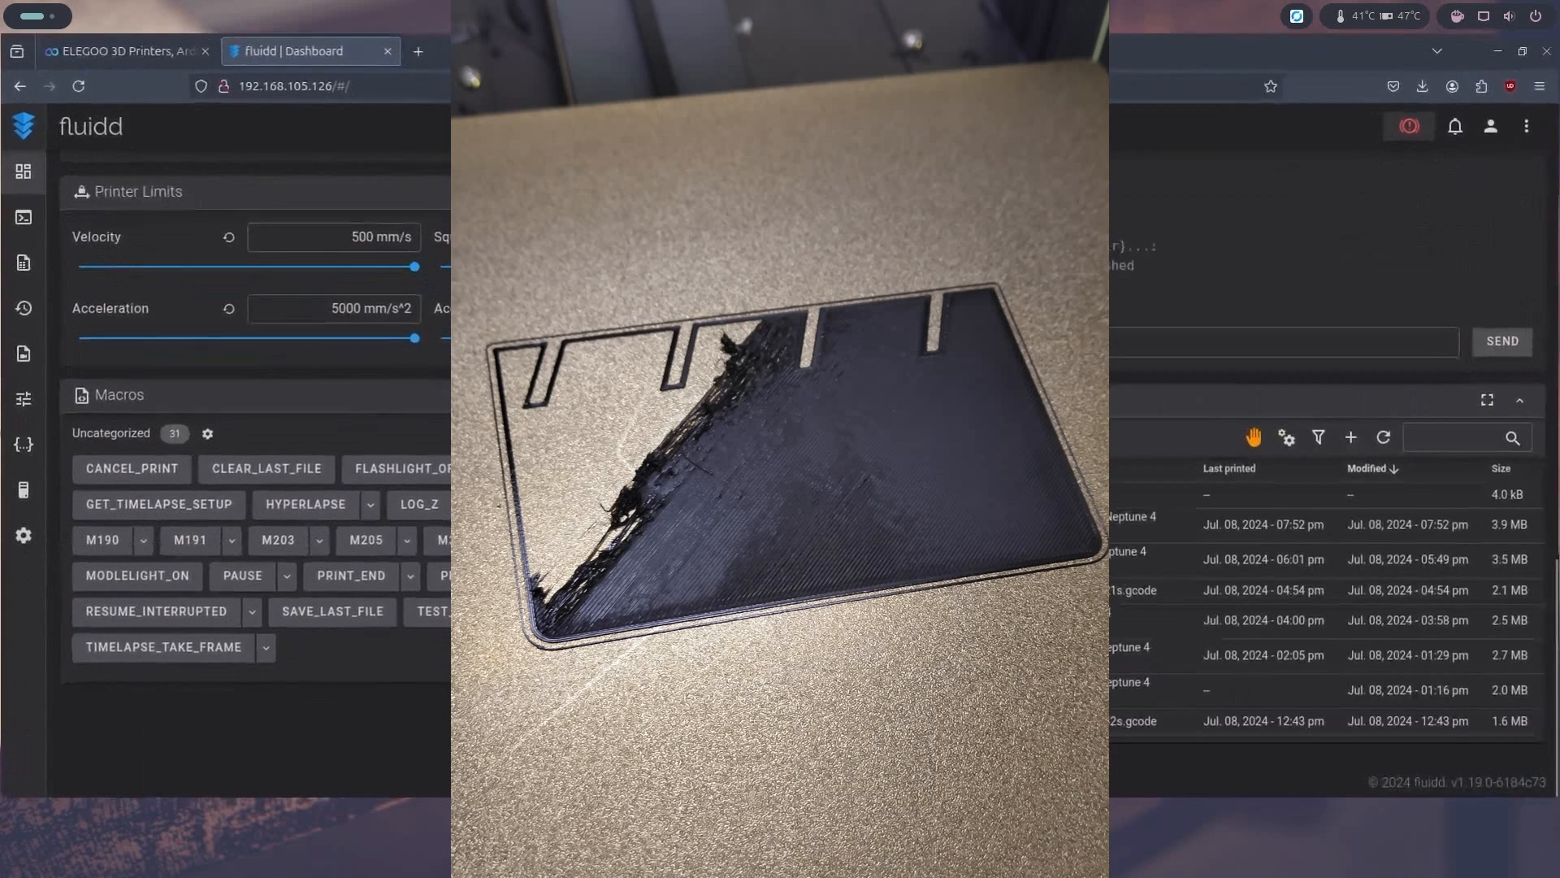
pyautogui.click(23, 444)
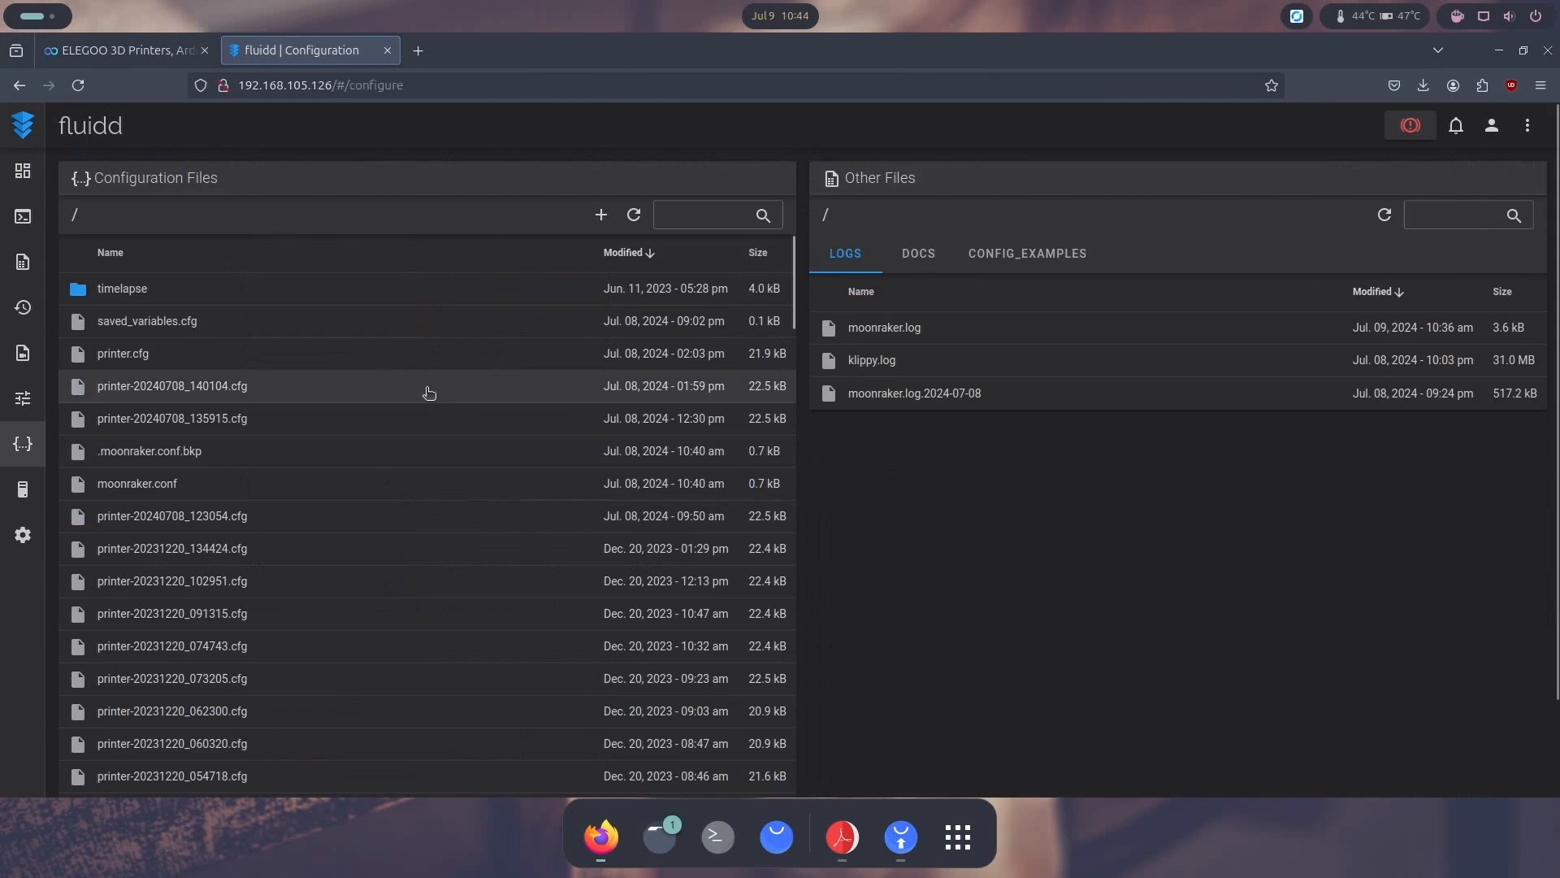
pyautogui.click(21, 397)
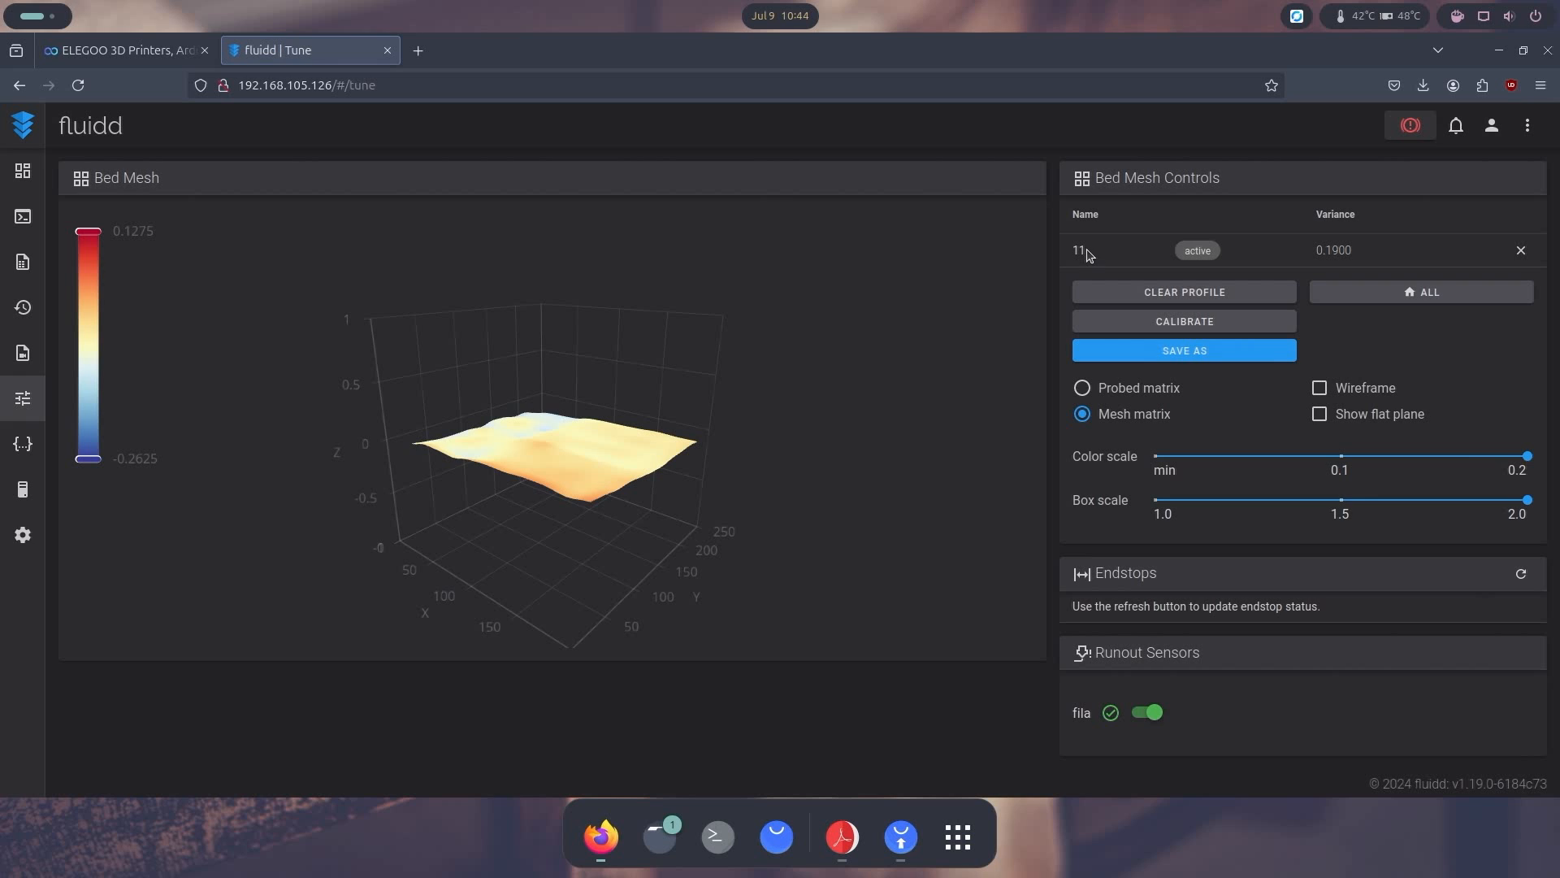
# - Check the active bed mesh profile name reads 11
pyautogui.doubleClick(1080, 250)
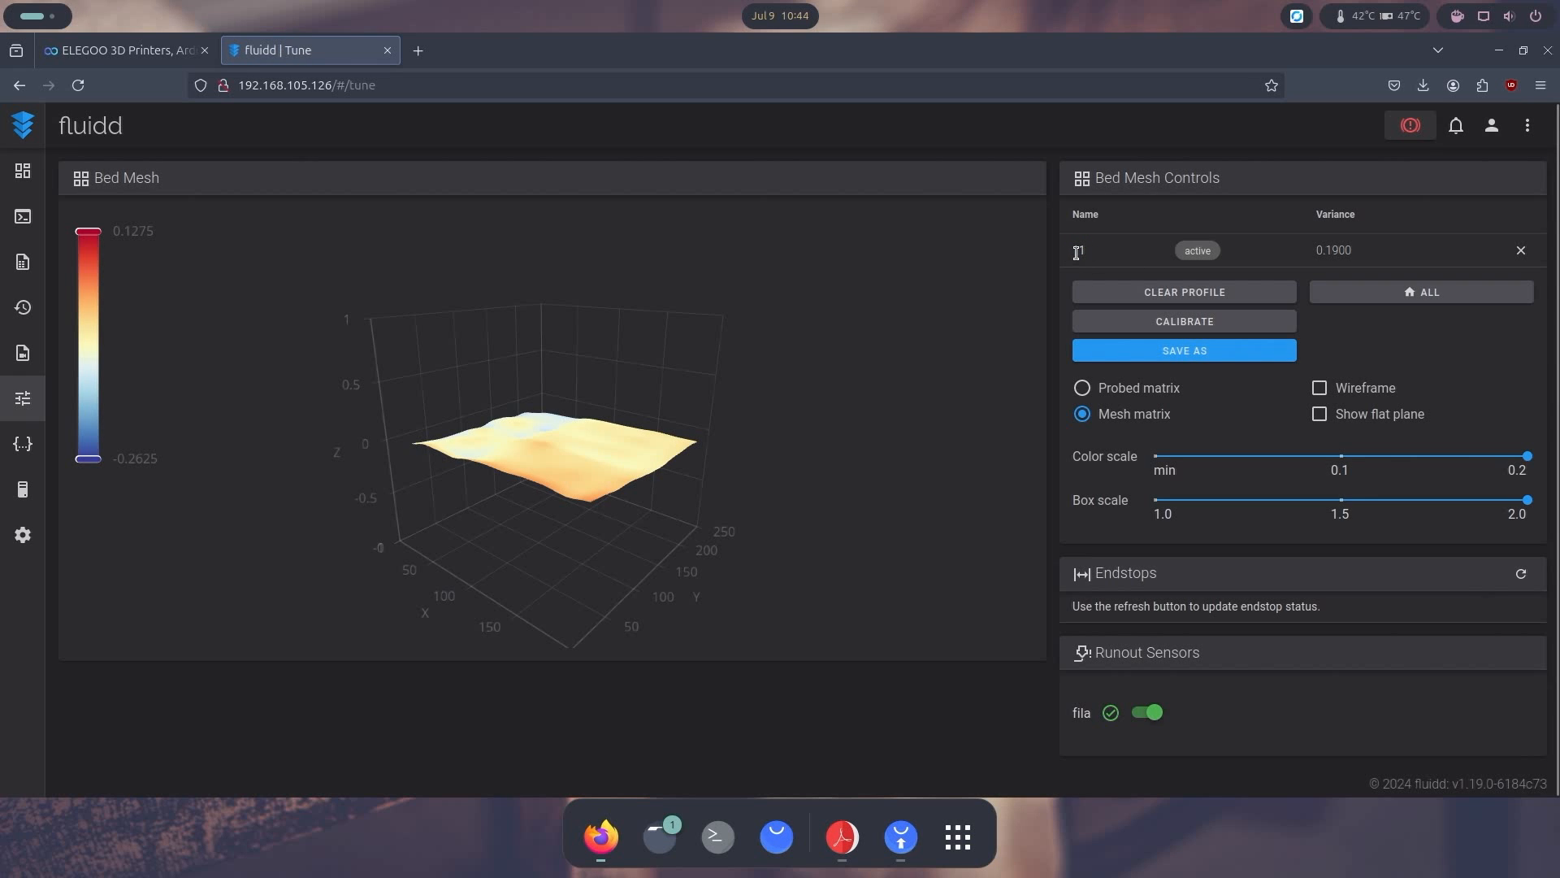
pyautogui.write('11')
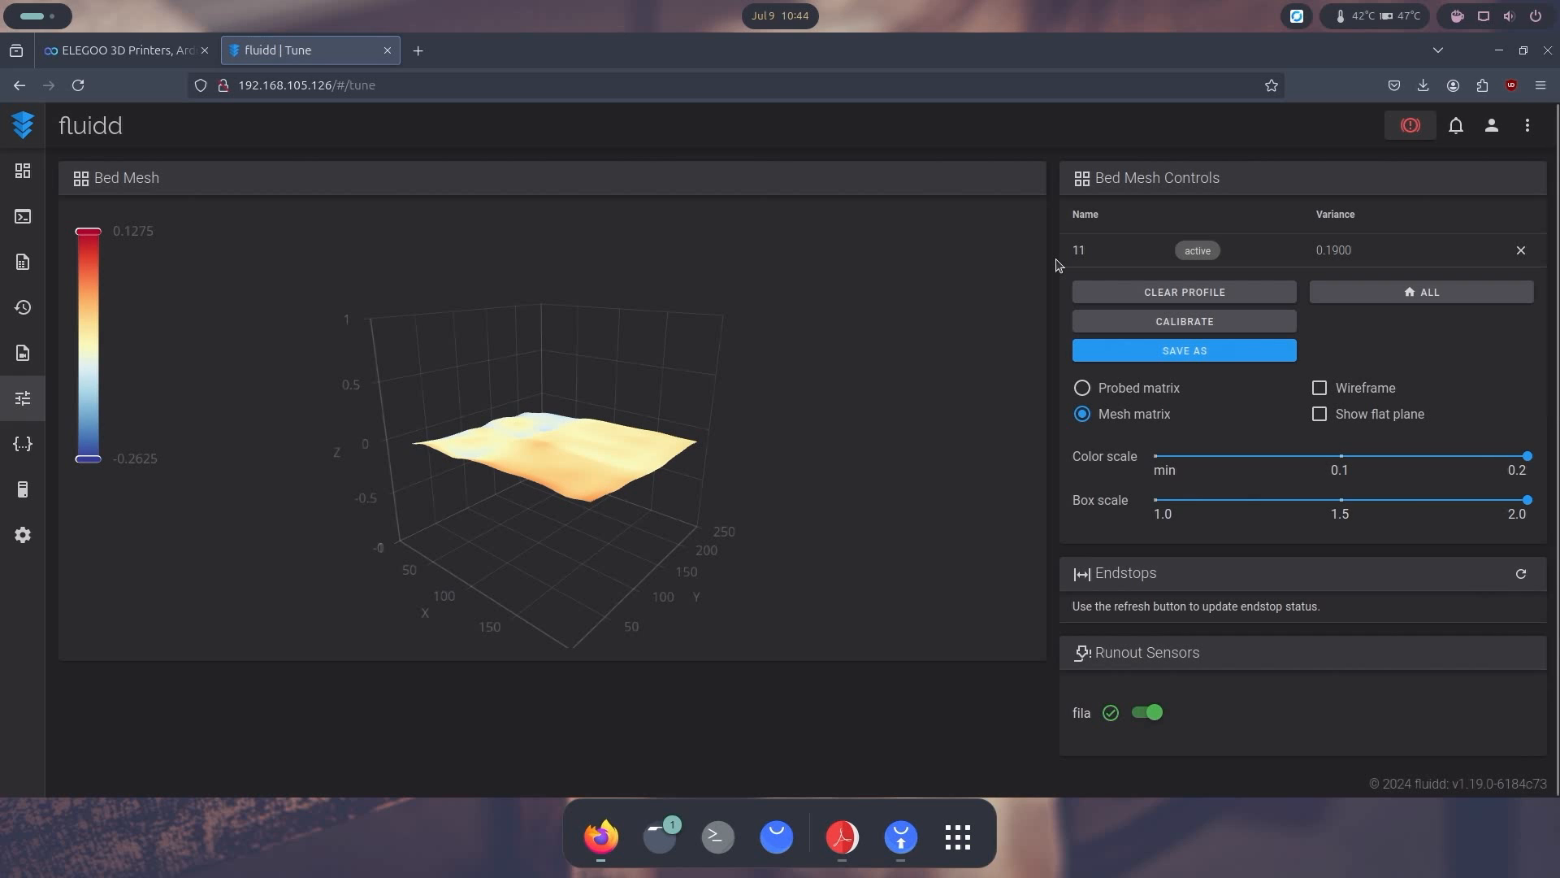
pyautogui.moveTo(1088, 257)
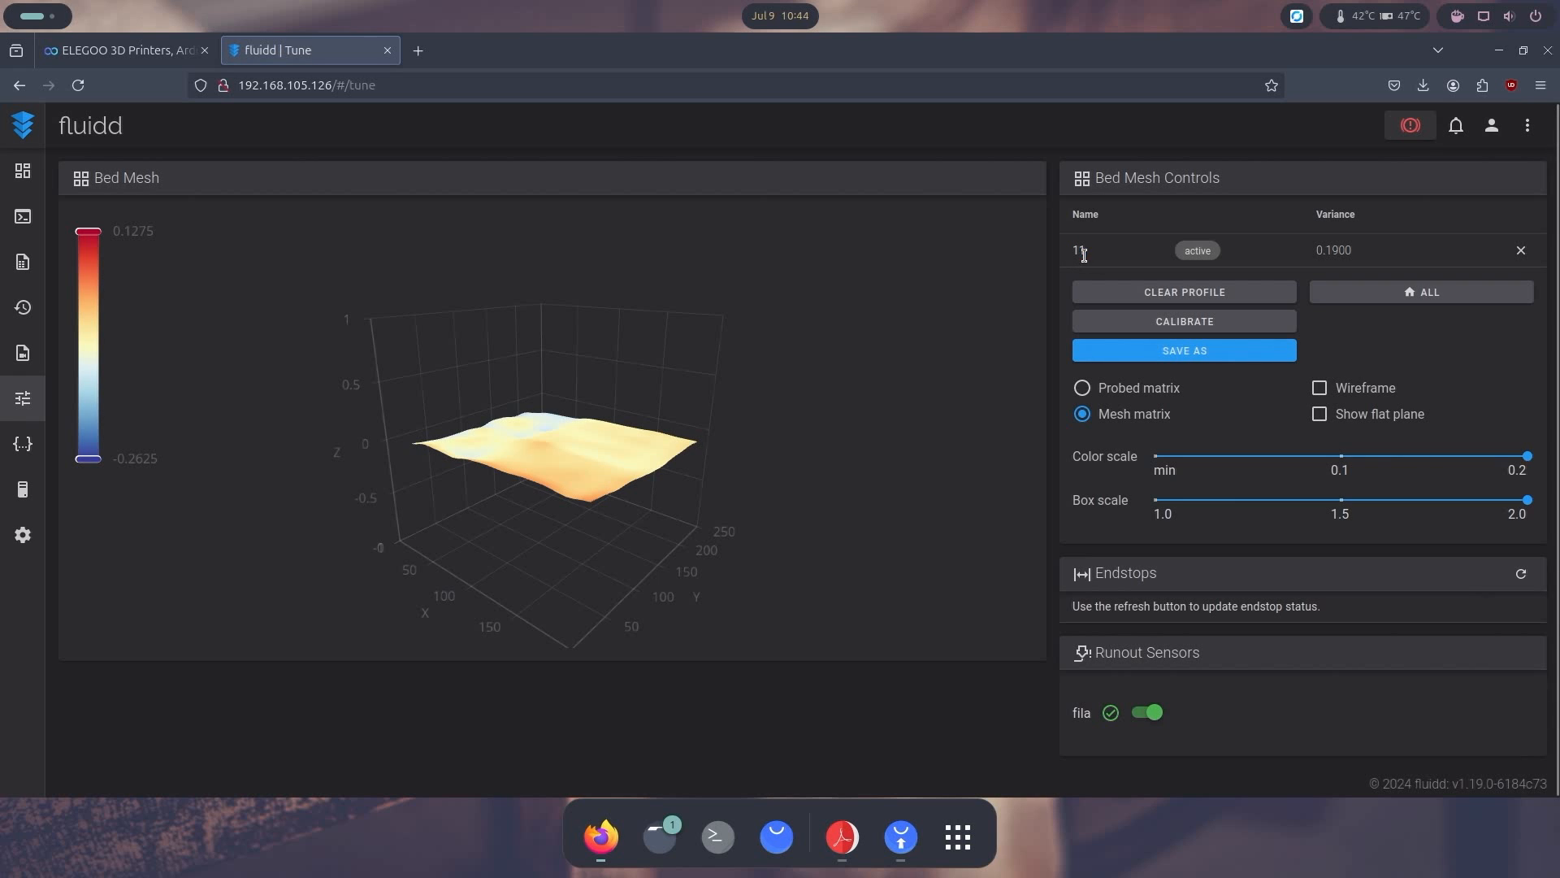
pyautogui.doubleClick(1079, 251)
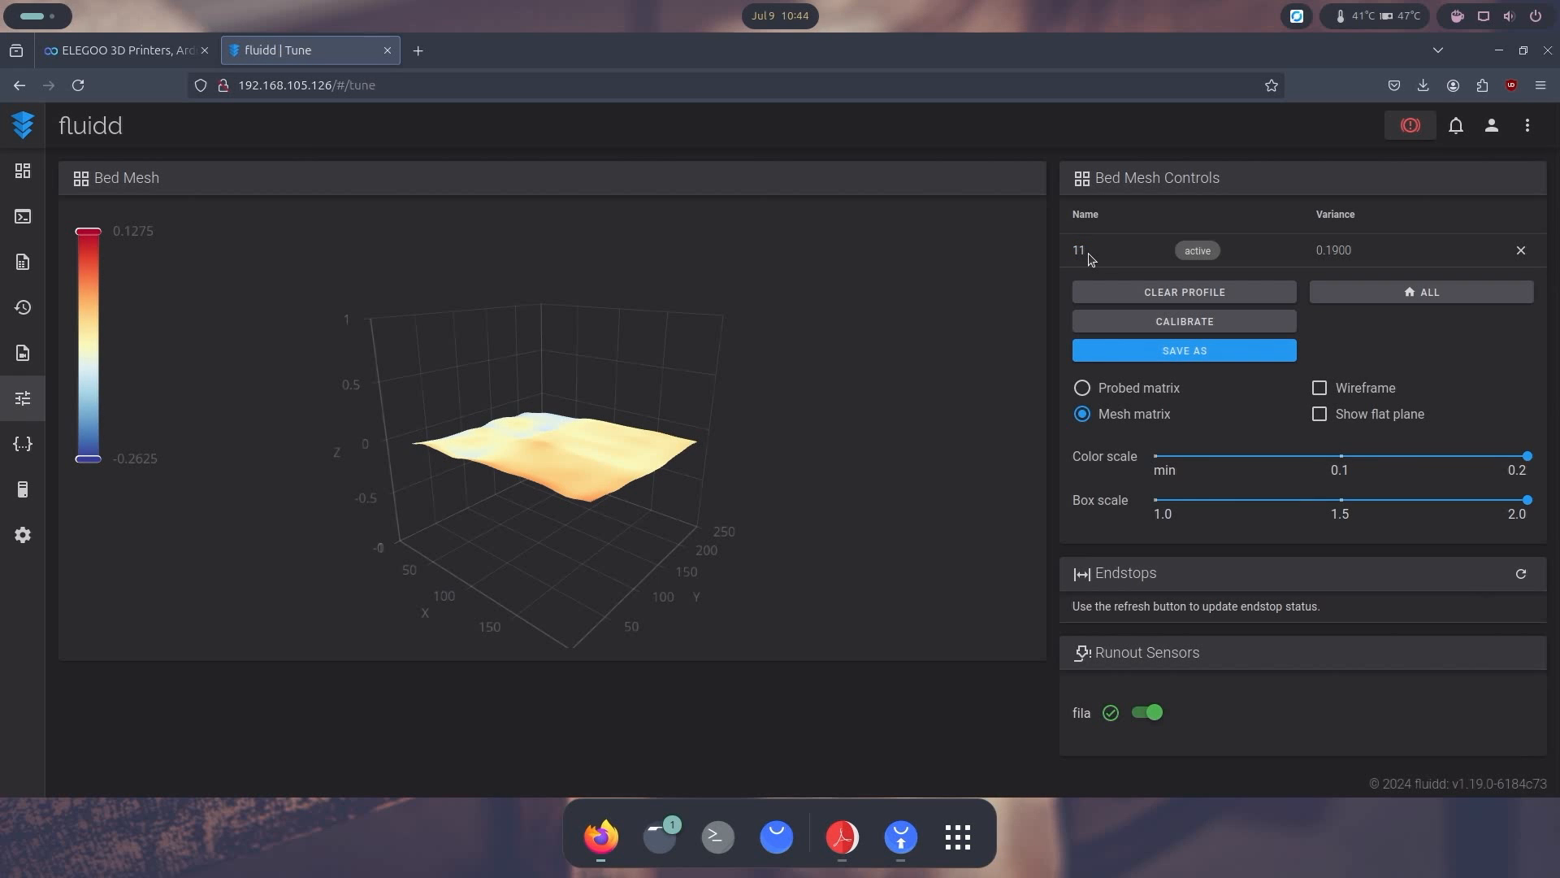
pyautogui.moveTo(1110, 271)
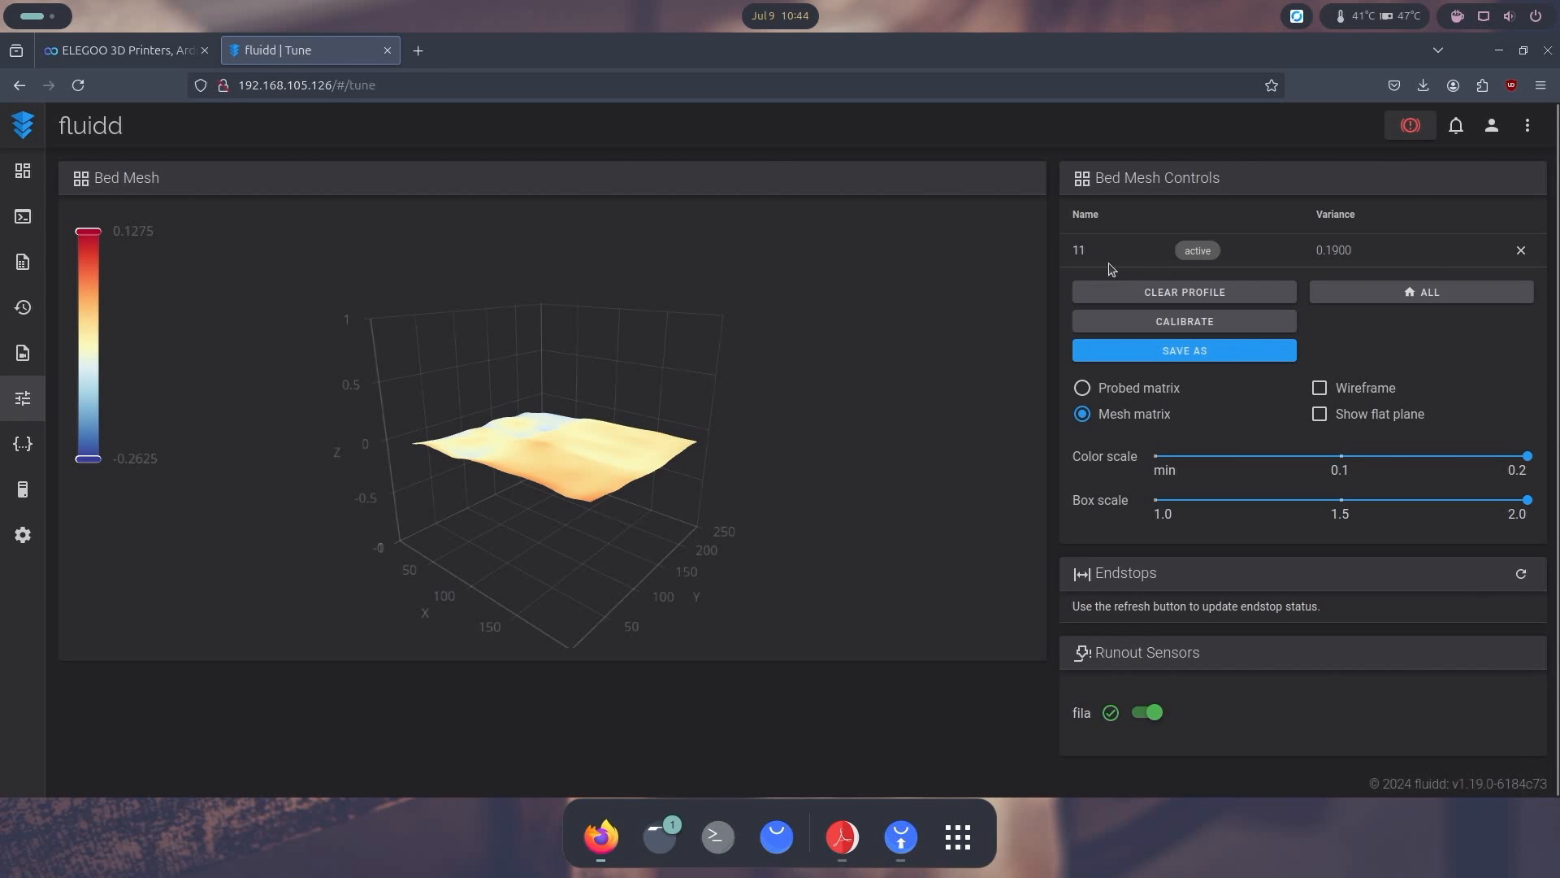
pyautogui.moveTo(21, 307)
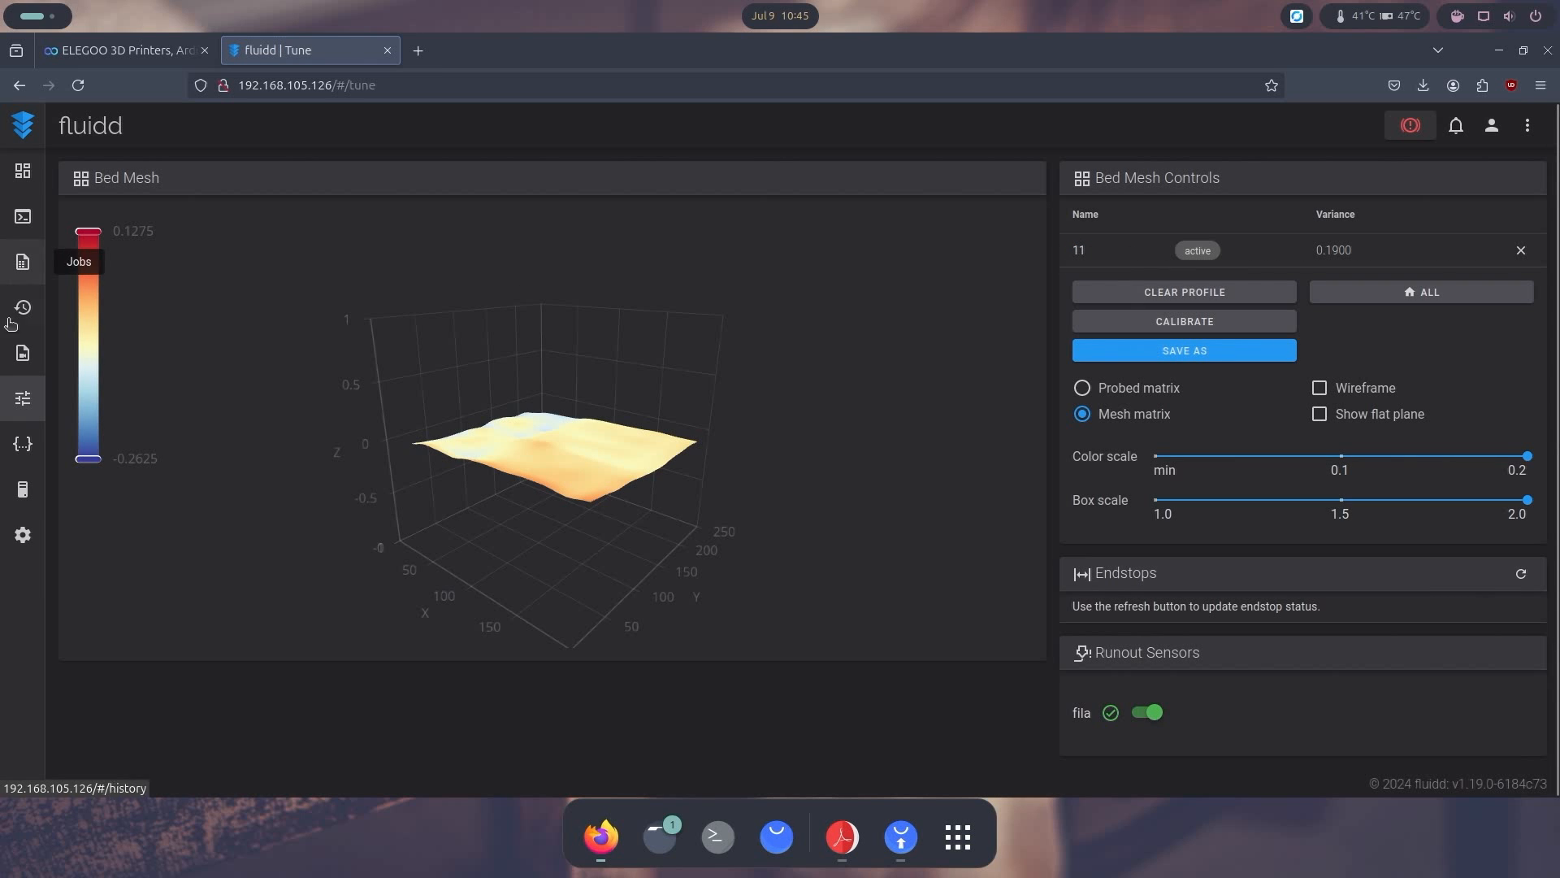
# - Search printer.cfg for bed_mesh to see the G29 macro using profile=11, then close the file
pyautogui.click(21, 443)
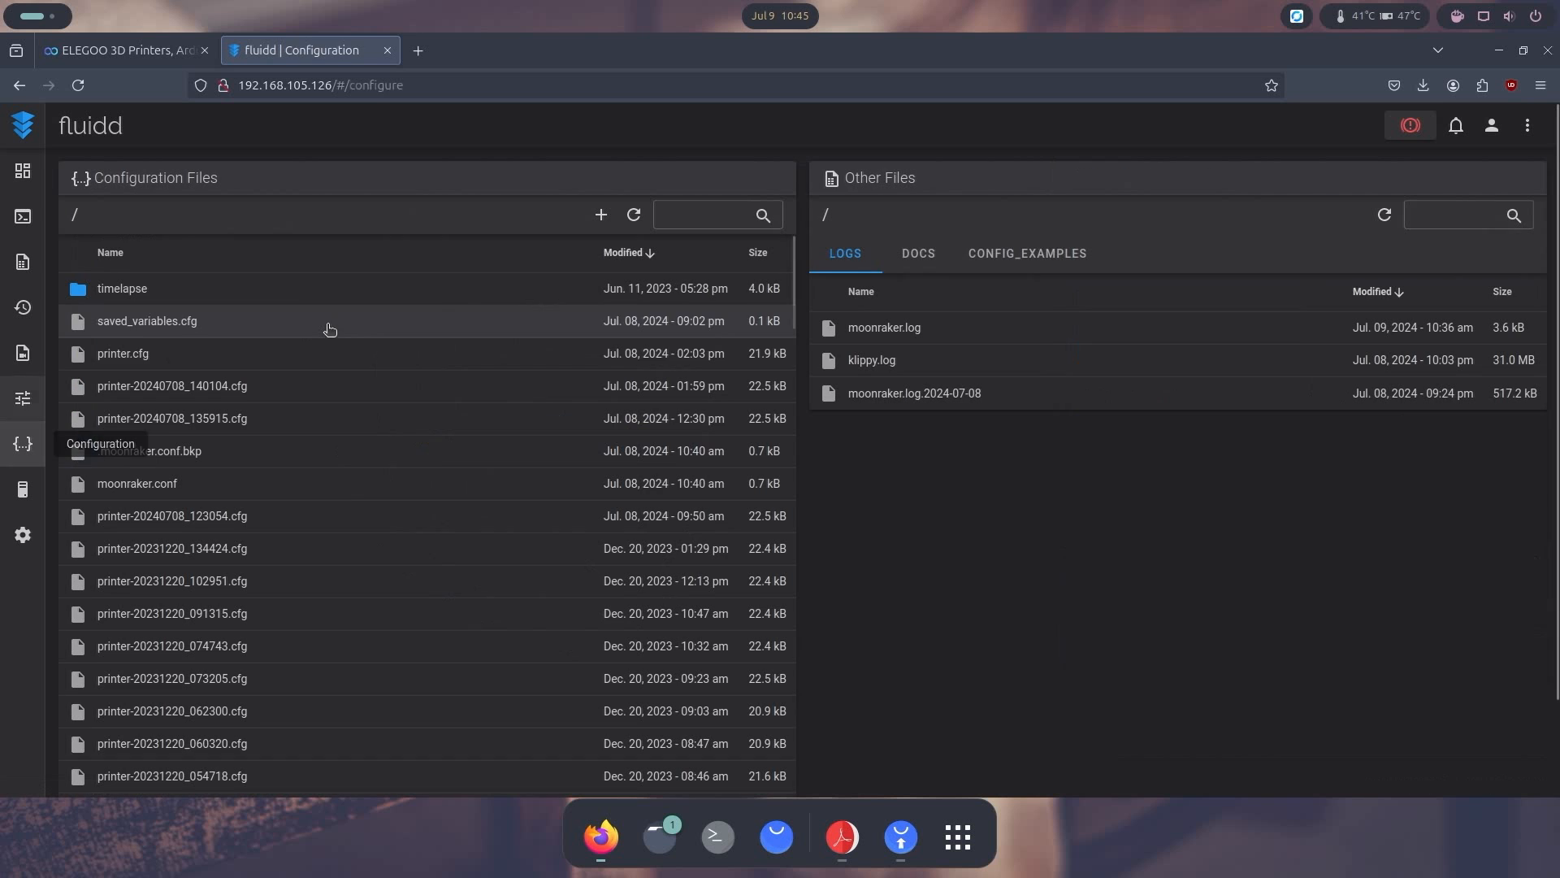
pyautogui.click(122, 353)
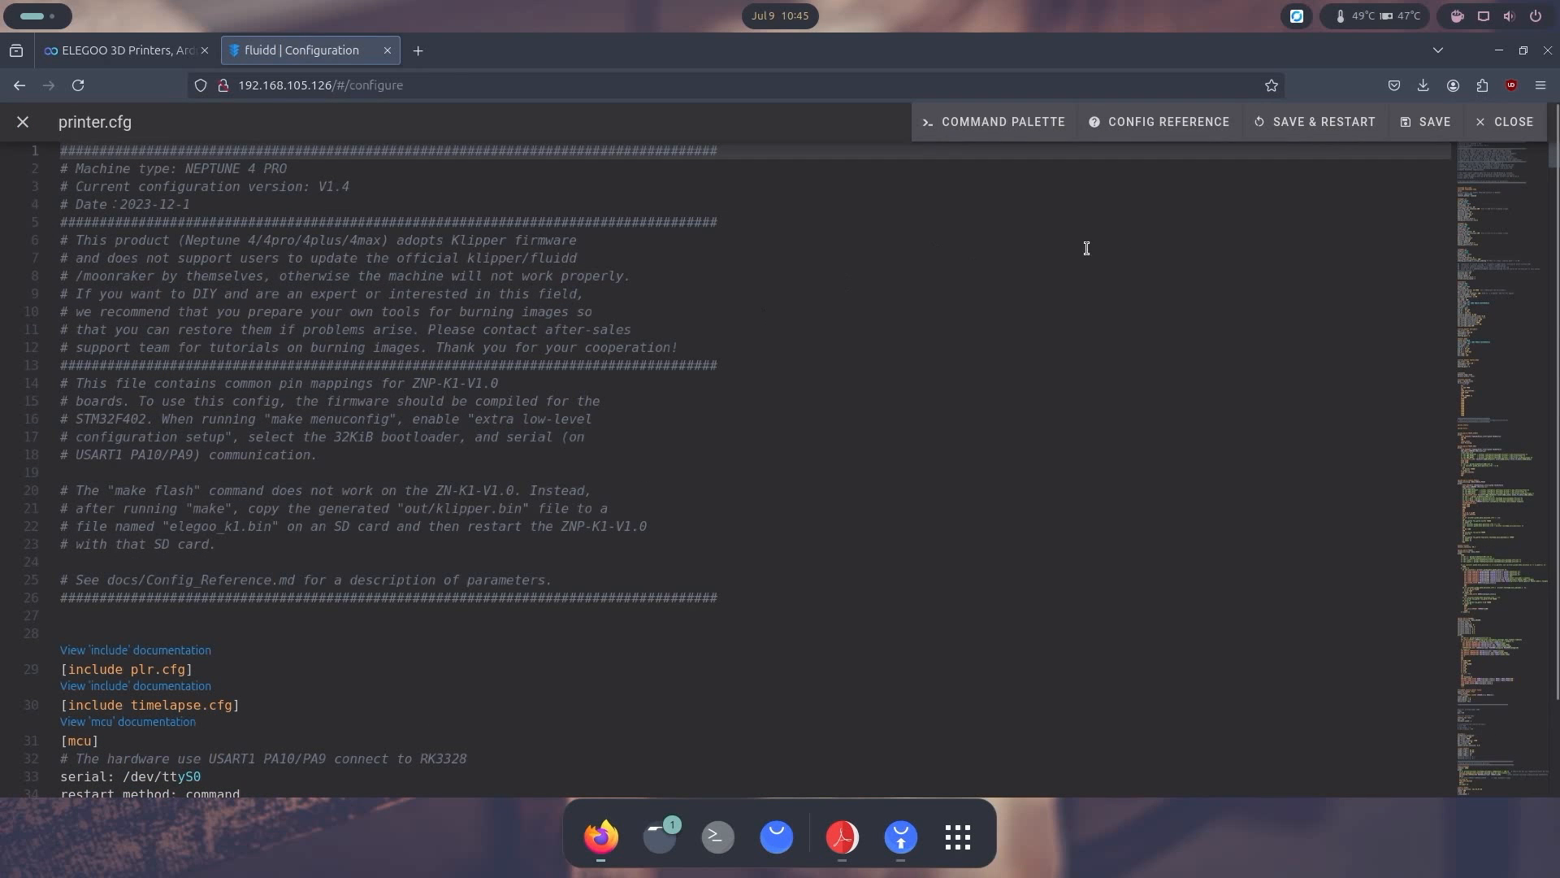
pyautogui.press('ctrl+f')
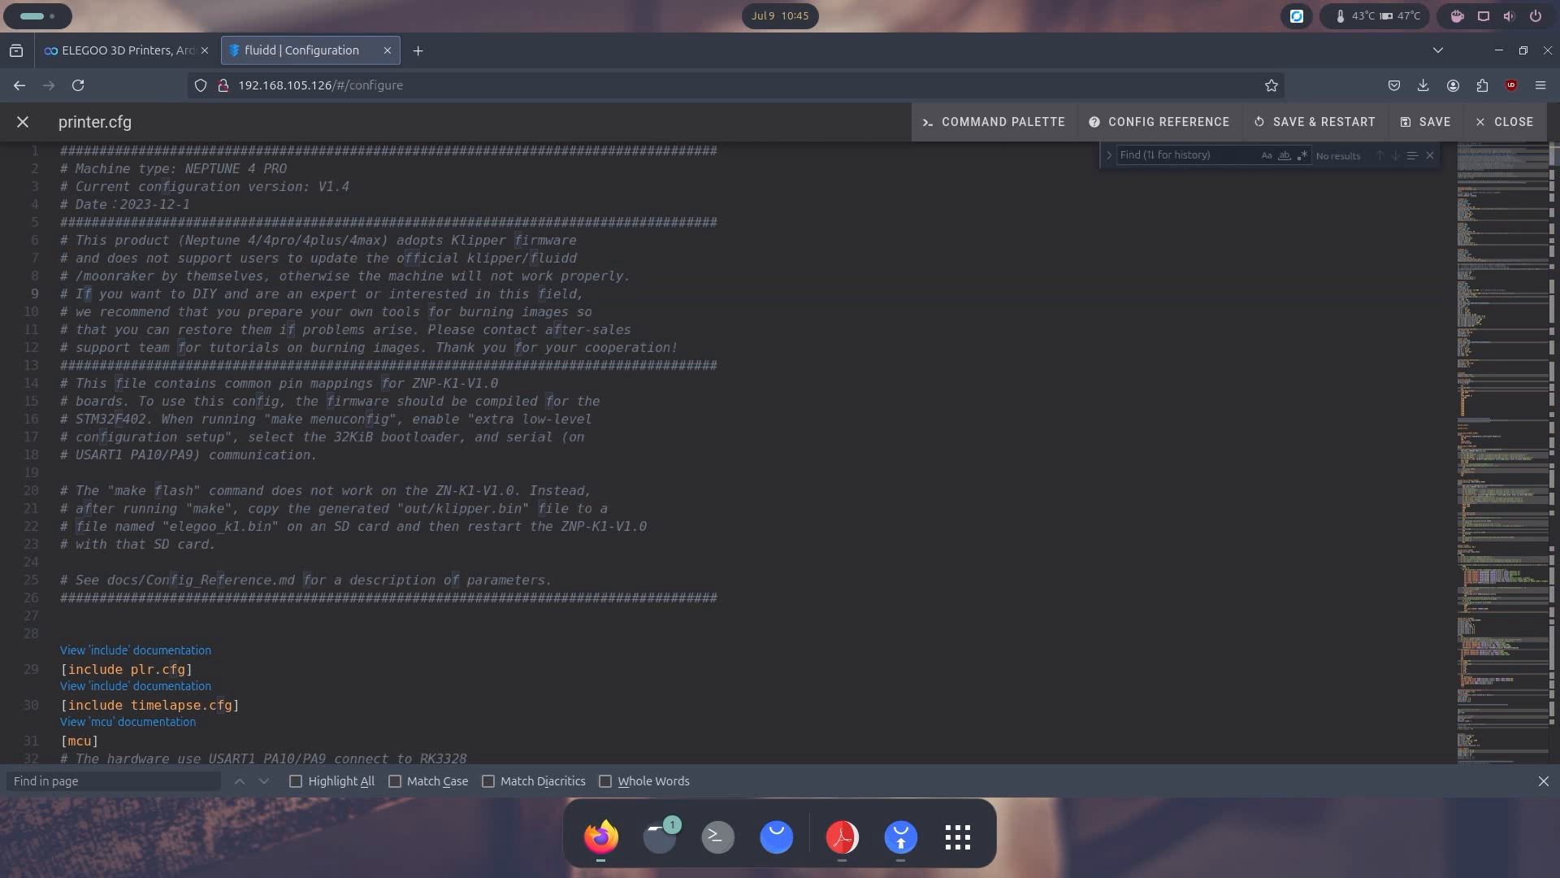
pyautogui.write('bed_mesh')
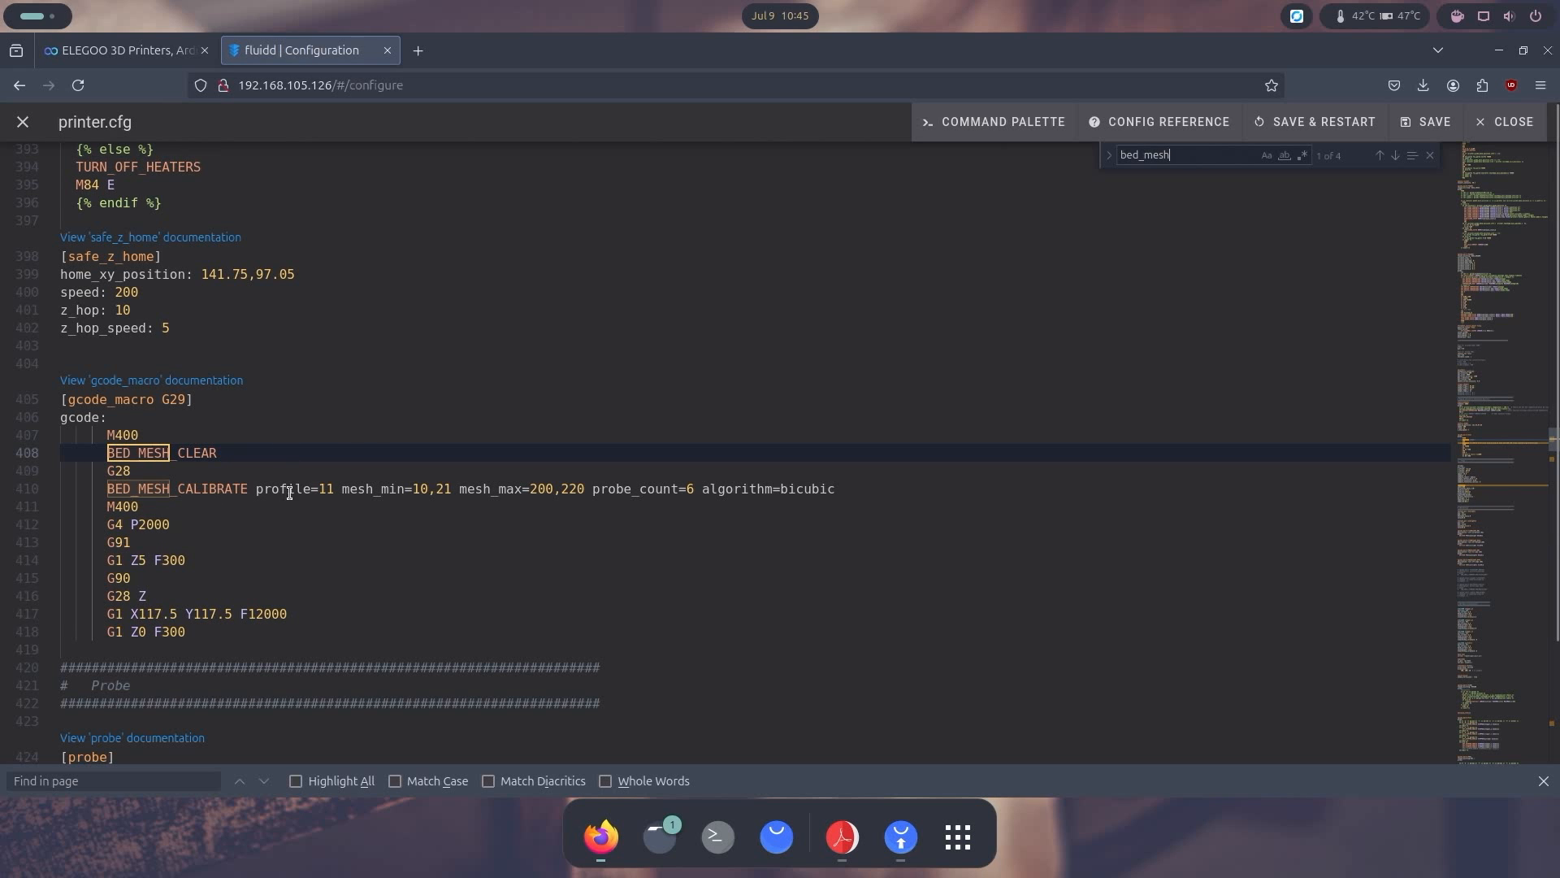
pyautogui.click(332, 489)
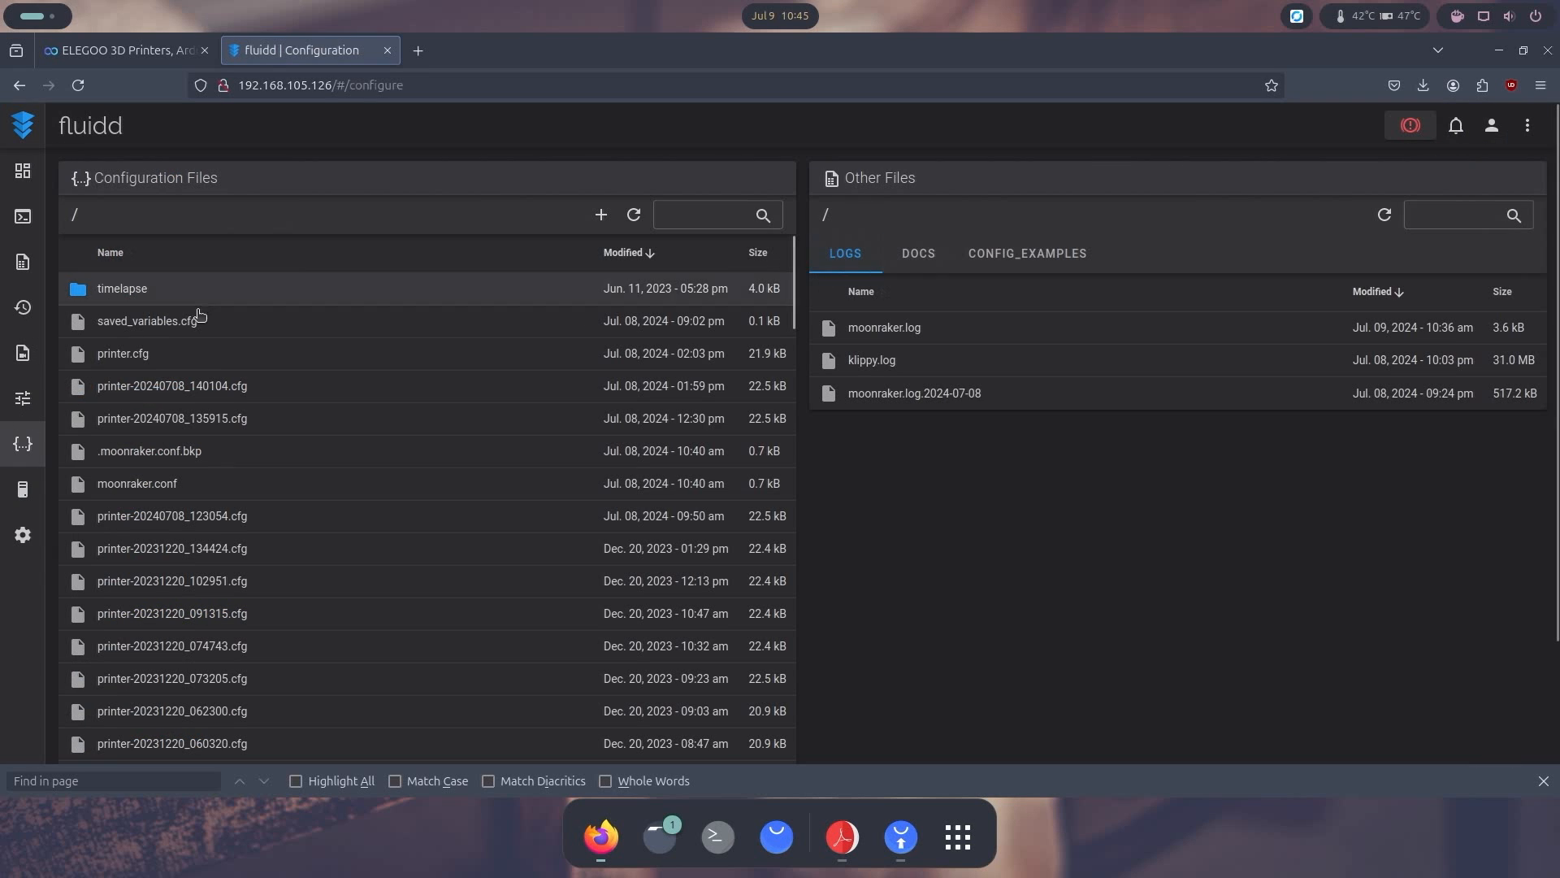
# - Return to the Tune page showing bed mesh profile 11 active
pyautogui.click(21, 400)
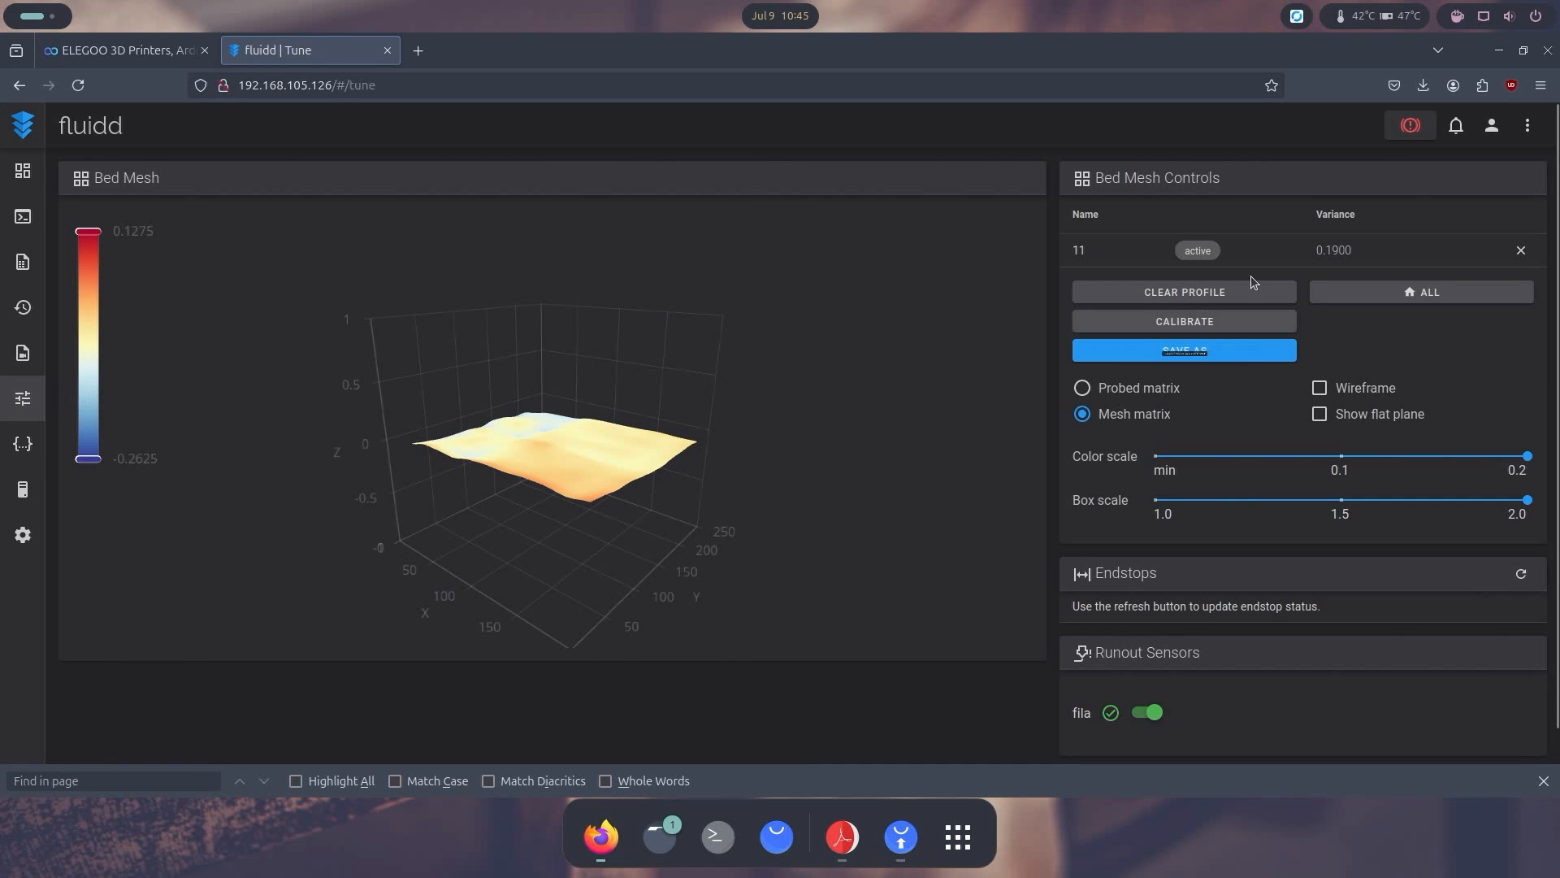
pyautogui.moveTo(571, 465)
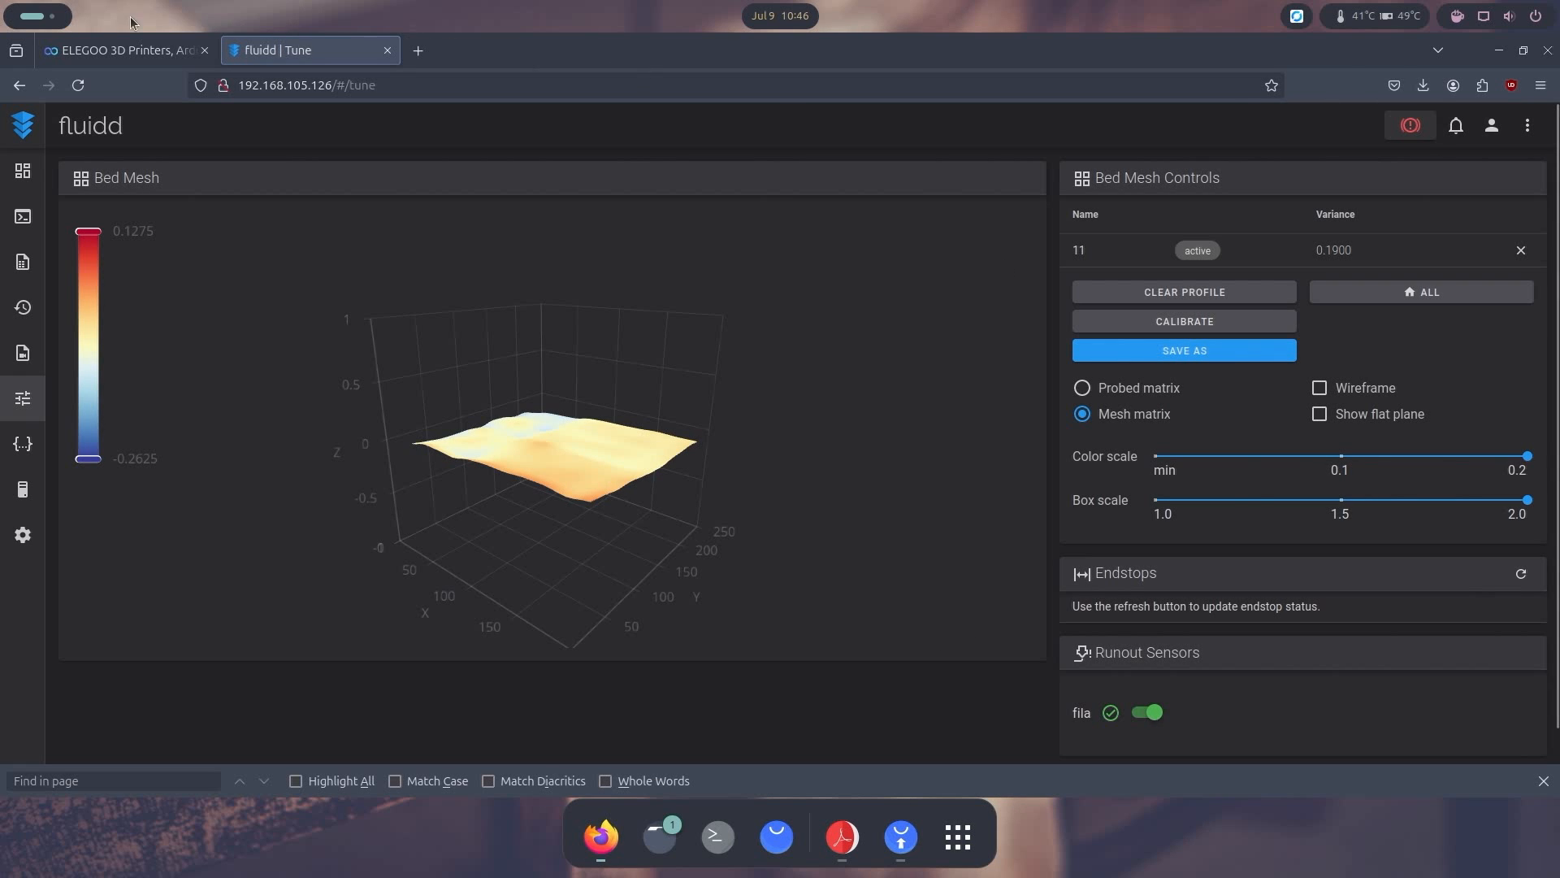
# - Look in the 0.8A screen firmware folder, then open the BOOT card's contents
pyautogui.click(658, 836)
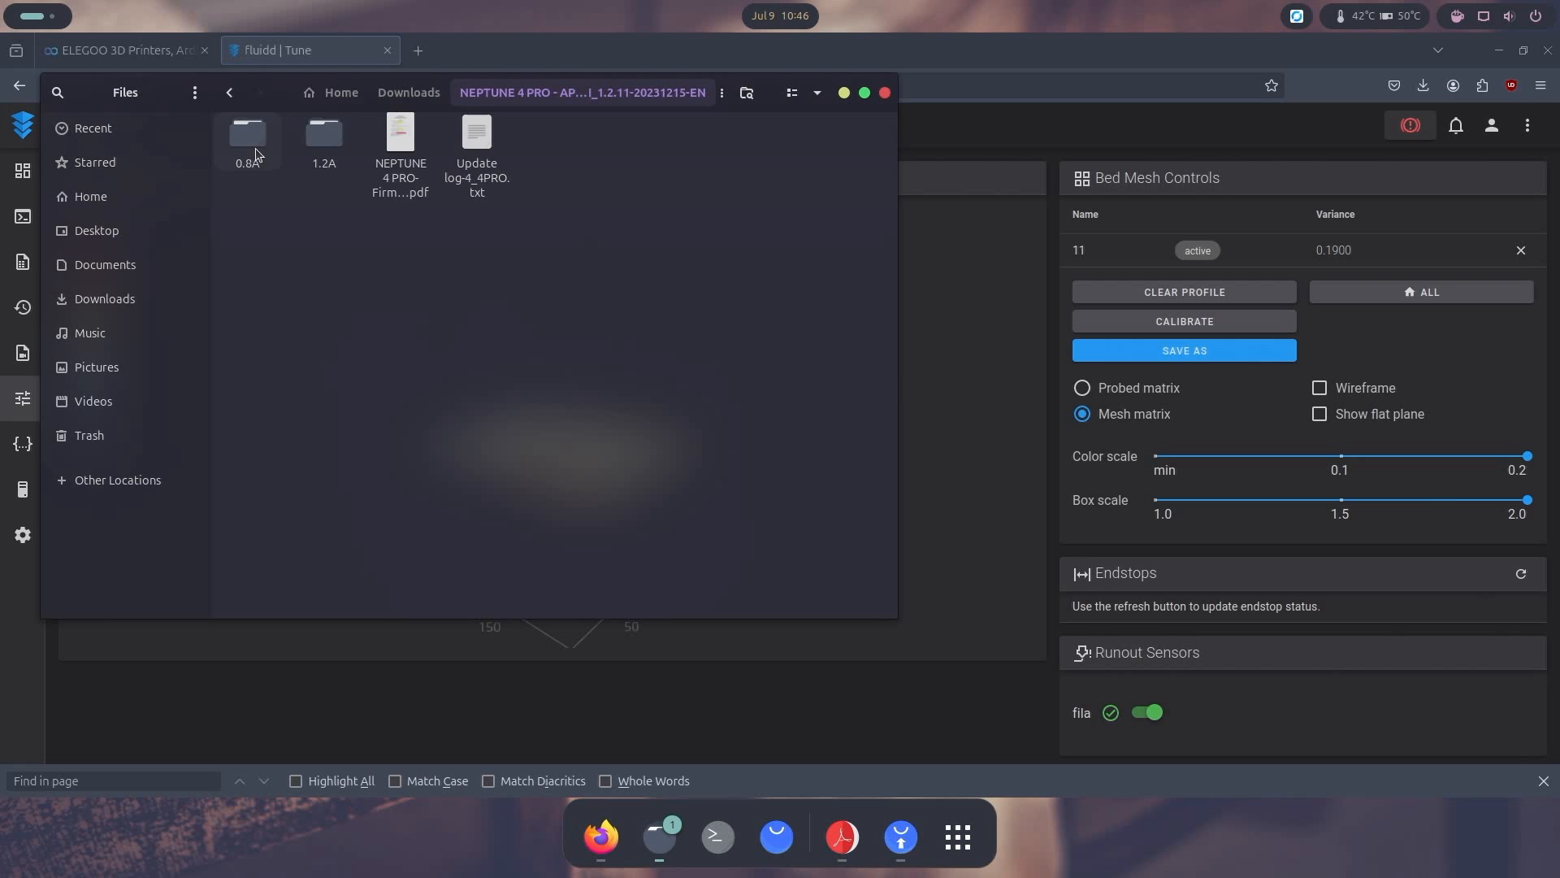
pyautogui.moveTo(259, 148)
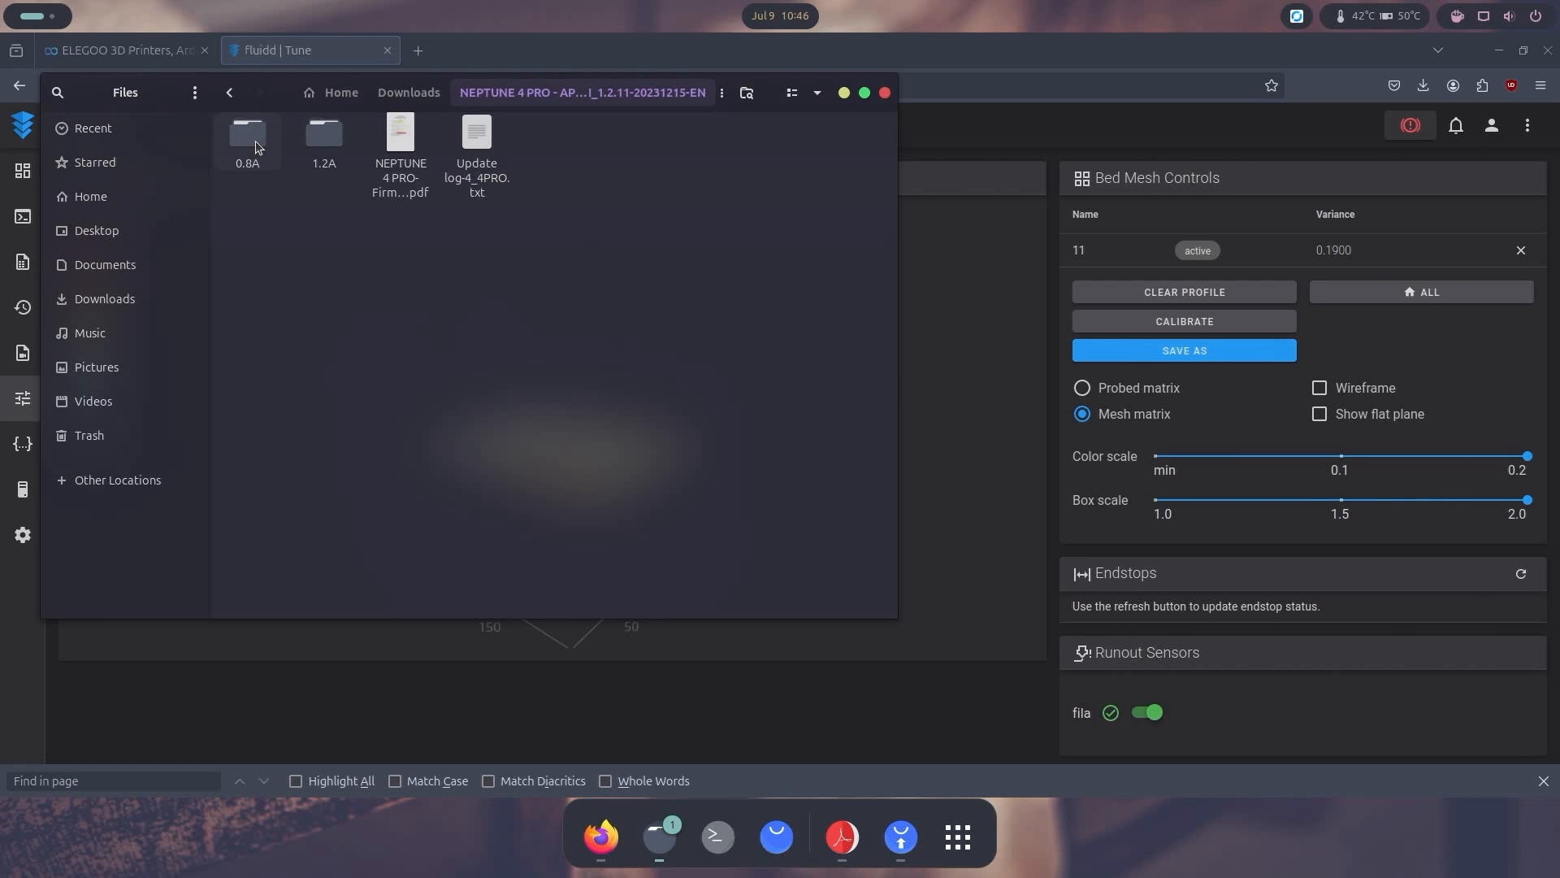
pyautogui.doubleClick(245, 139)
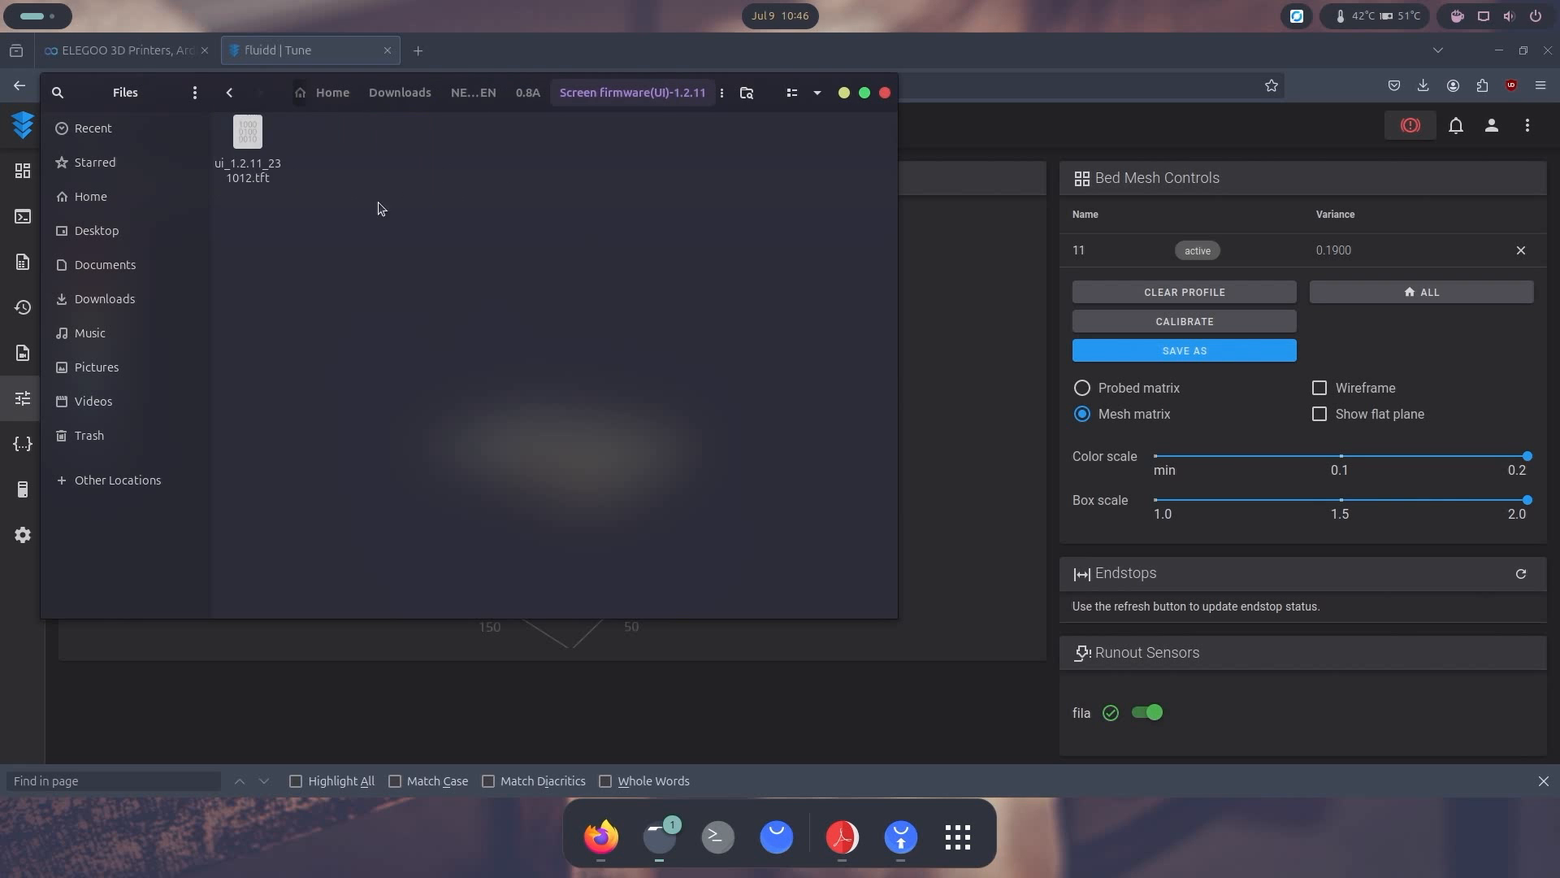
pyautogui.click(91, 482)
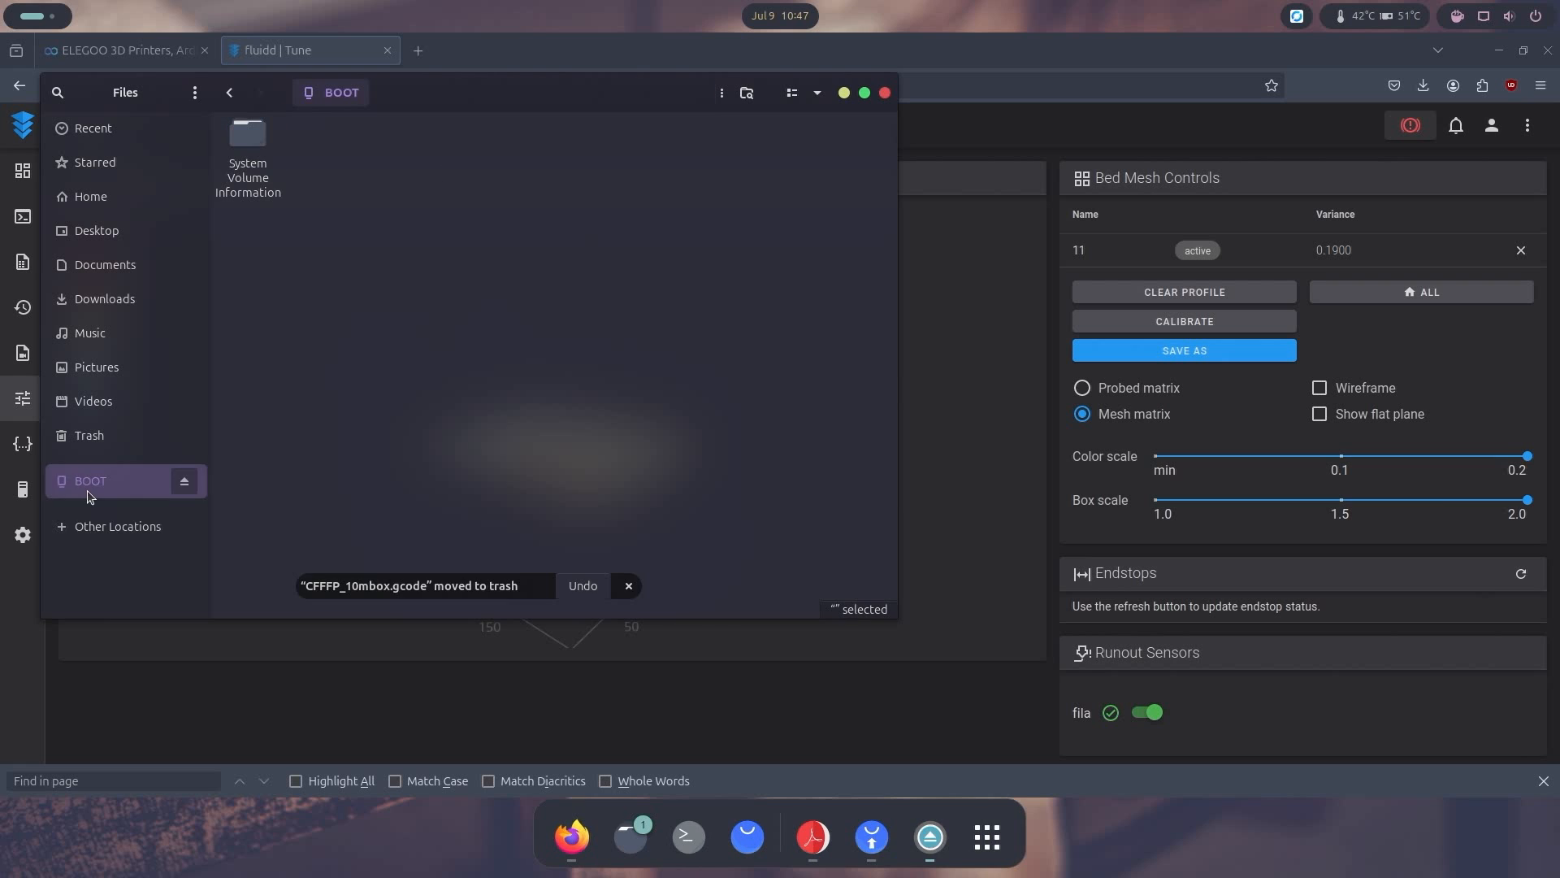
pyautogui.moveTo(130, 519)
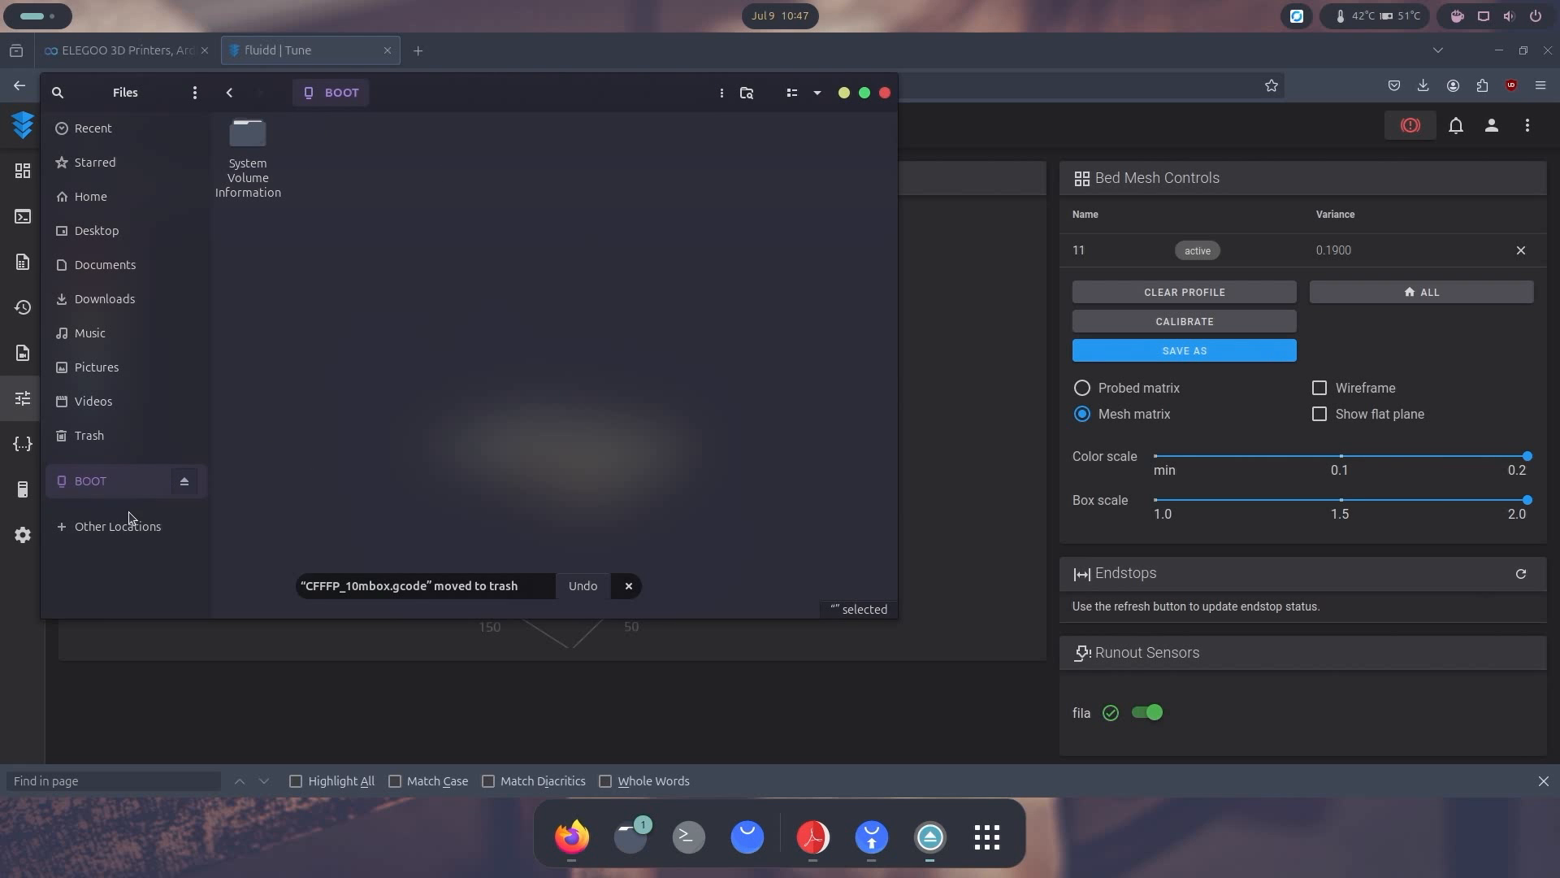
pyautogui.moveTo(112, 481)
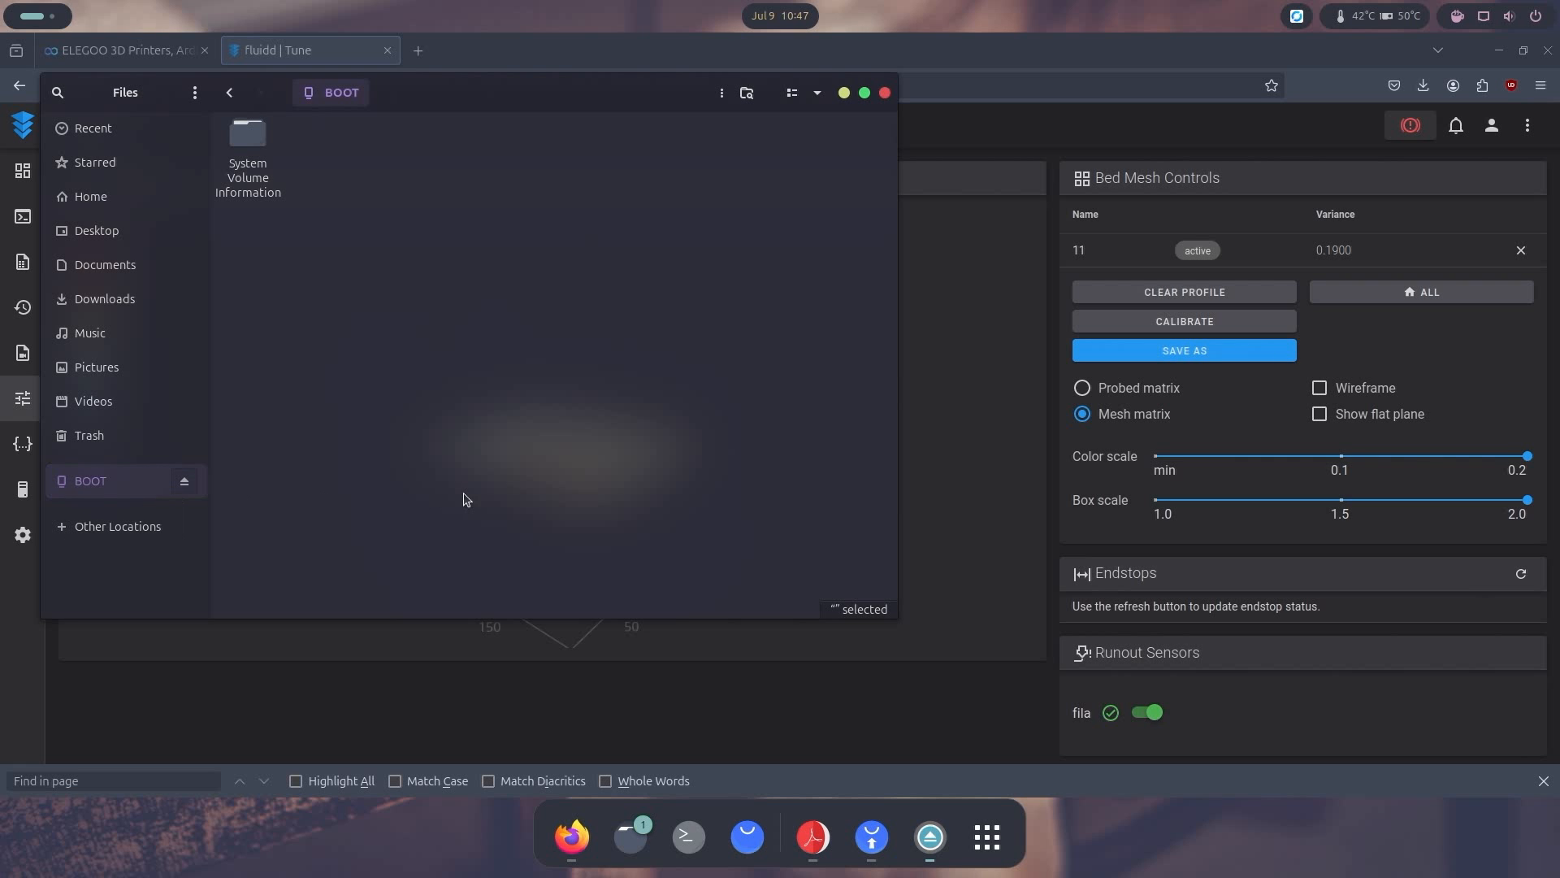
pyautogui.moveTo(334, 309)
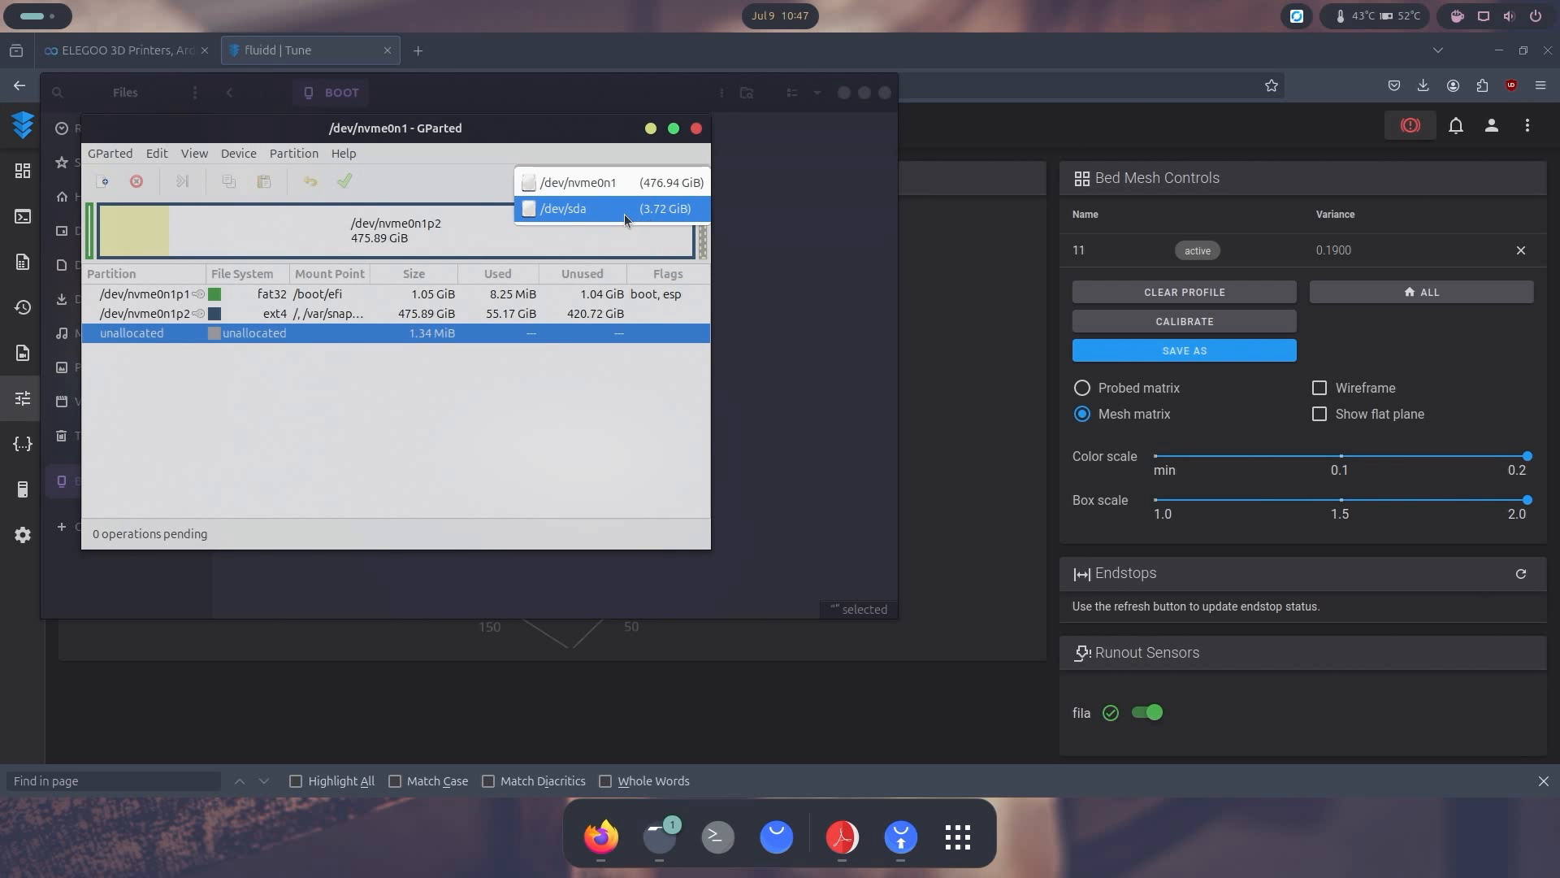
# - View /dev/sda's single 3.72 GiB FAT32 BOOT partition, then close GParted
pyautogui.click(564, 208)
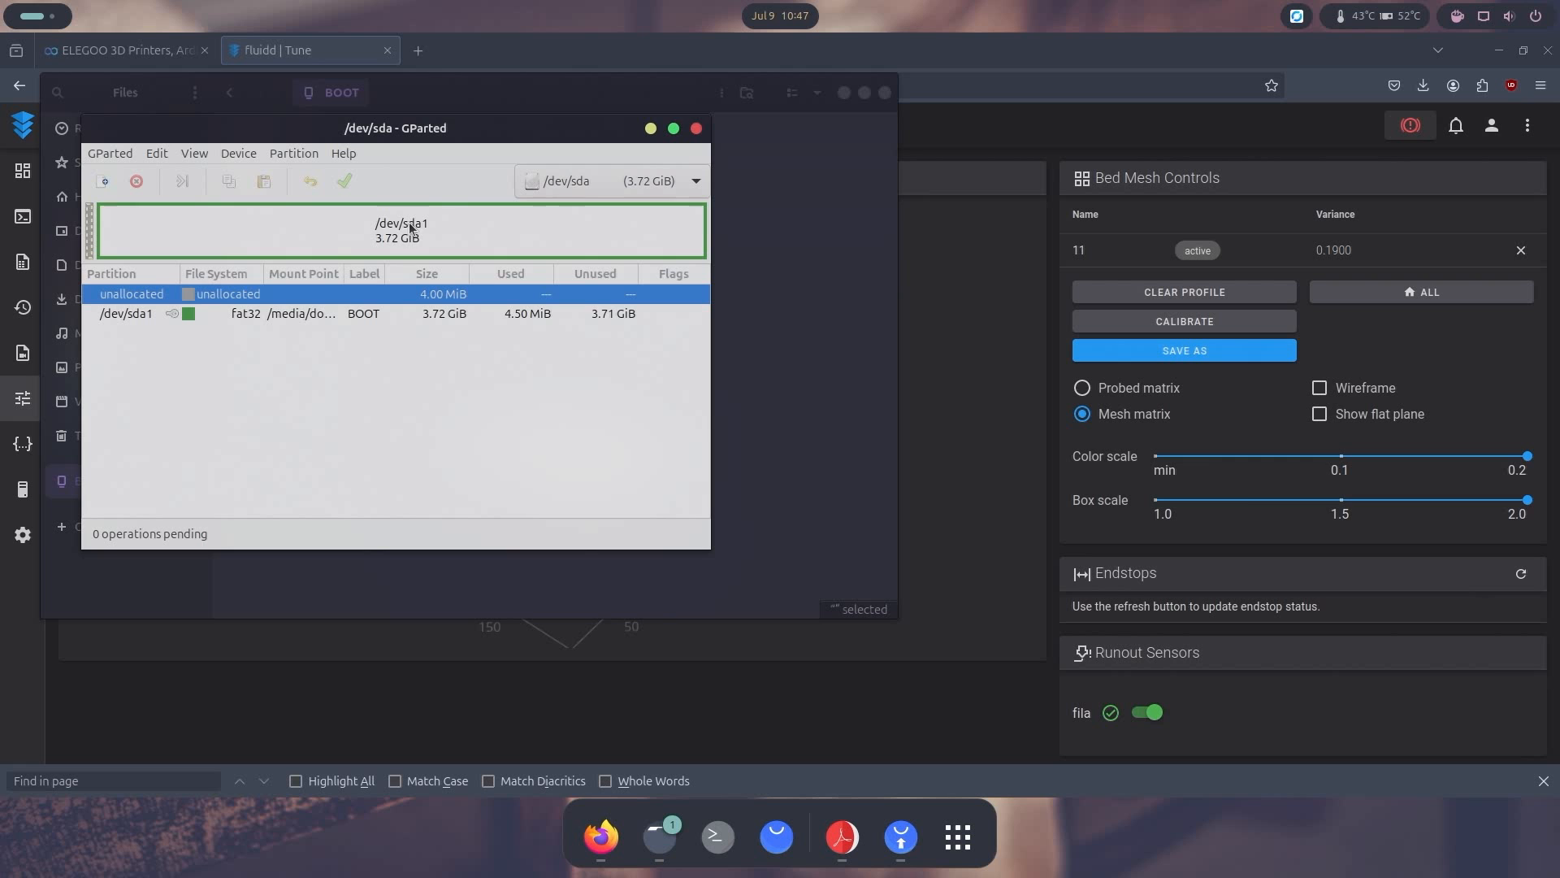
pyautogui.click(249, 313)
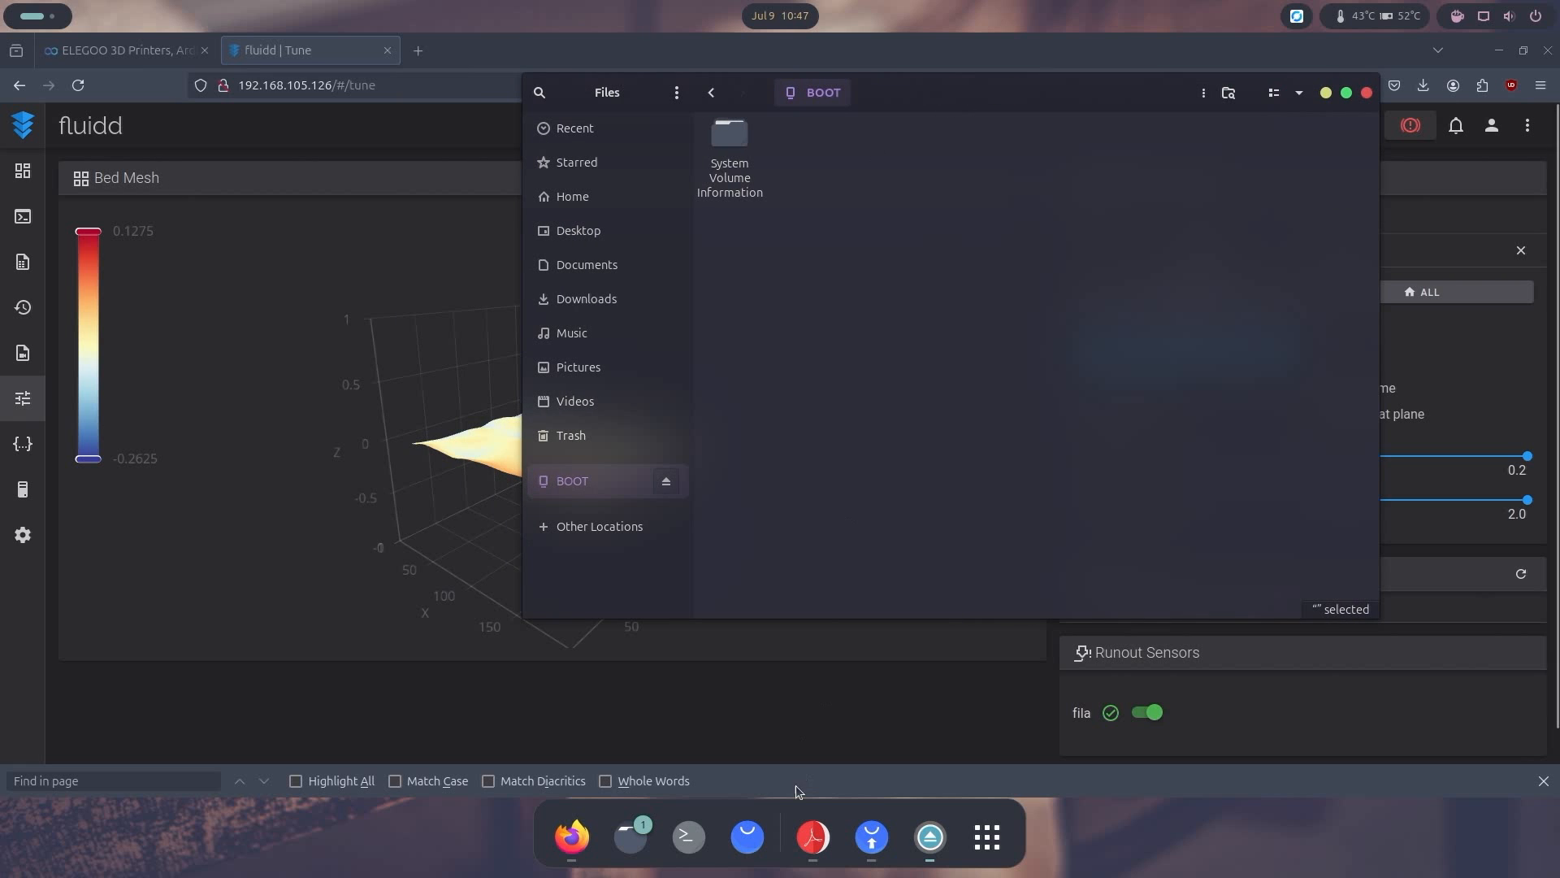
# - From a second Files window, copy ui_1.2.11_231012.tft onto the BOOT card
pyautogui.rightClick(631, 836)
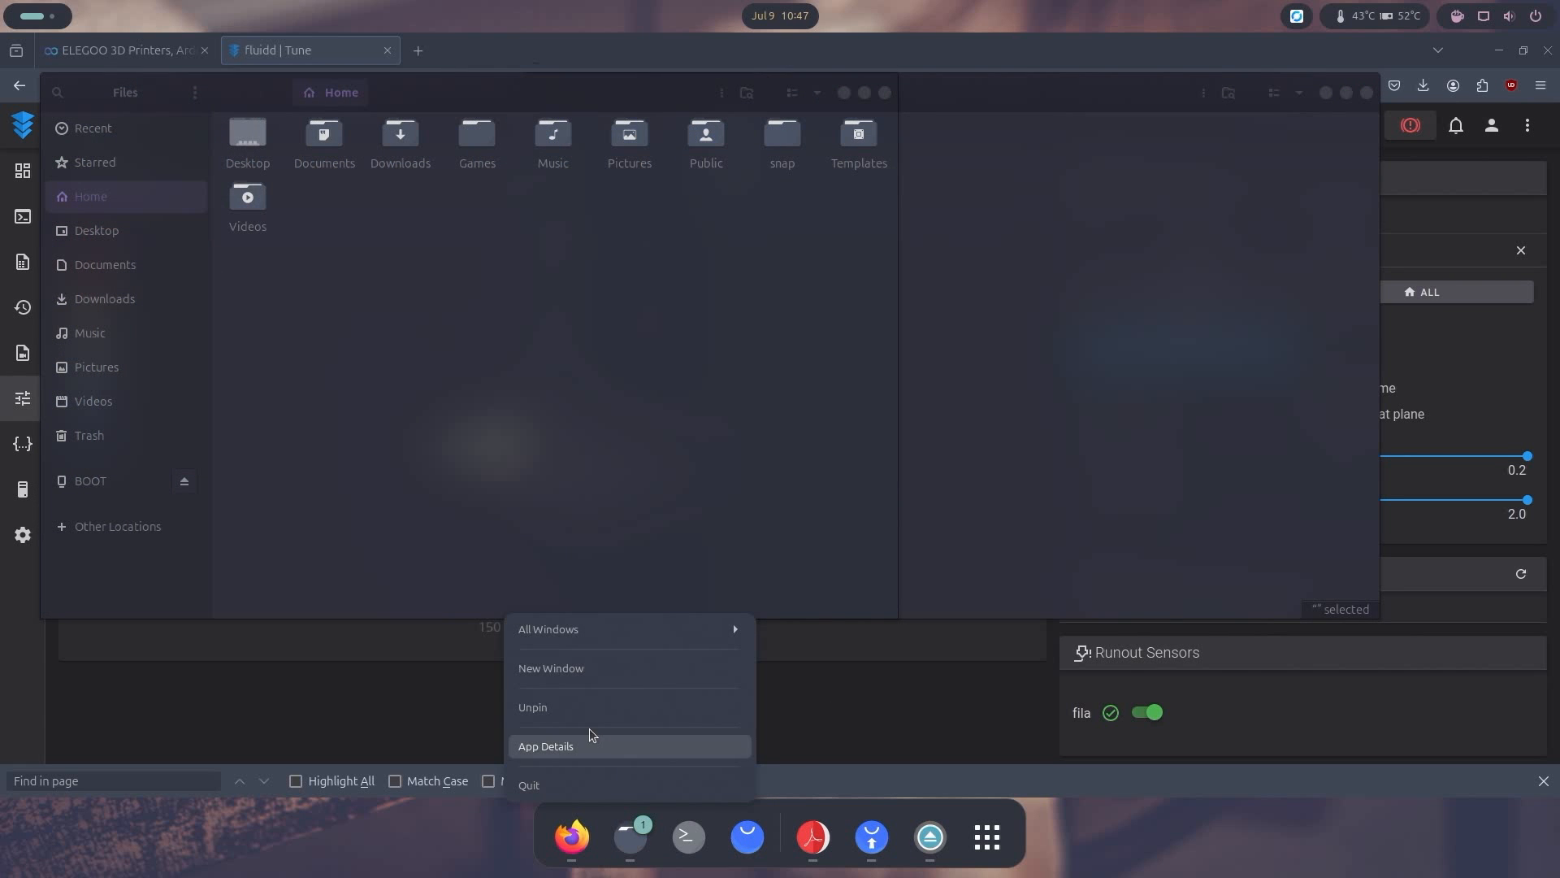
pyautogui.click(104, 299)
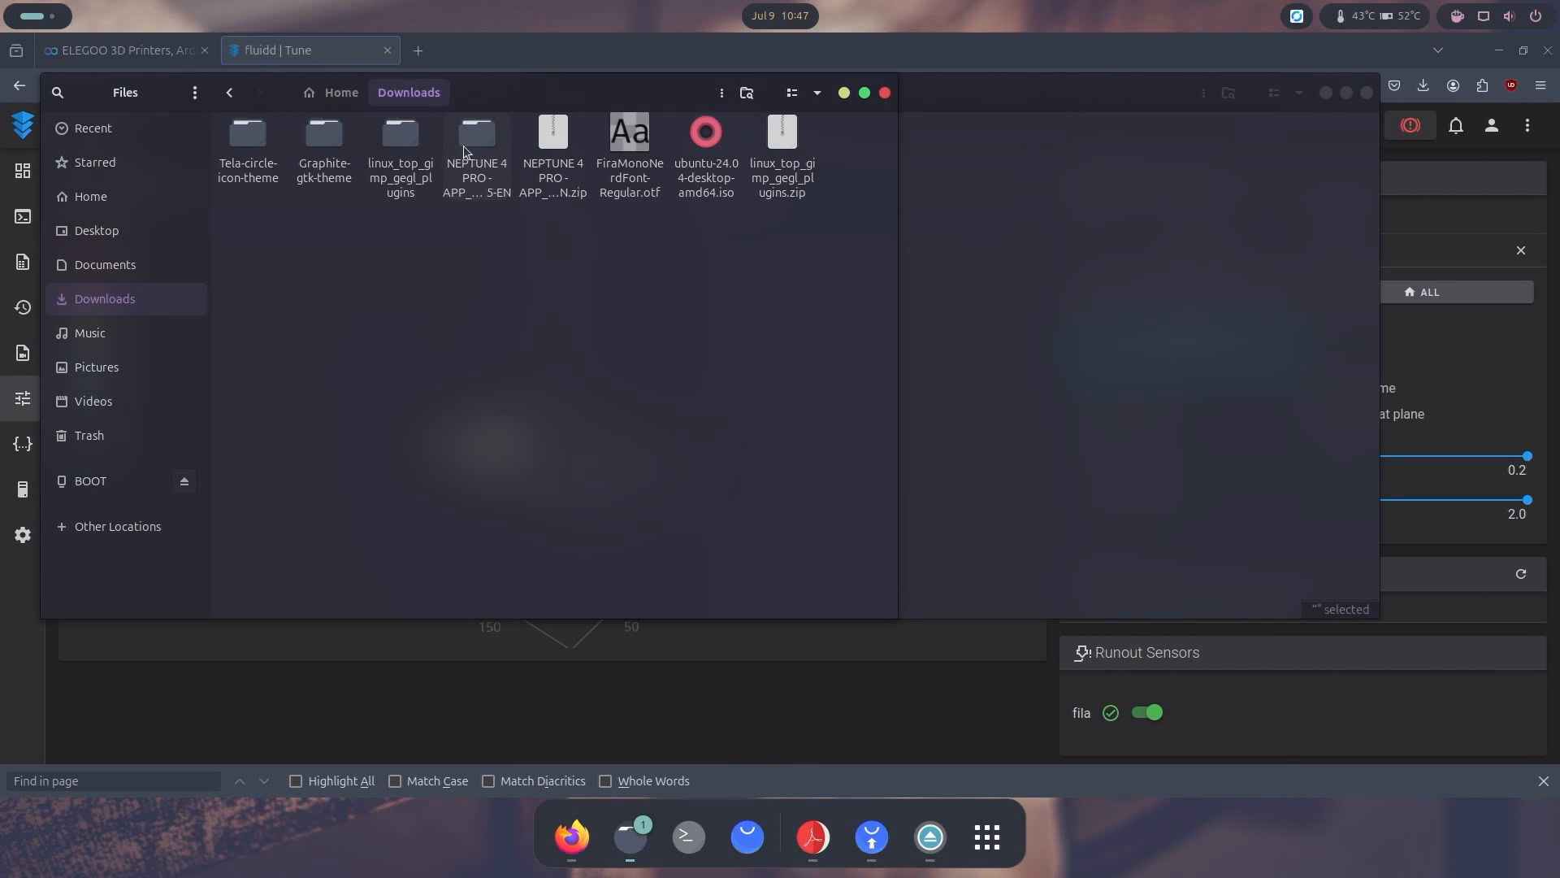
pyautogui.doubleClick(476, 145)
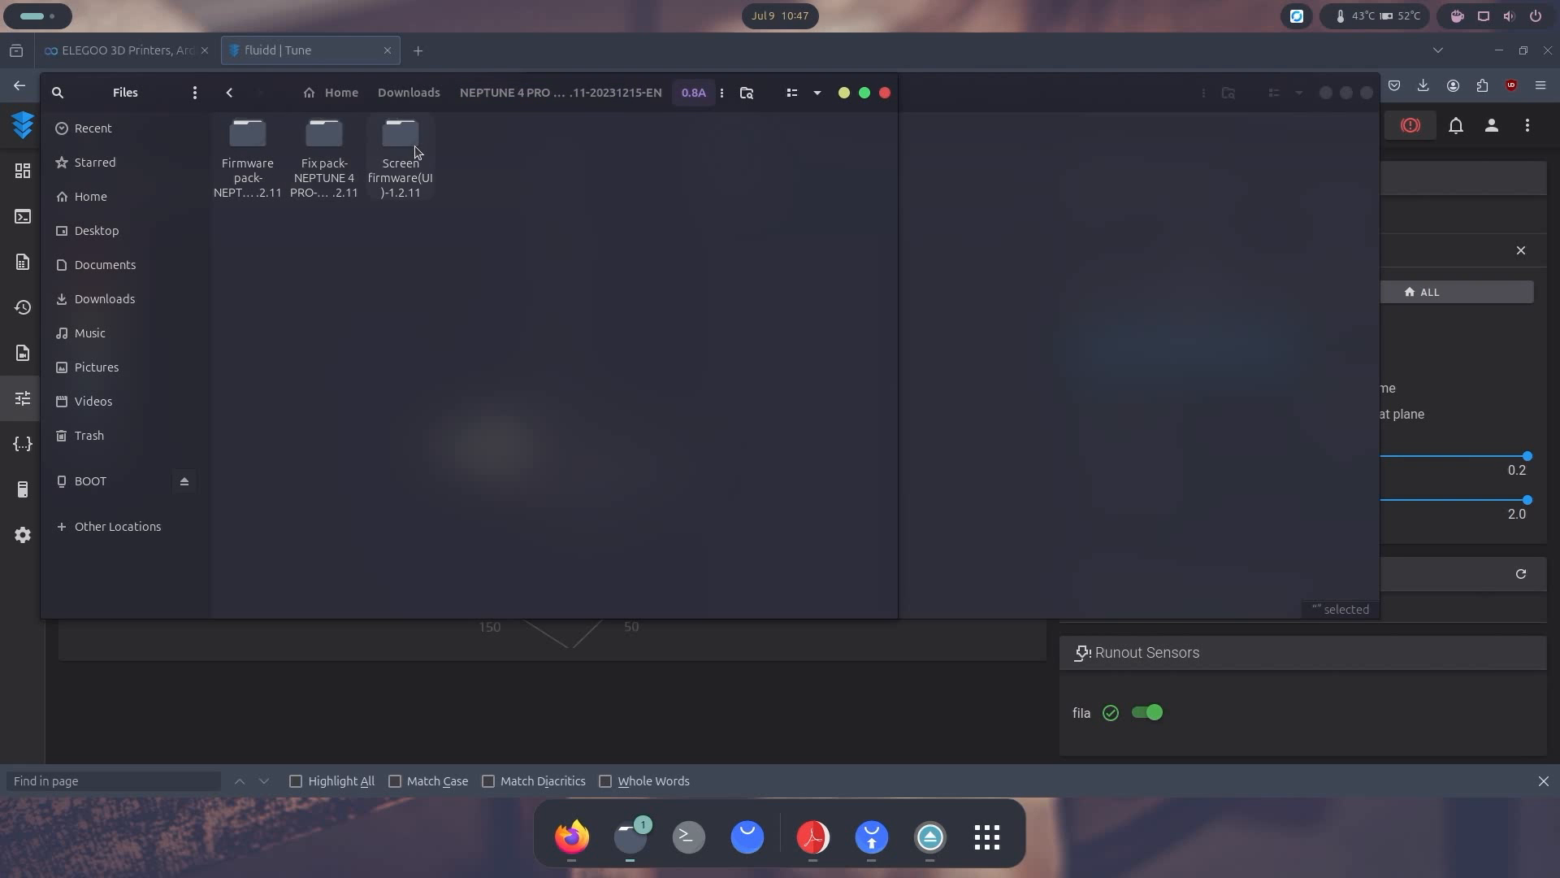
pyautogui.rightClick(247, 135)
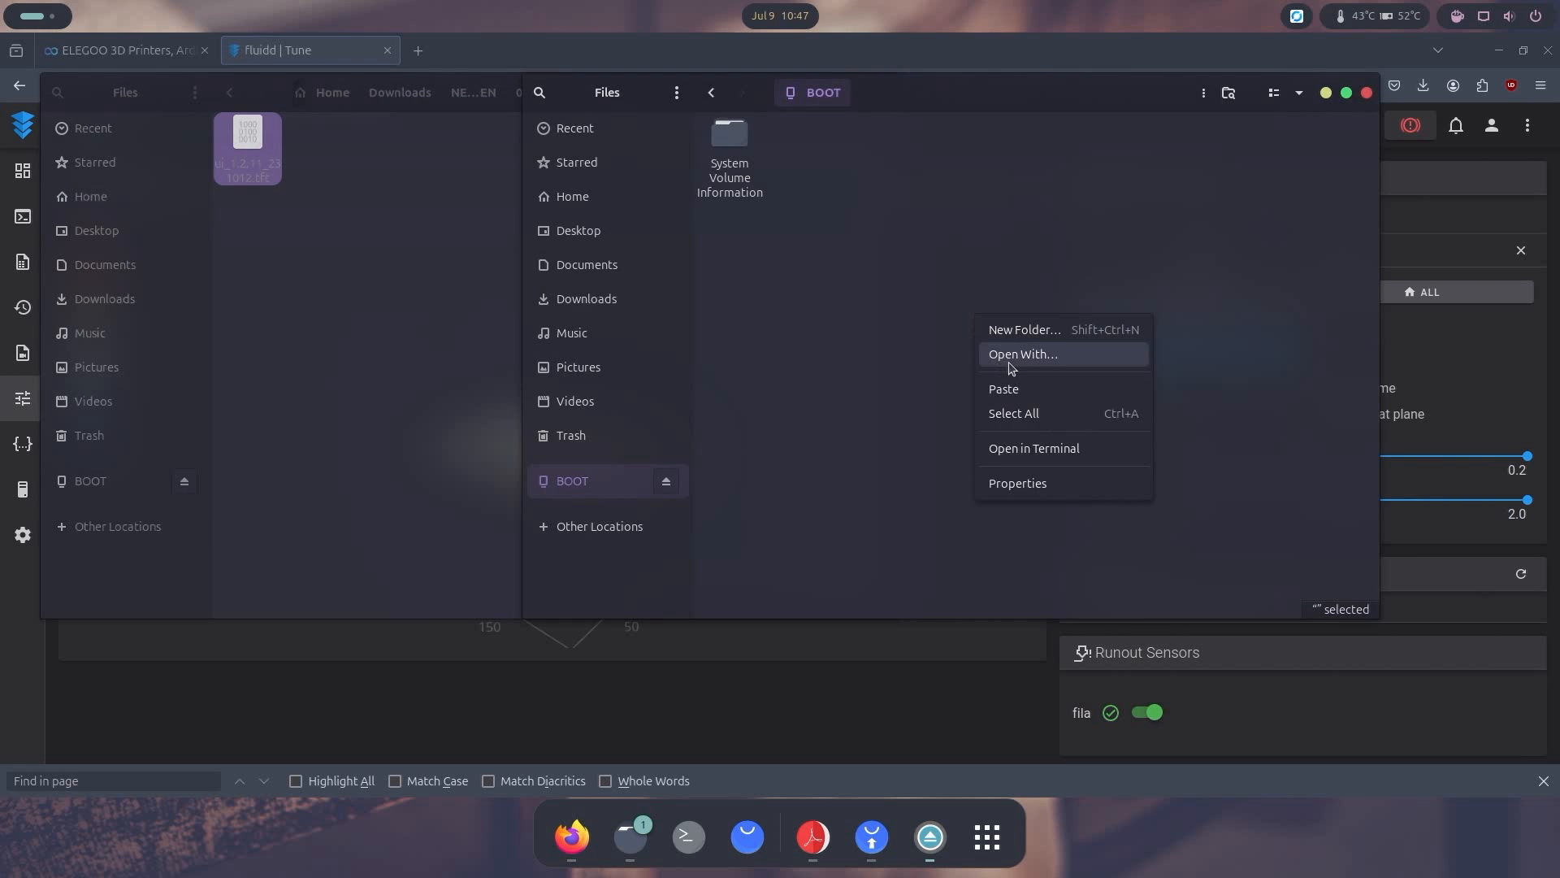
pyautogui.click(1002, 388)
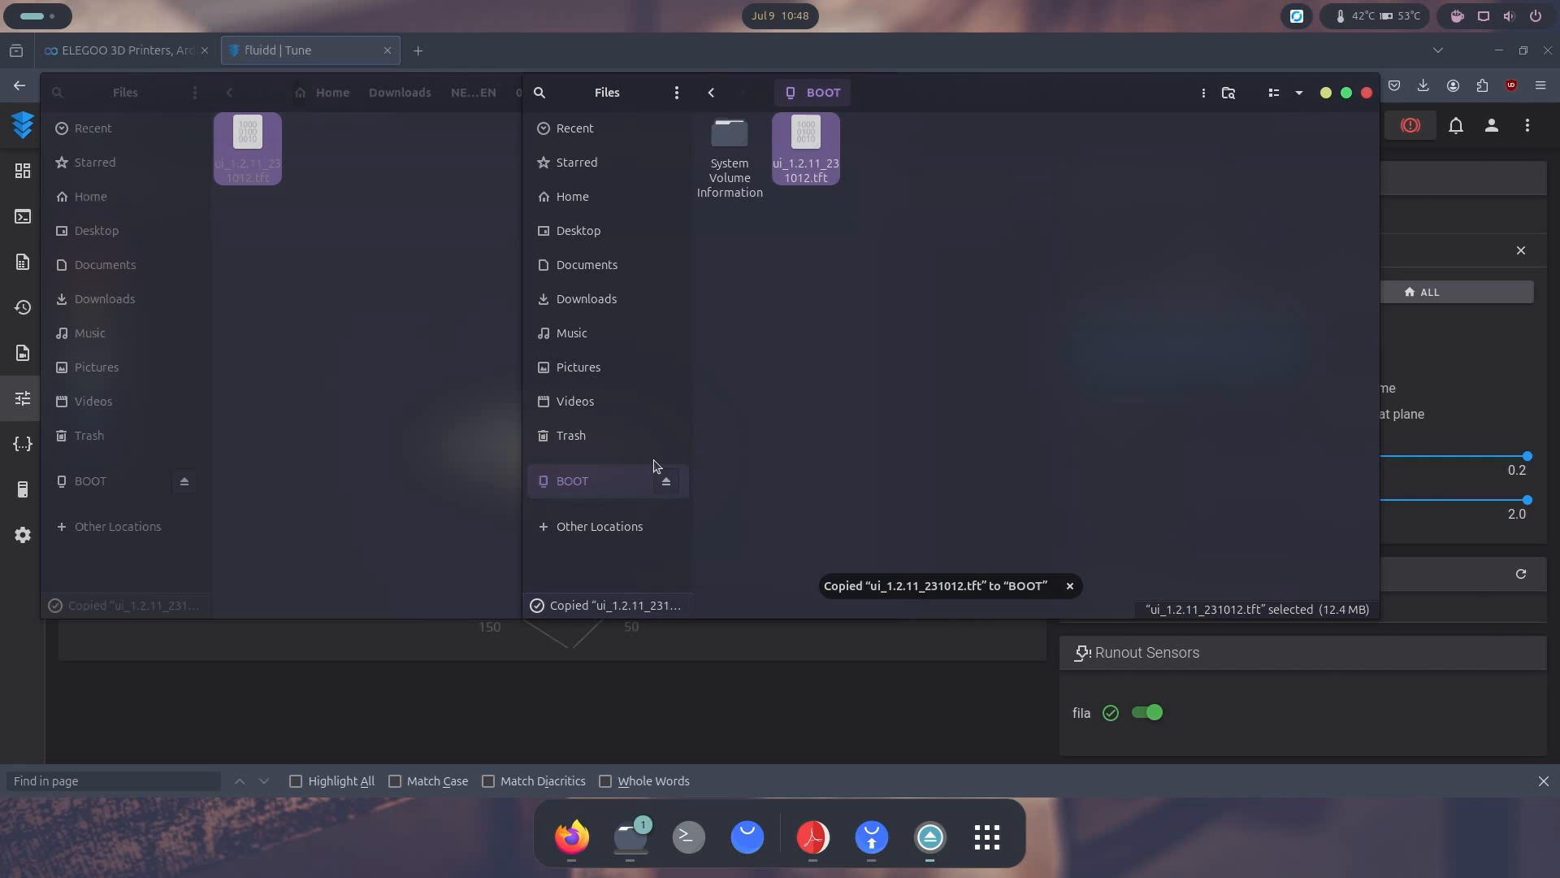
# - Safely eject the BOOT card and dismiss the safe-to-unplug notice
pyautogui.click(1069, 587)
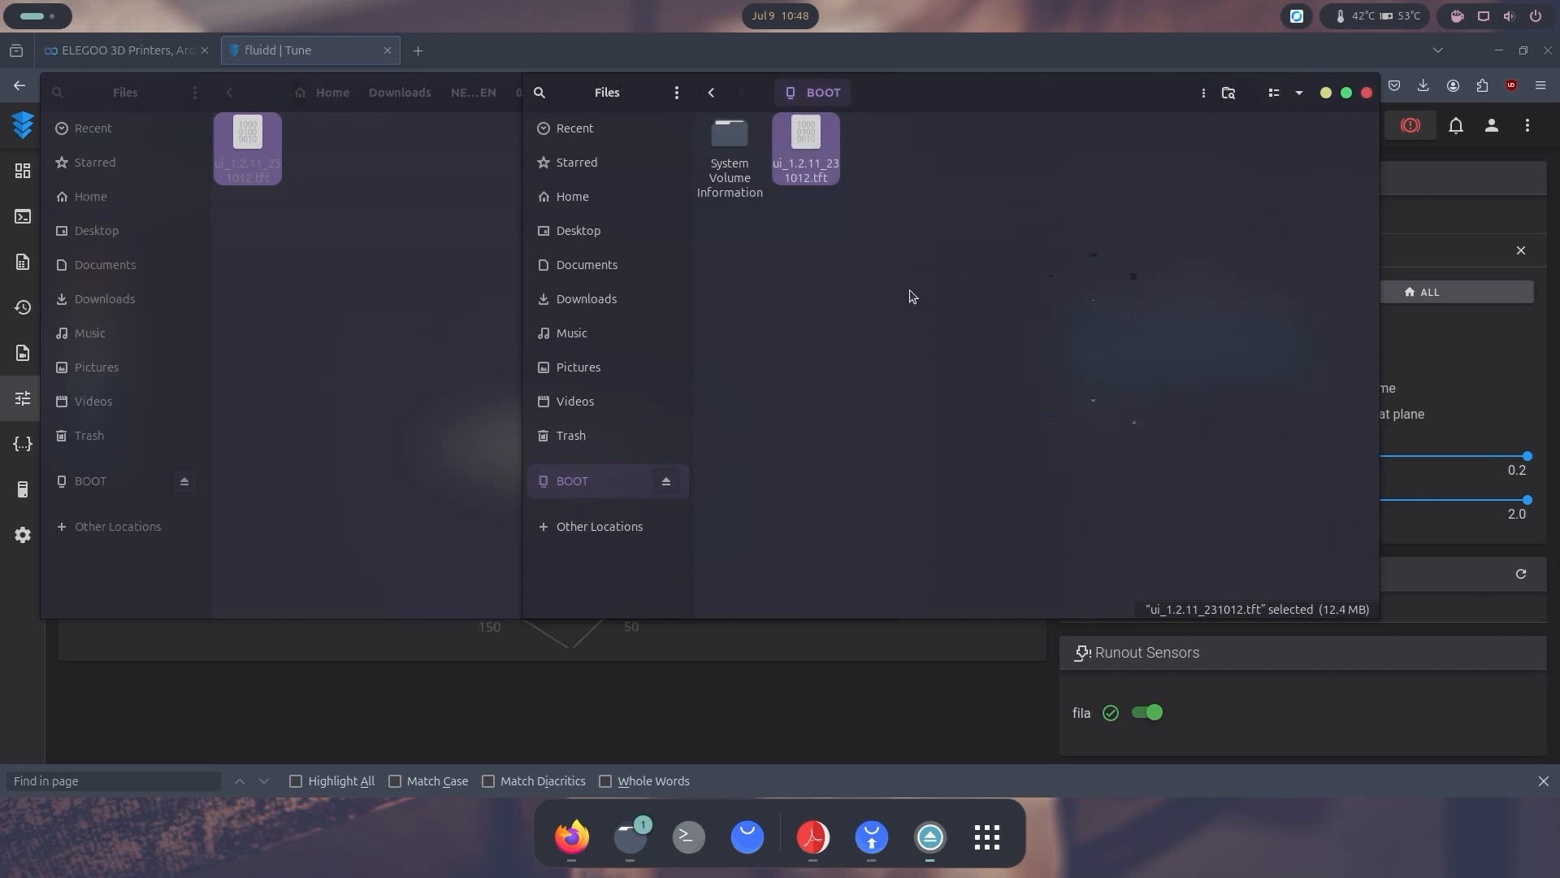
pyautogui.click(664, 481)
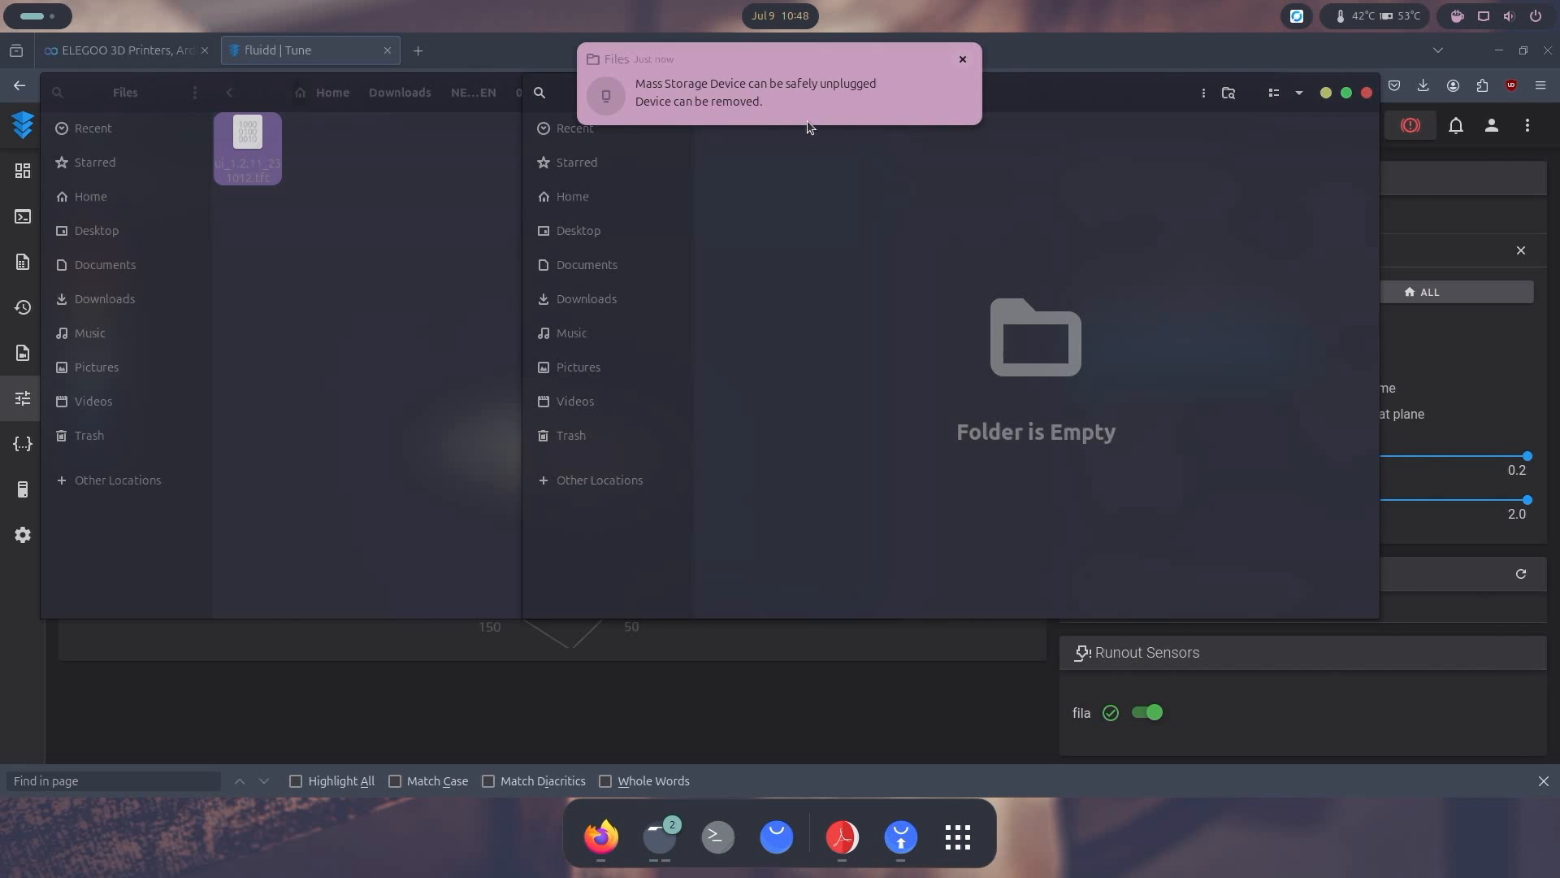
pyautogui.click(961, 60)
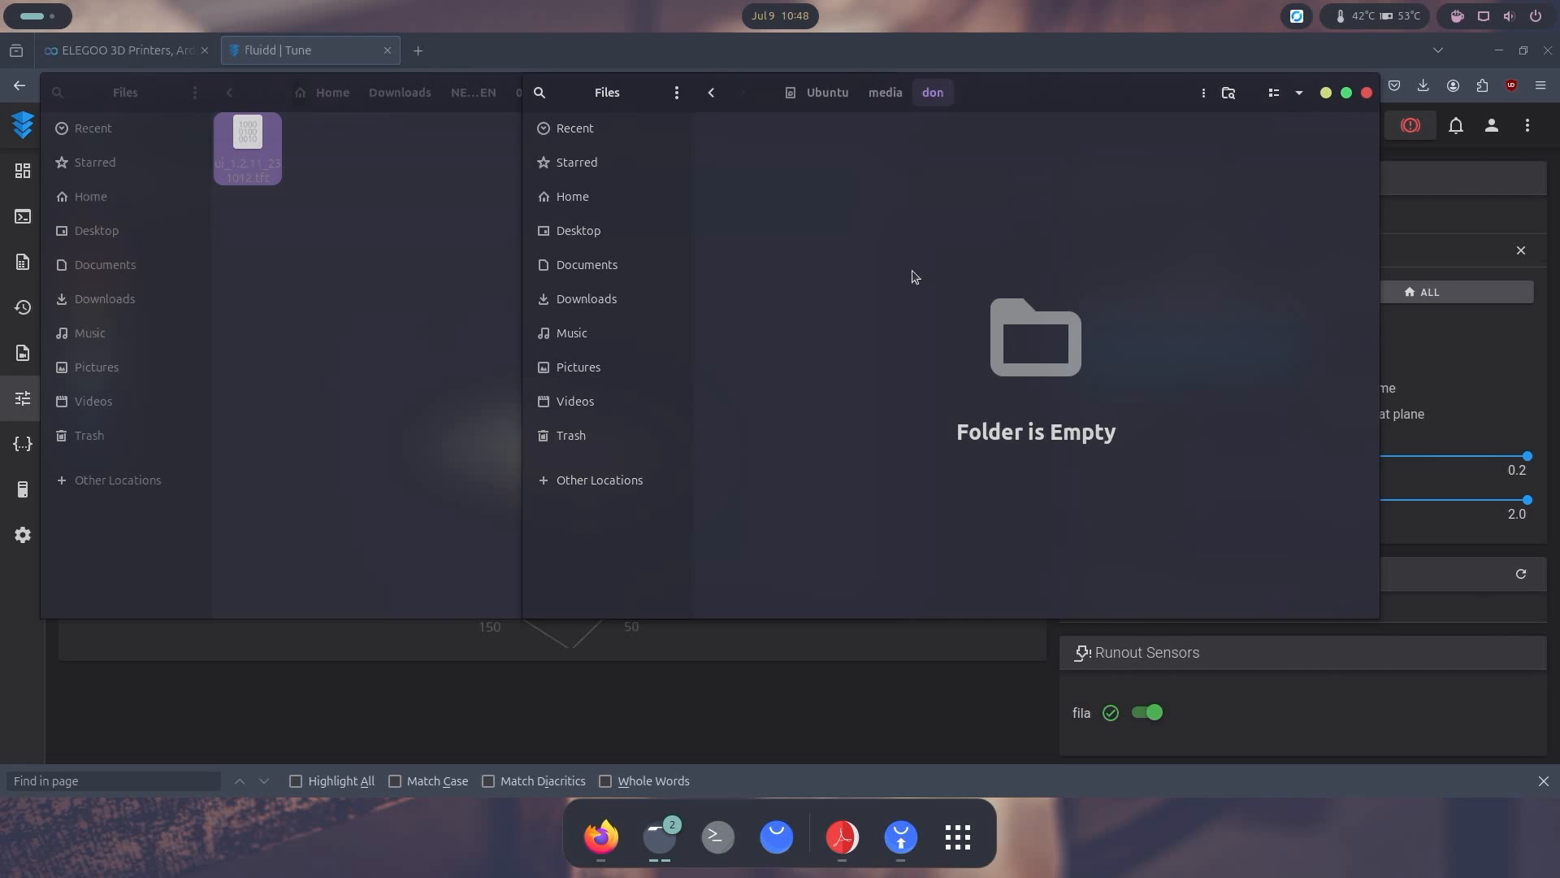
pyautogui.moveTo(933, 297)
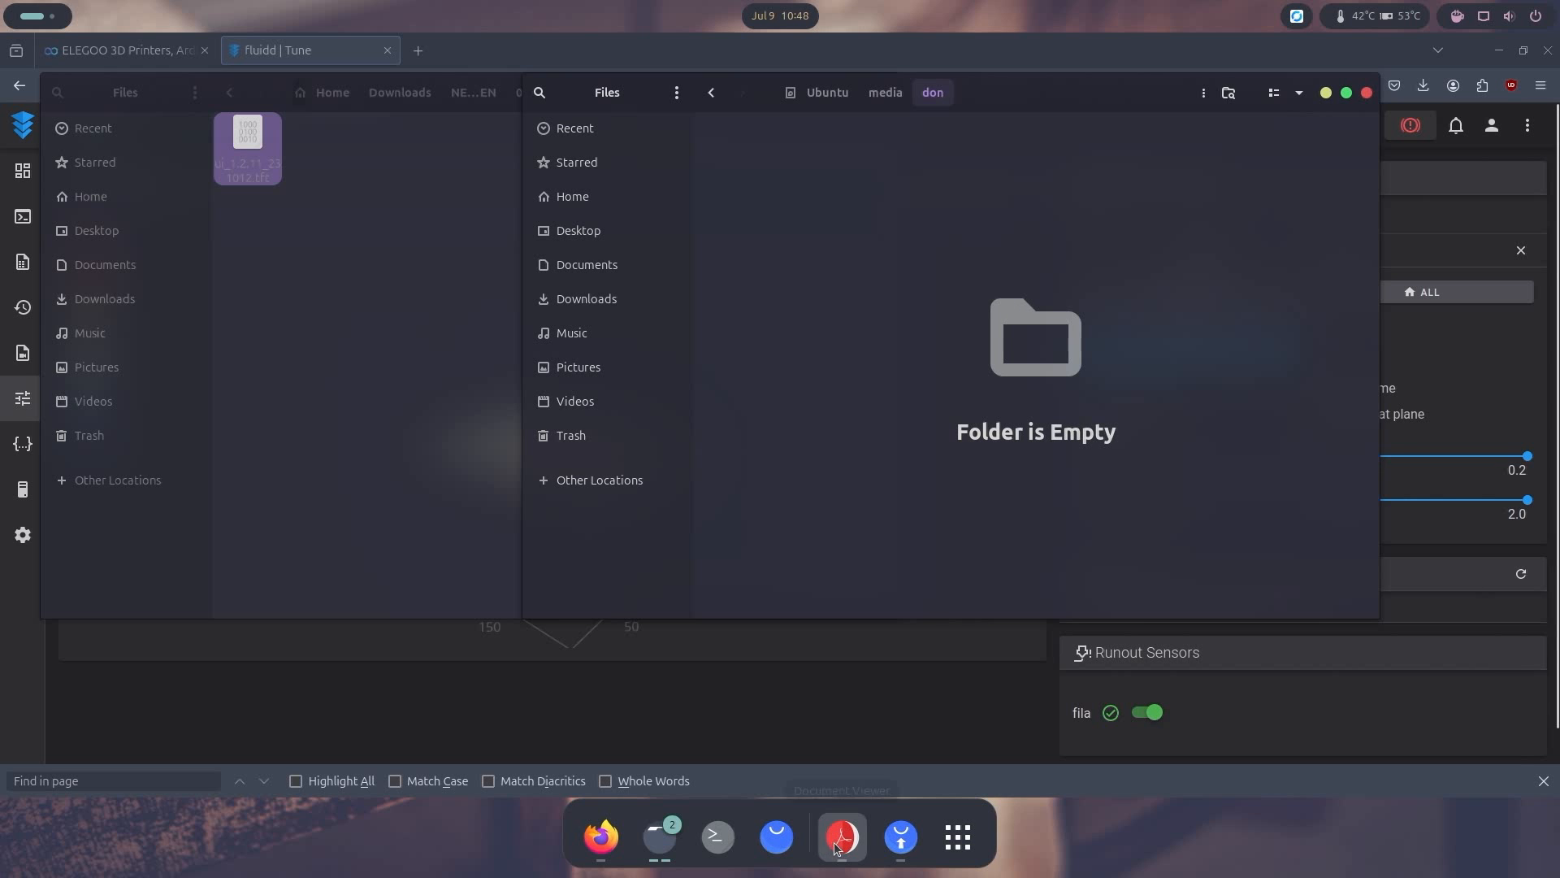
# - Read the touchscreen firmware steps down to the reminder to remove the TF card
pyautogui.click(840, 835)
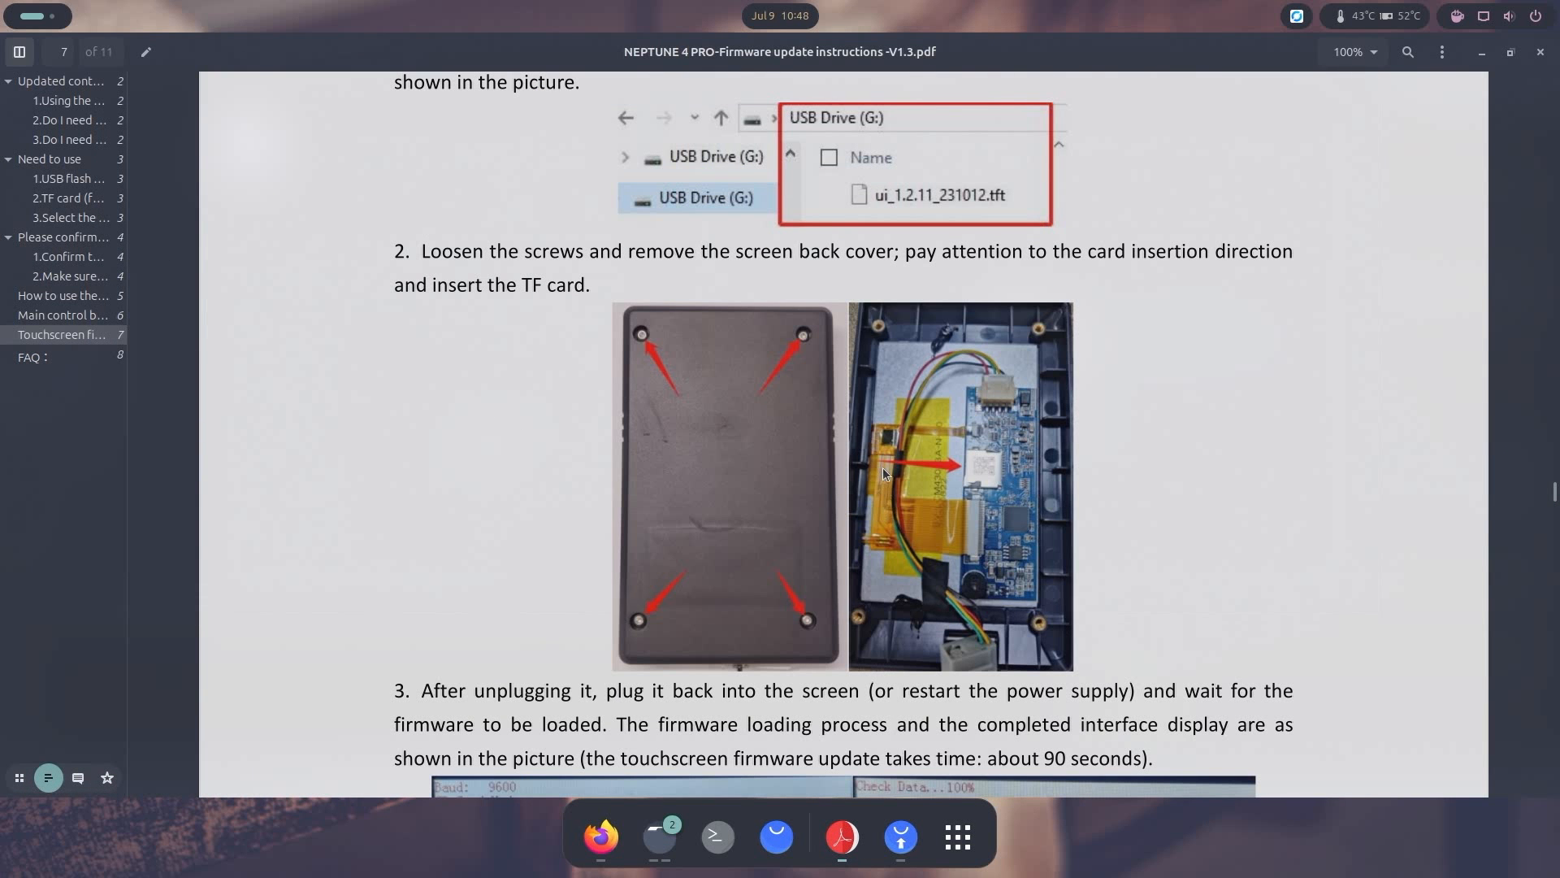
pyautogui.moveTo(972, 490)
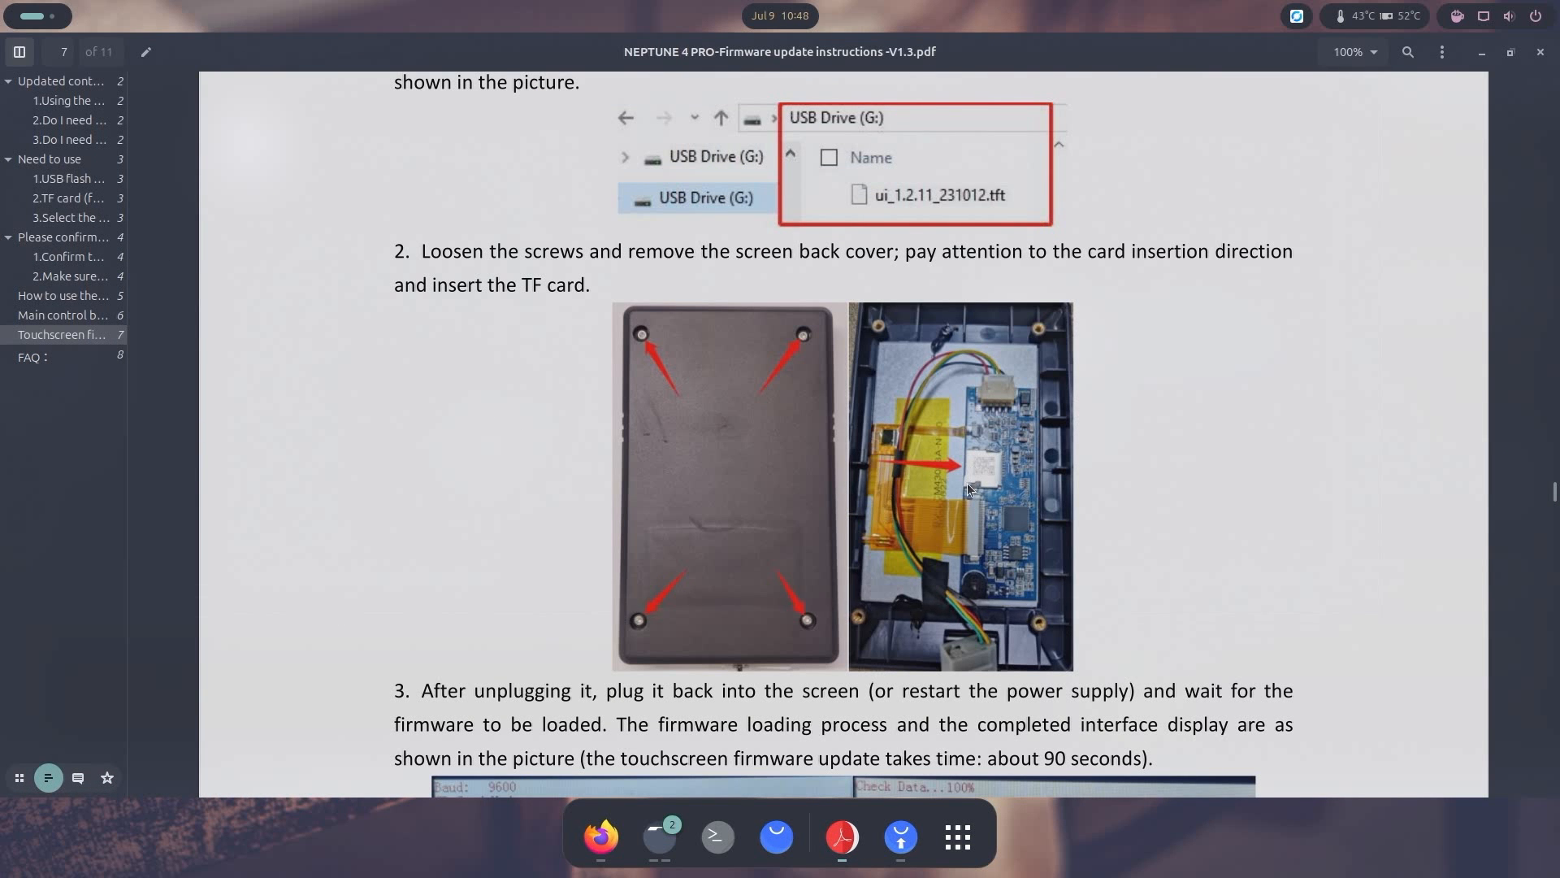
pyautogui.moveTo(946, 455)
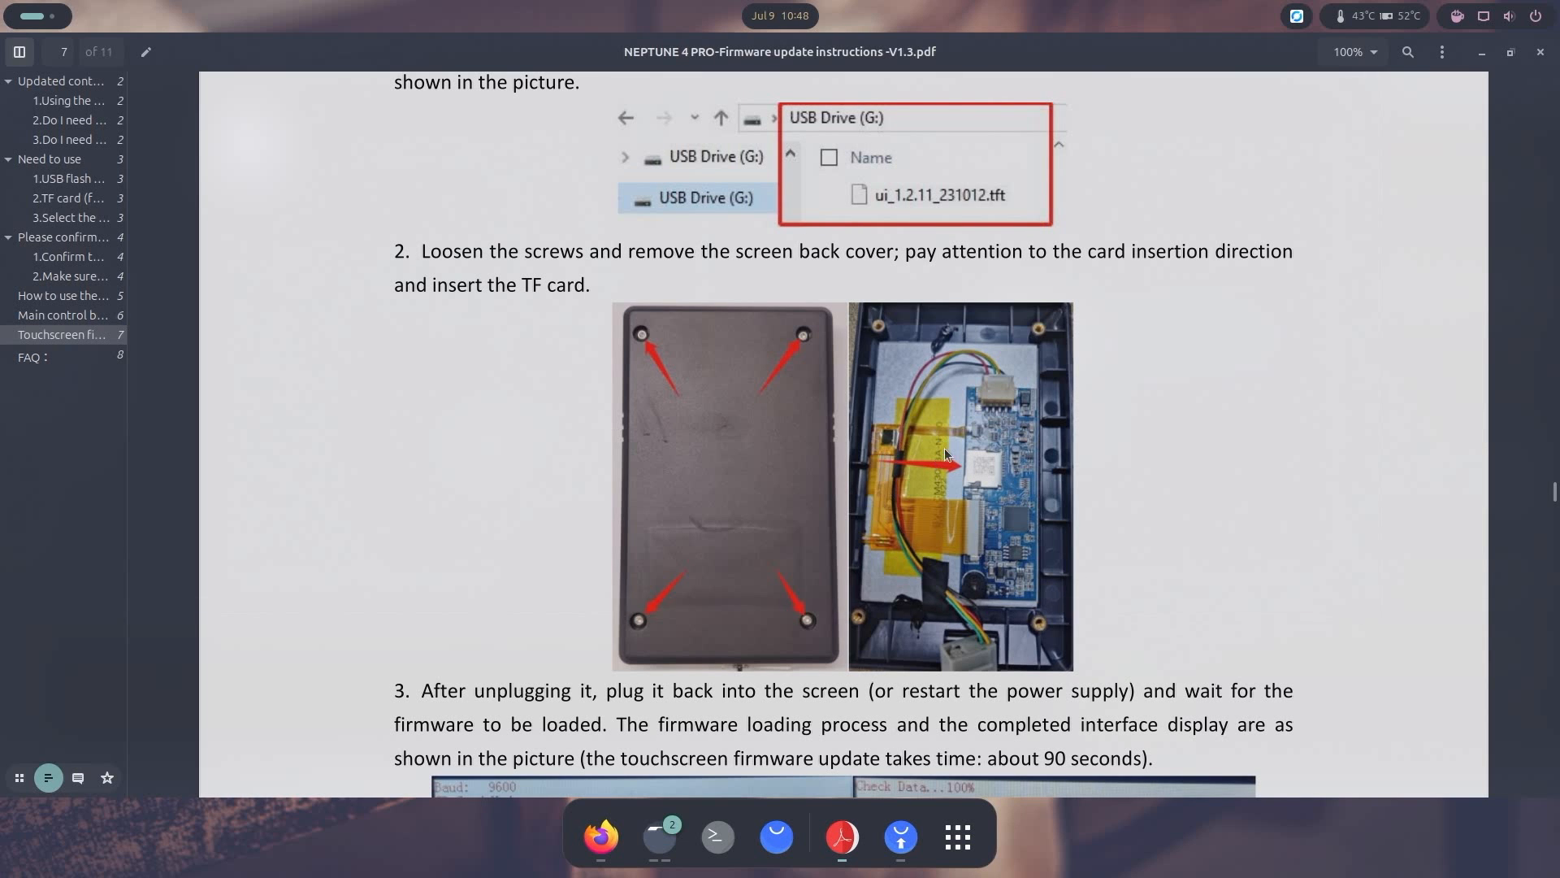
pyautogui.scroll(-3)
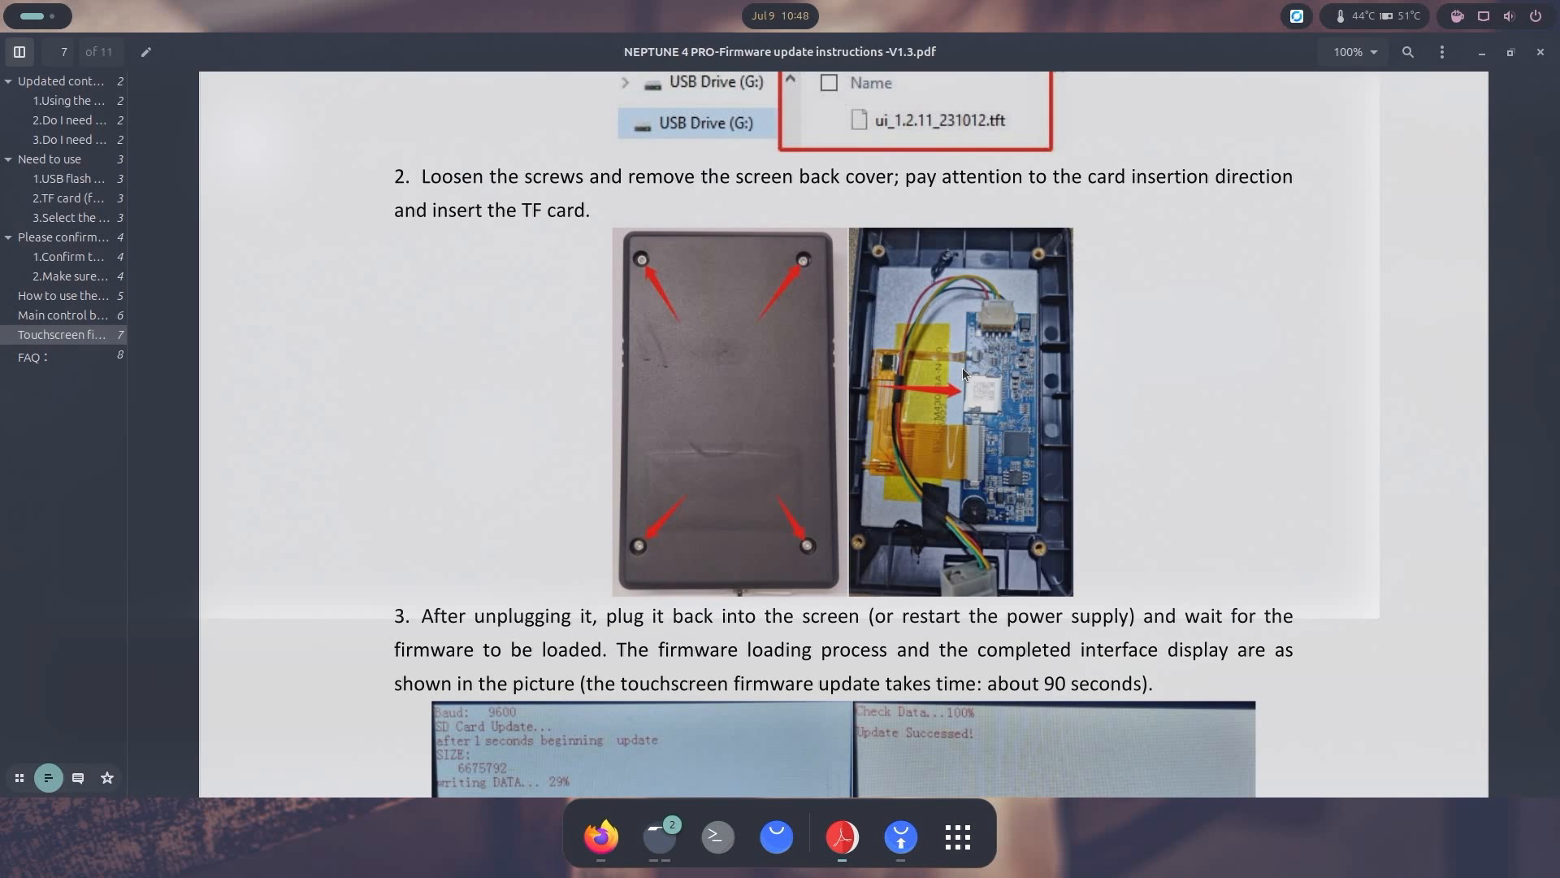
pyautogui.moveTo(989, 389)
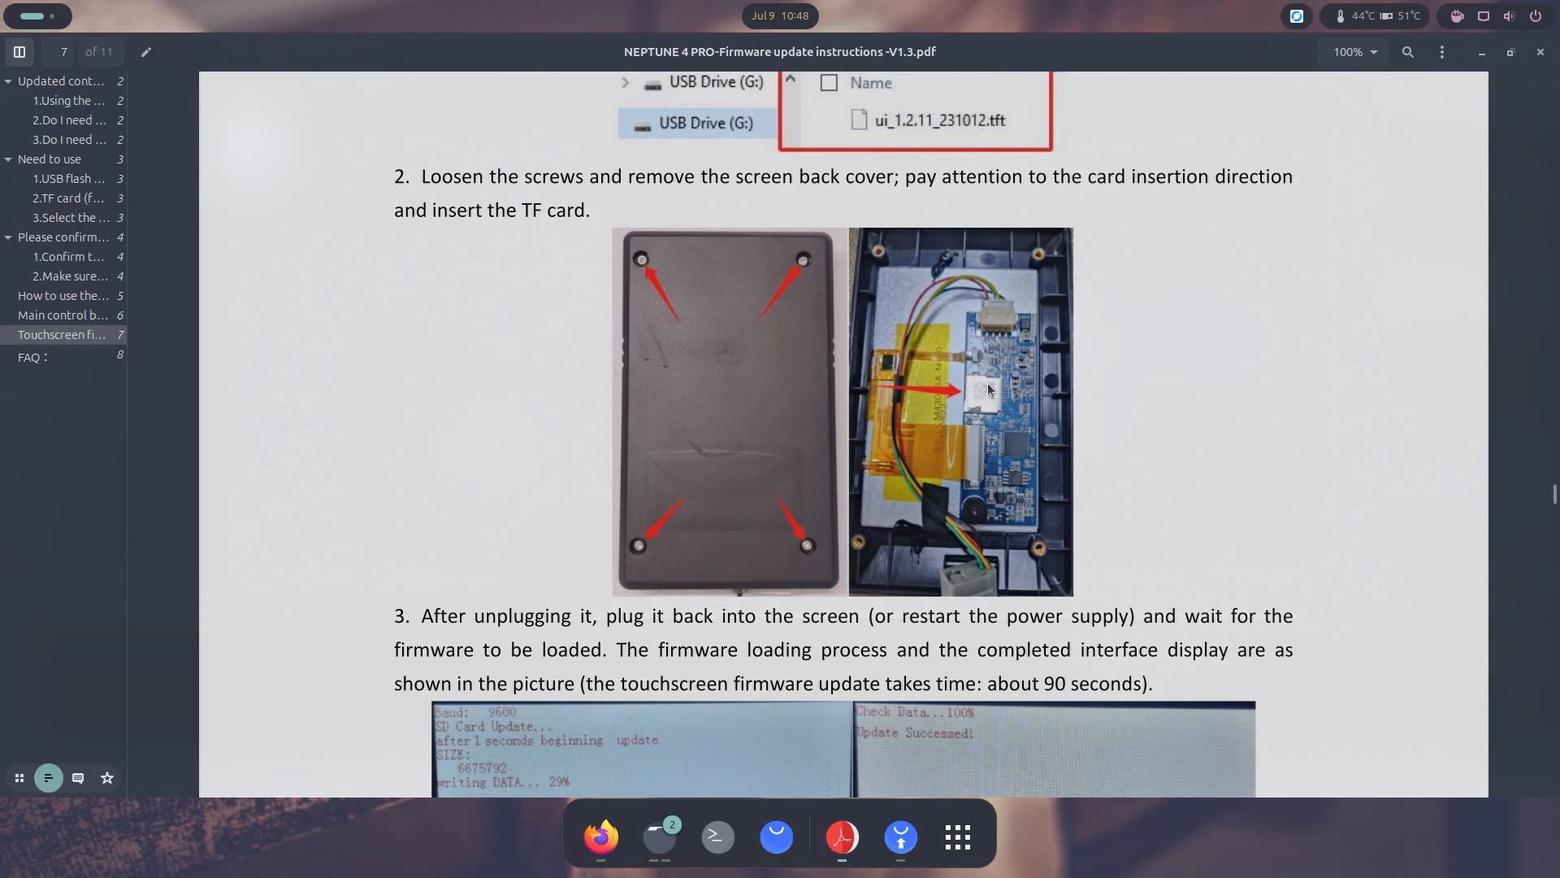
pyautogui.moveTo(959, 414)
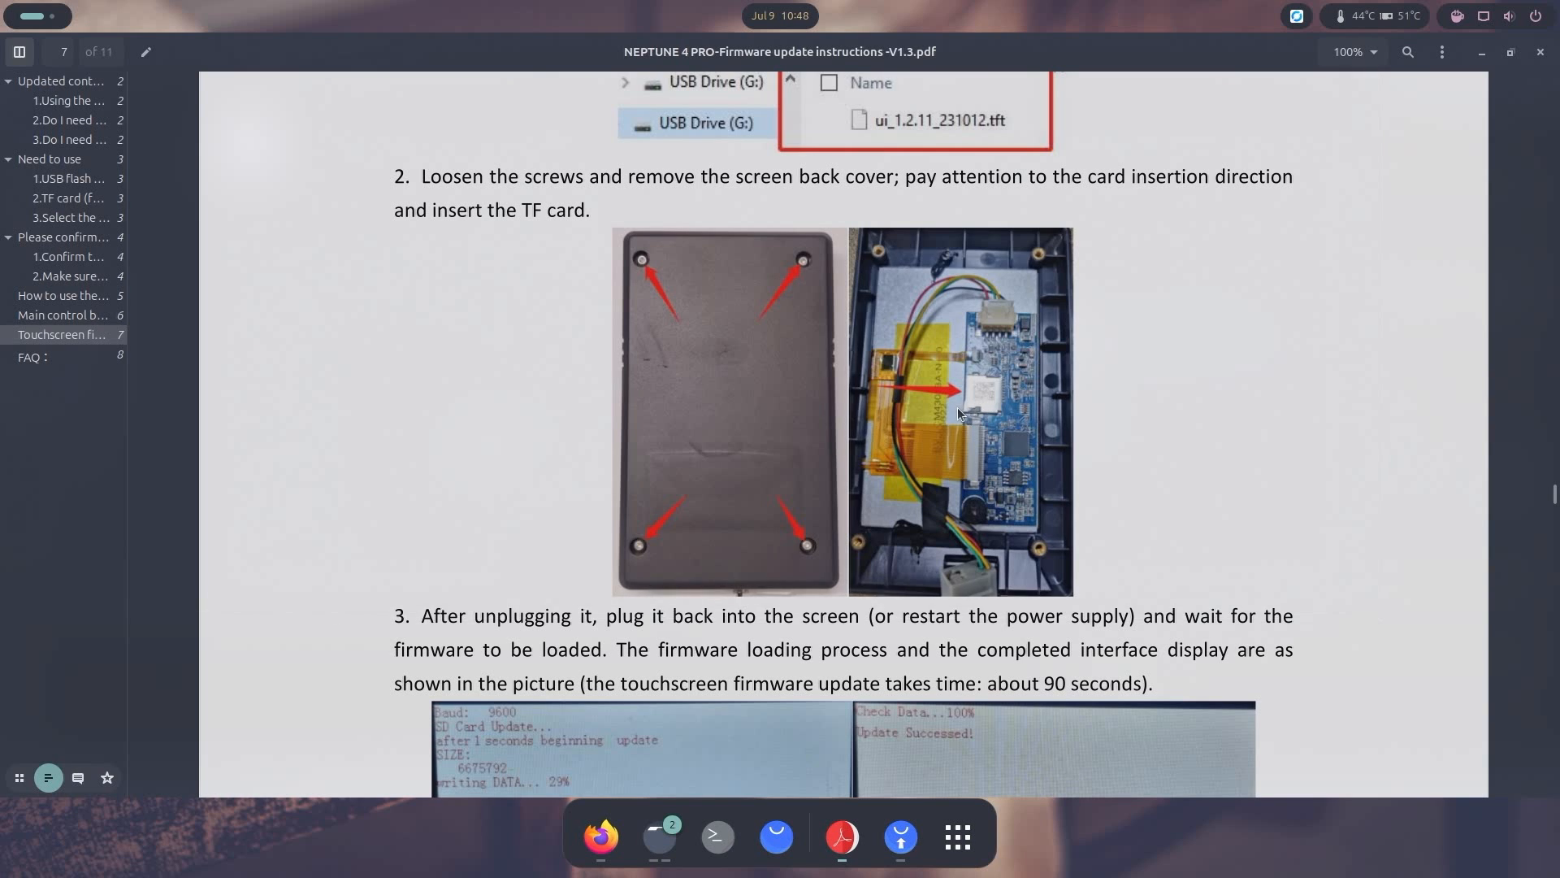
pyautogui.scroll(-3)
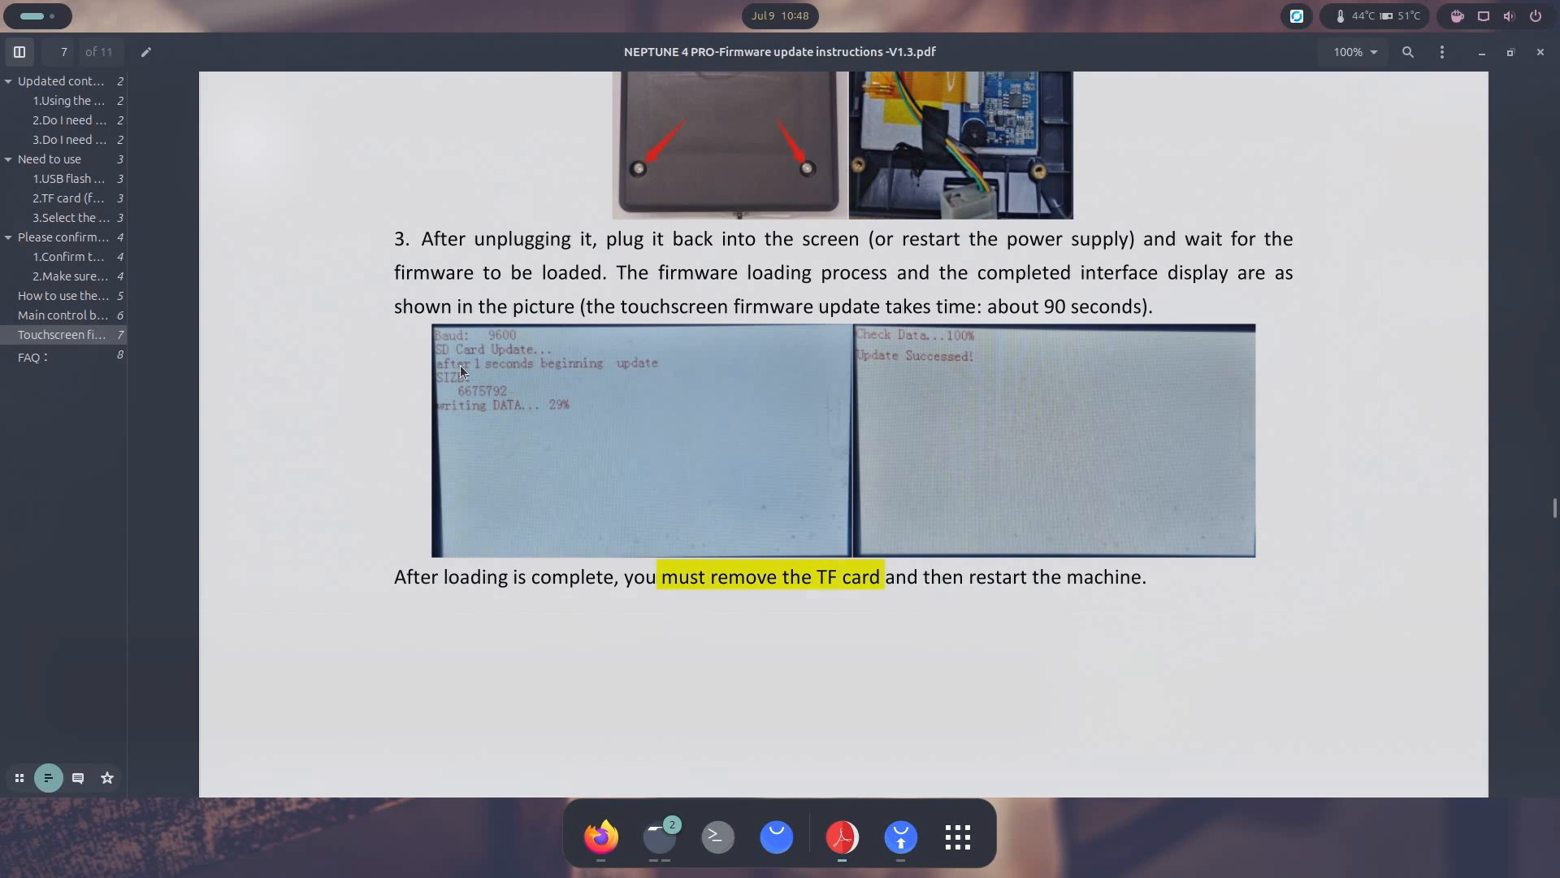
pyautogui.moveTo(1074, 408)
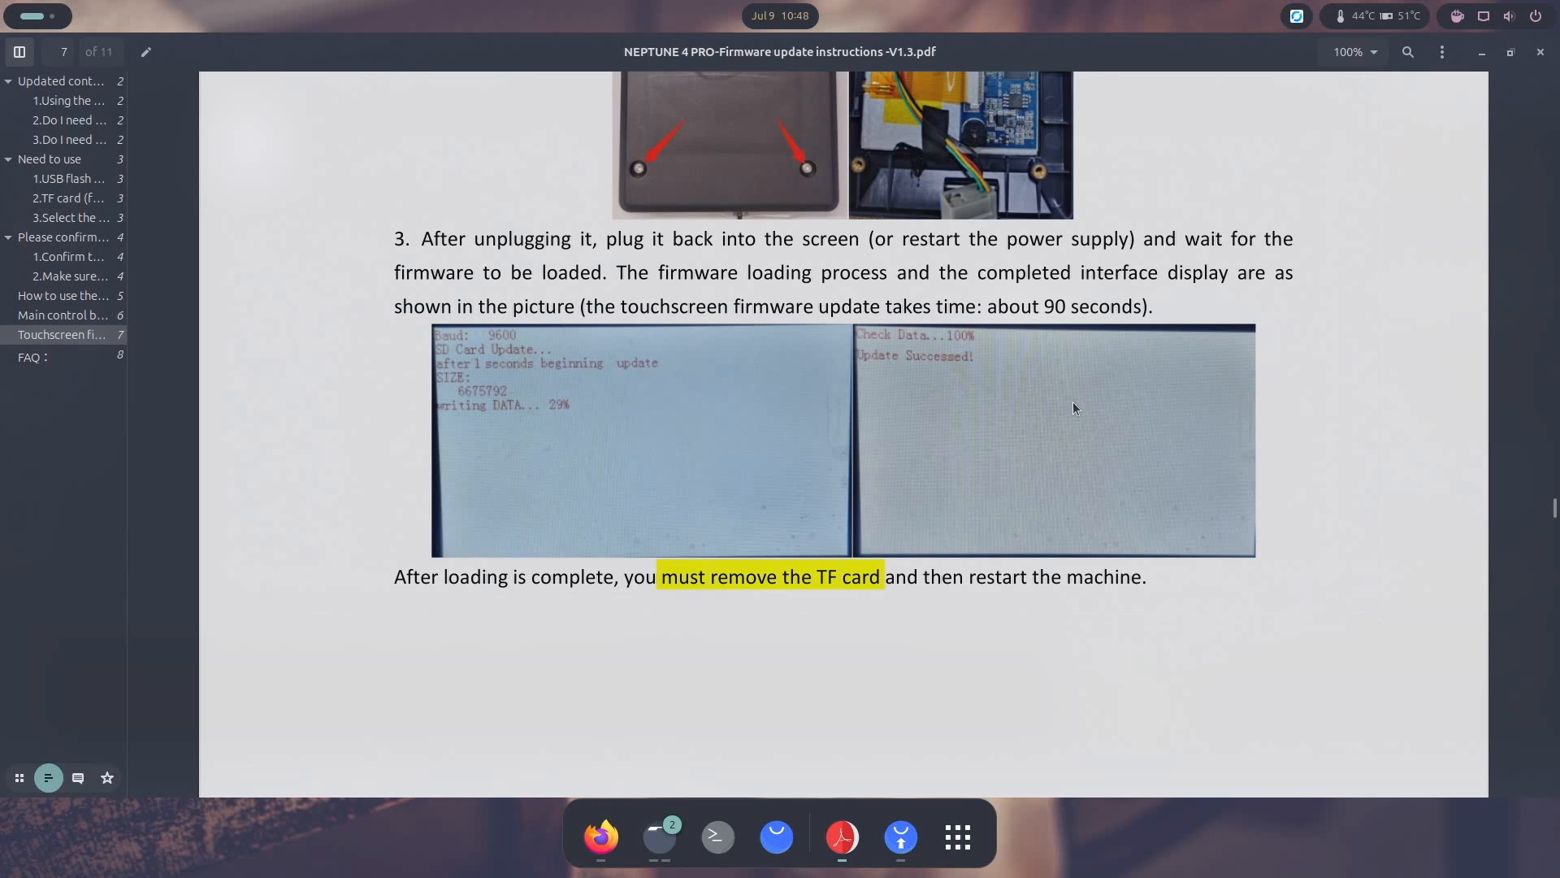
pyautogui.moveTo(1113, 395)
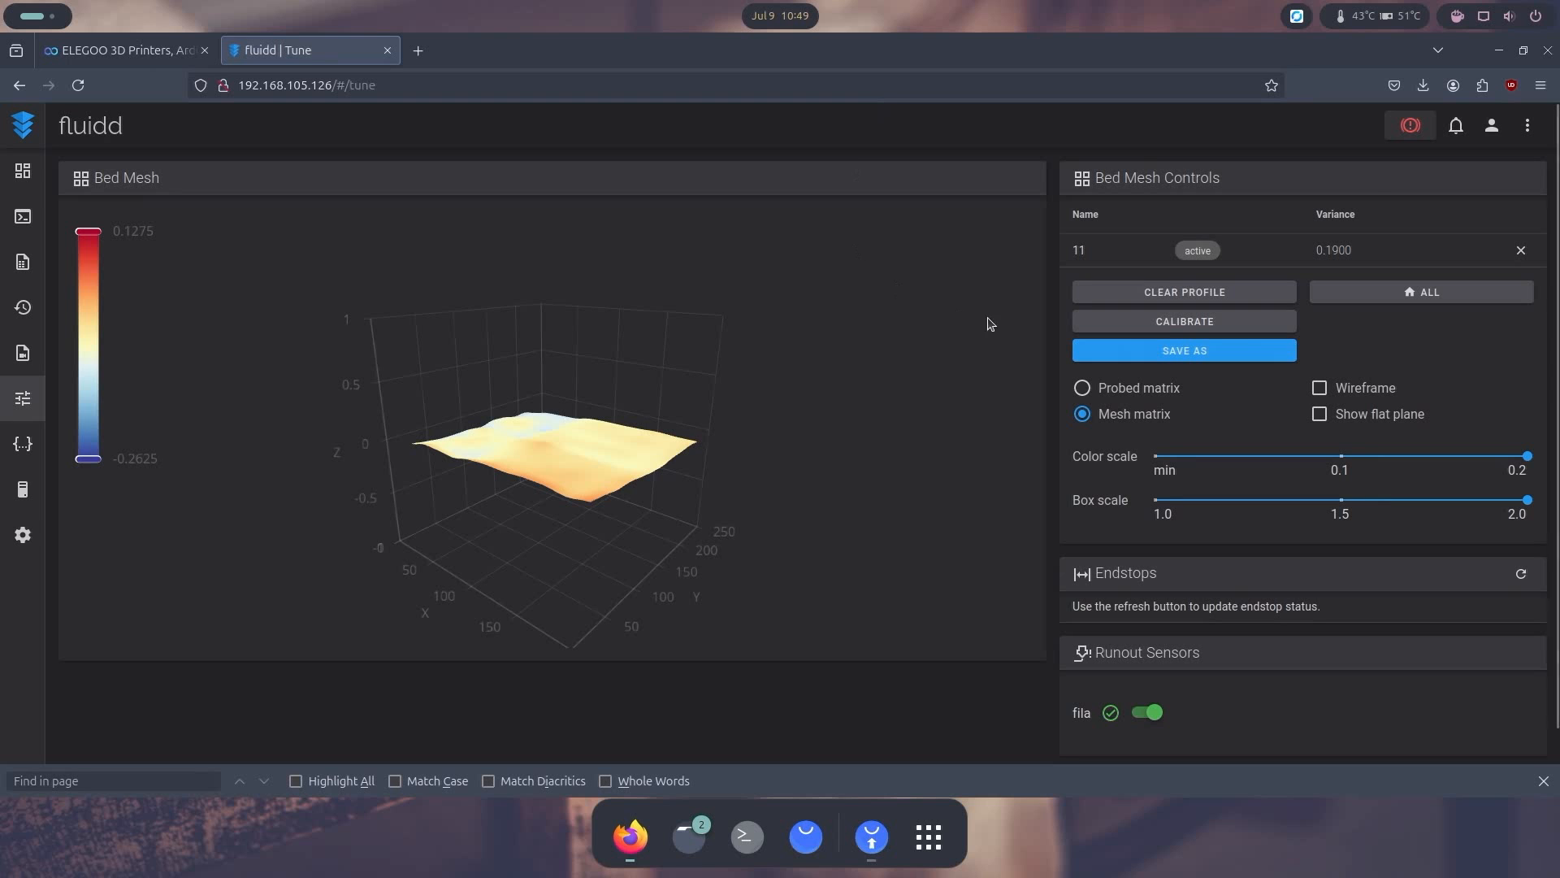
# - Return to the Fluidd dashboard with the Jobs panel at its root listing the gcode files
pyautogui.click(23, 170)
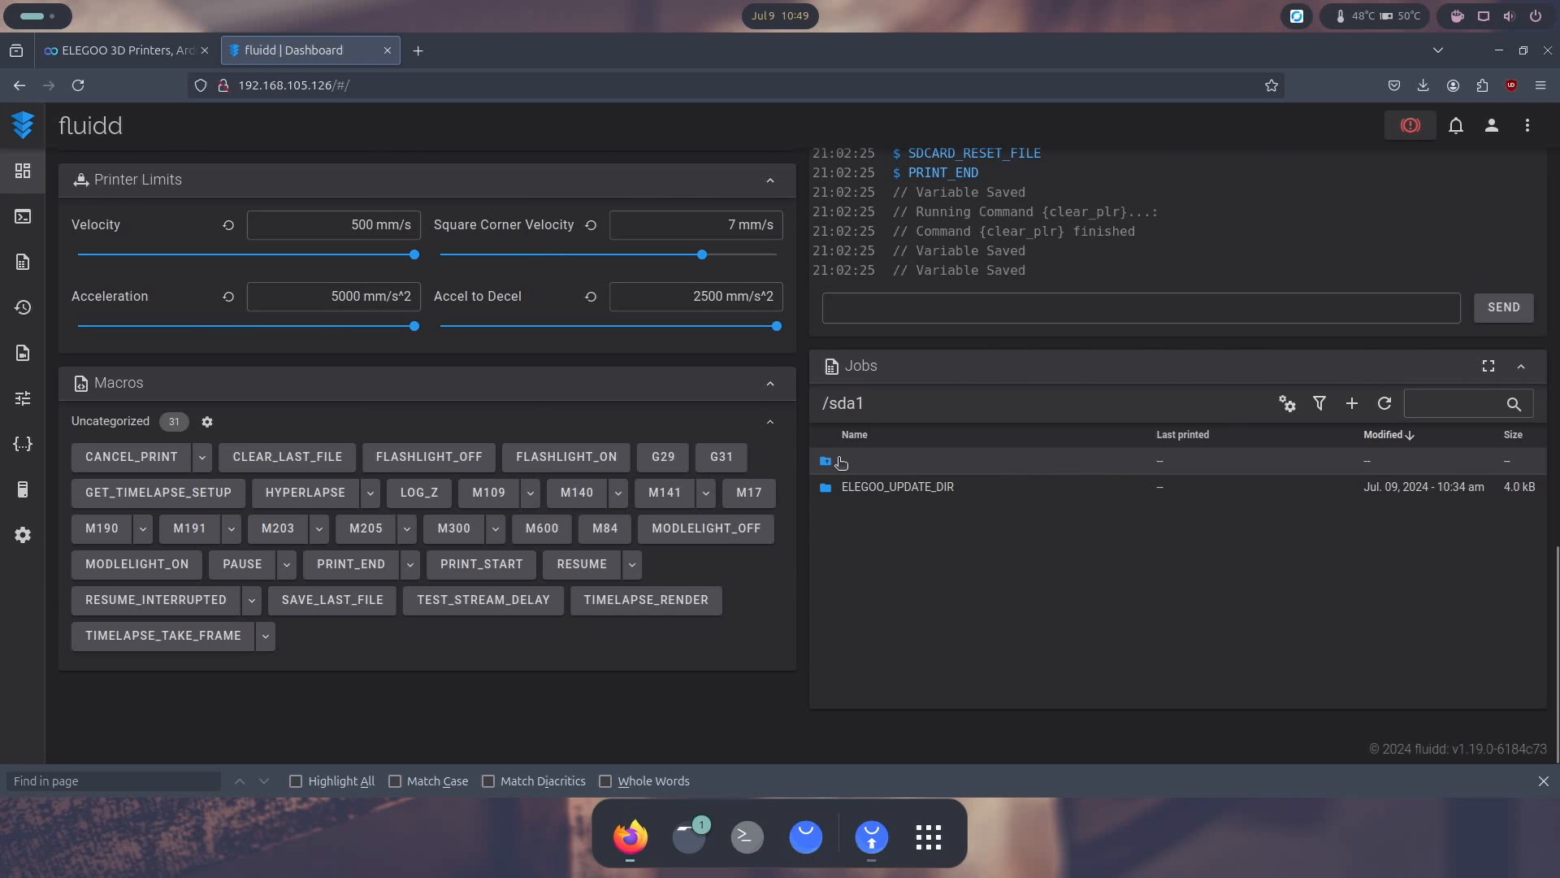
pyautogui.click(826, 460)
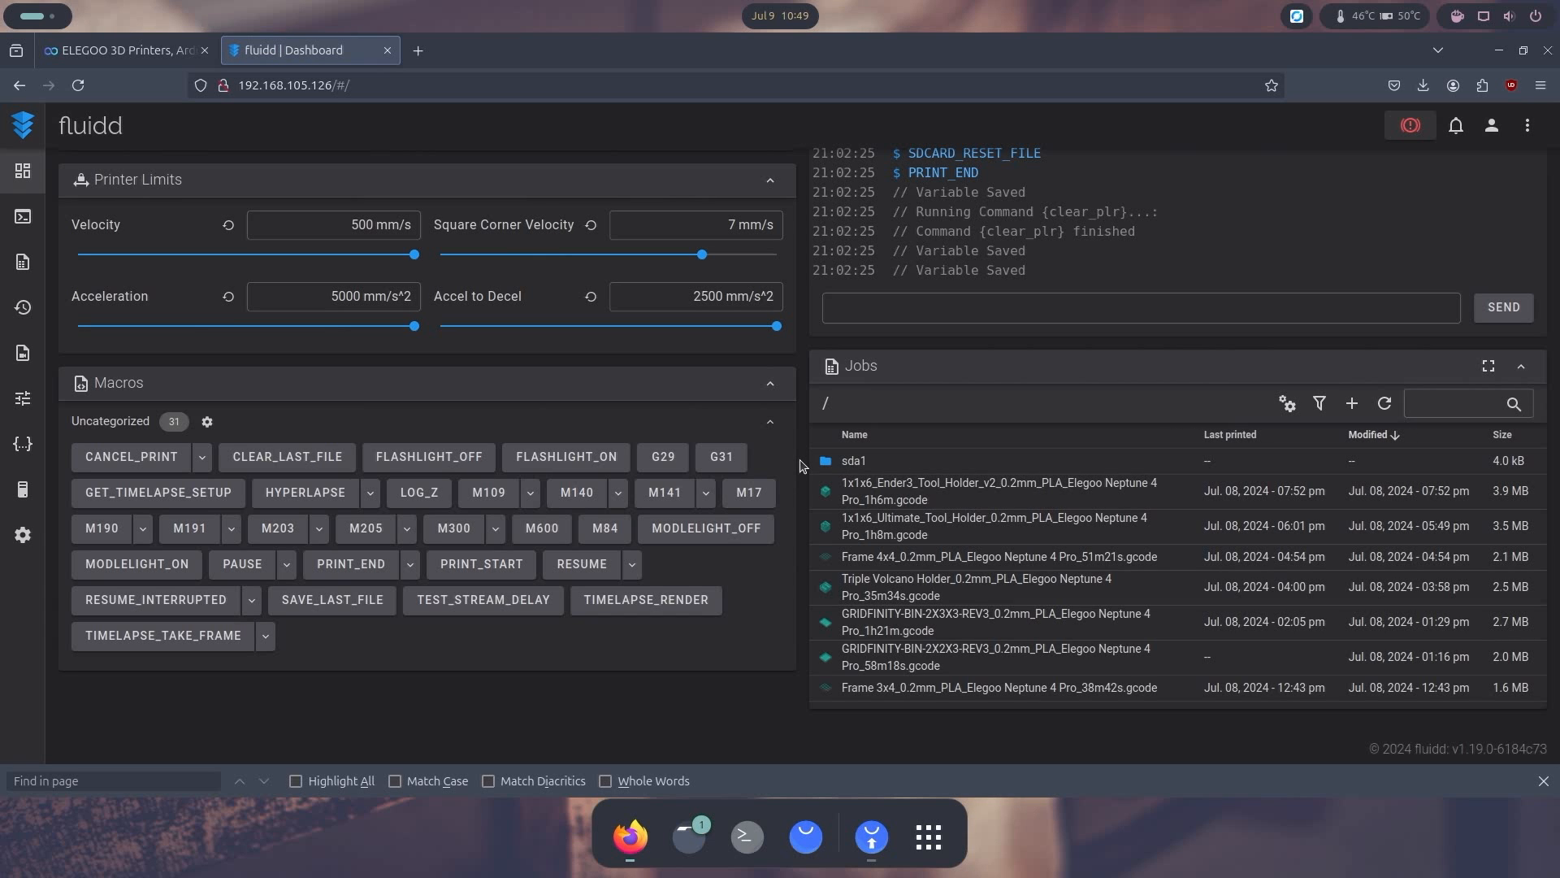